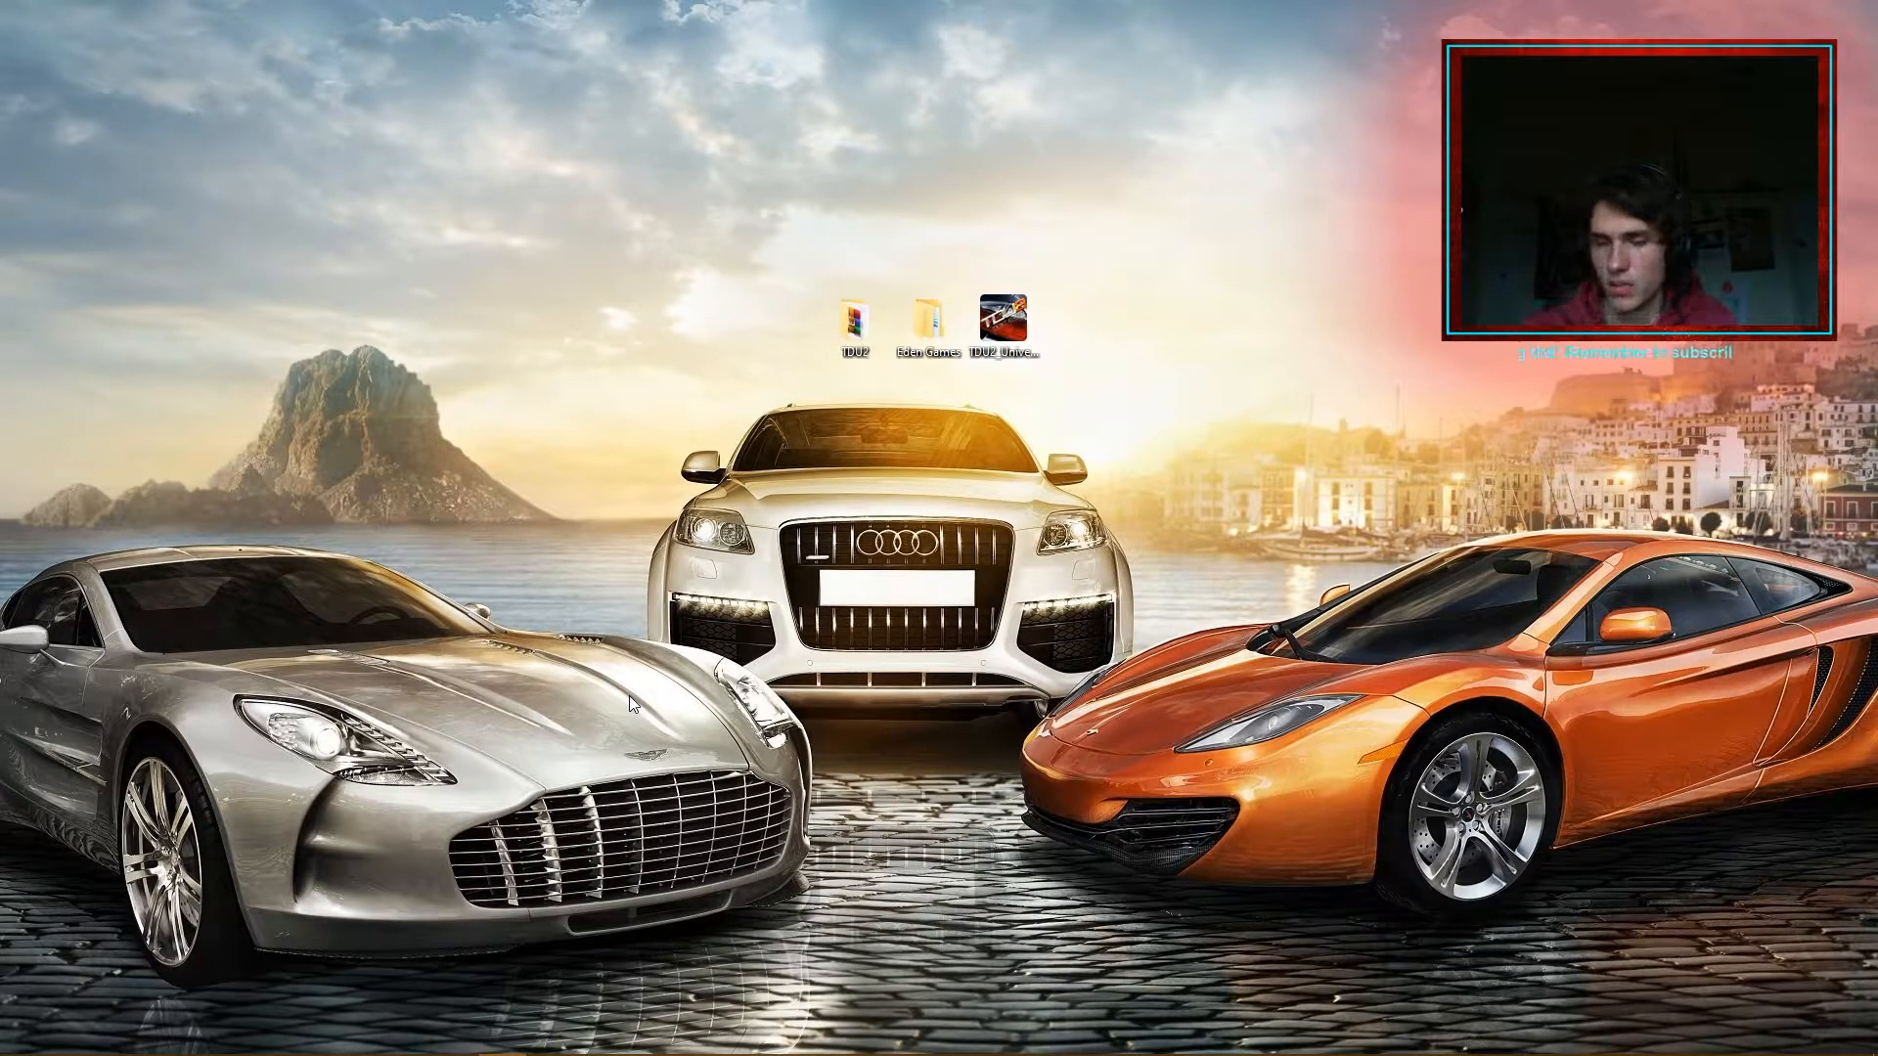
{"action": "mouse_move", "coordinate": [1457, 421]}
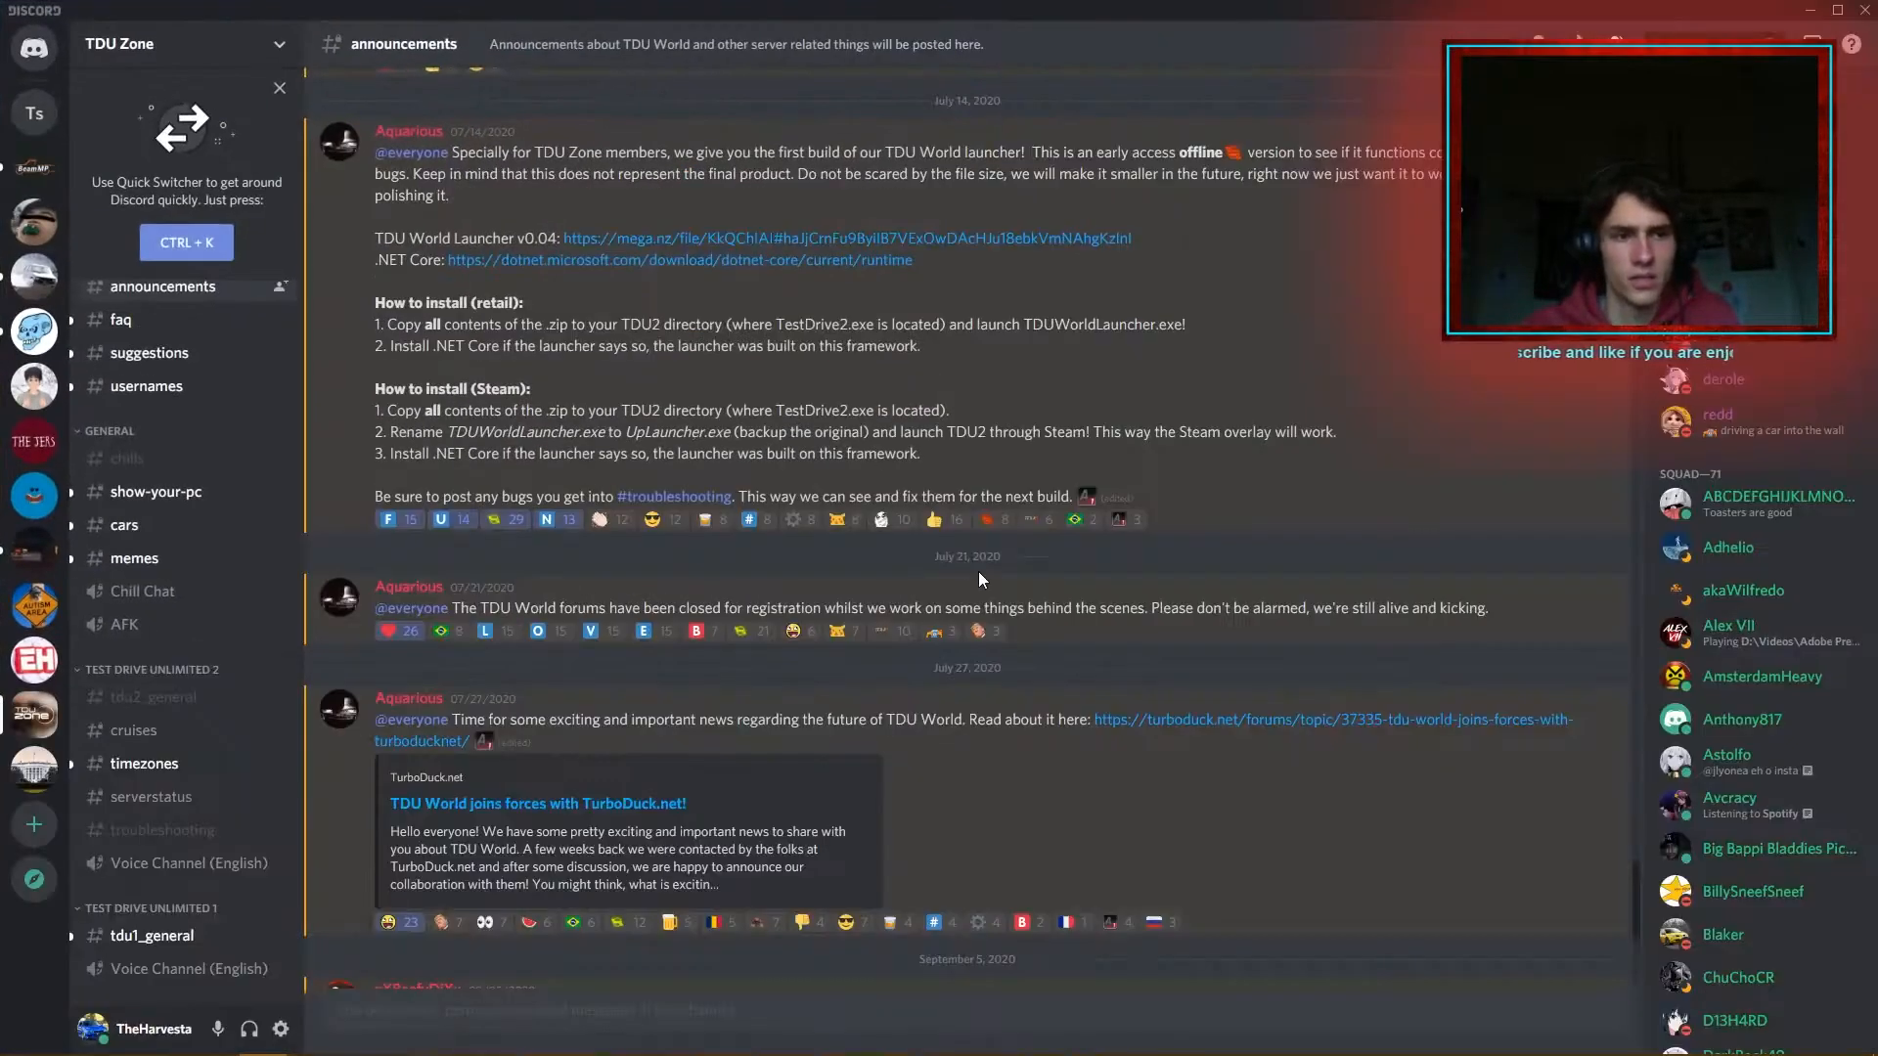
Read the TDU Zone announcement and follow its mega.nz TDU World Launcher v0.04 link.
{"action": "scroll", "scroll_direction": "up", "scroll_amount": 3}
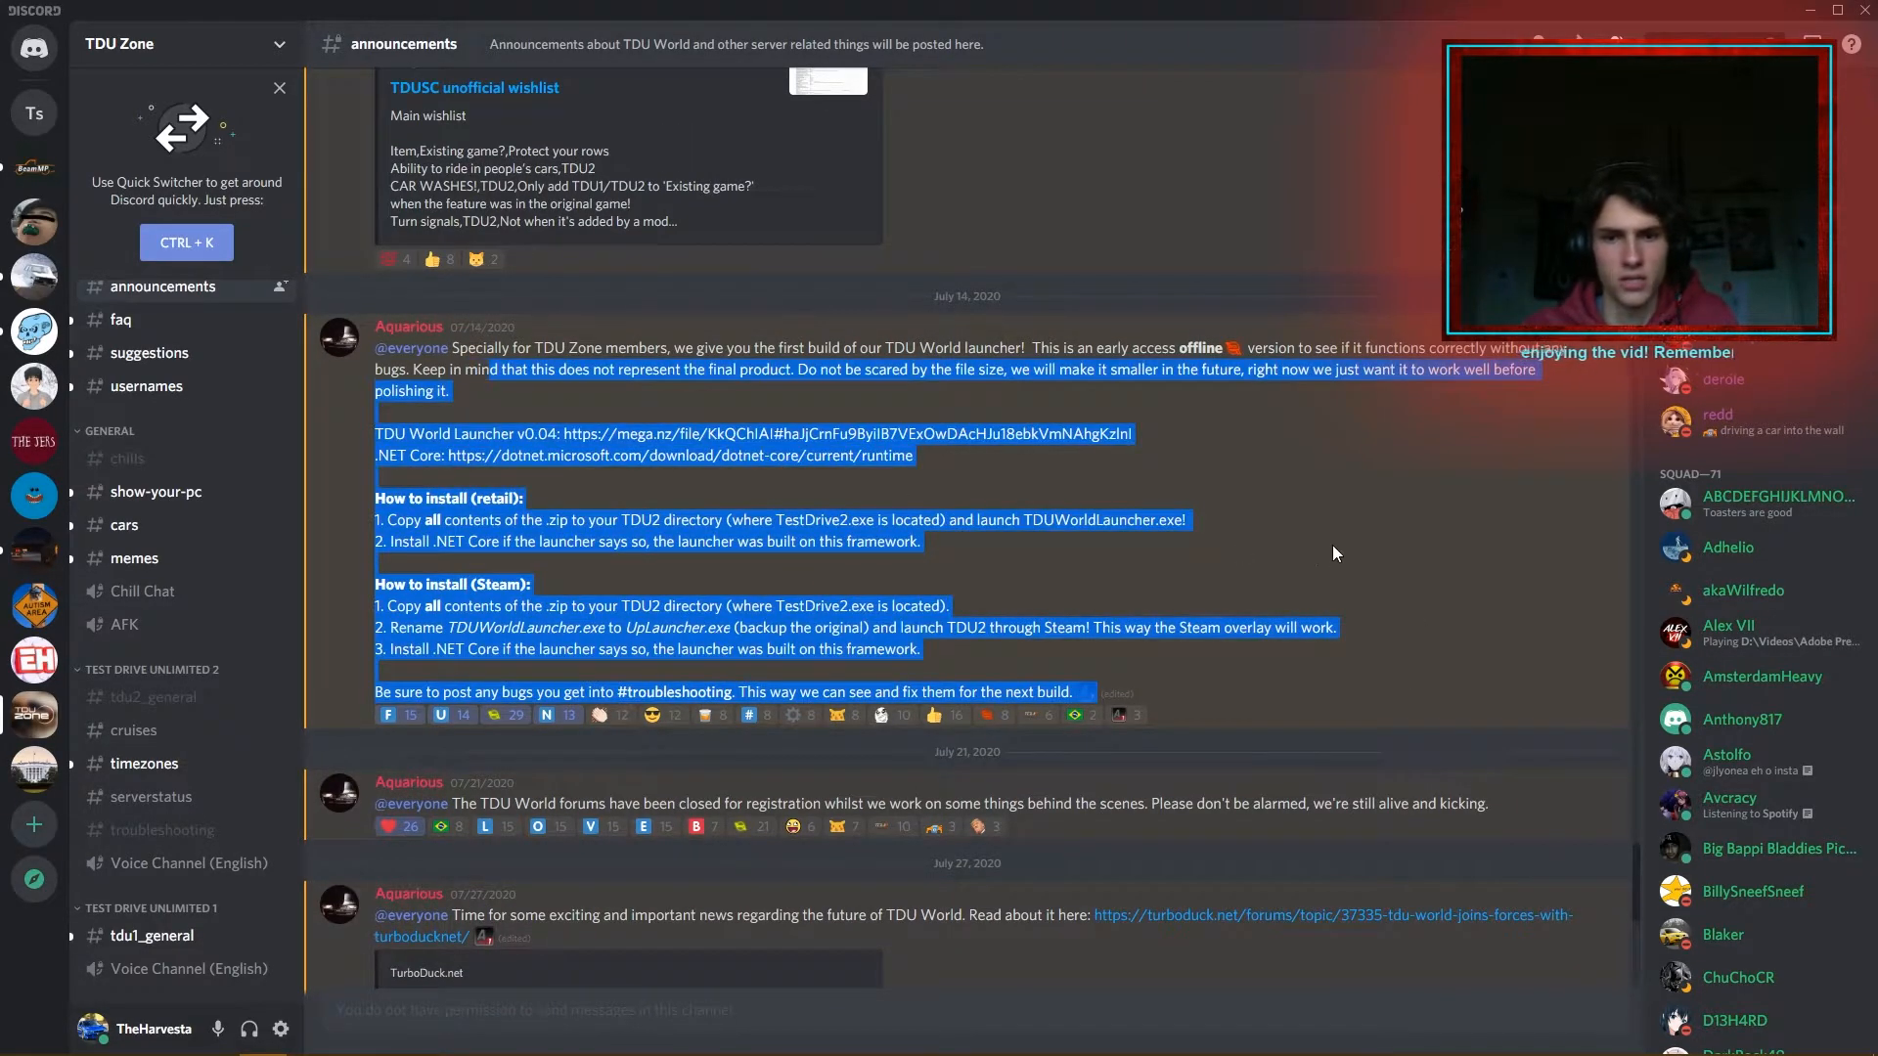
{"action": "mouse_move", "coordinate": [33, 713]}
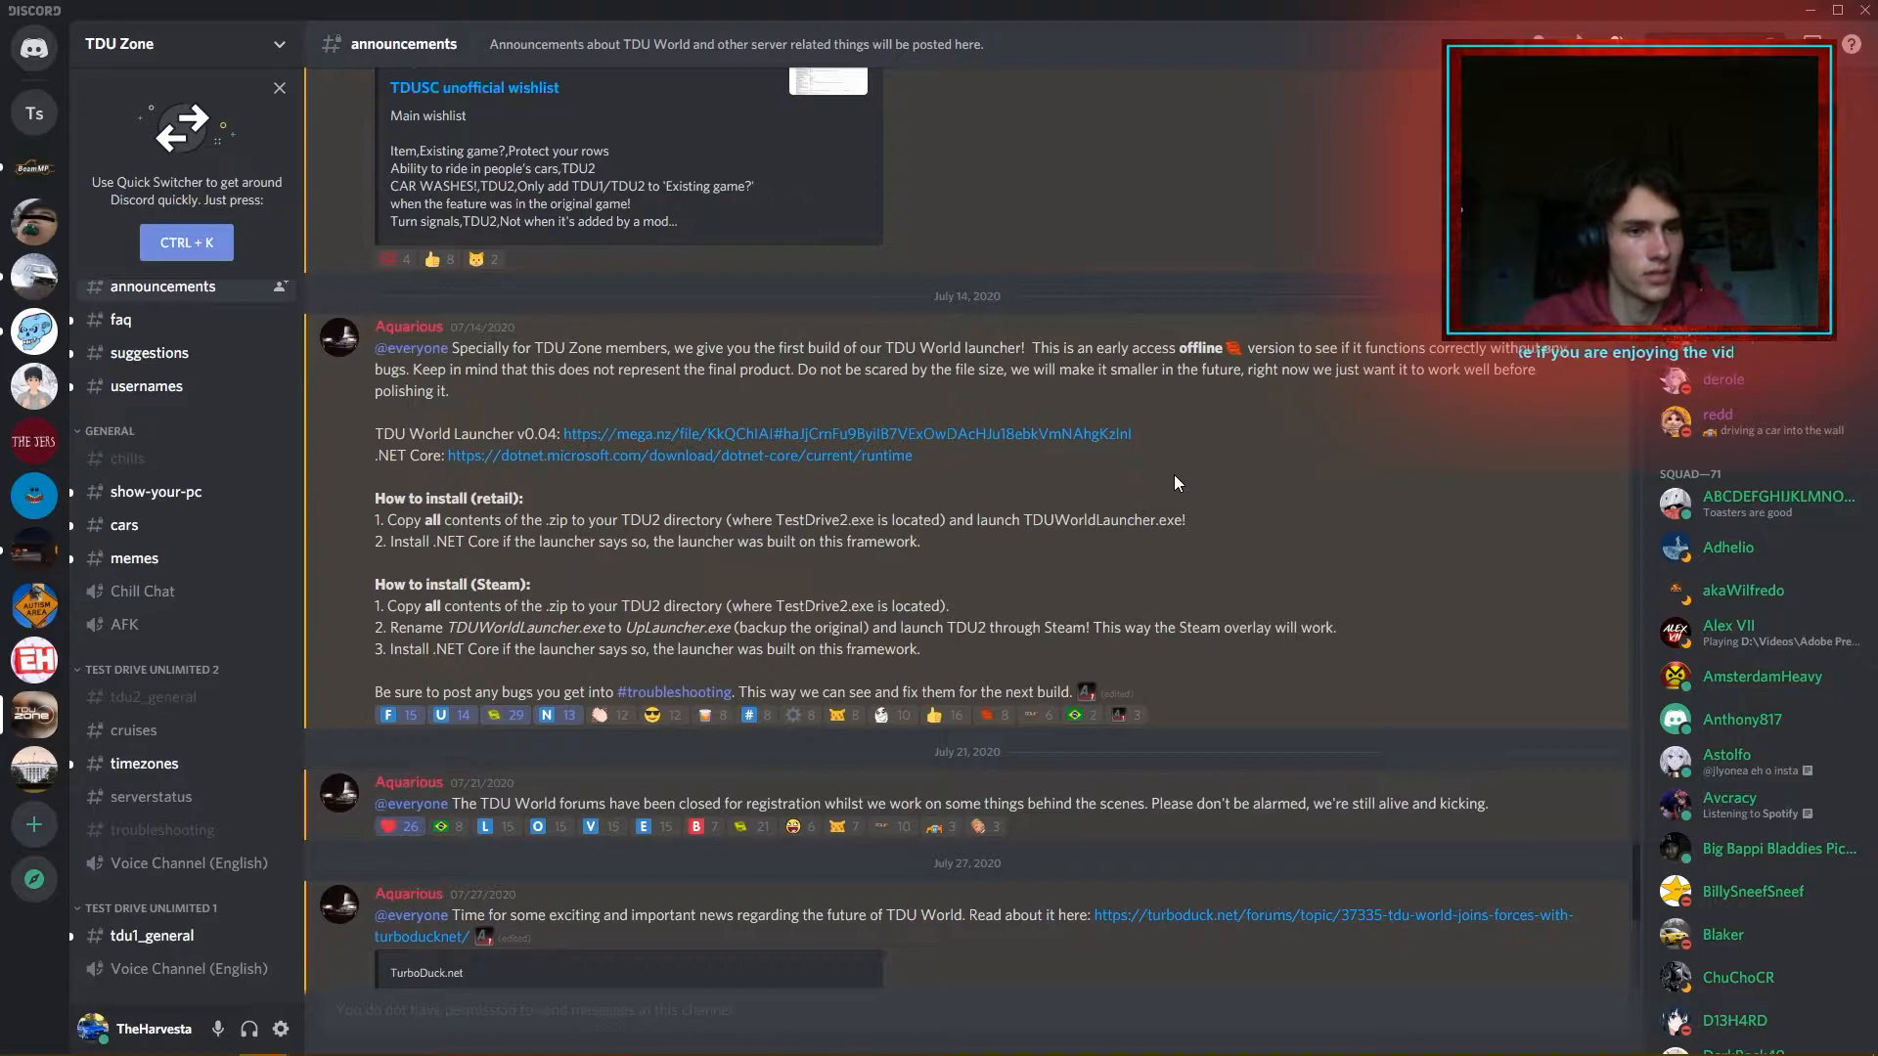
{"action": "mouse_move", "coordinate": [871, 441]}
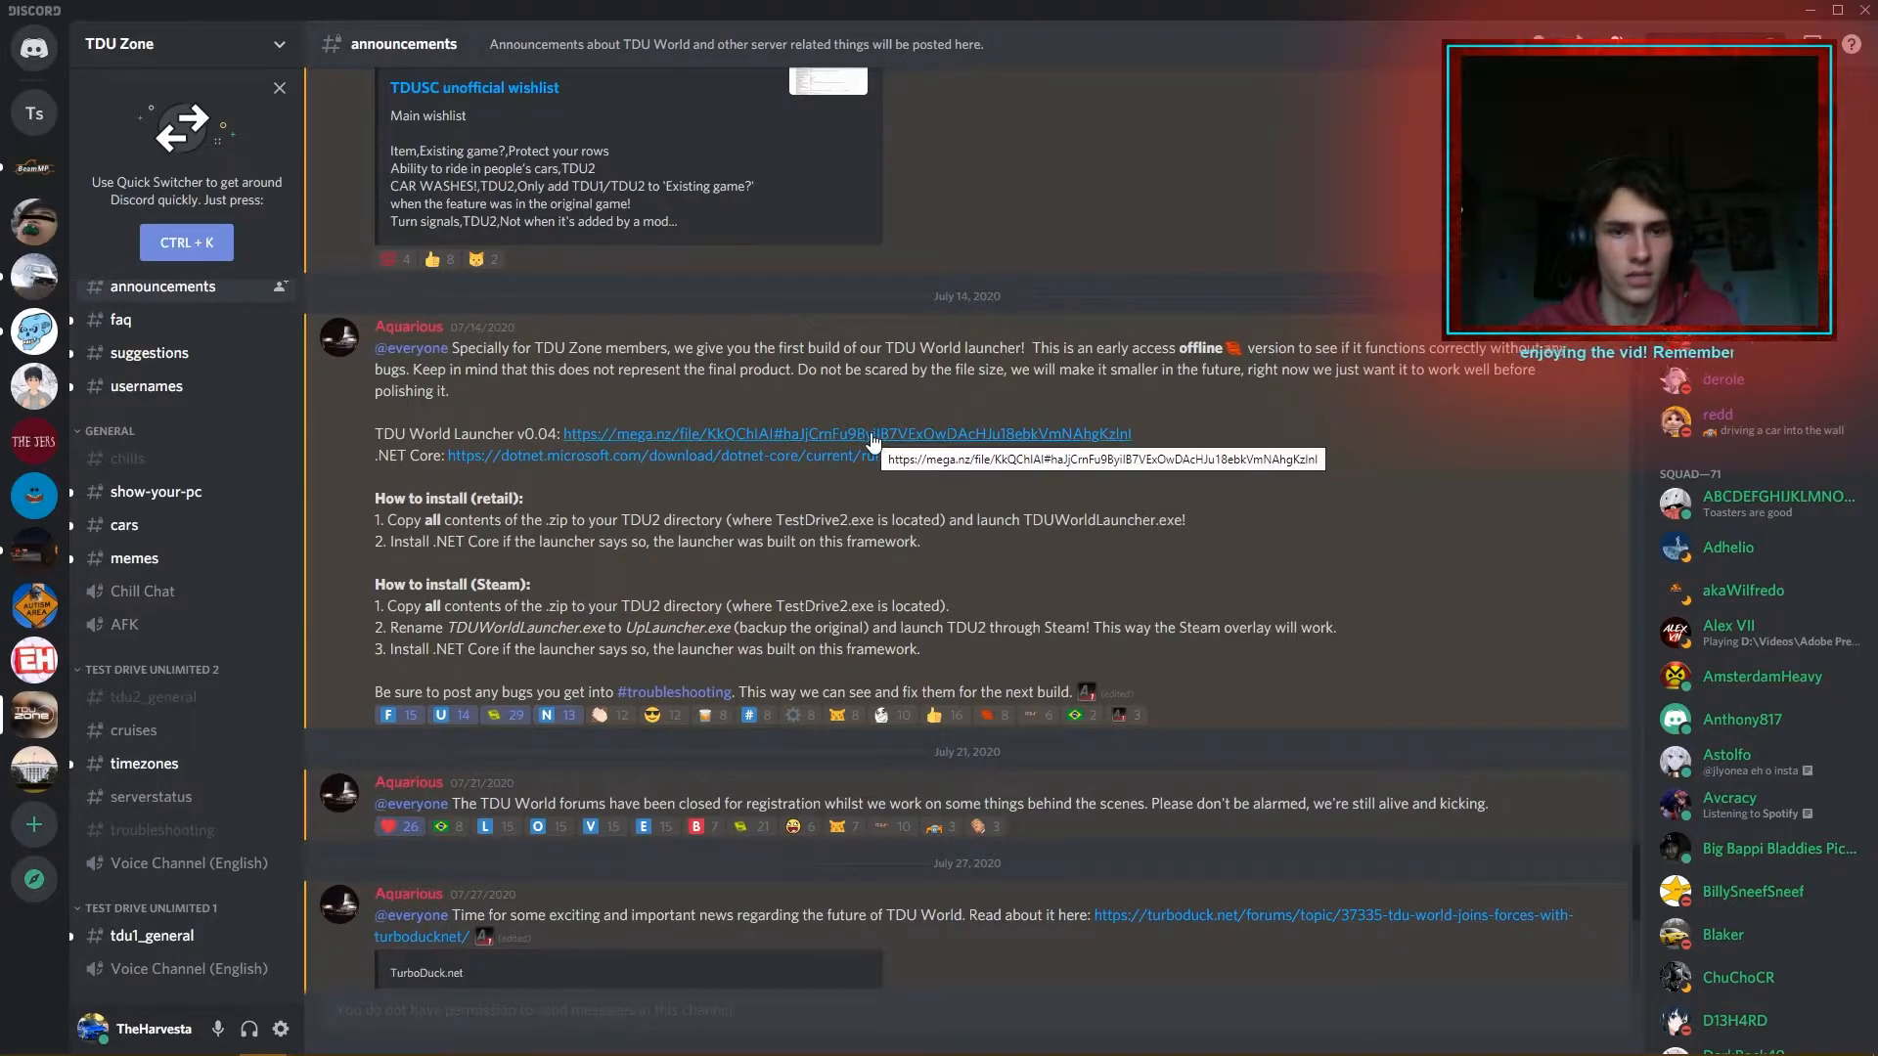
{"action": "mouse_move", "coordinate": [1289, 464]}
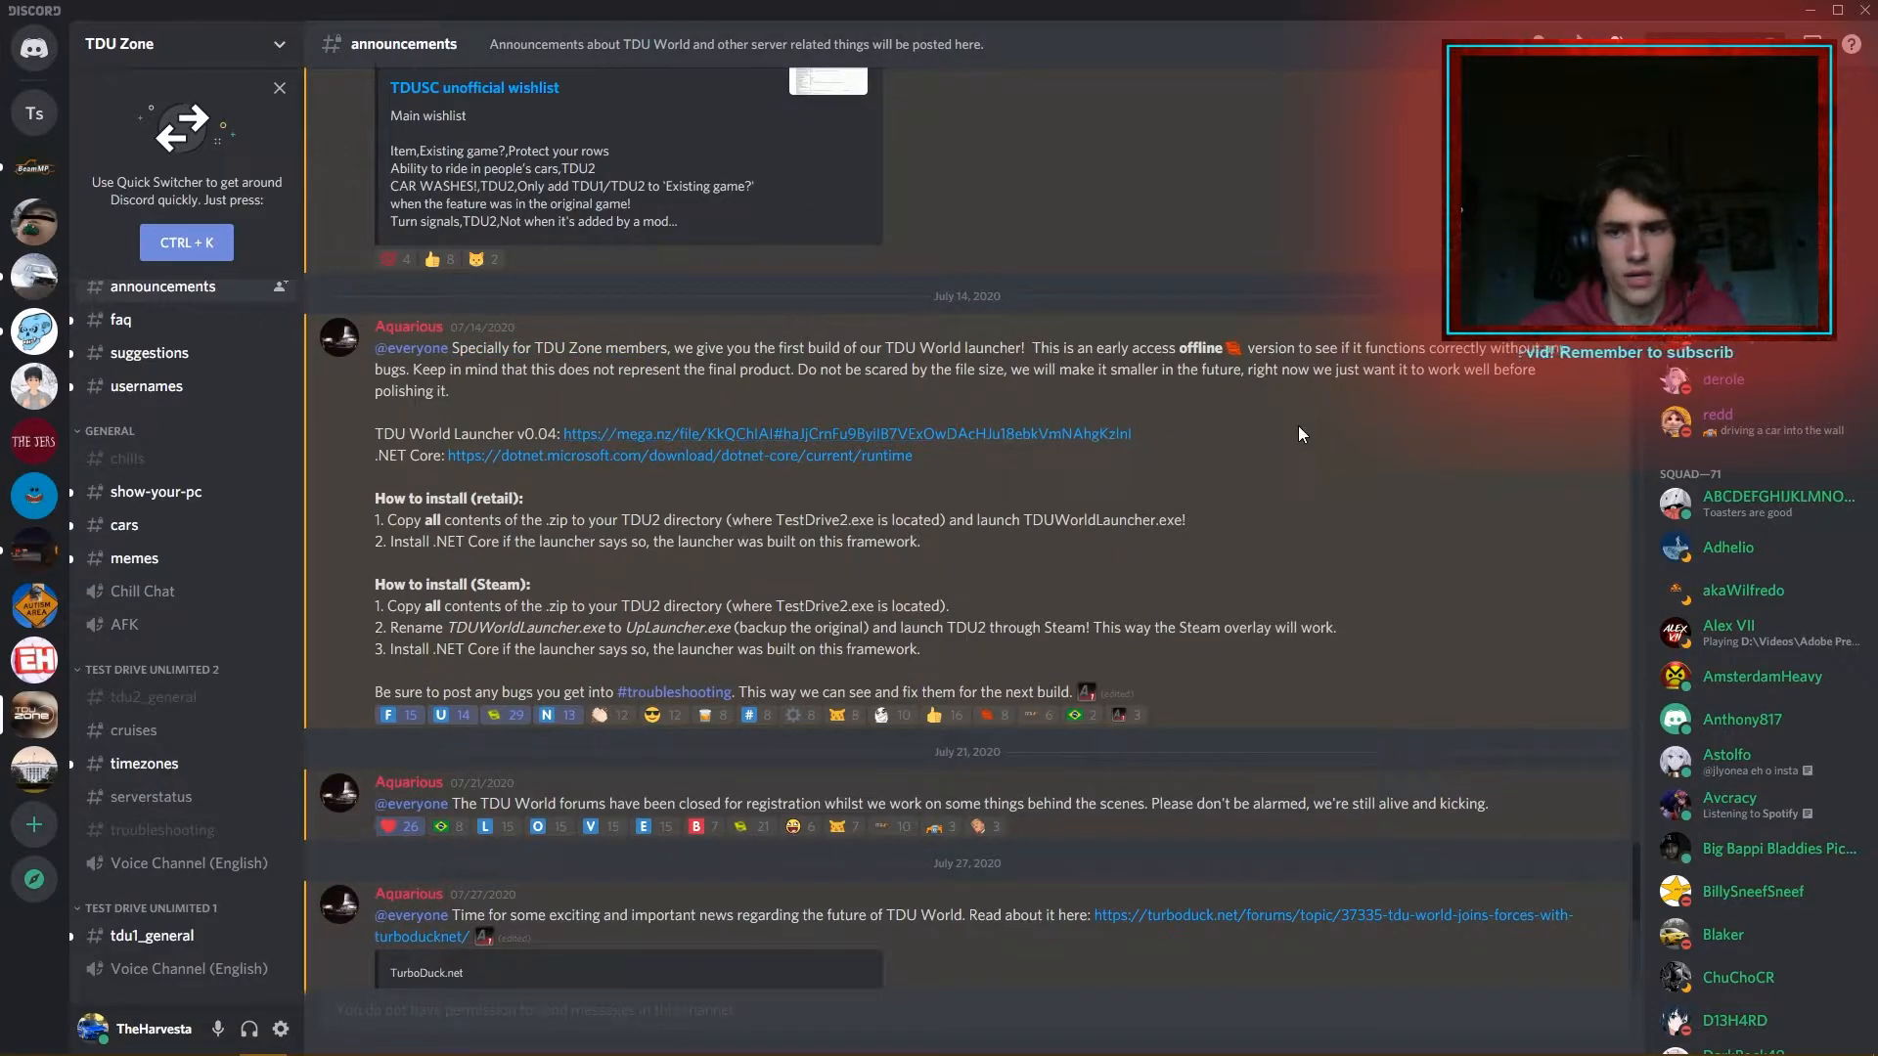
{"action": "mouse_move", "coordinate": [1090, 466]}
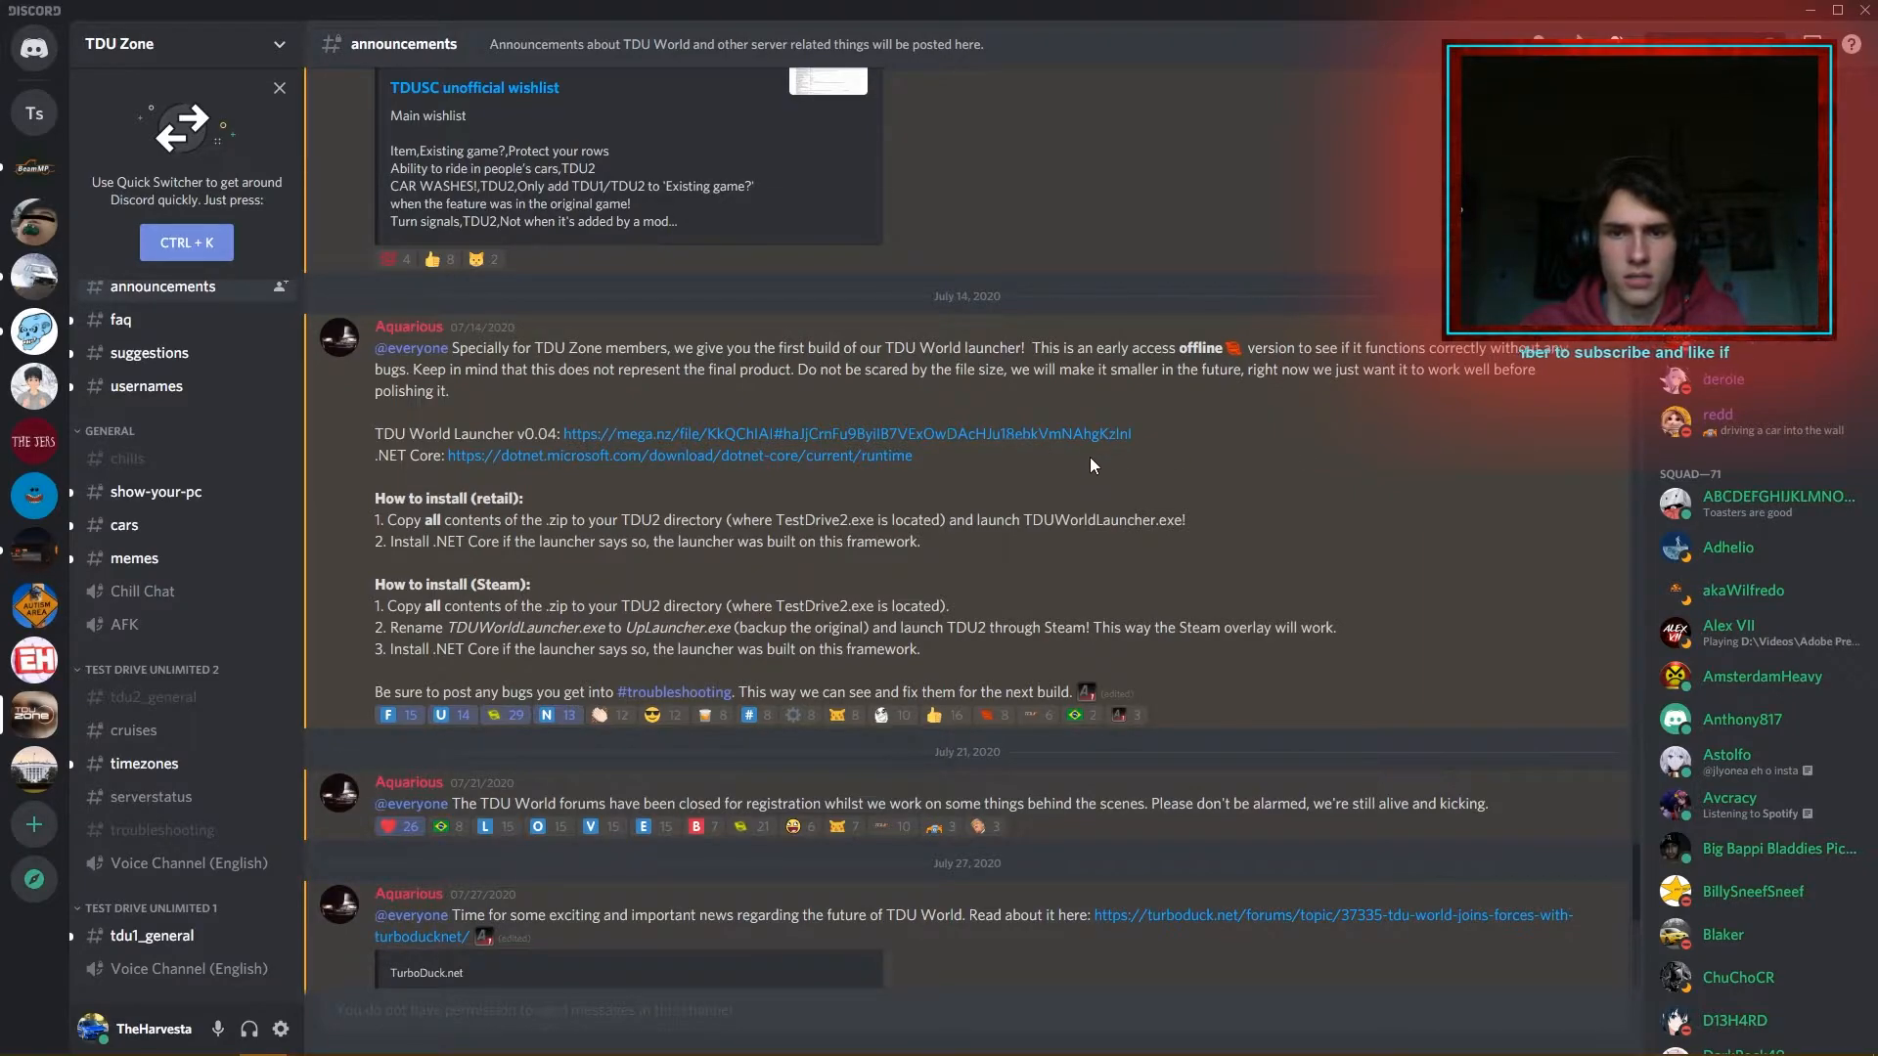
{"action": "mouse_move", "coordinate": [1328, 520]}
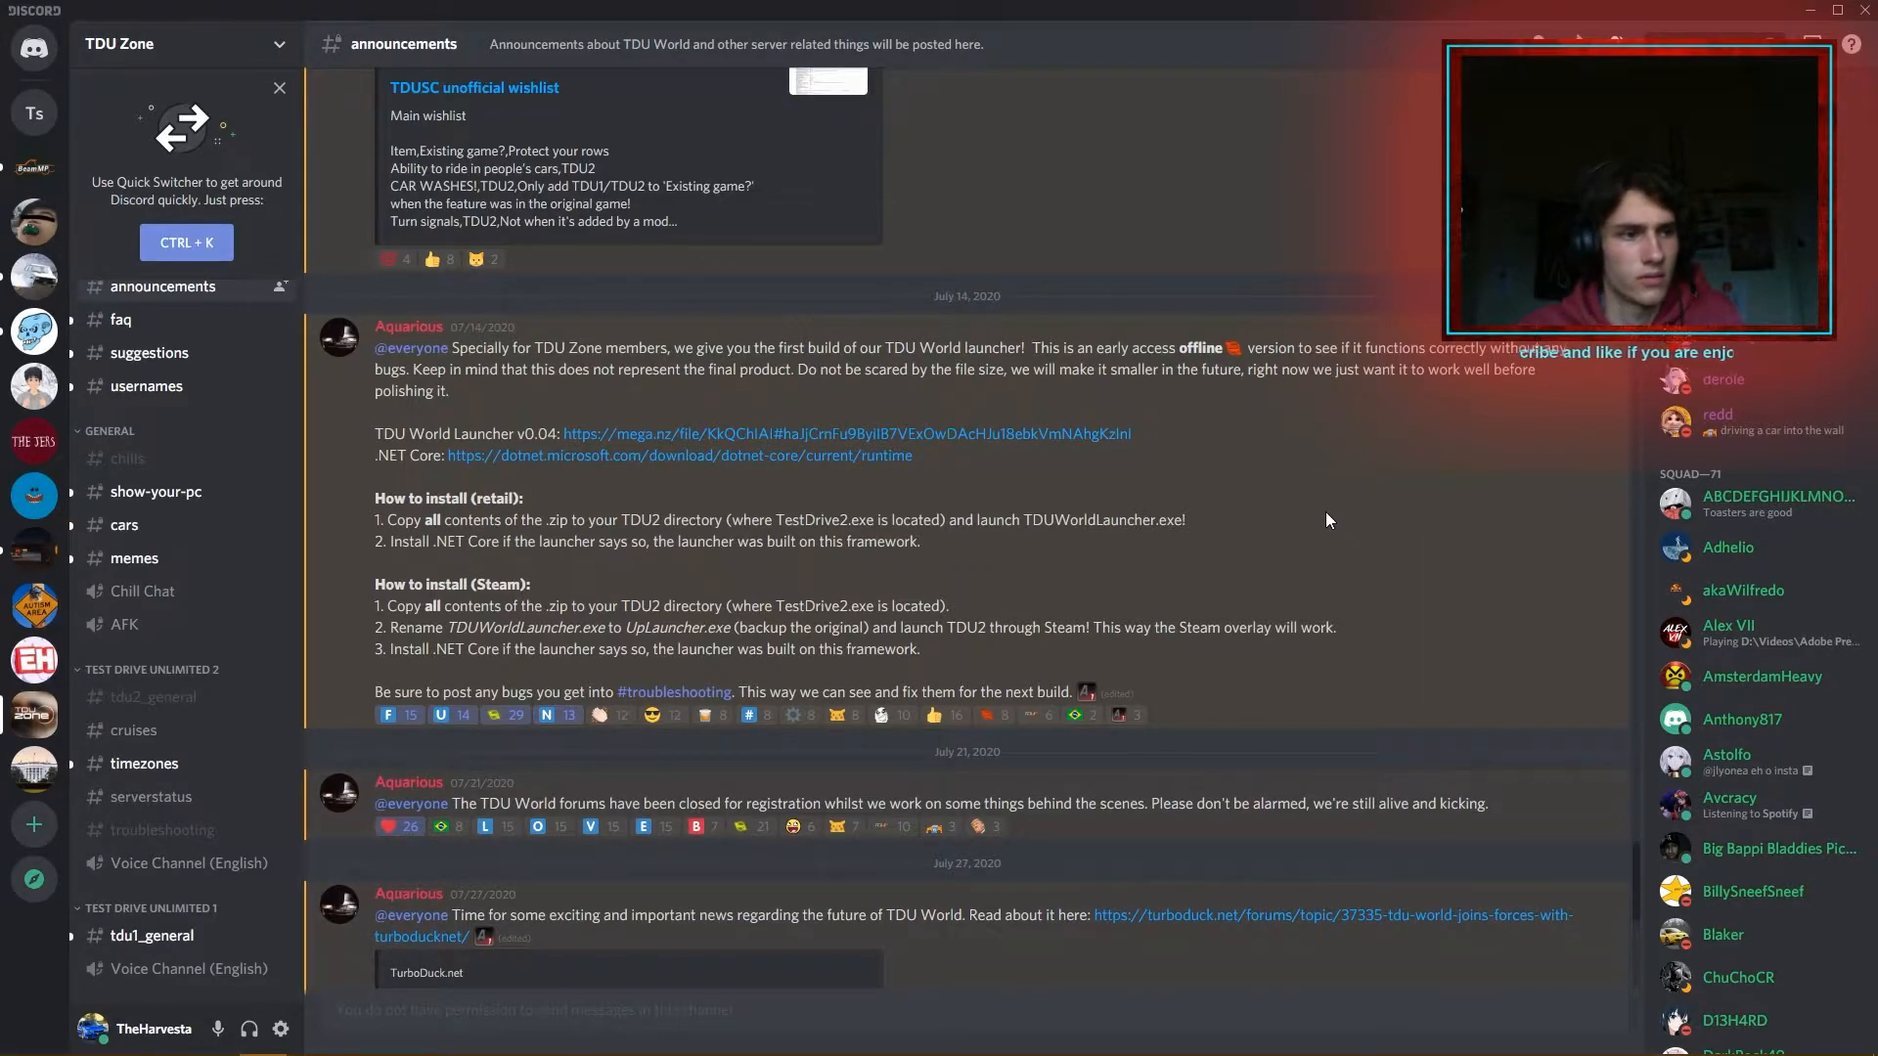
{"action": "mouse_move", "coordinate": [1013, 441]}
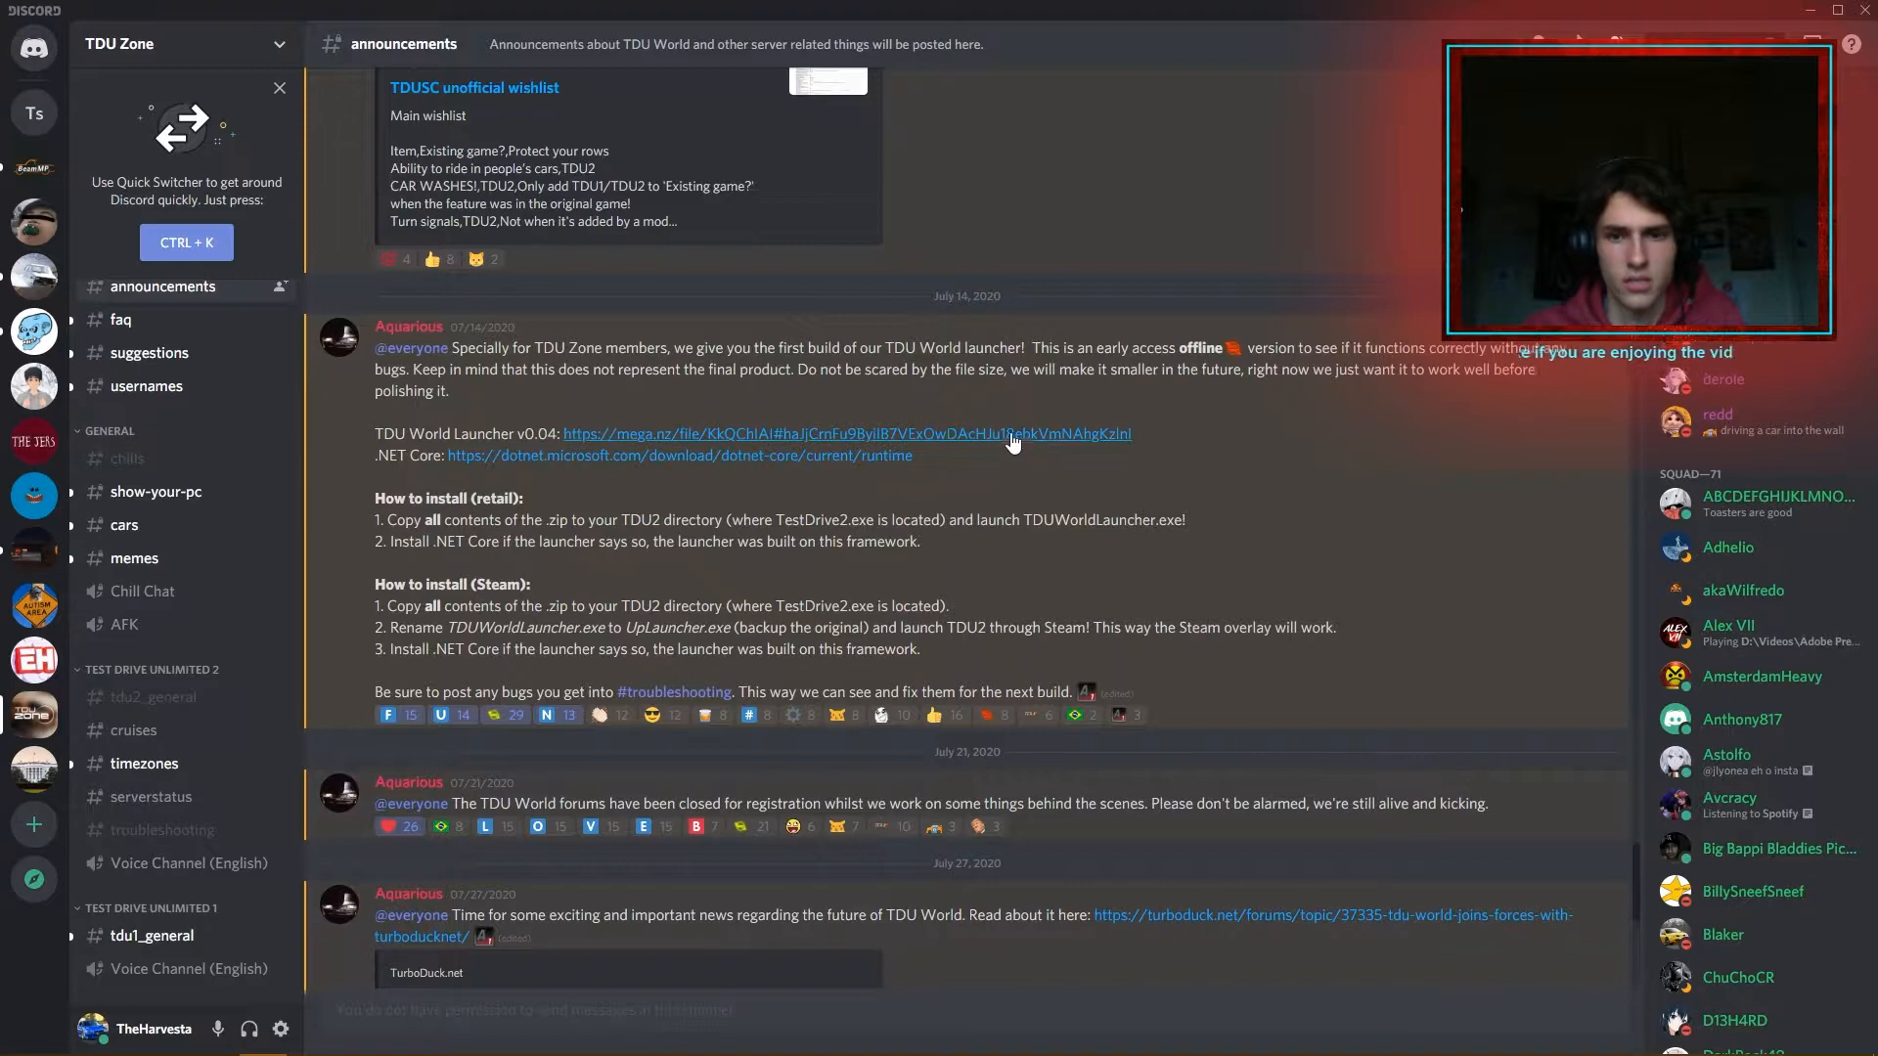
{"action": "mouse_move", "coordinate": [999, 433]}
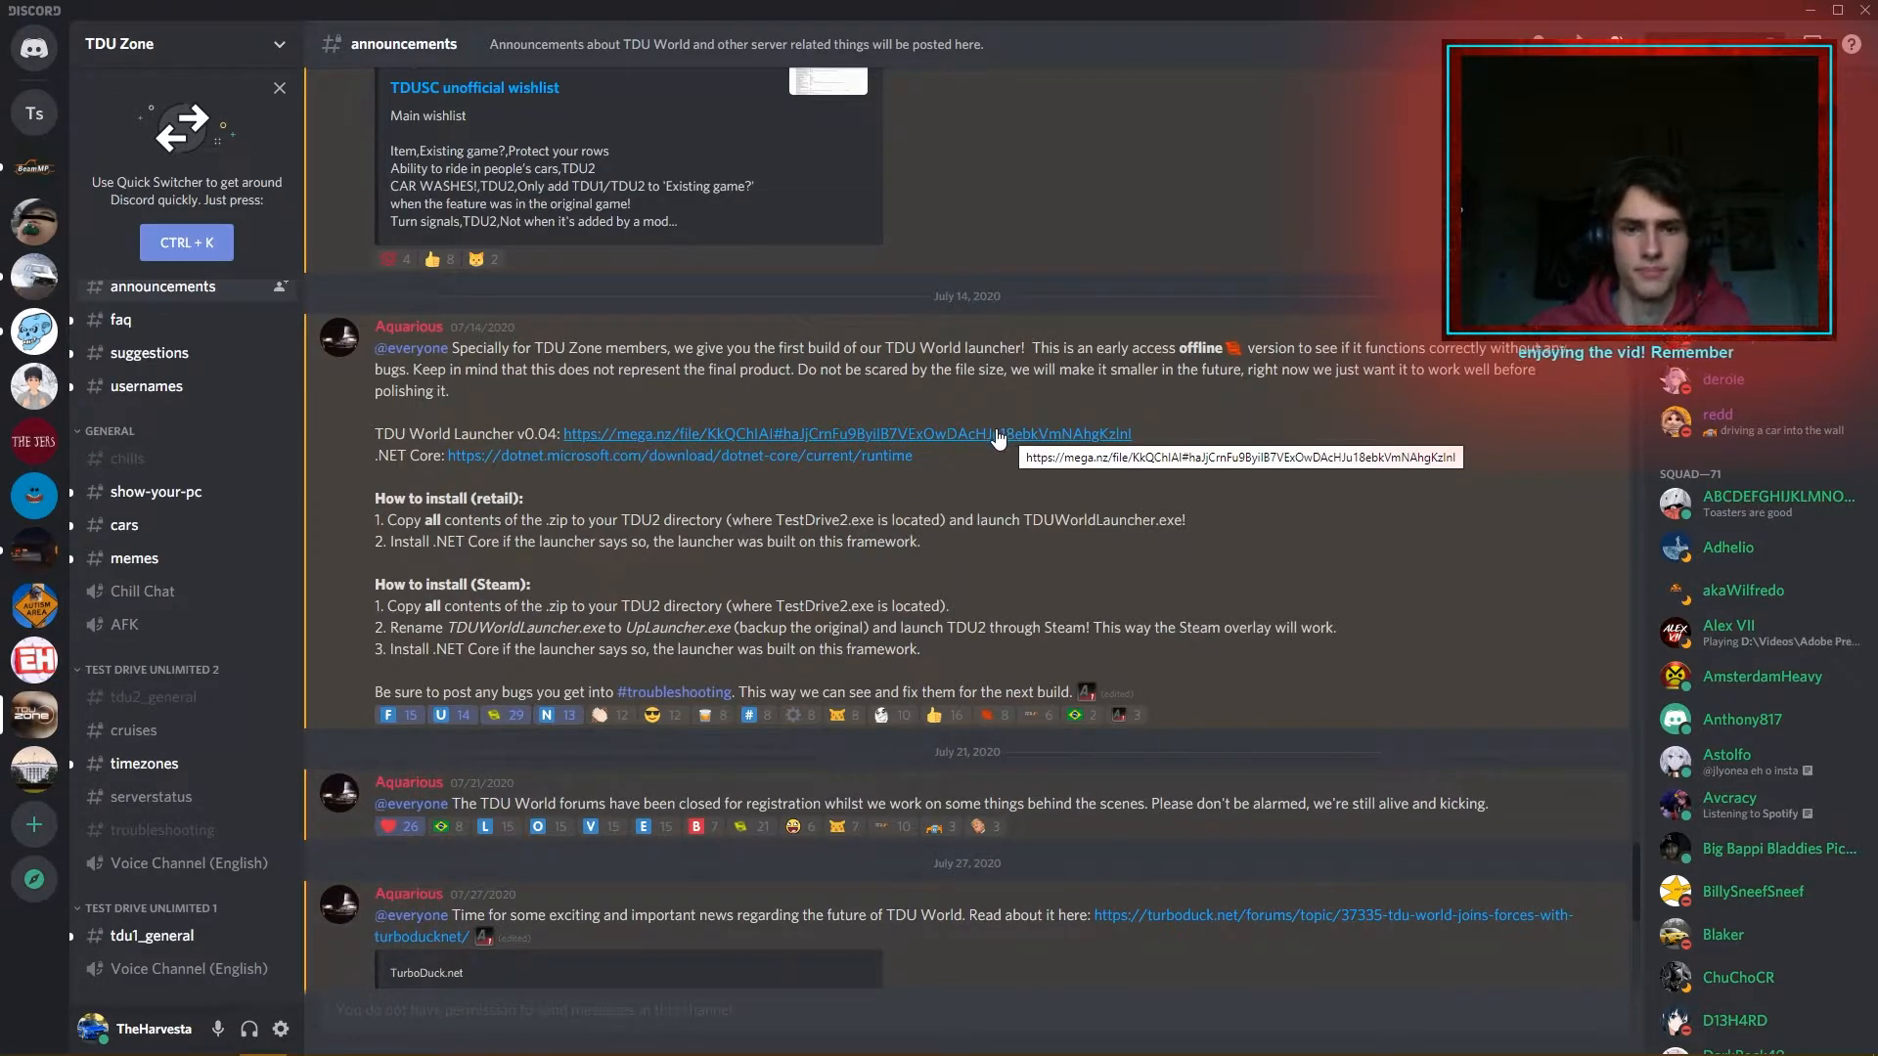
{"action": "left_click", "coordinate": [1836, 10]}
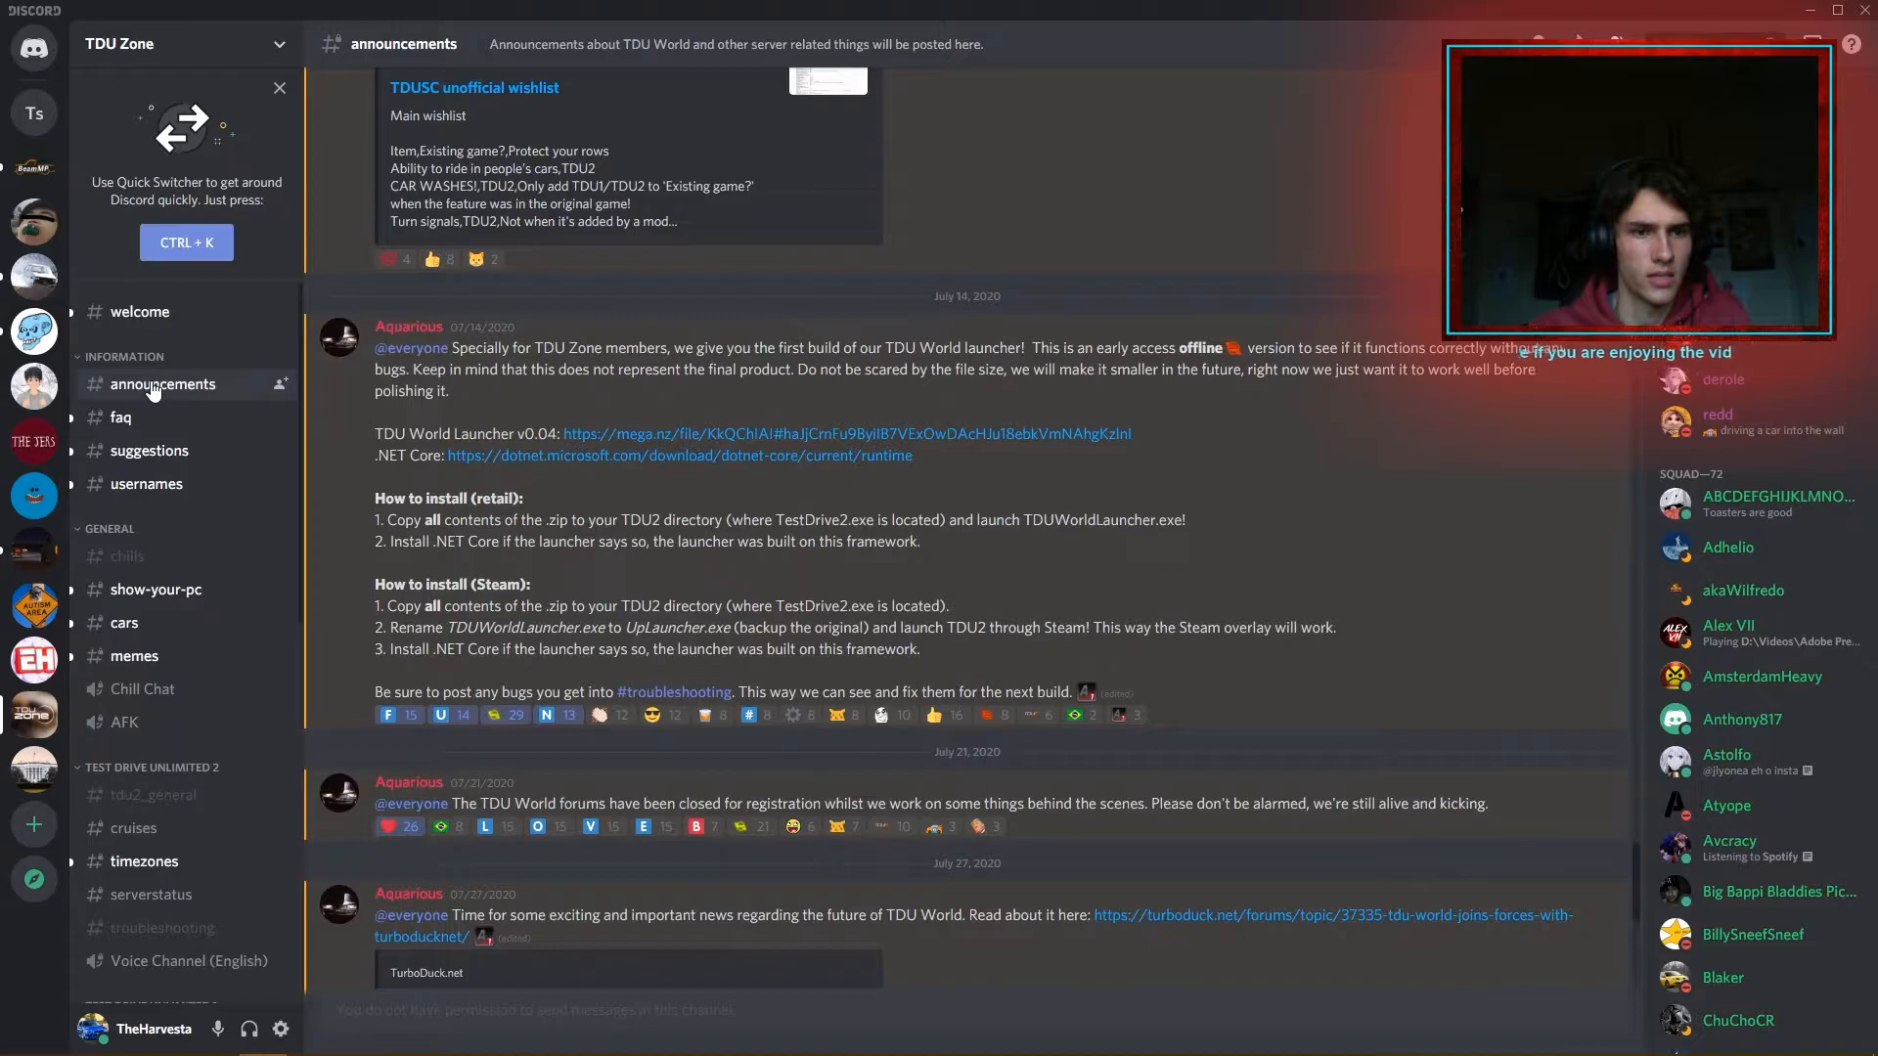
{"action": "scroll", "scroll_direction": "down", "scroll_amount": 3}
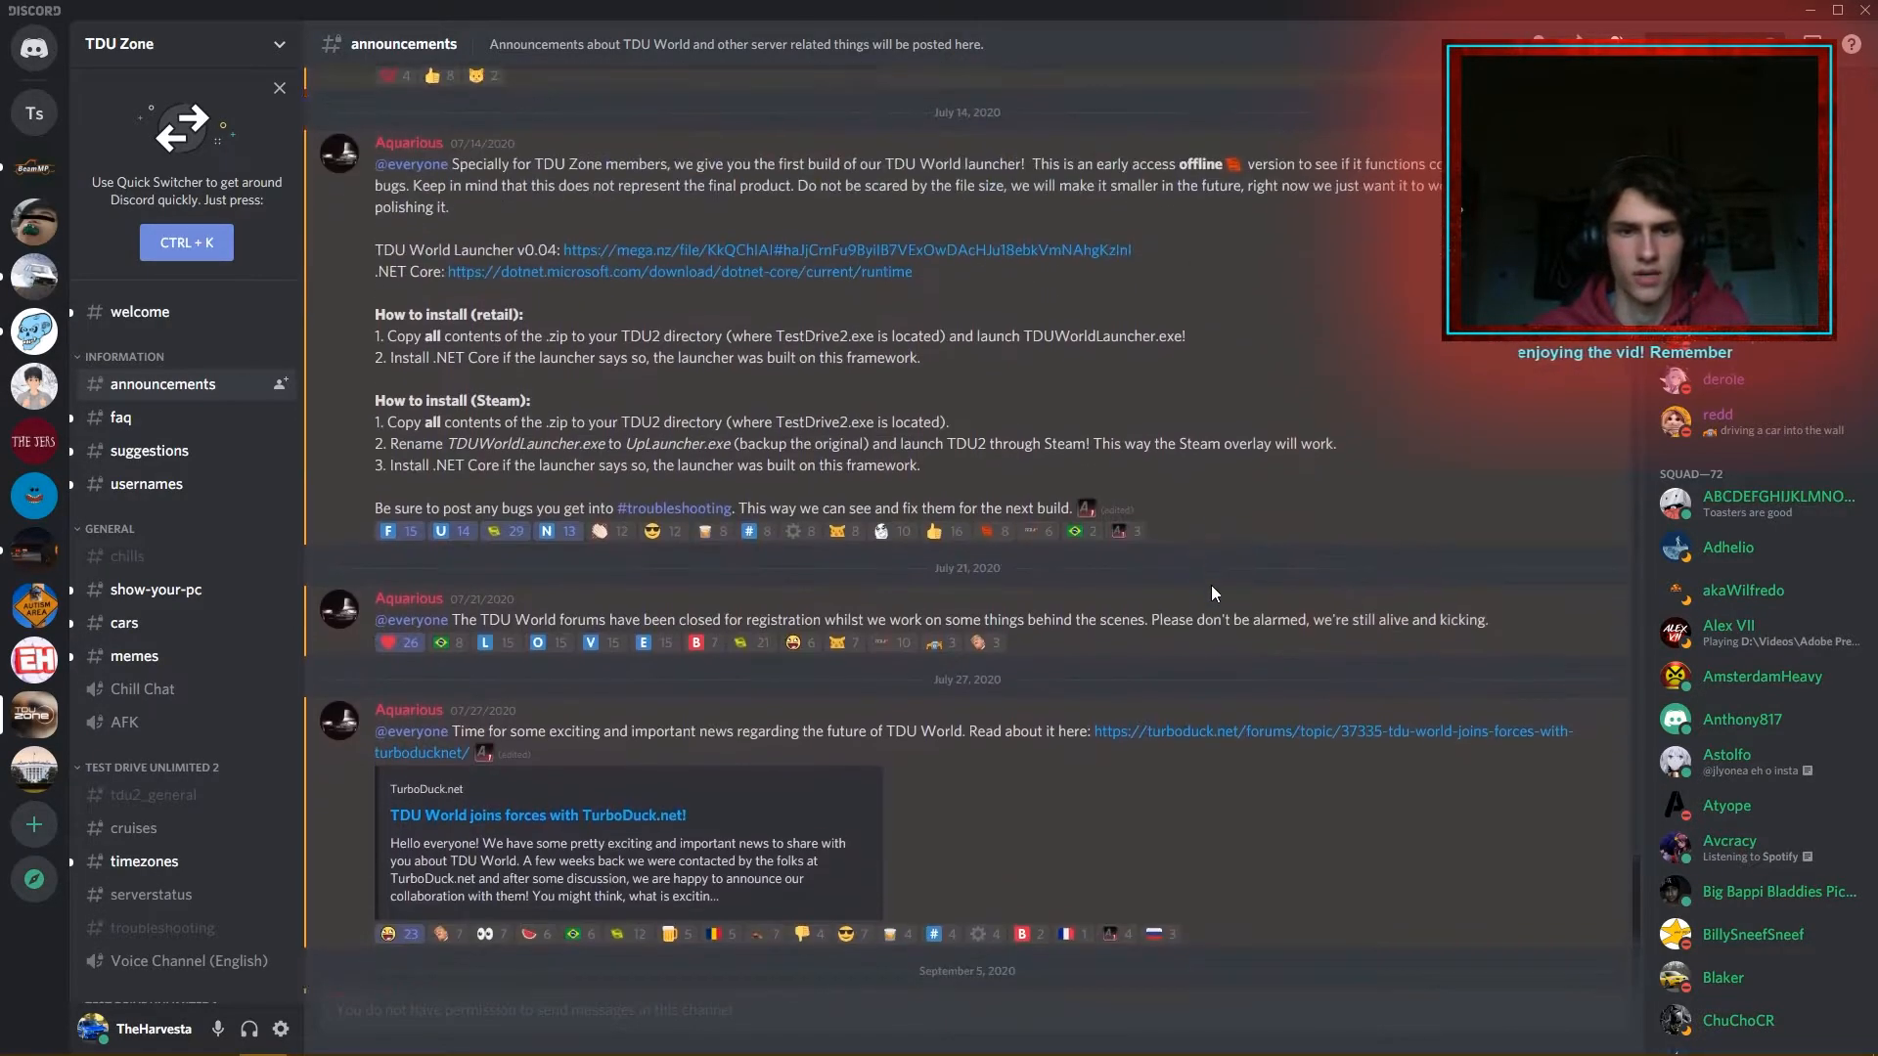
{"action": "scroll", "scroll_direction": "up", "scroll_amount": 3}
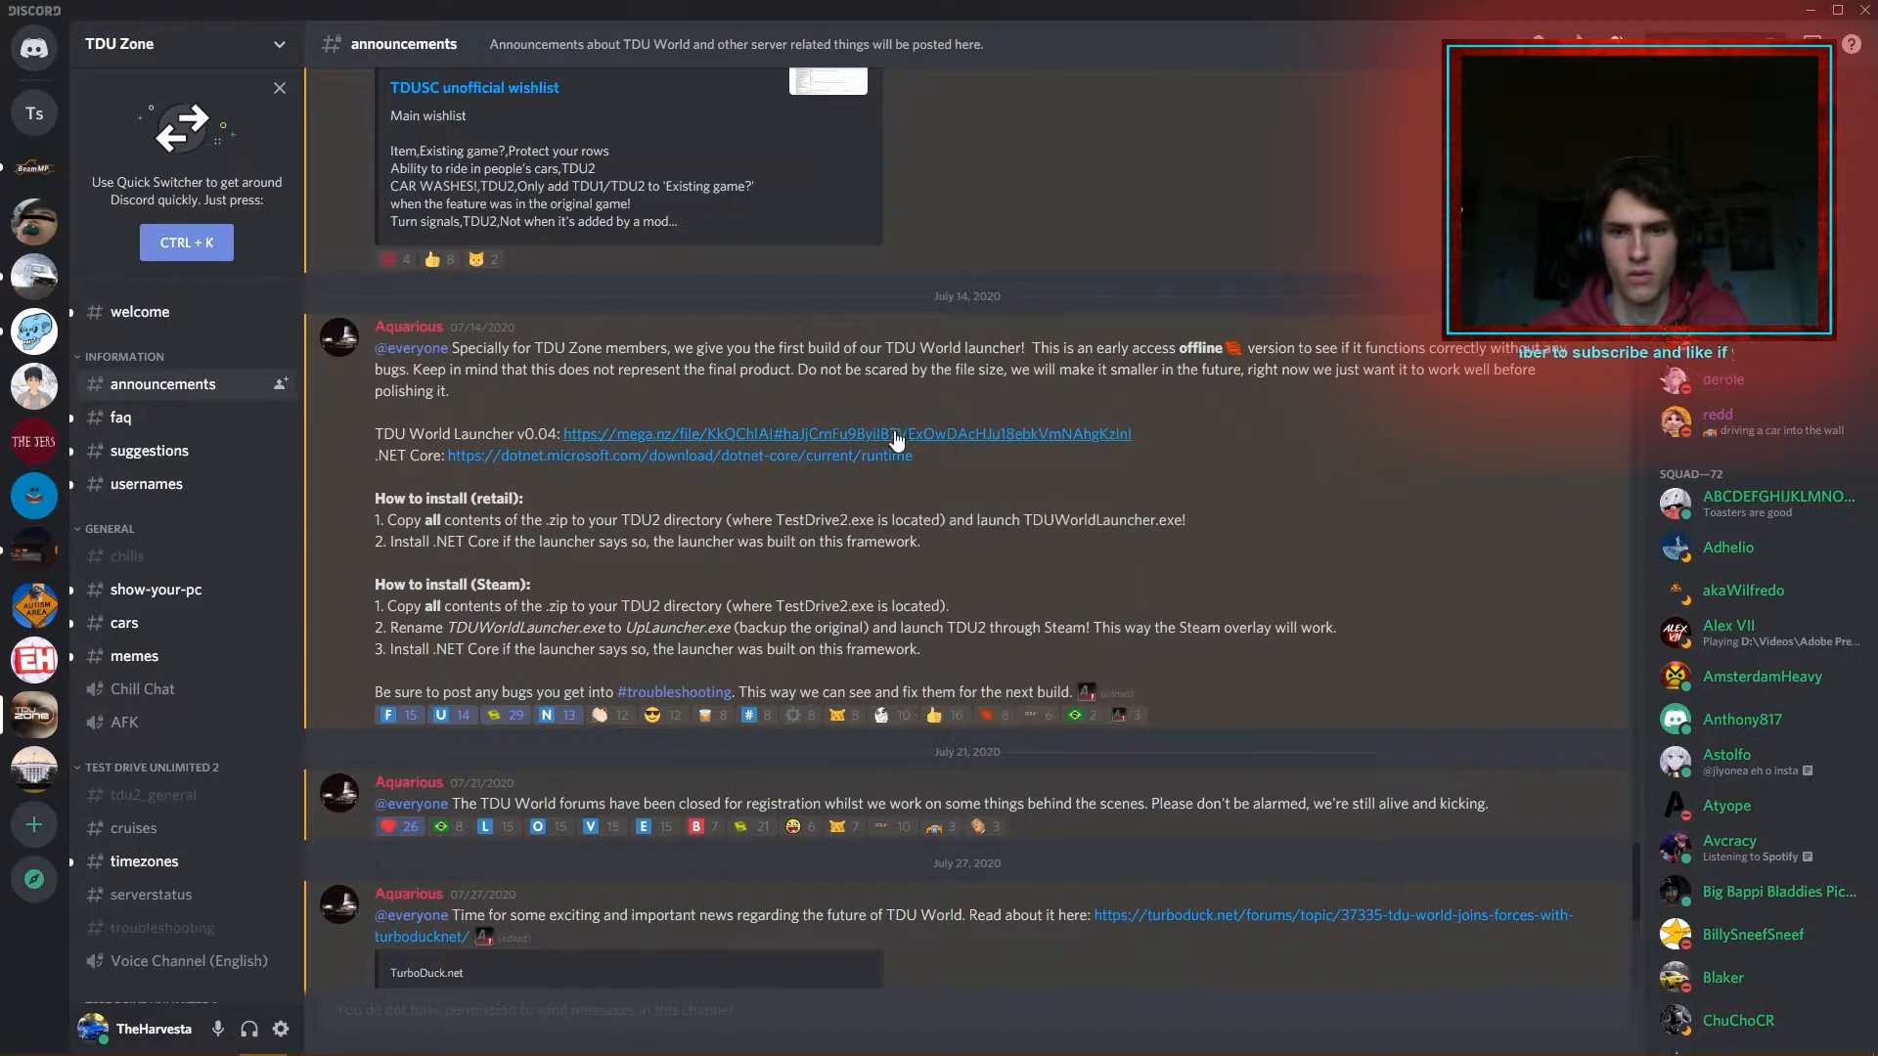
{"action": "mouse_move", "coordinate": [1329, 124]}
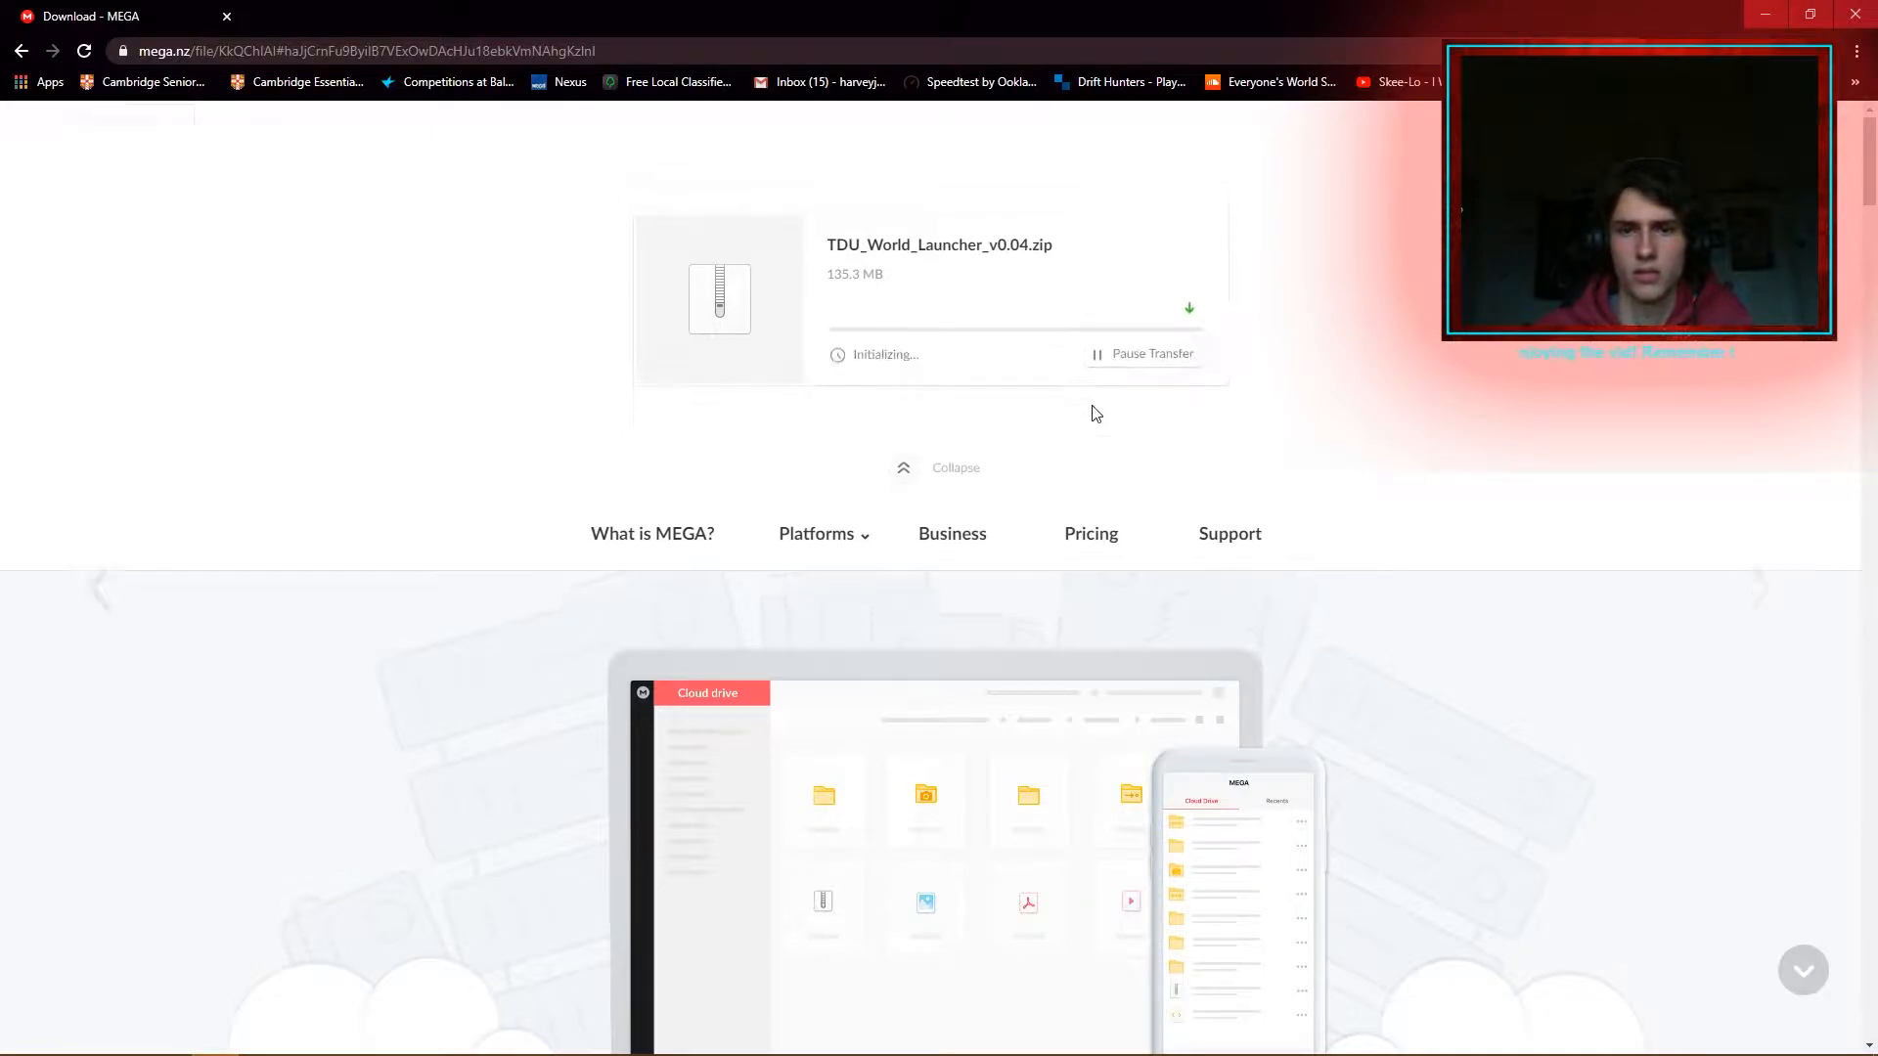
Start downloading TDU_World_Launcher_v0.04.zip from the MEGA page.
{"action": "left_click", "coordinate": [956, 468]}
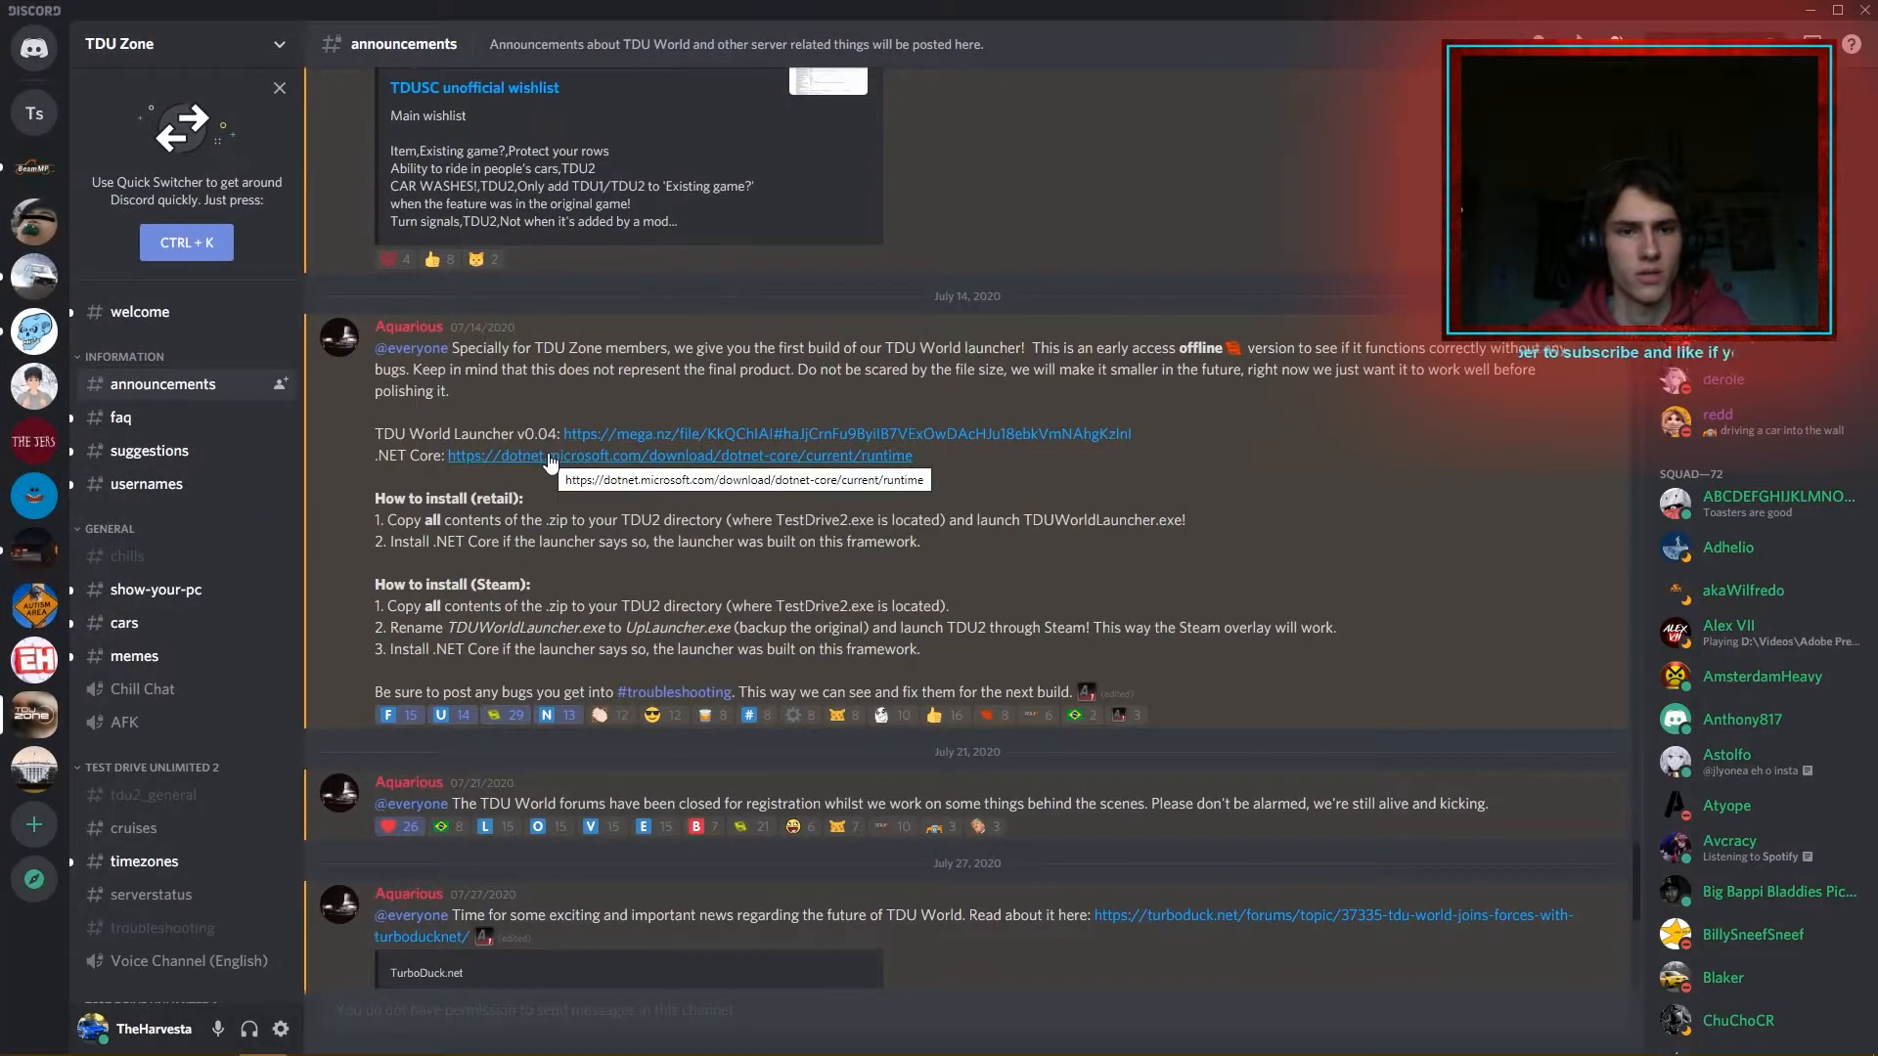
Open the .NET Core 3.1 Runtime link from Discord in its own Chrome window.
{"action": "right_click", "coordinate": [679, 455]}
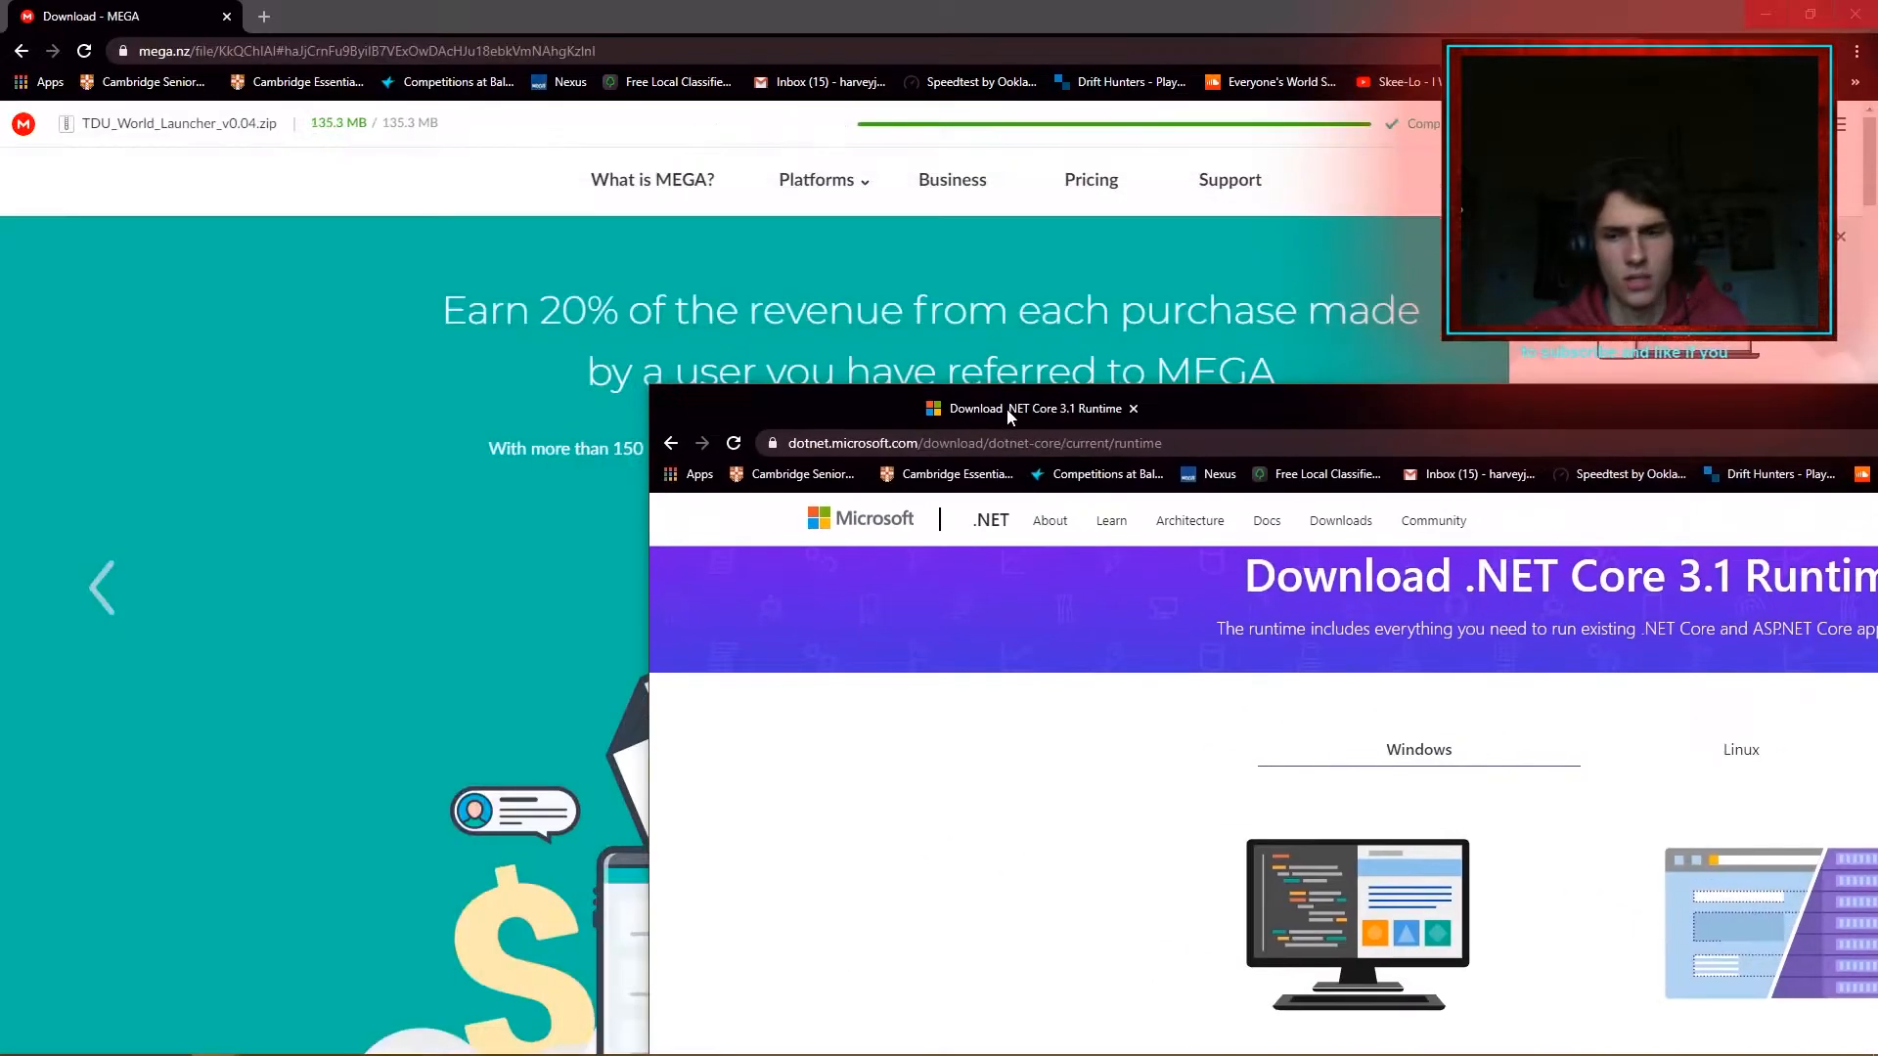
{"action": "left_click", "coordinate": [1131, 409]}
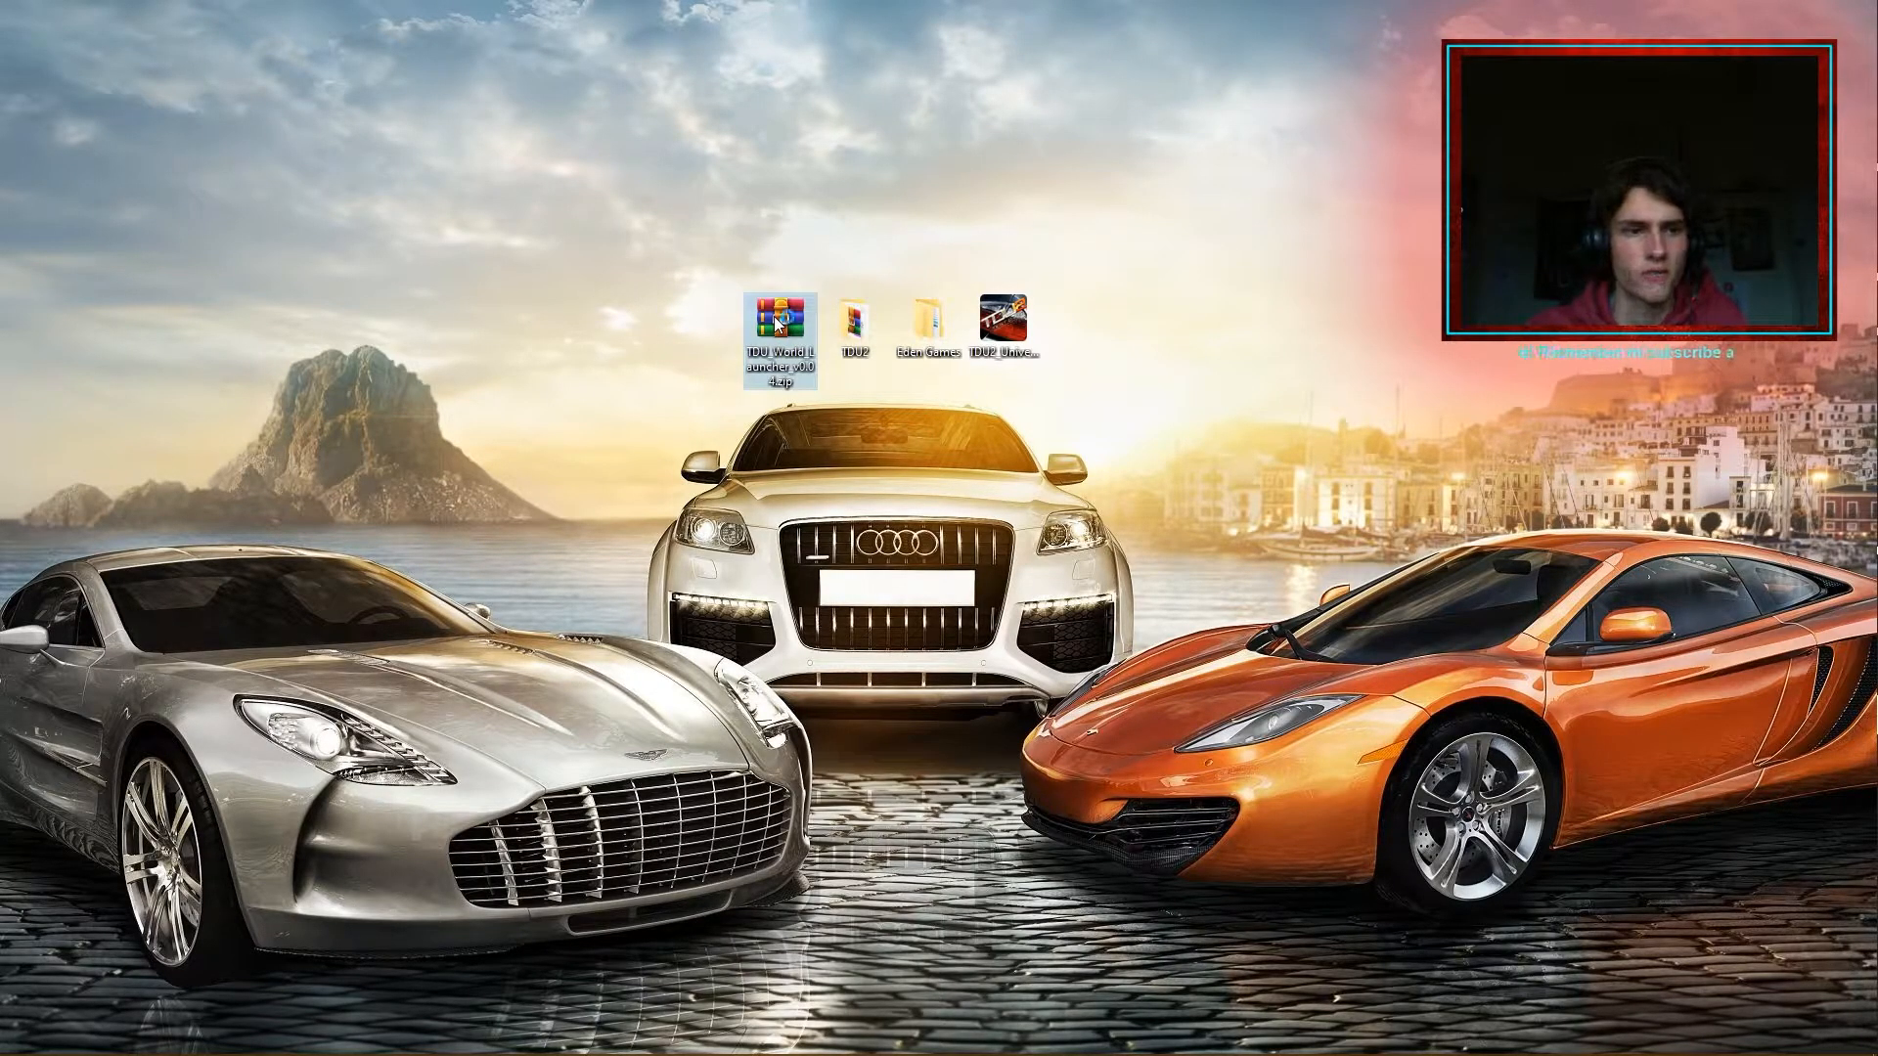
Open the launcher zip from the desktop in WinRAR, restored and moved to the right.
{"action": "double_click", "coordinate": [781, 322]}
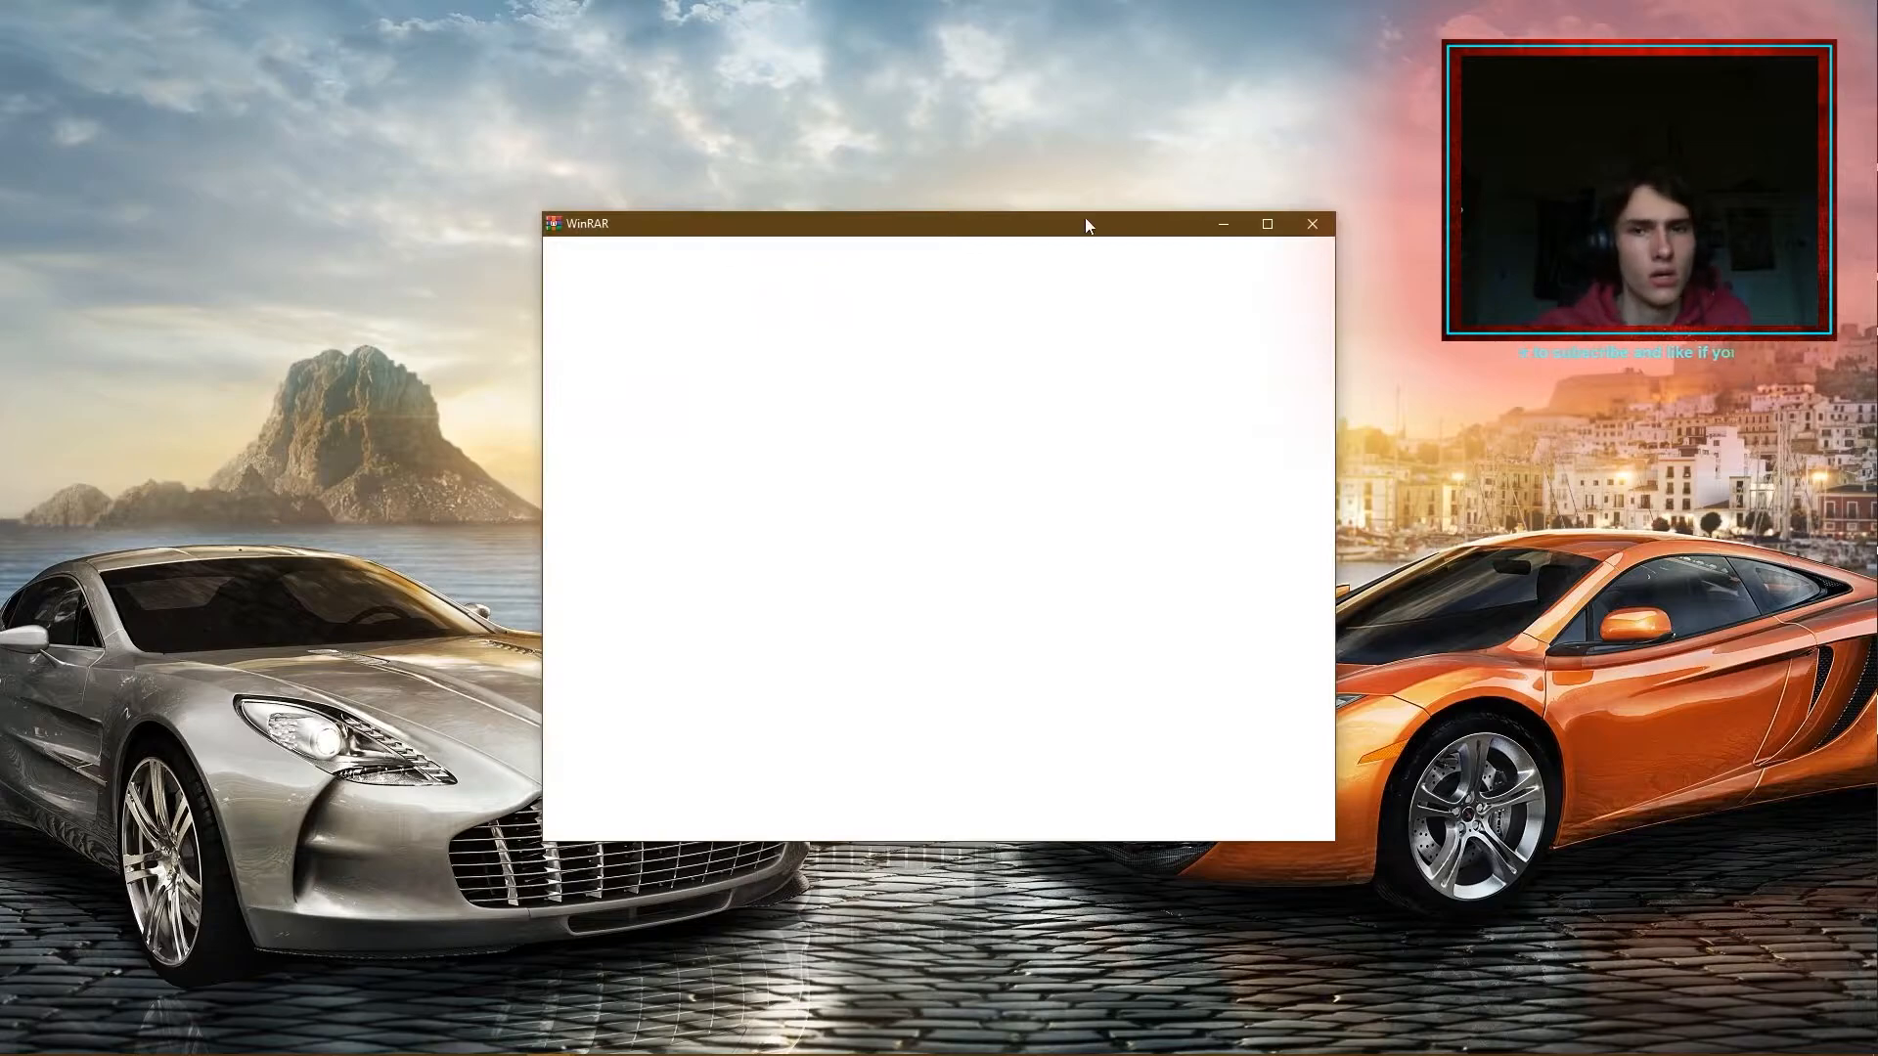
{"action": "left_click", "coordinate": [1312, 224]}
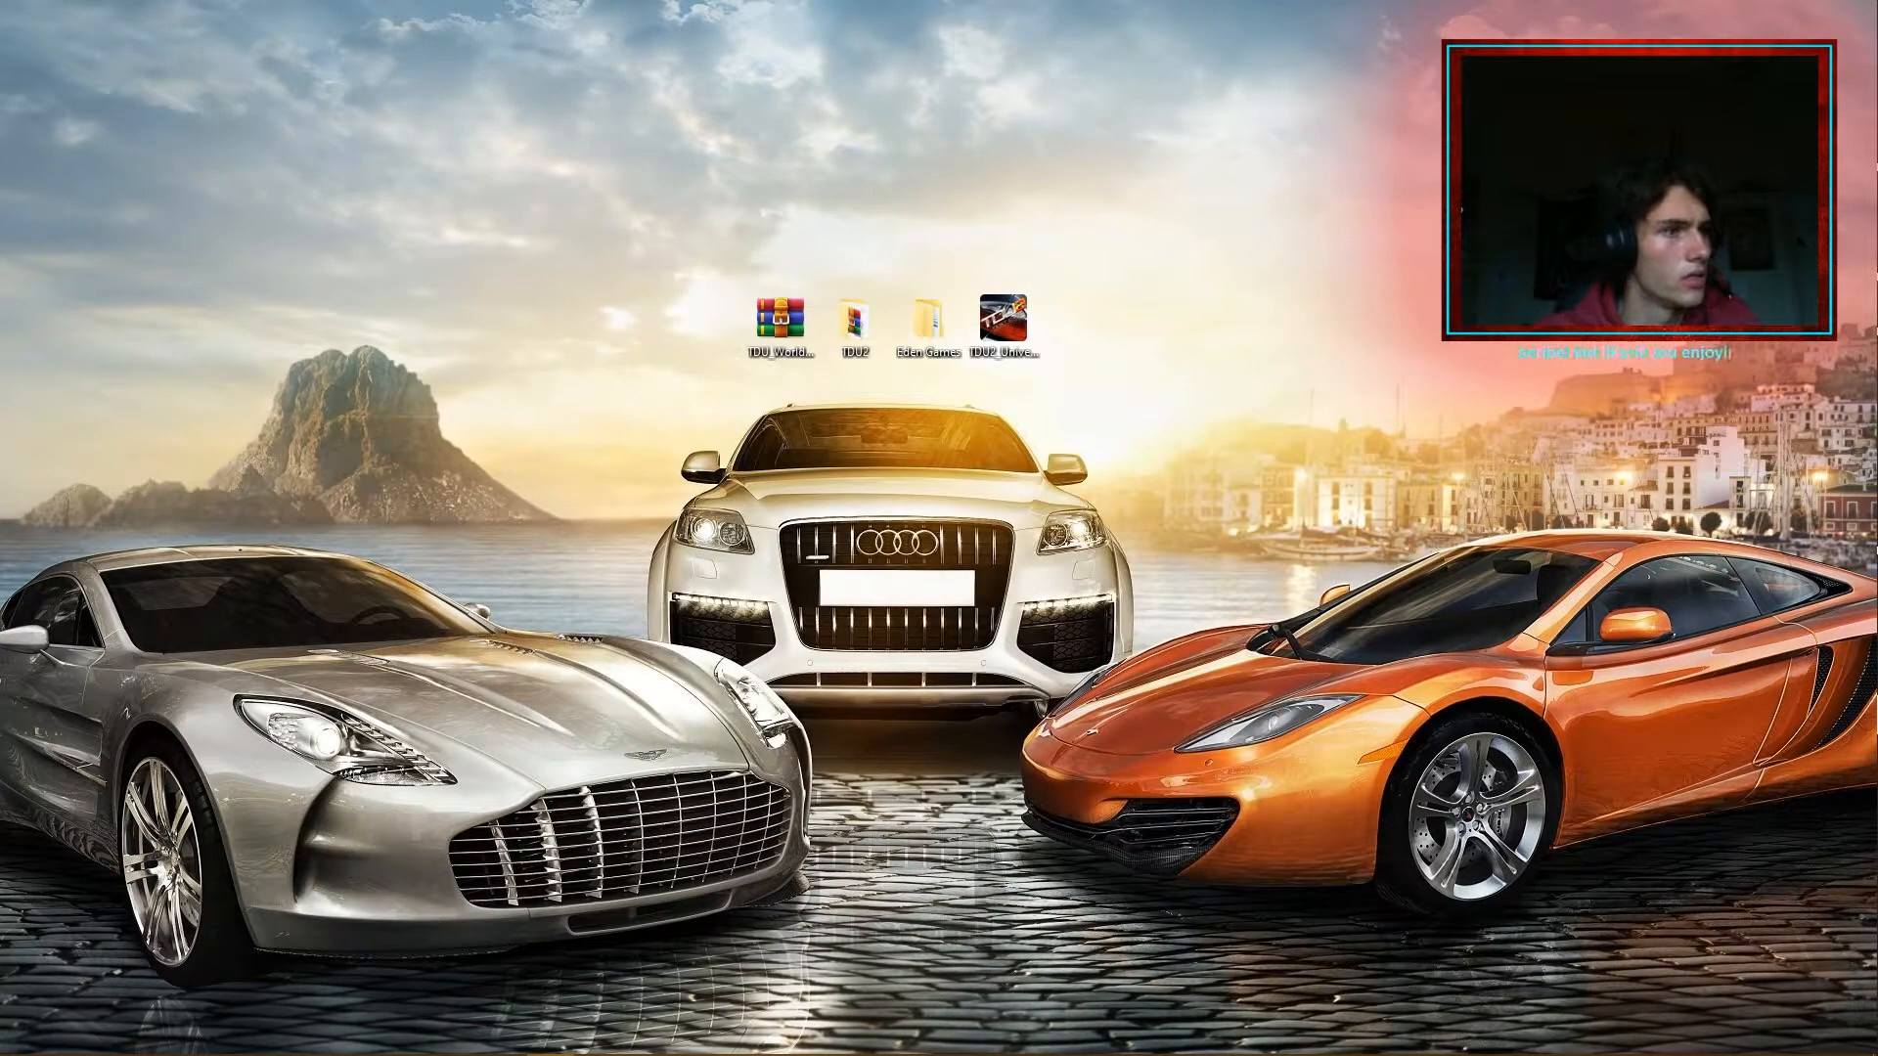
{"action": "double_click", "coordinate": [775, 309]}
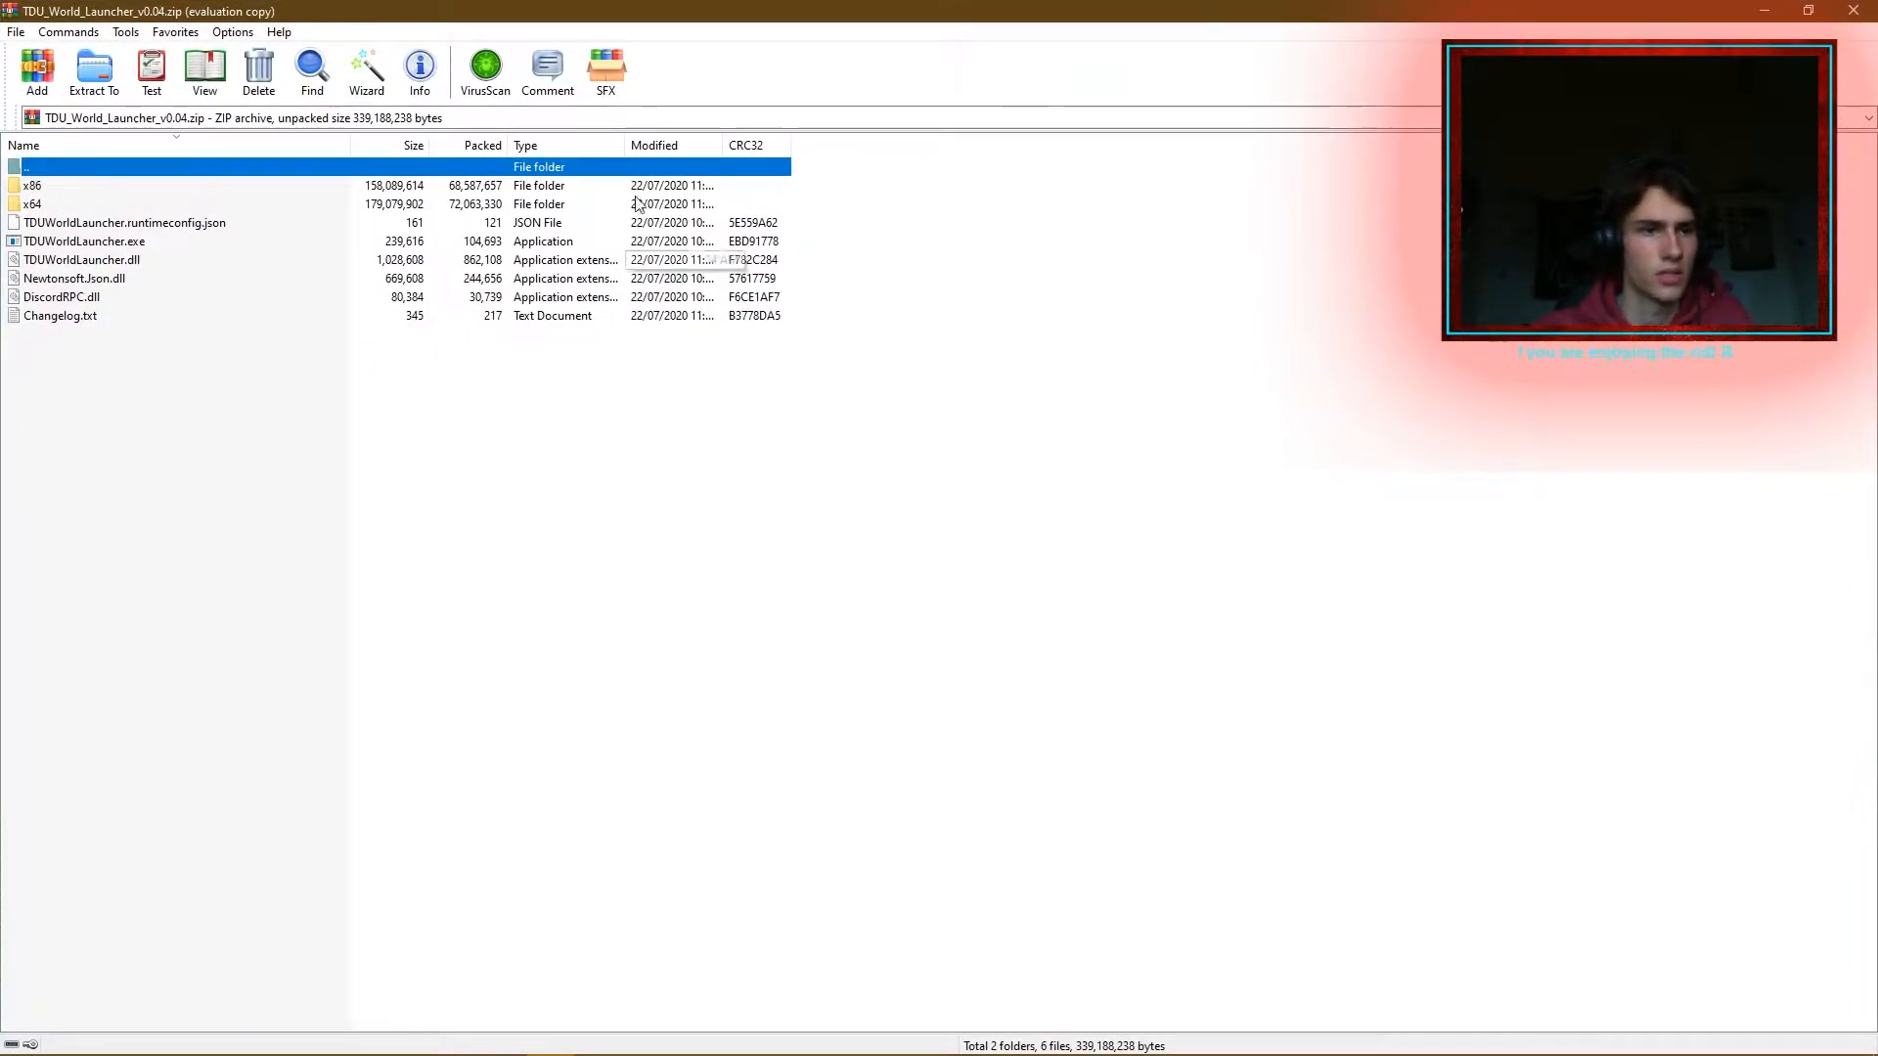
{"action": "mouse_move", "coordinate": [1333, 9]}
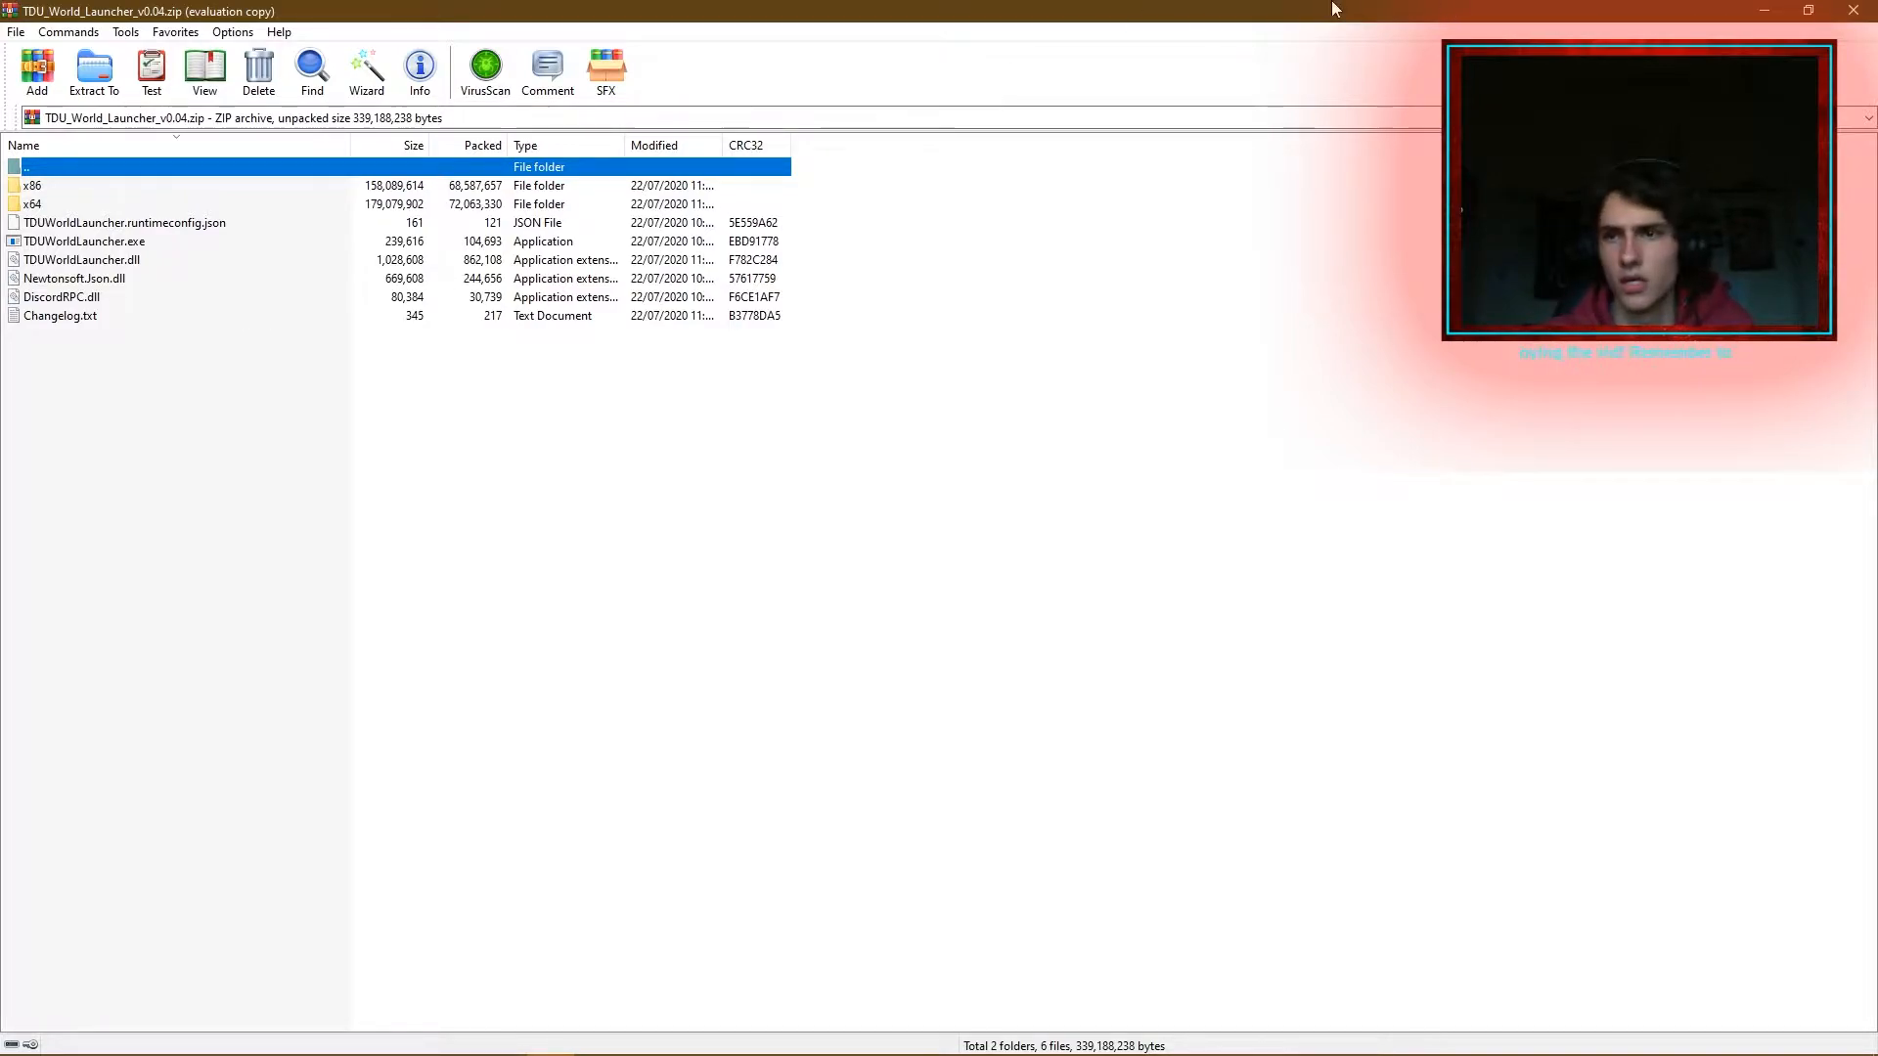
{"action": "left_click", "coordinate": [1808, 10]}
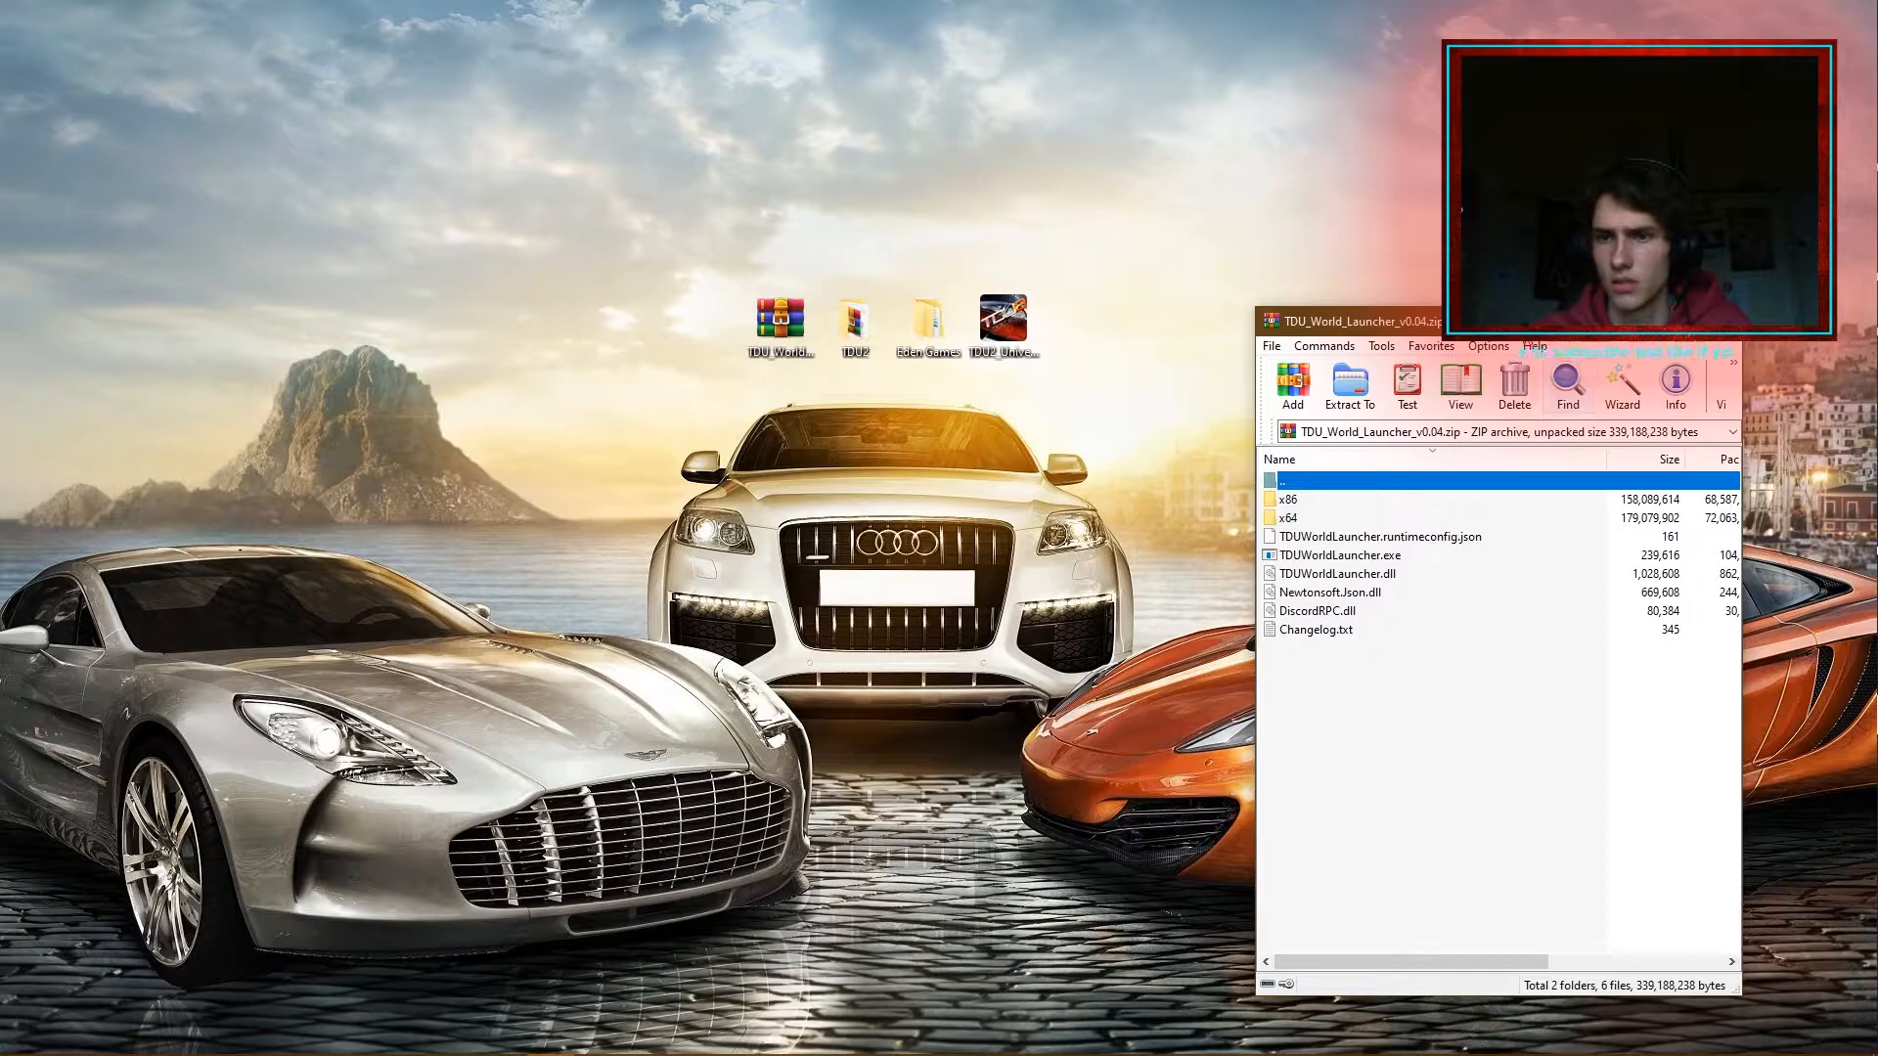
{"action": "left_click_drag", "start_coordinate": [1414, 319], "coordinate": [1180, 37]}
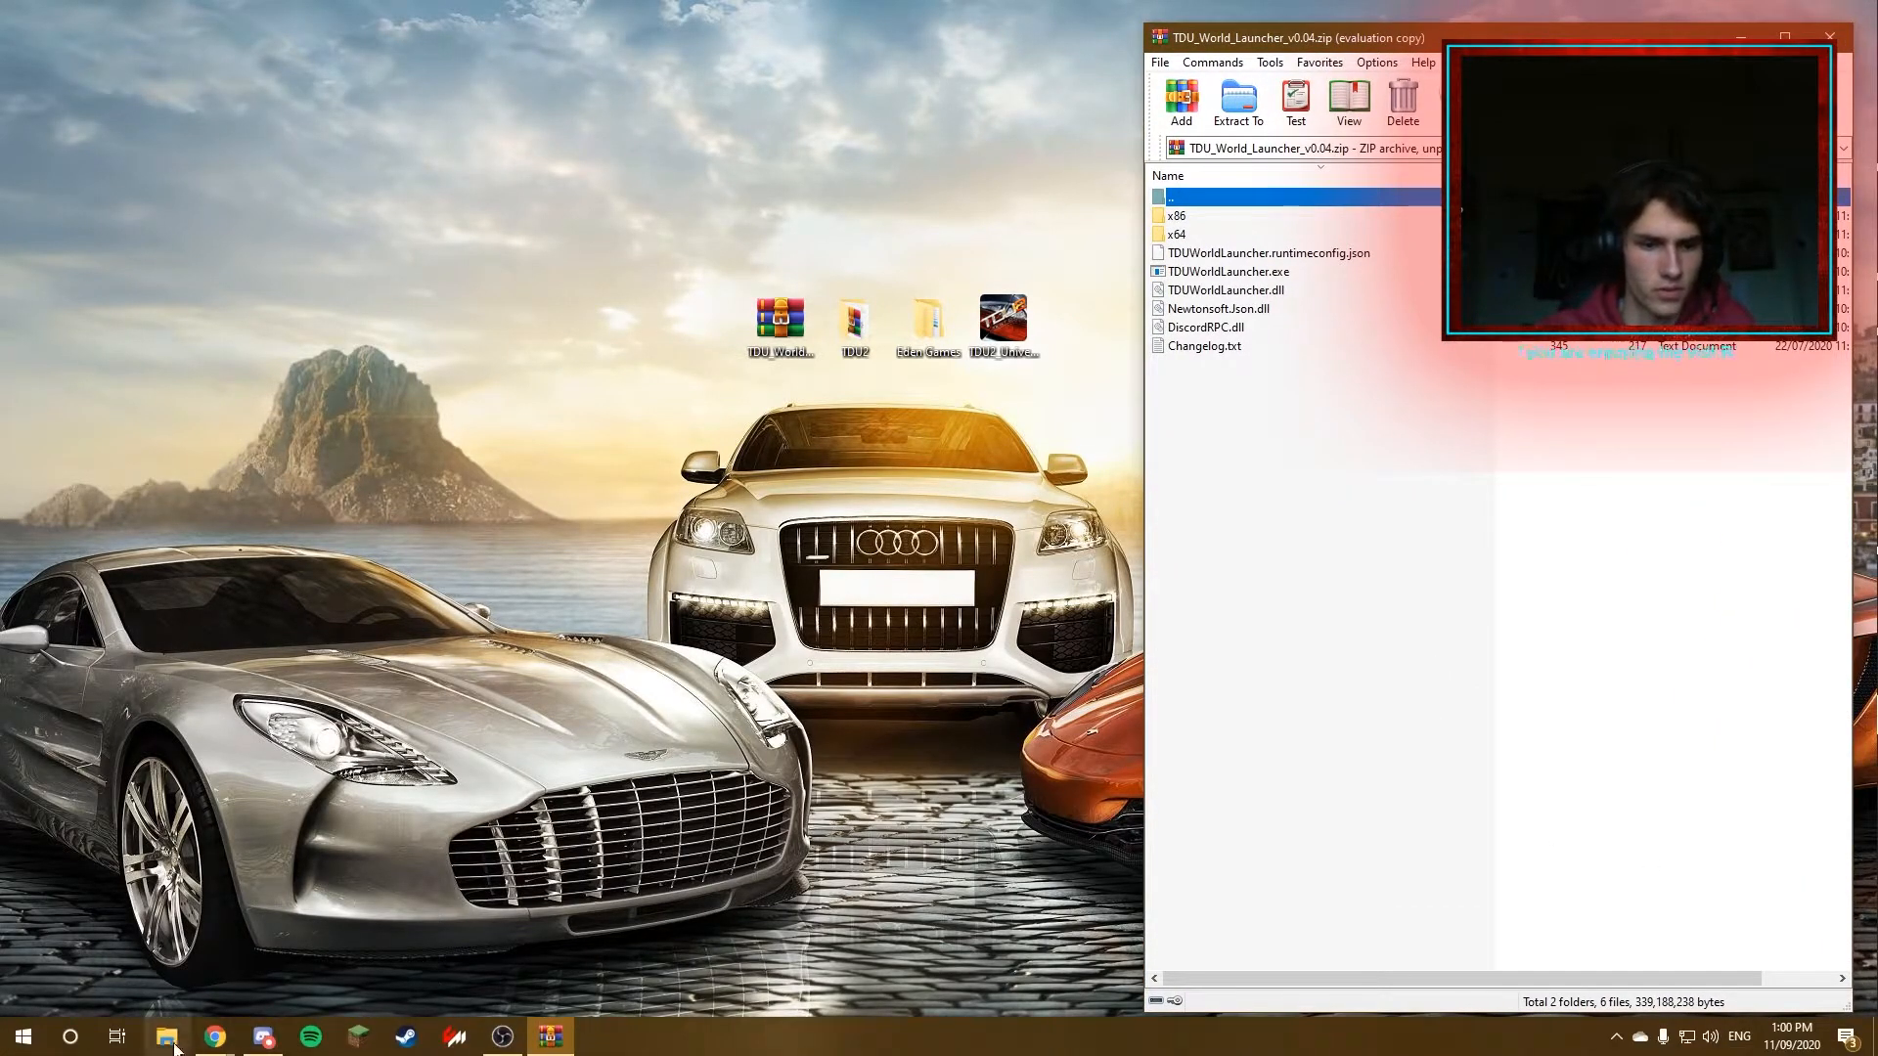
{"action": "left_click", "coordinate": [166, 1036]}
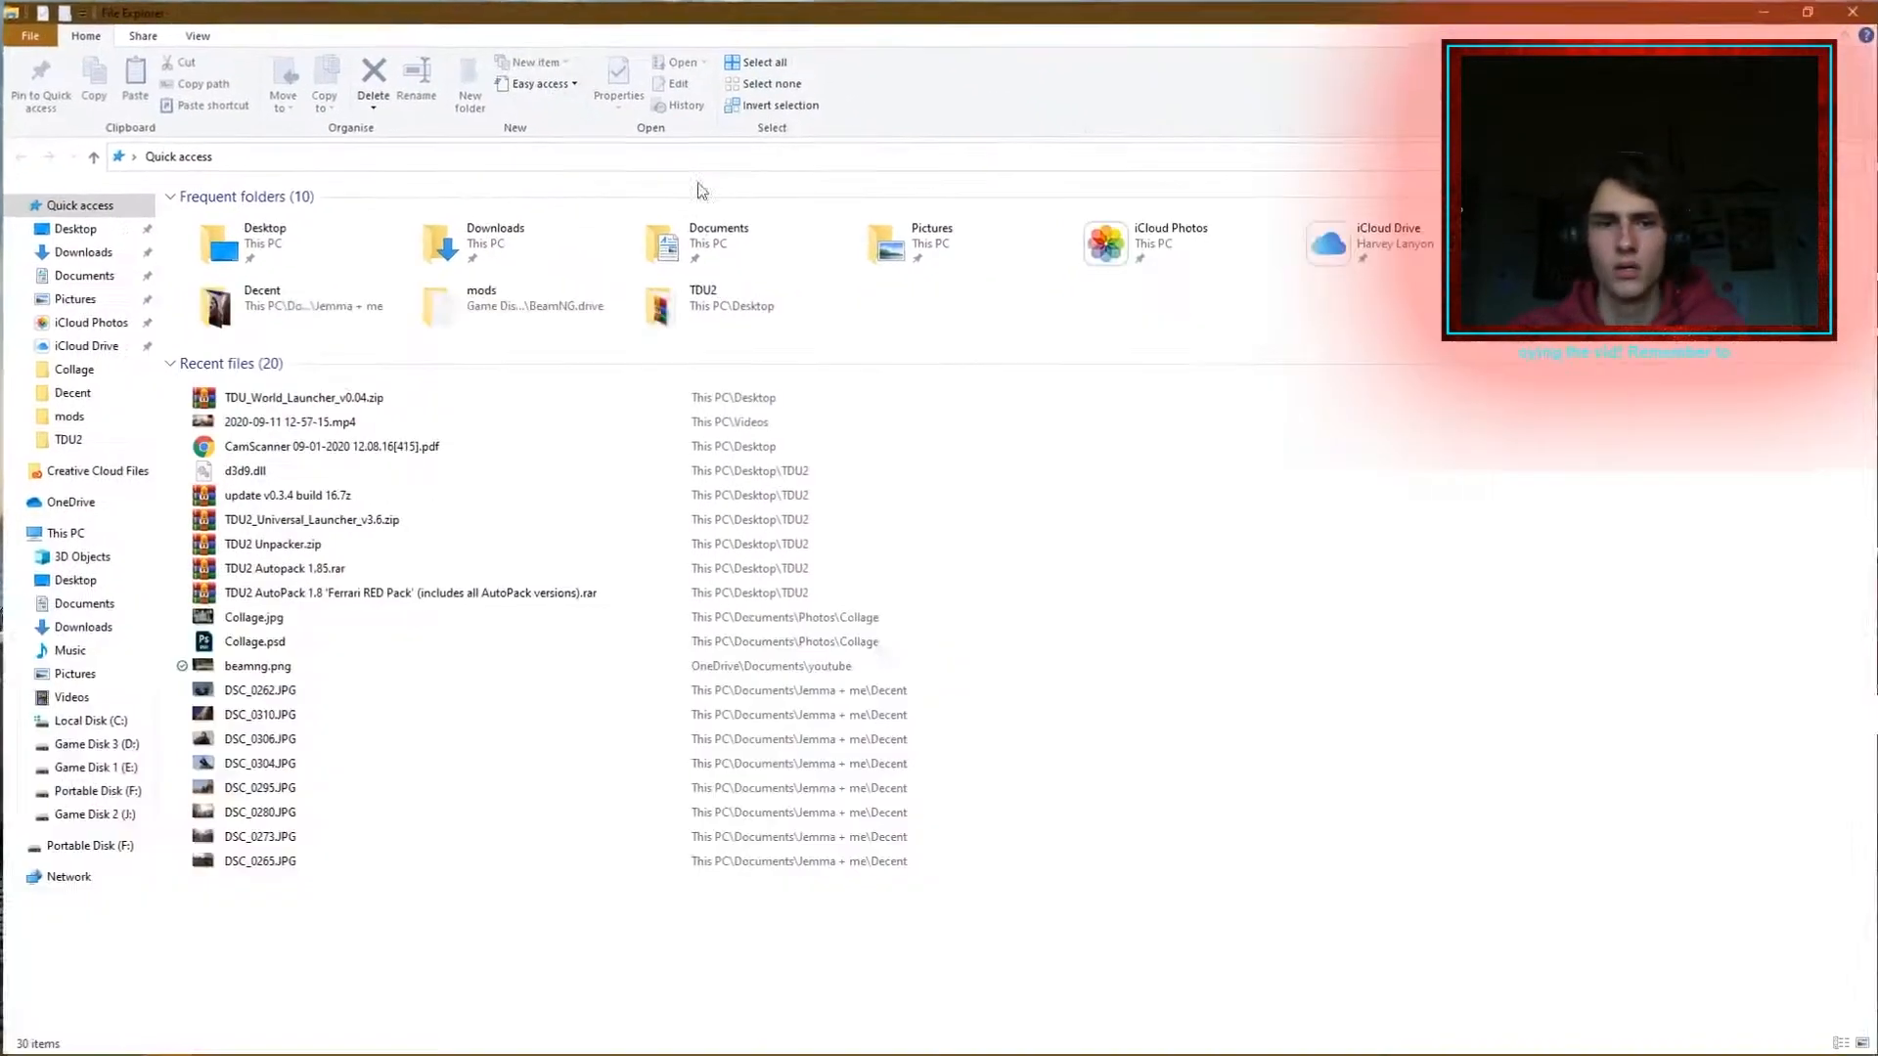
{"action": "double_click", "coordinate": [303, 396]}
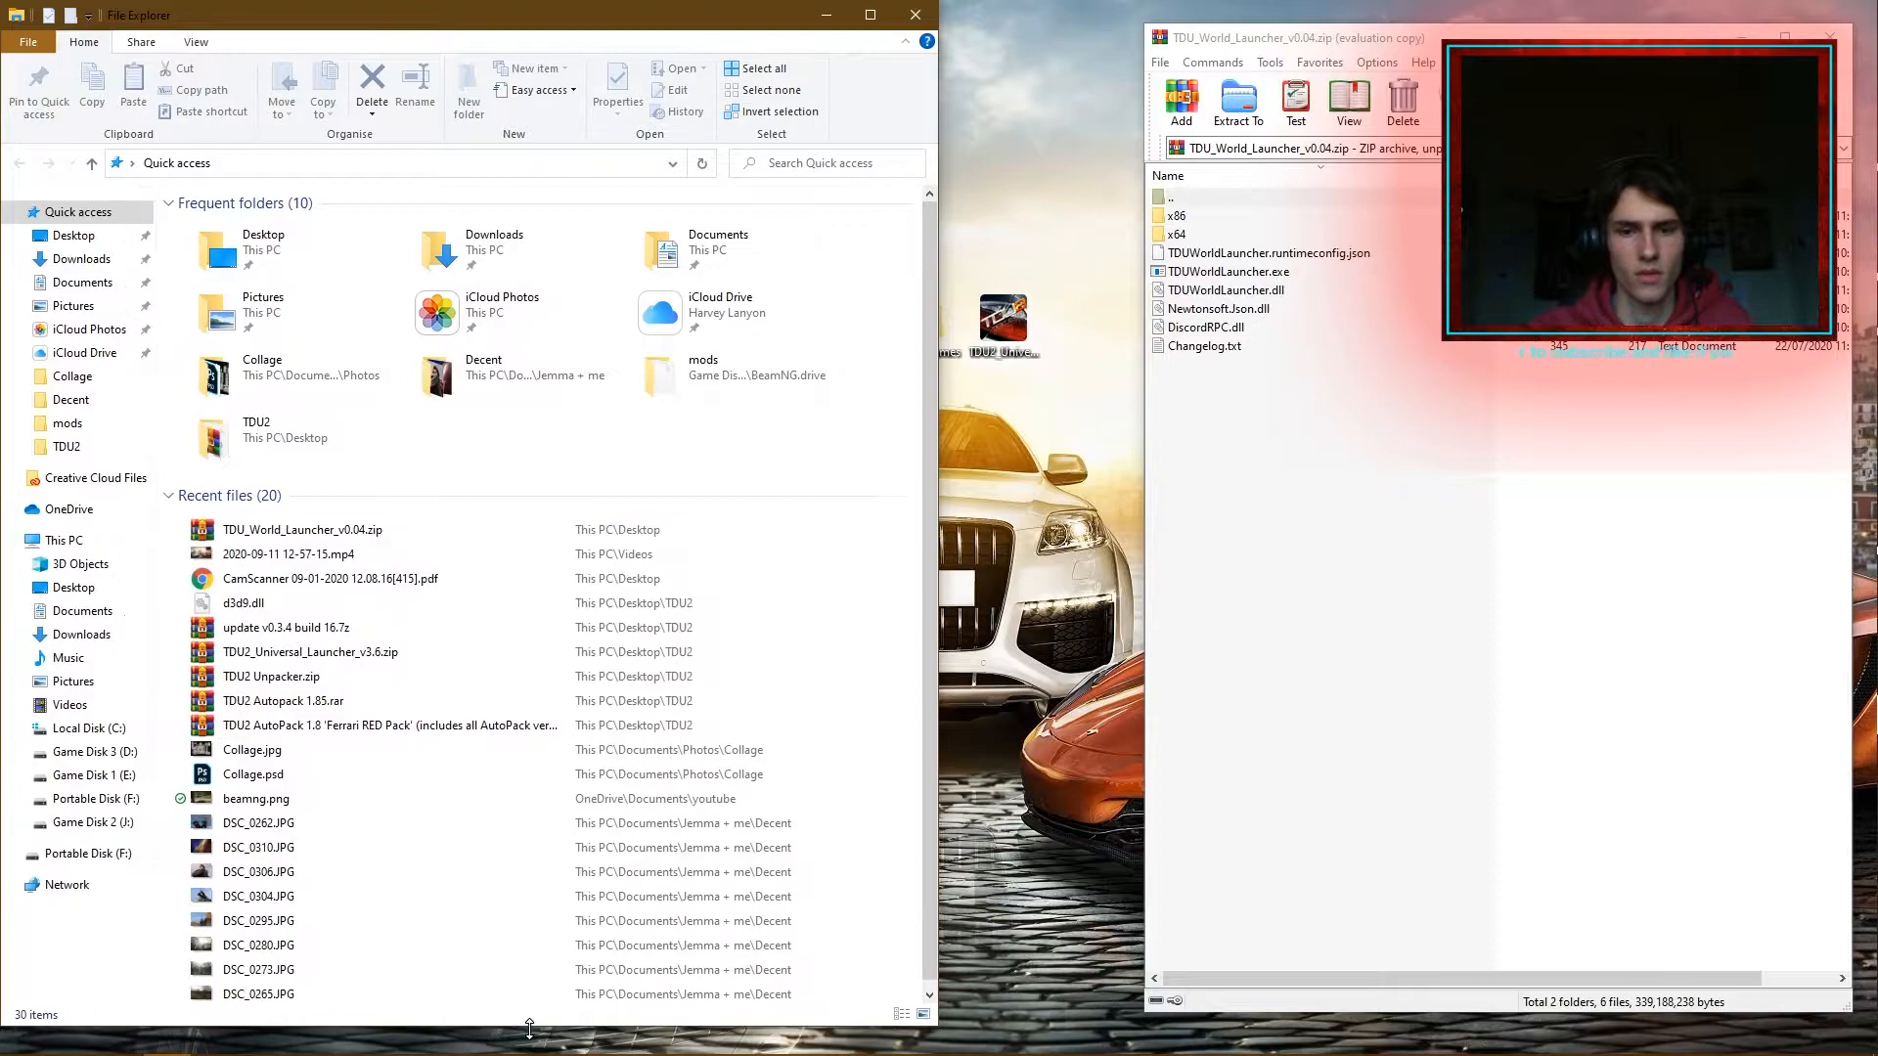
{"action": "left_click", "coordinate": [85, 752]}
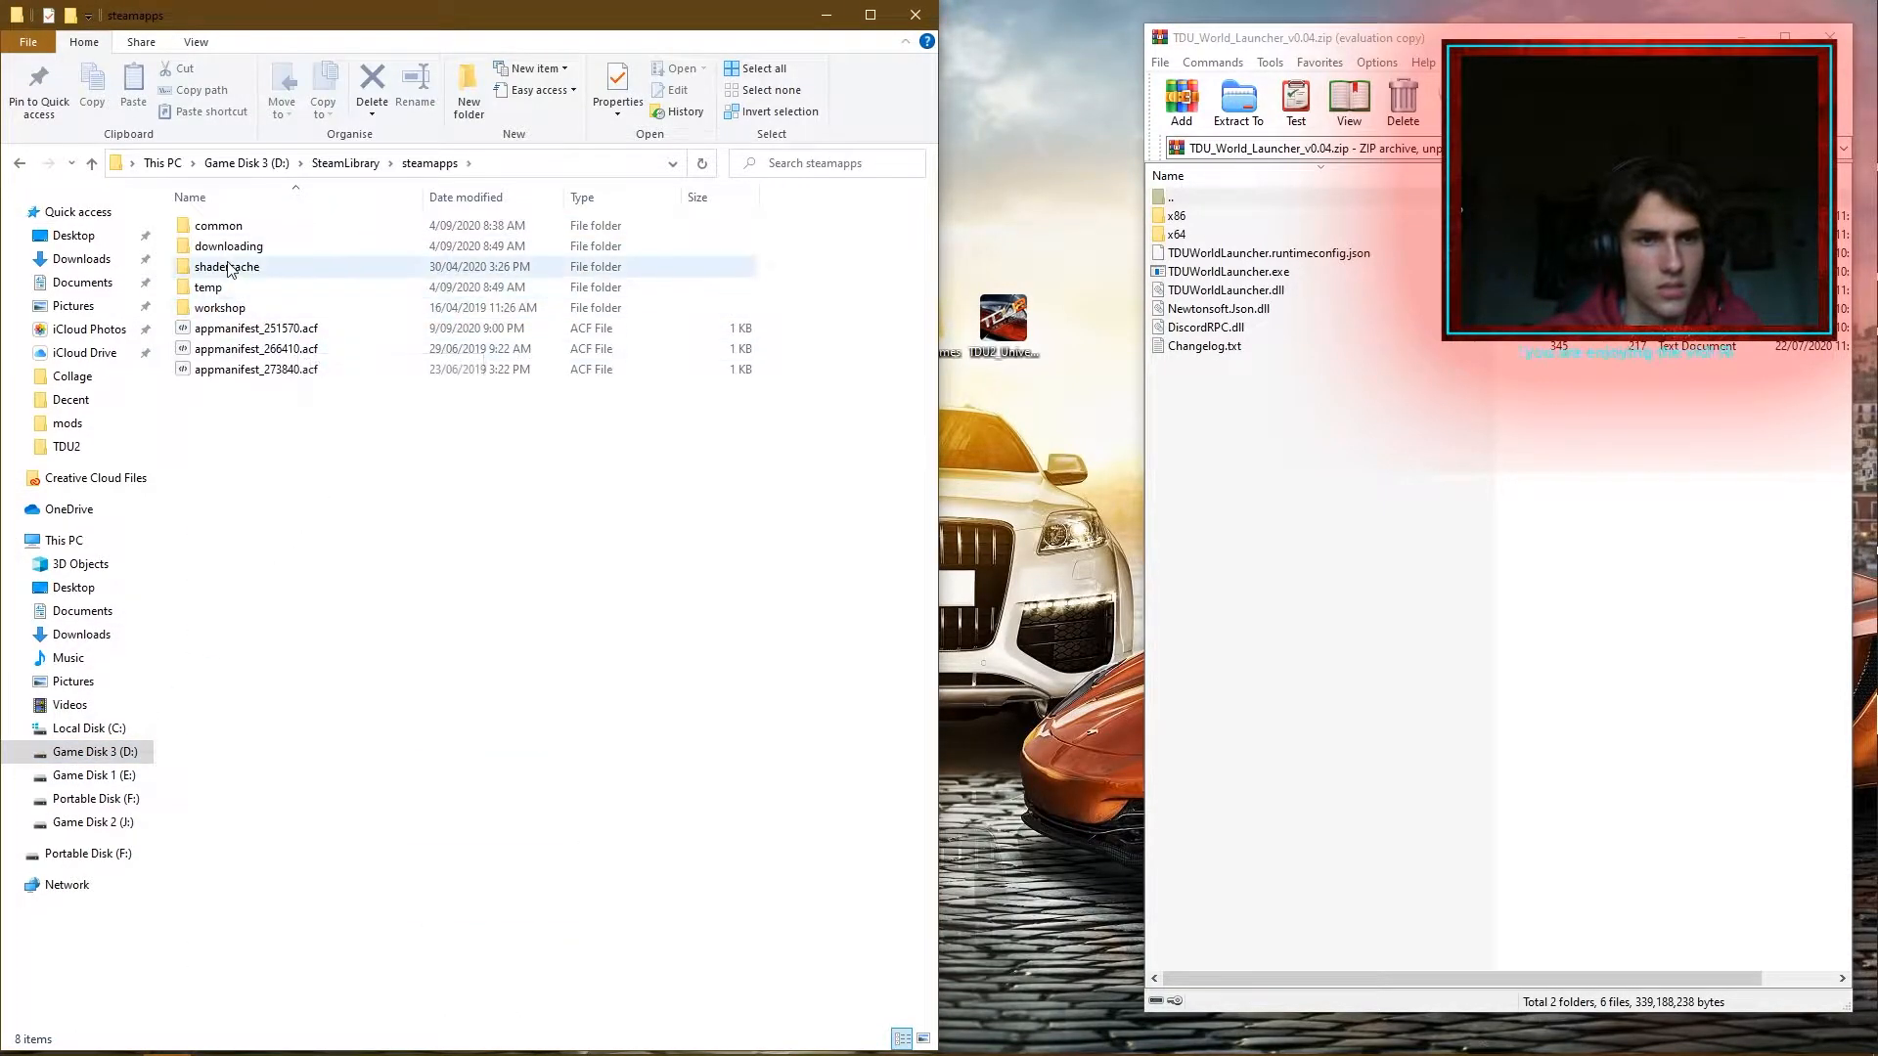
{"action": "double_click", "coordinate": [218, 225]}
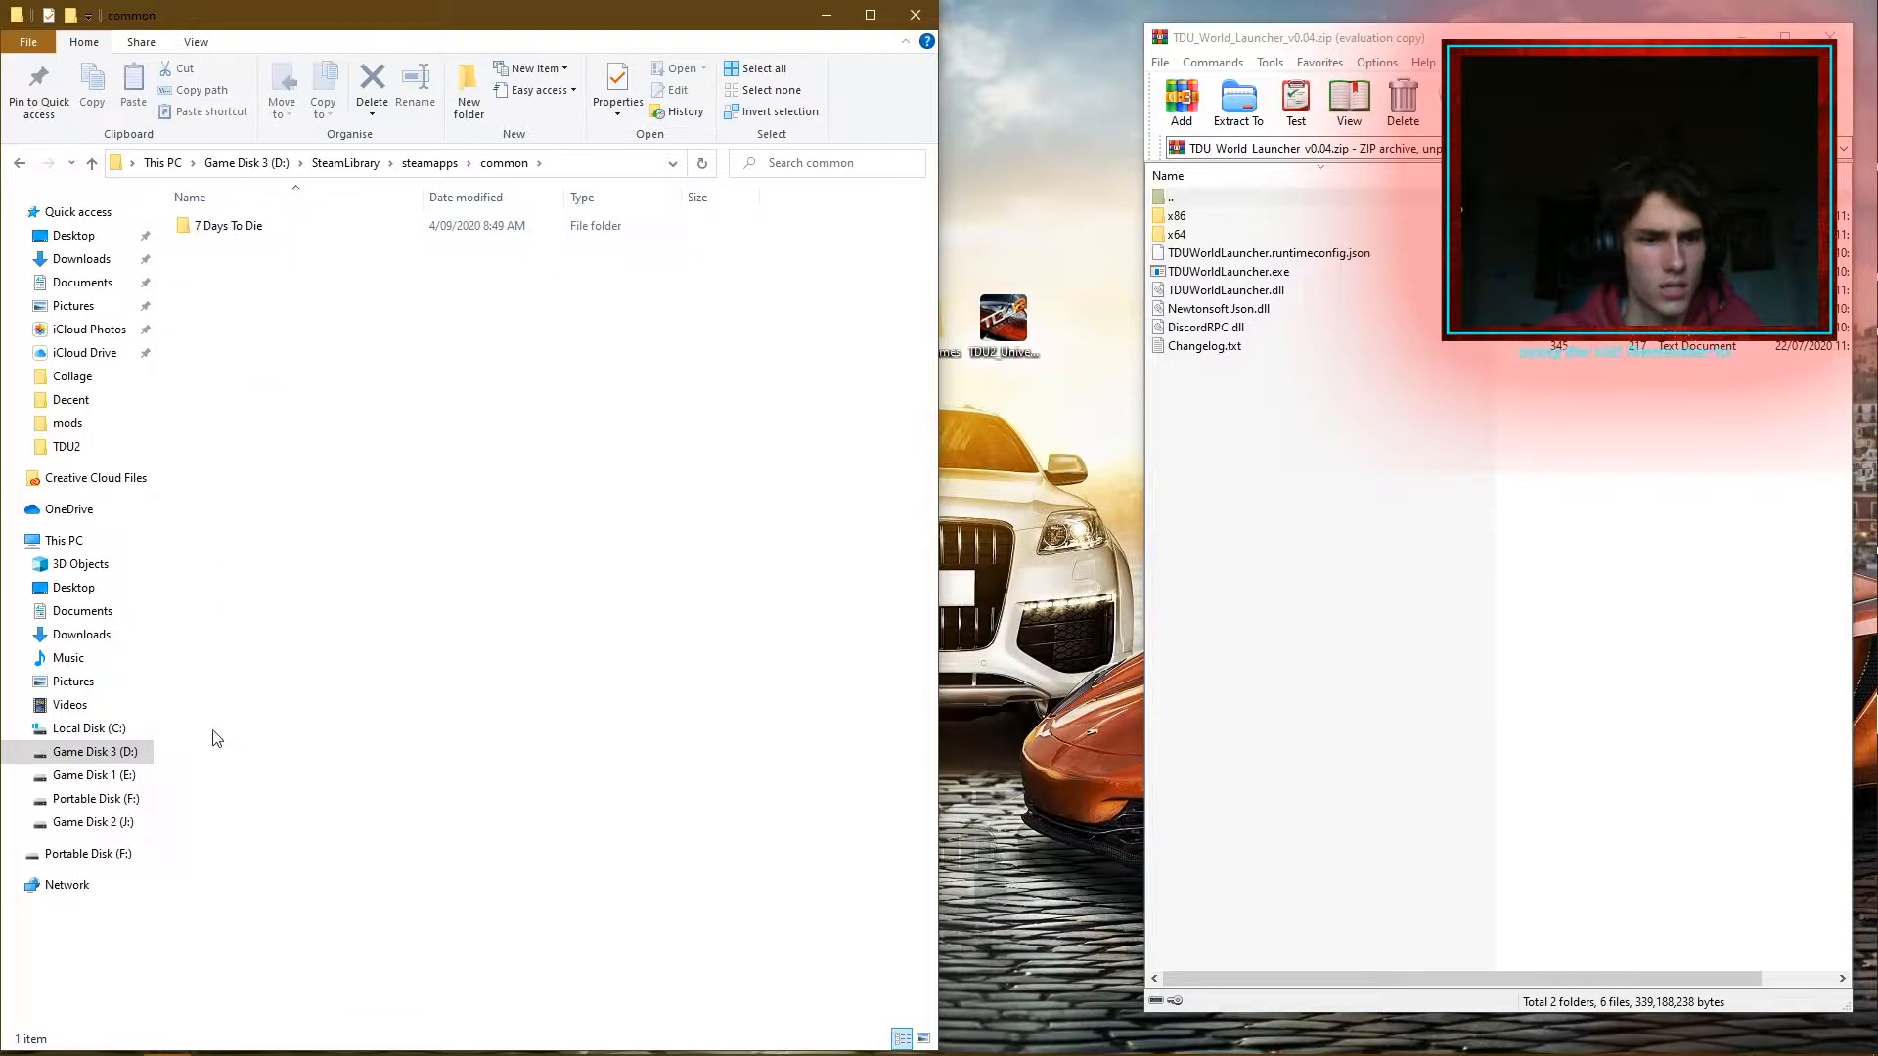
{"action": "left_click", "coordinate": [91, 775]}
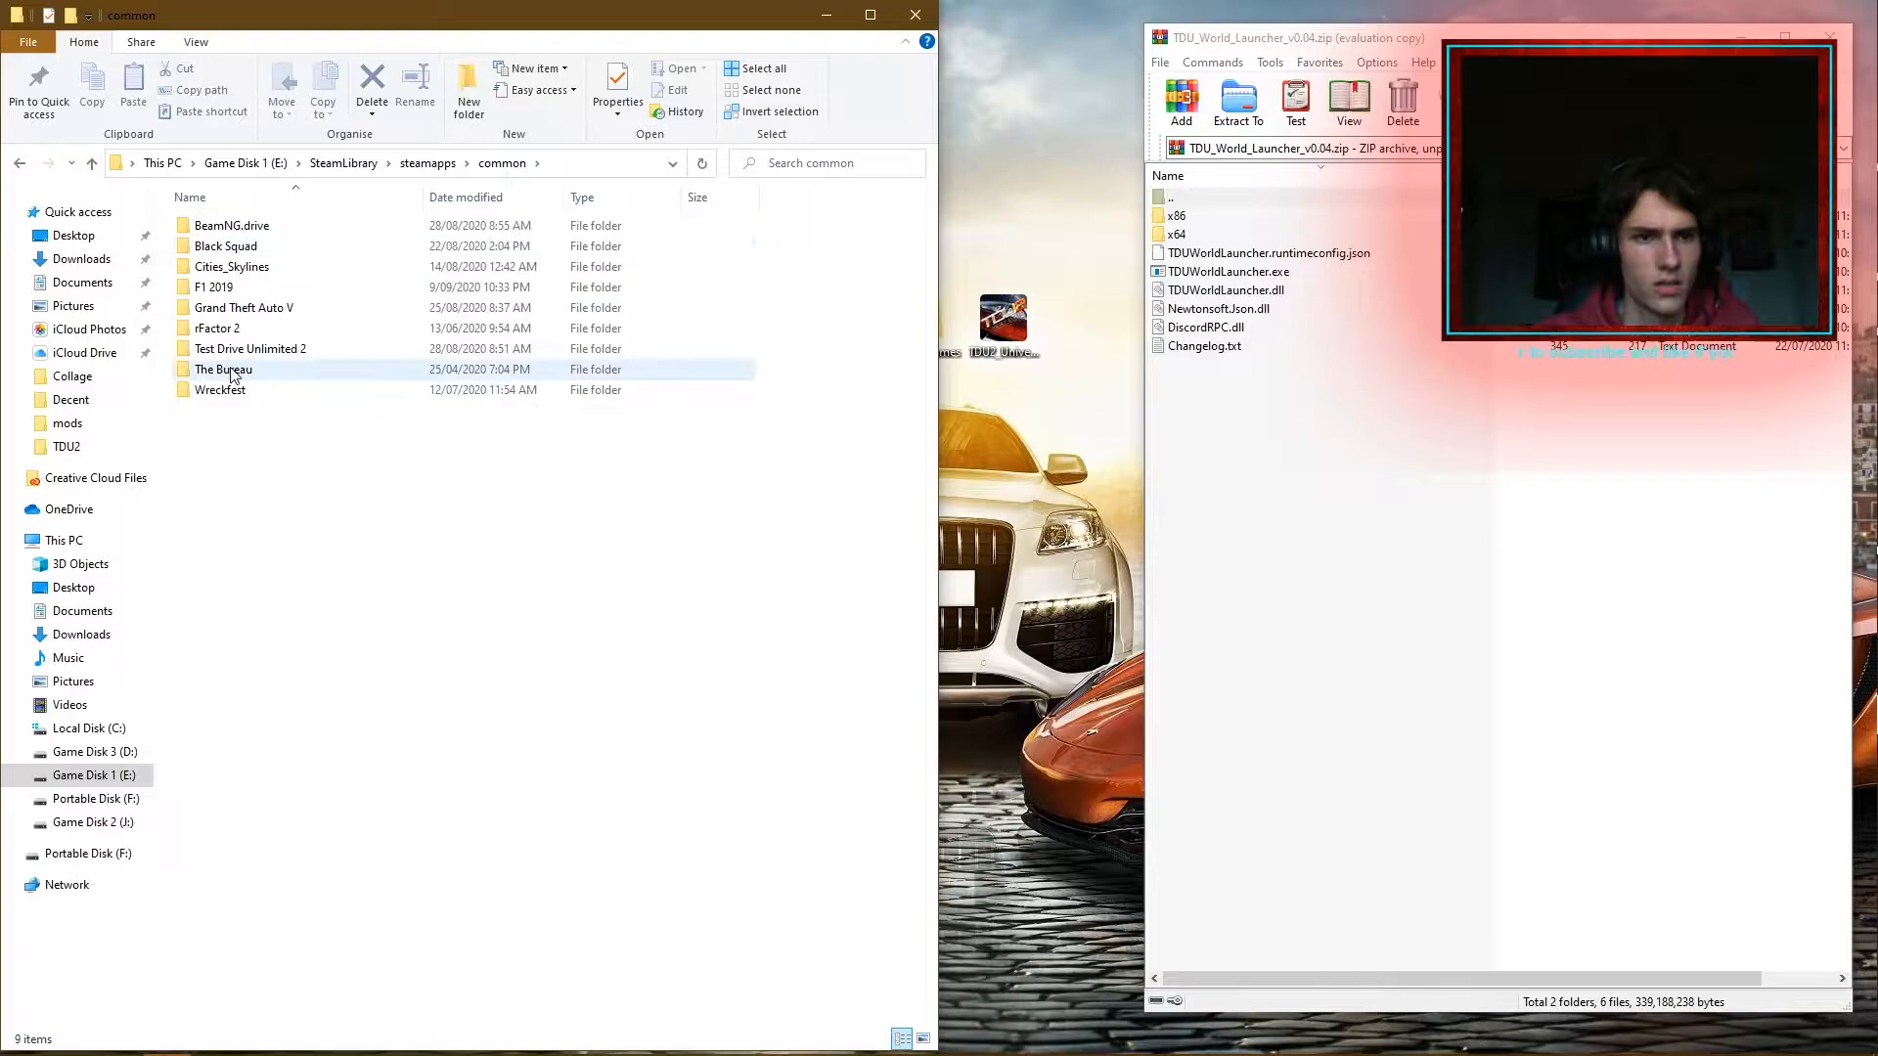
{"action": "double_click", "coordinate": [223, 369]}
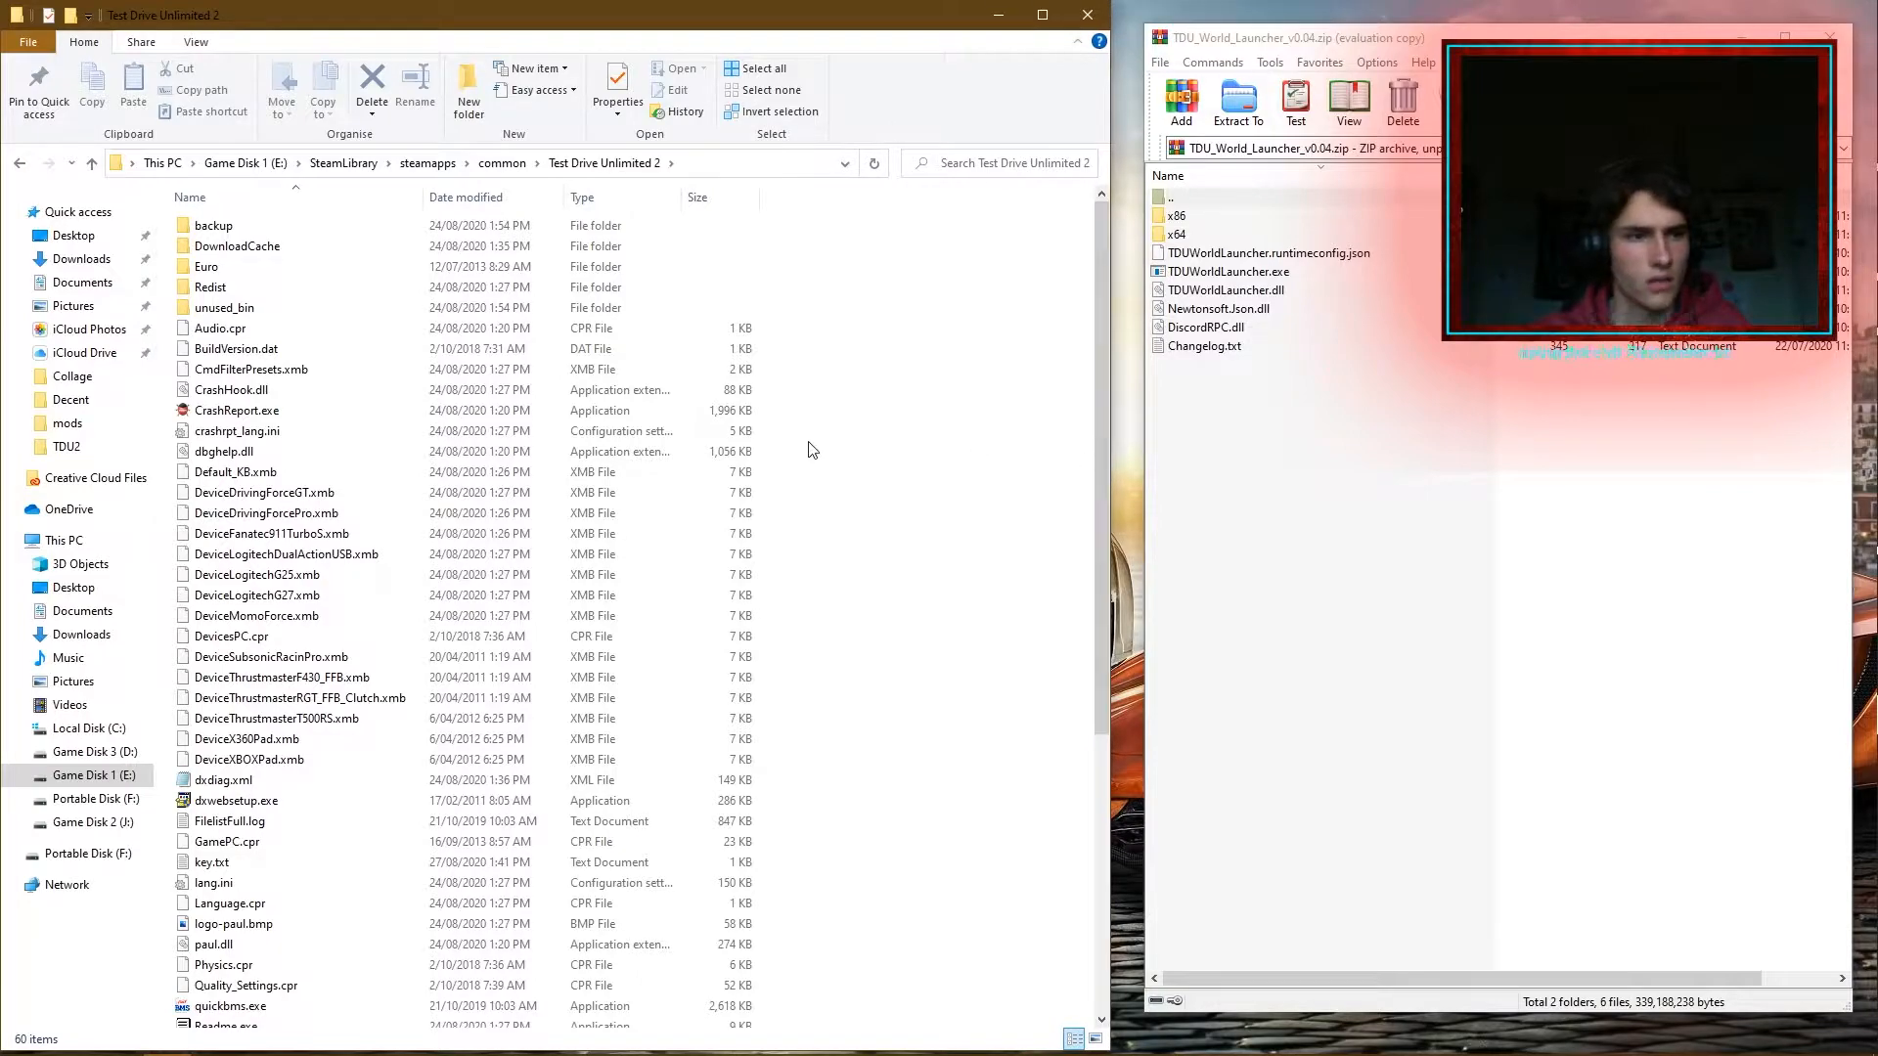
{"action": "scroll", "scroll_direction": "down", "scroll_amount": 3}
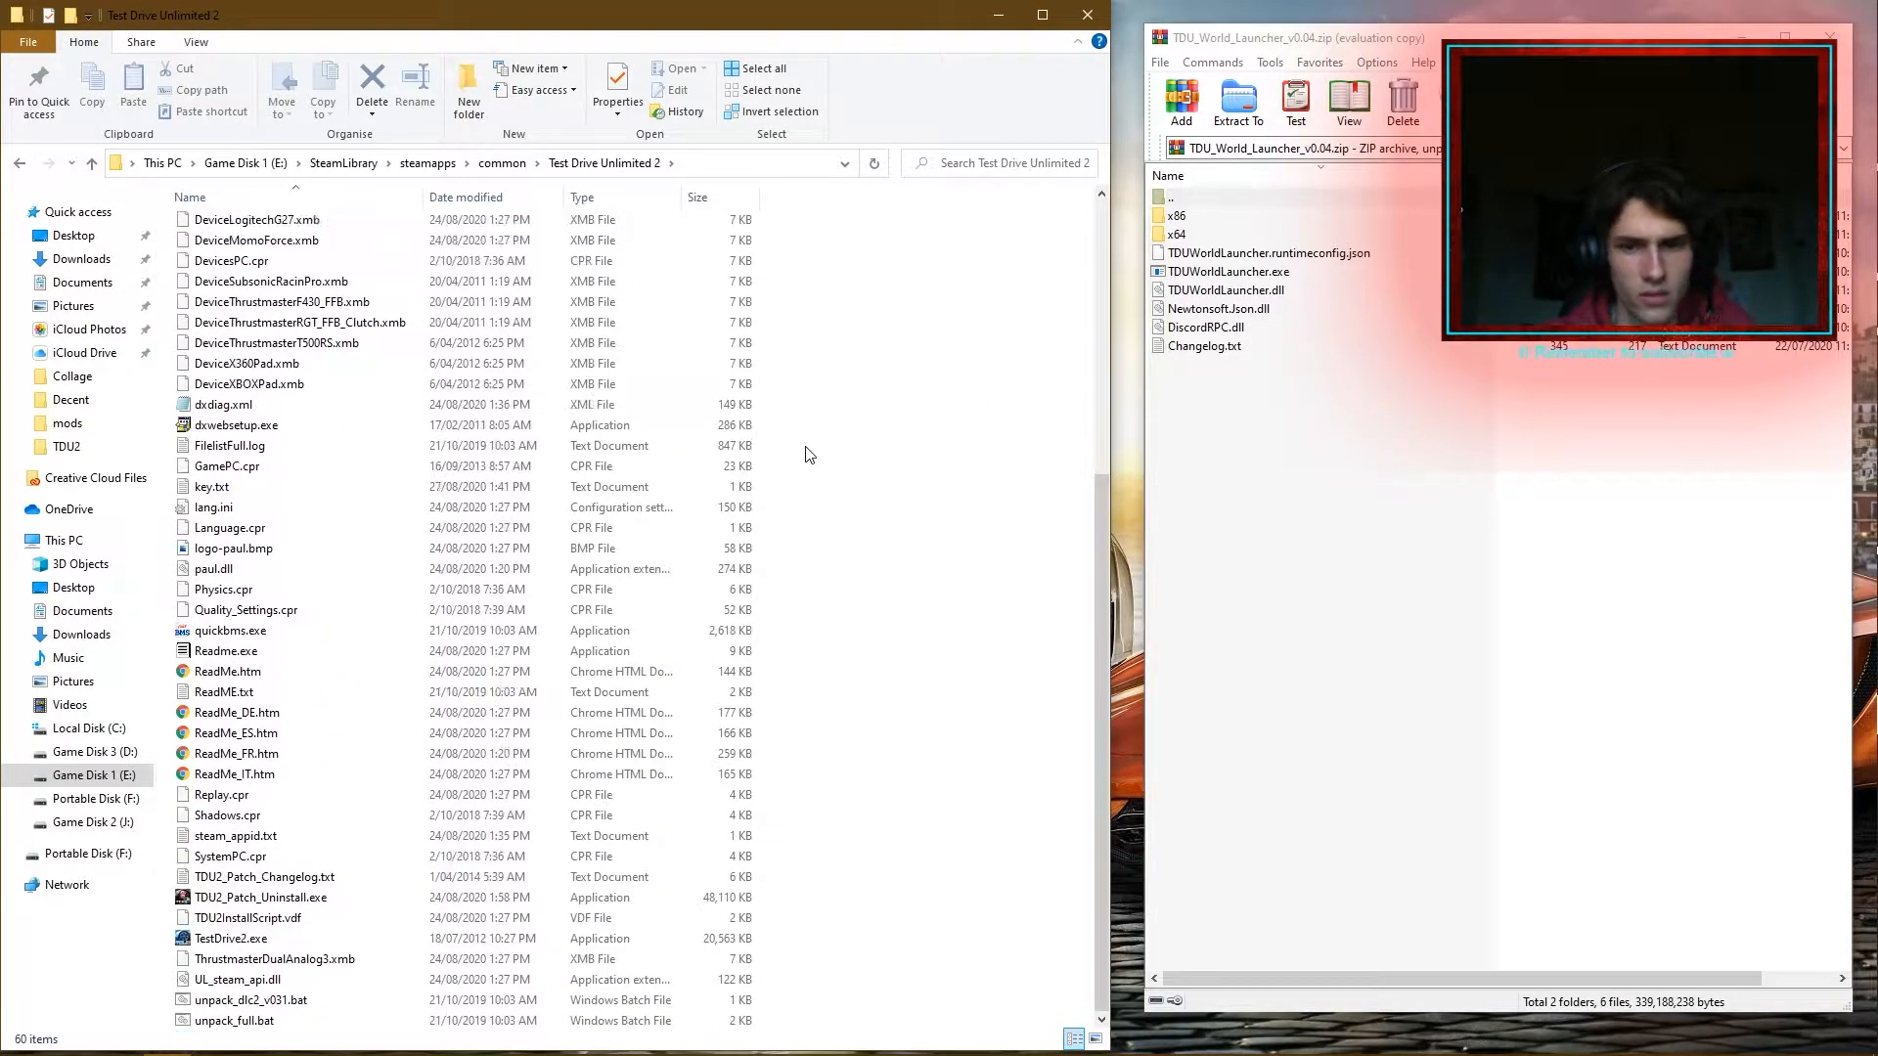
{"action": "scroll", "scroll_direction": "up", "scroll_amount": 3}
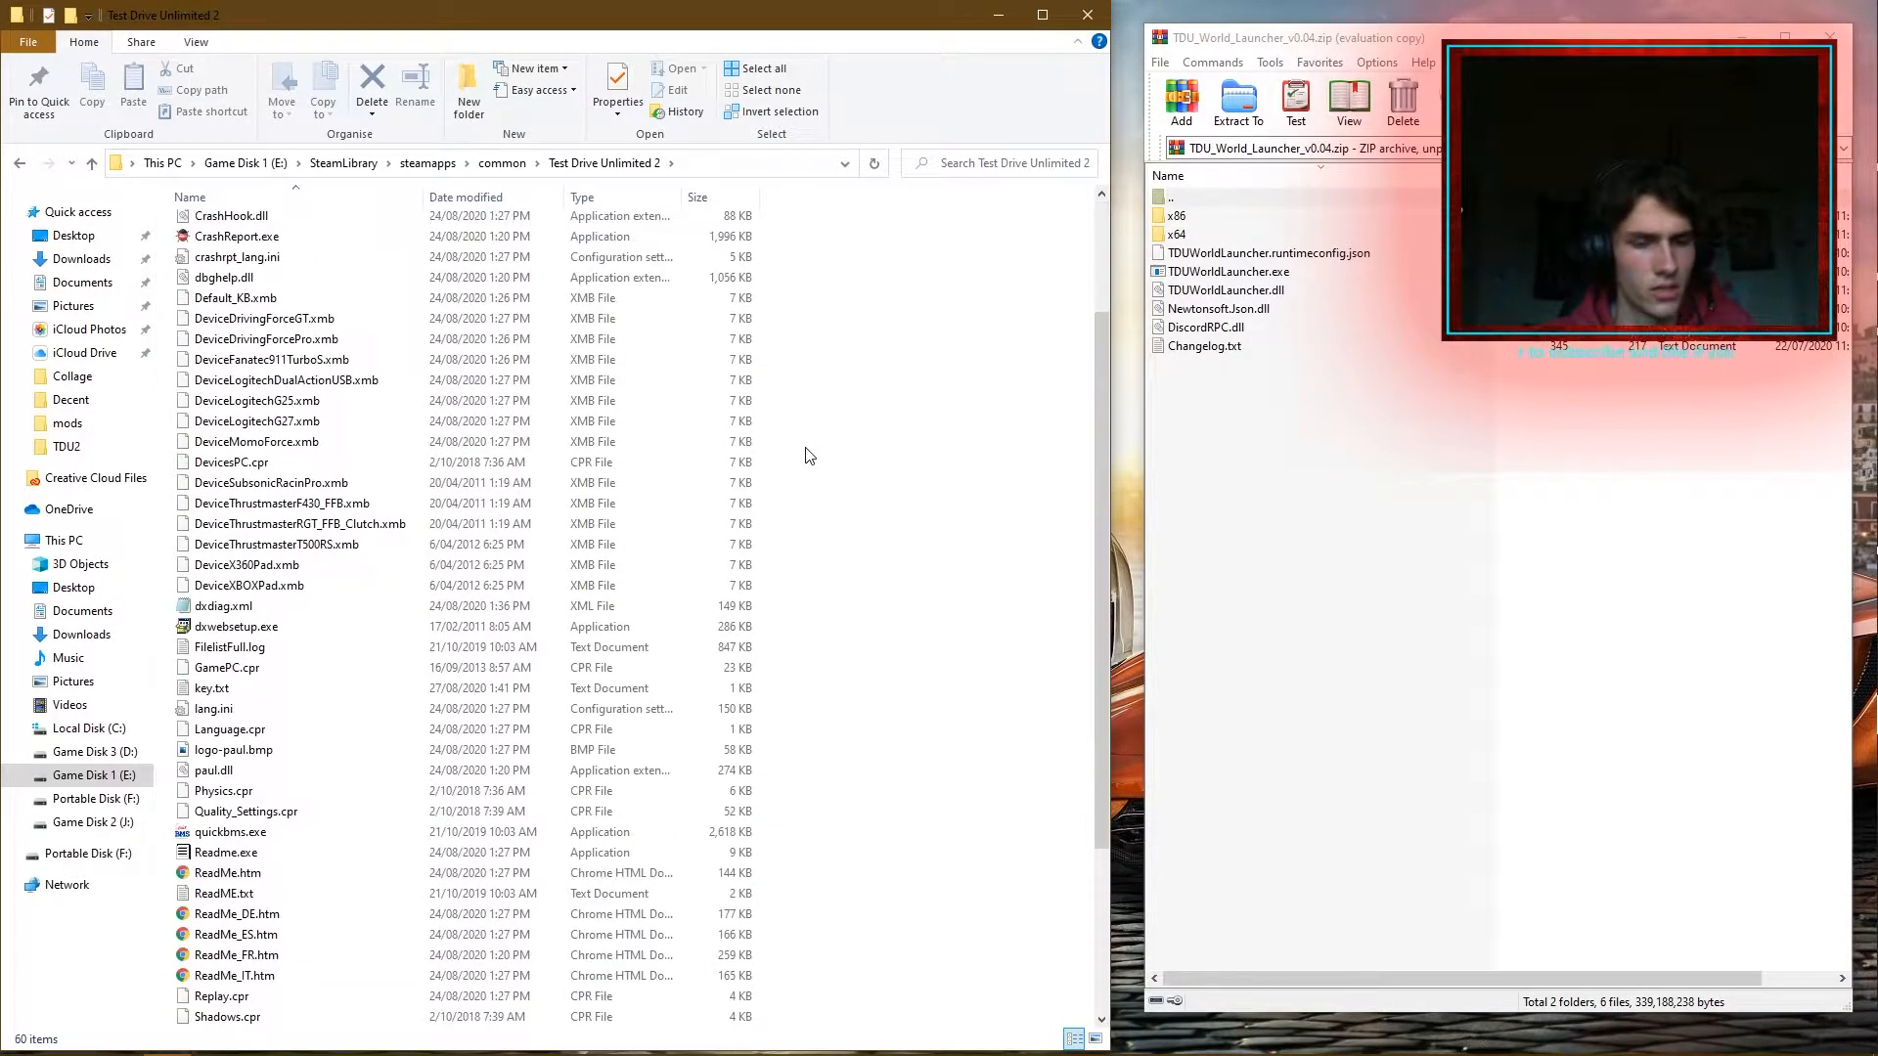
{"action": "scroll", "scroll_direction": "down", "scroll_amount": 3}
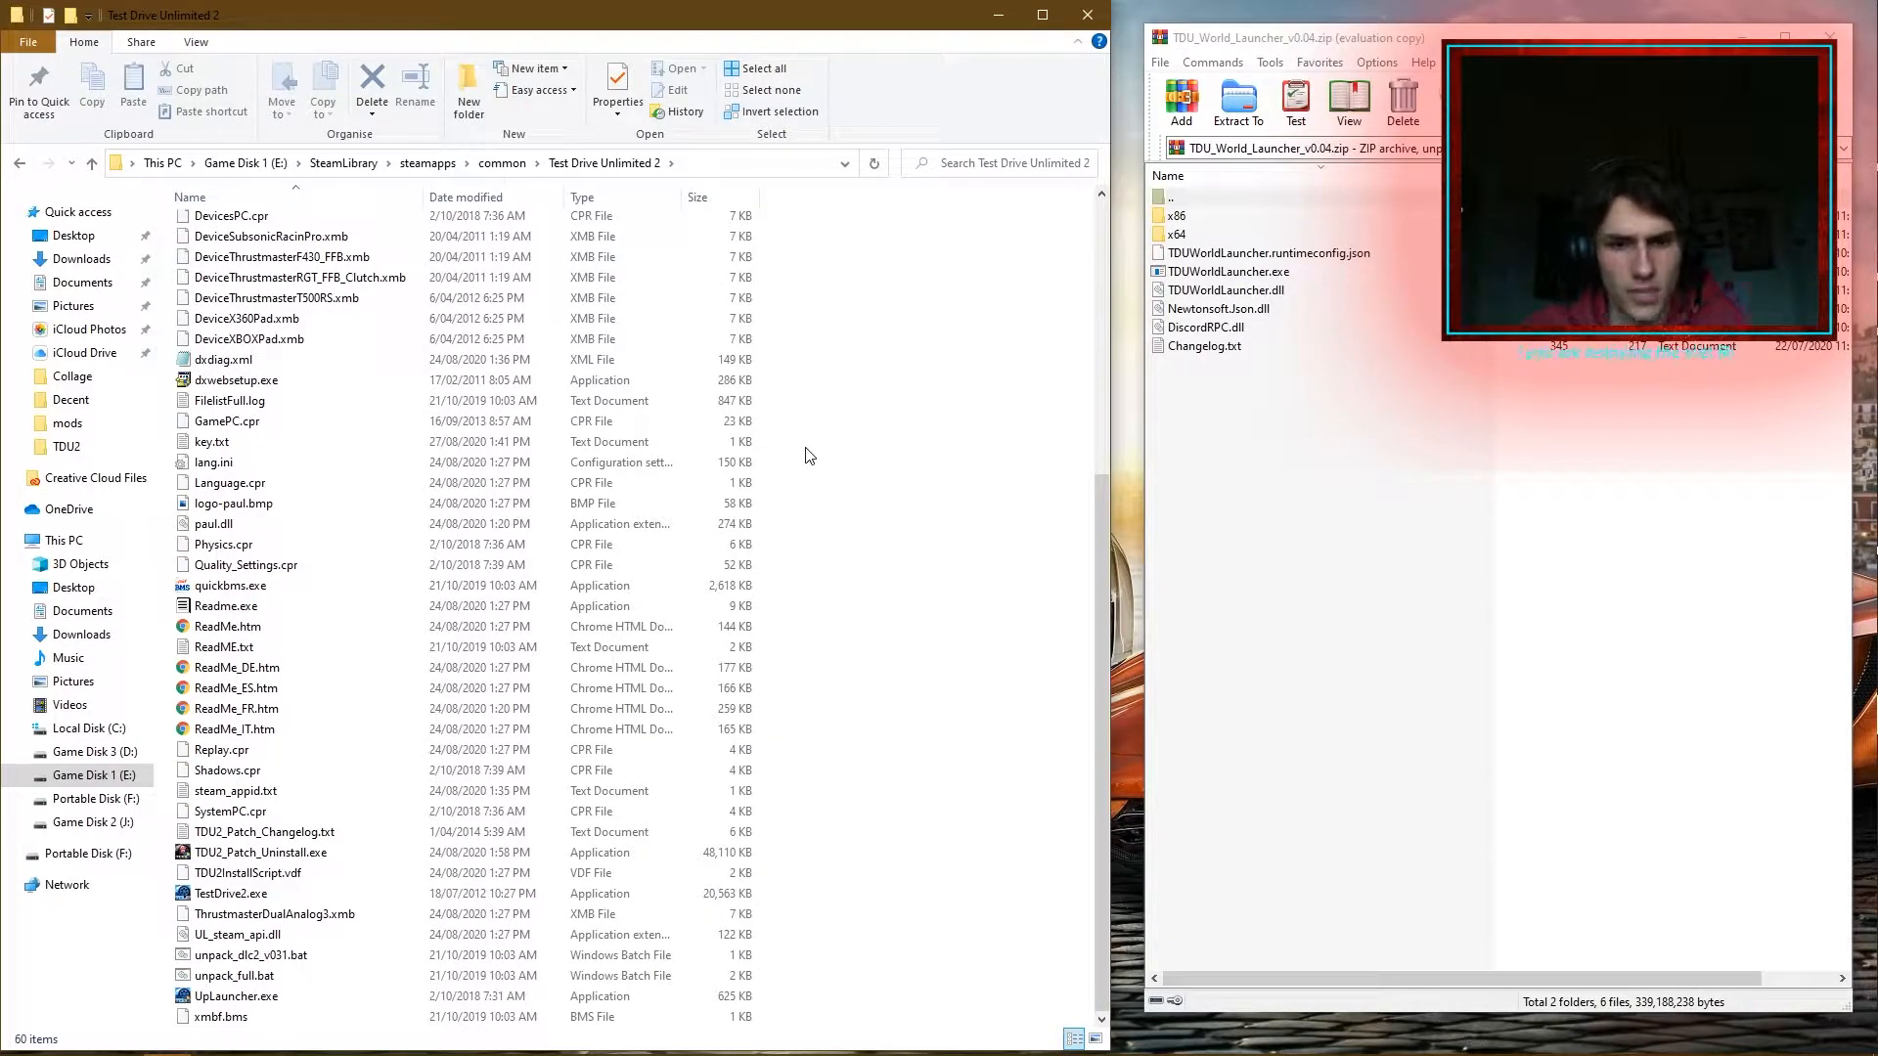
{"action": "scroll", "scroll_direction": "up", "scroll_amount": 3}
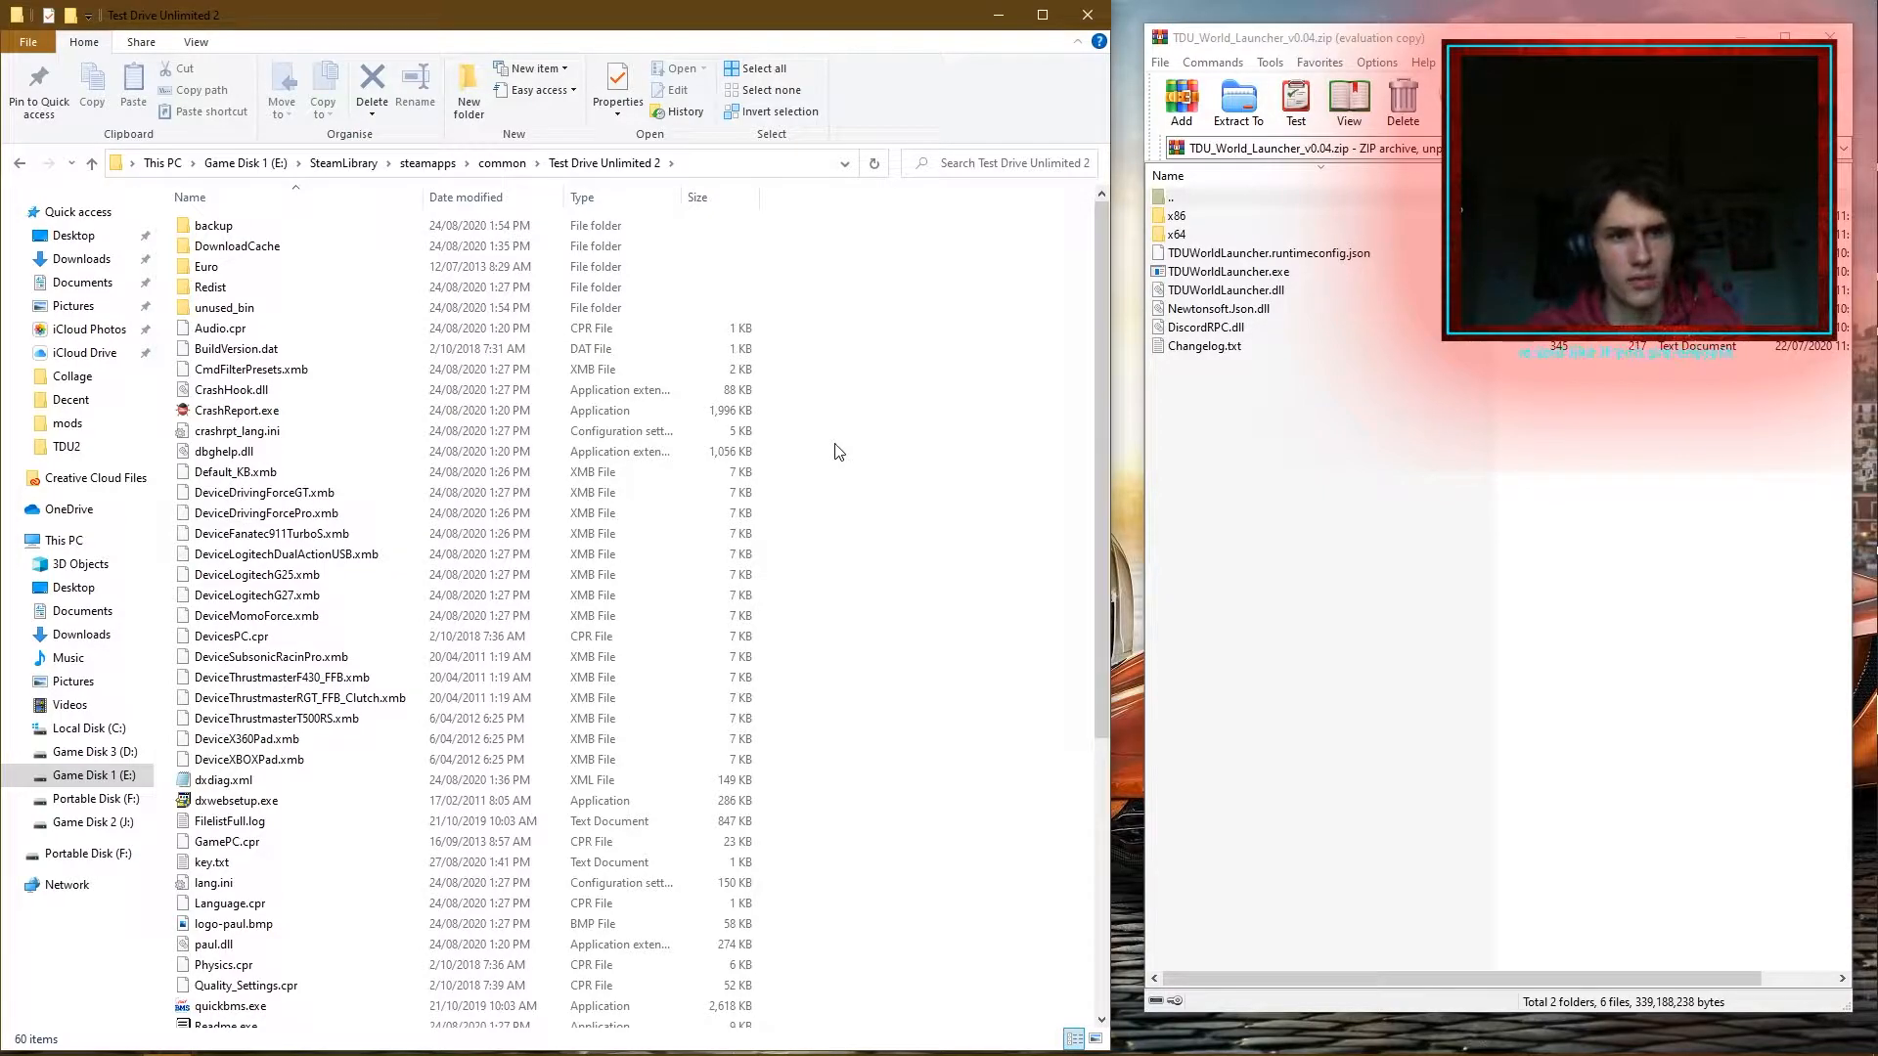
{"action": "mouse_move", "coordinate": [876, 436]}
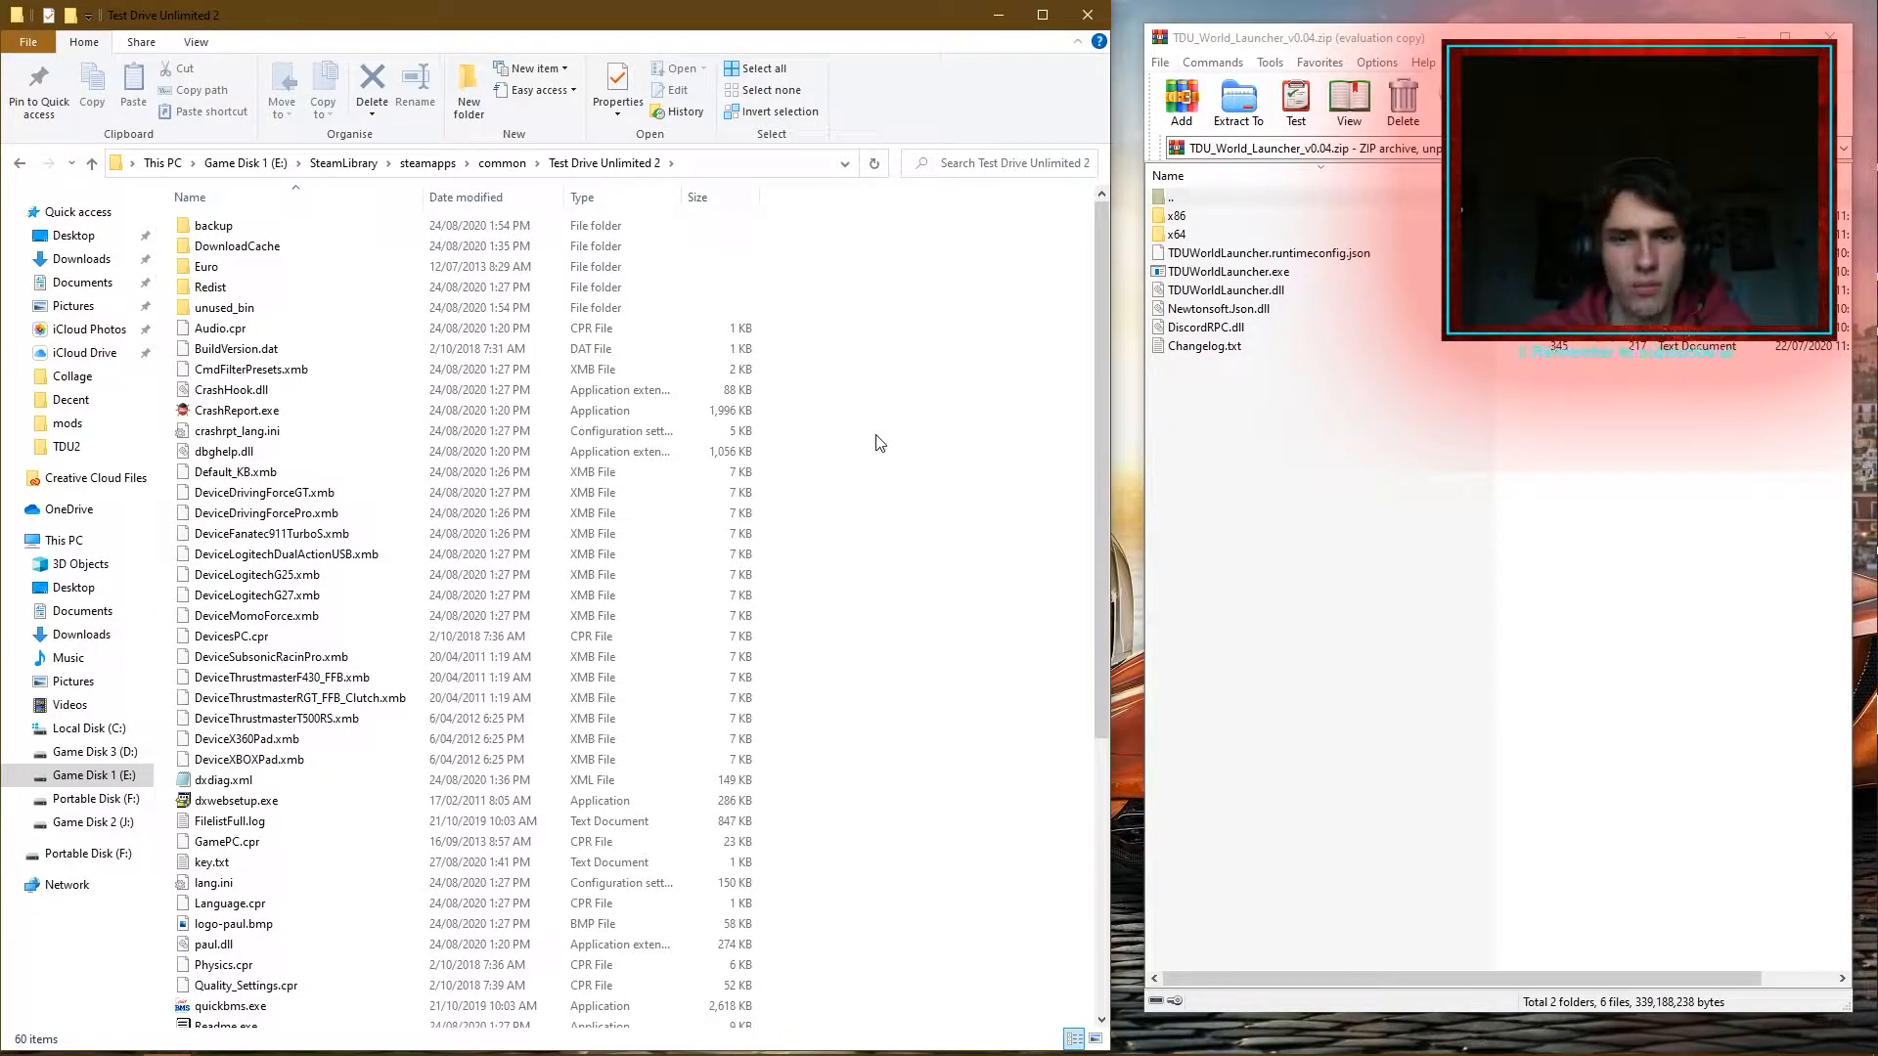
{"action": "mouse_move", "coordinate": [1396, 10]}
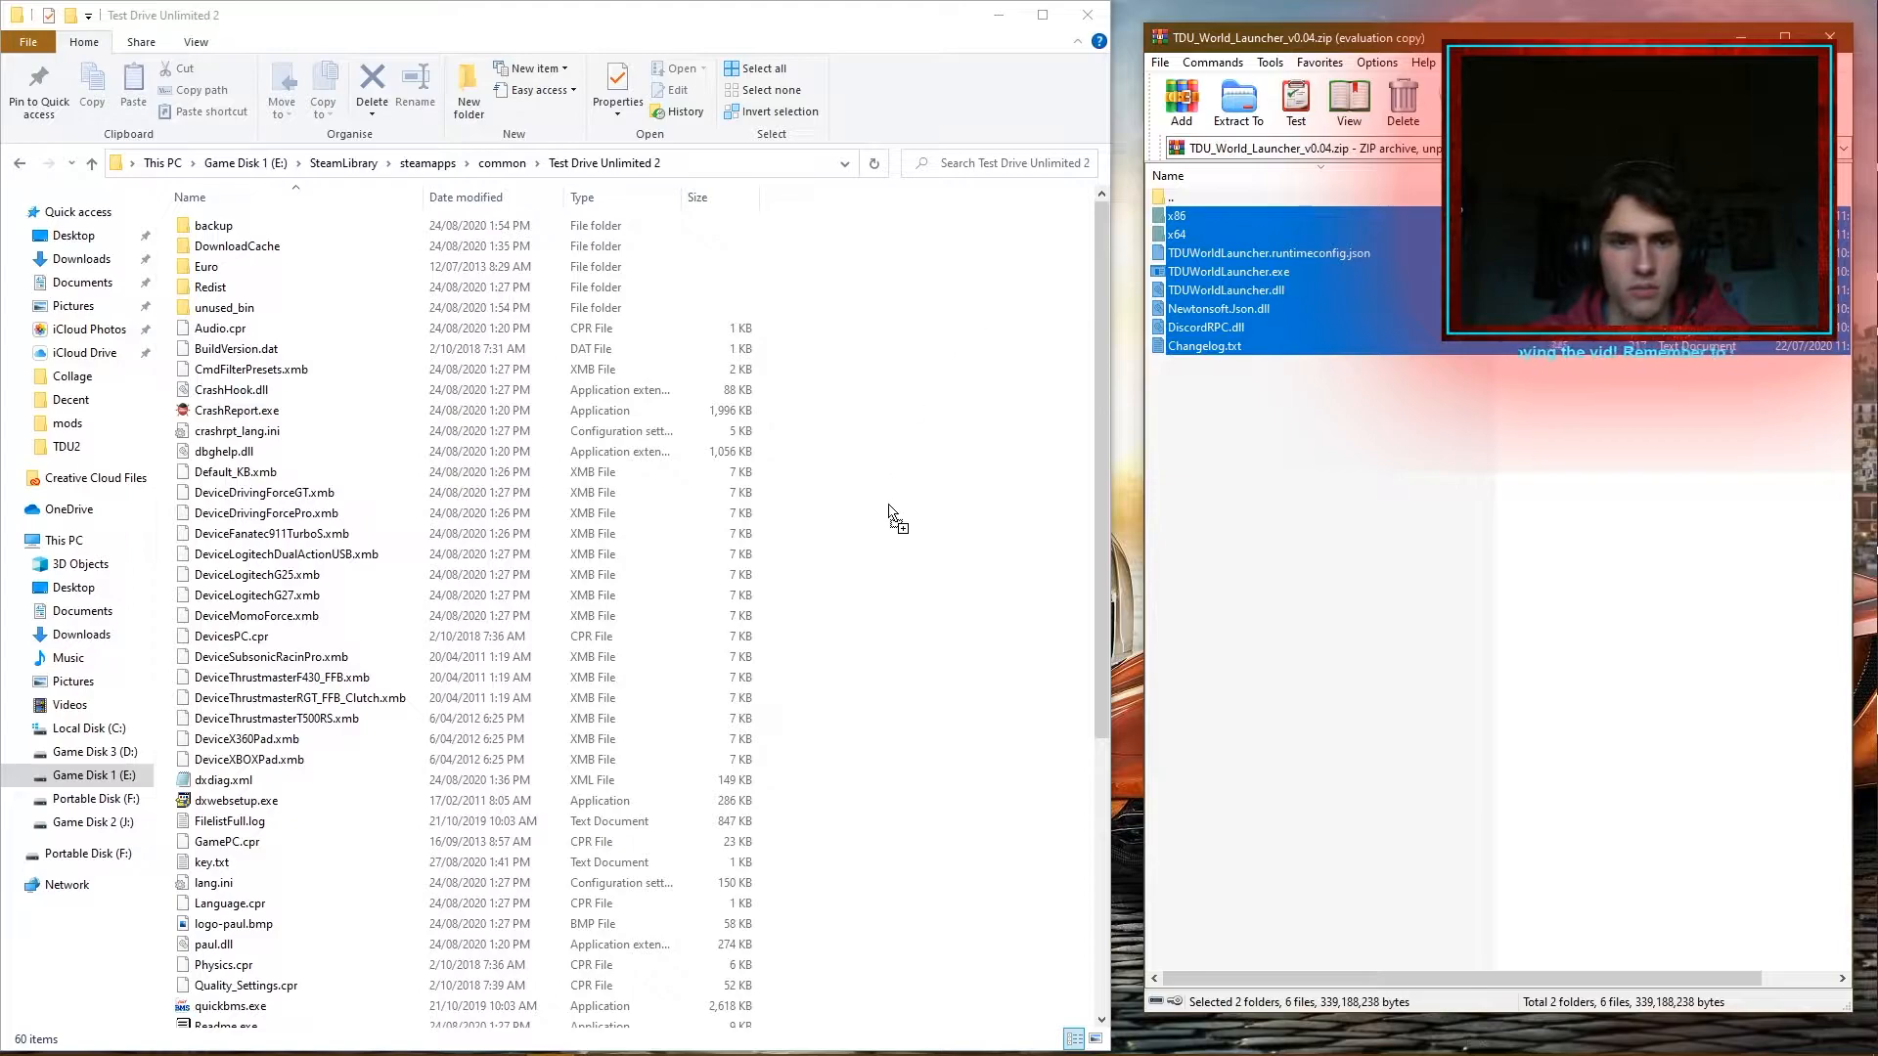
Drop the launcher files into the Test Drive Unlimited 2 folder and remove the old UpLauncher.exe.
{"action": "left_click", "coordinate": [1239, 102]}
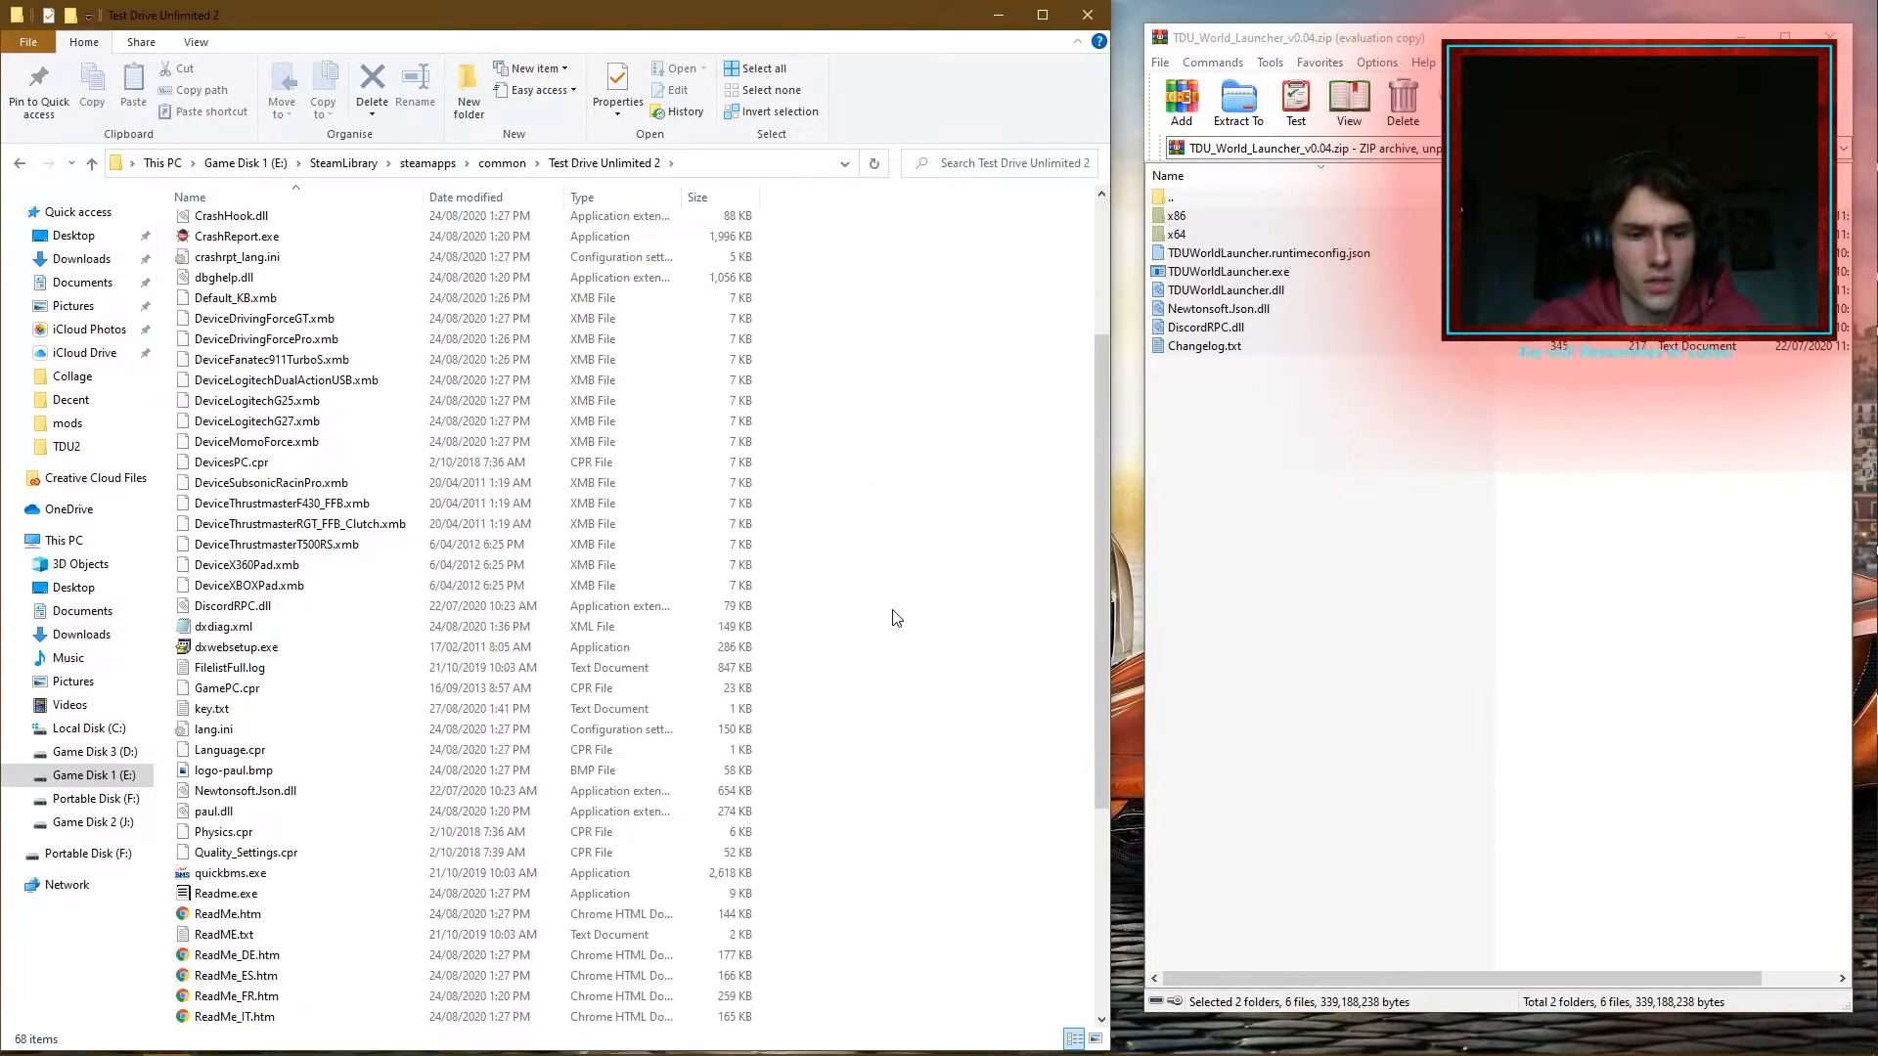
{"action": "scroll", "scroll_direction": "down", "scroll_amount": 3}
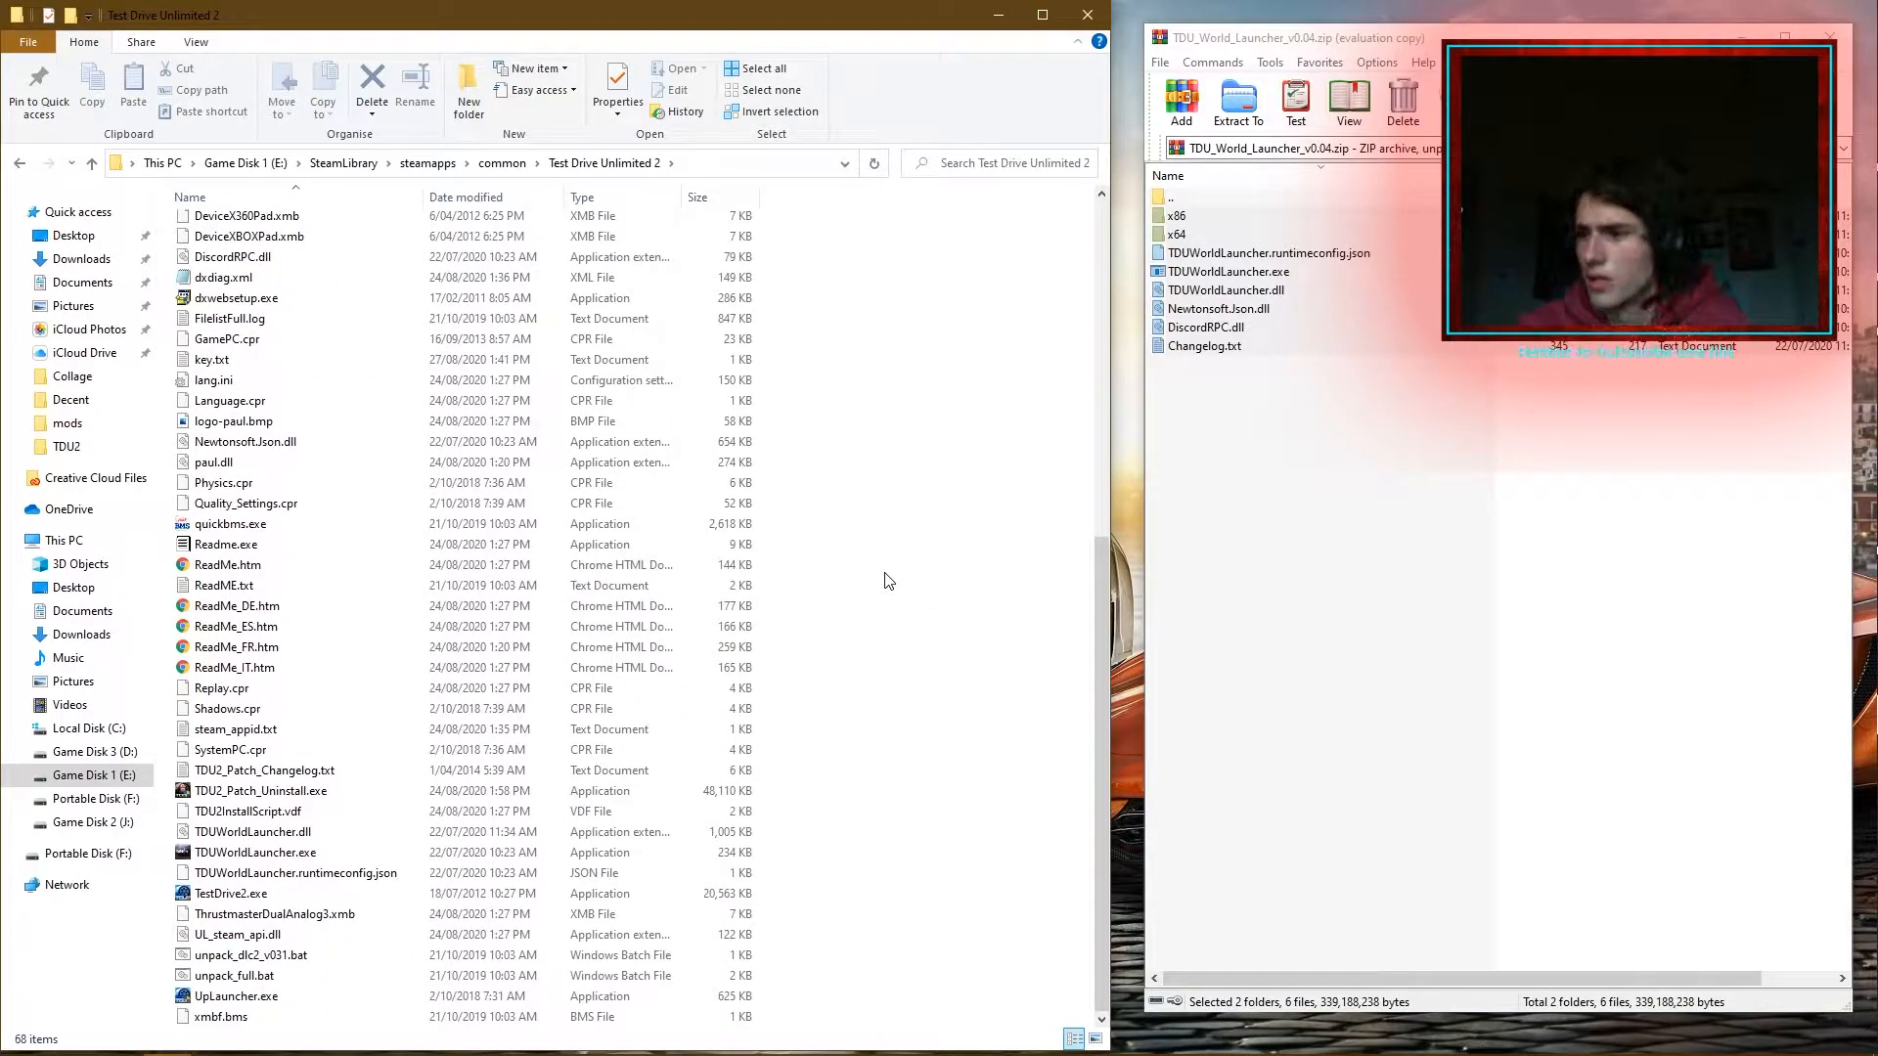
{"action": "mouse_move", "coordinate": [884, 564]}
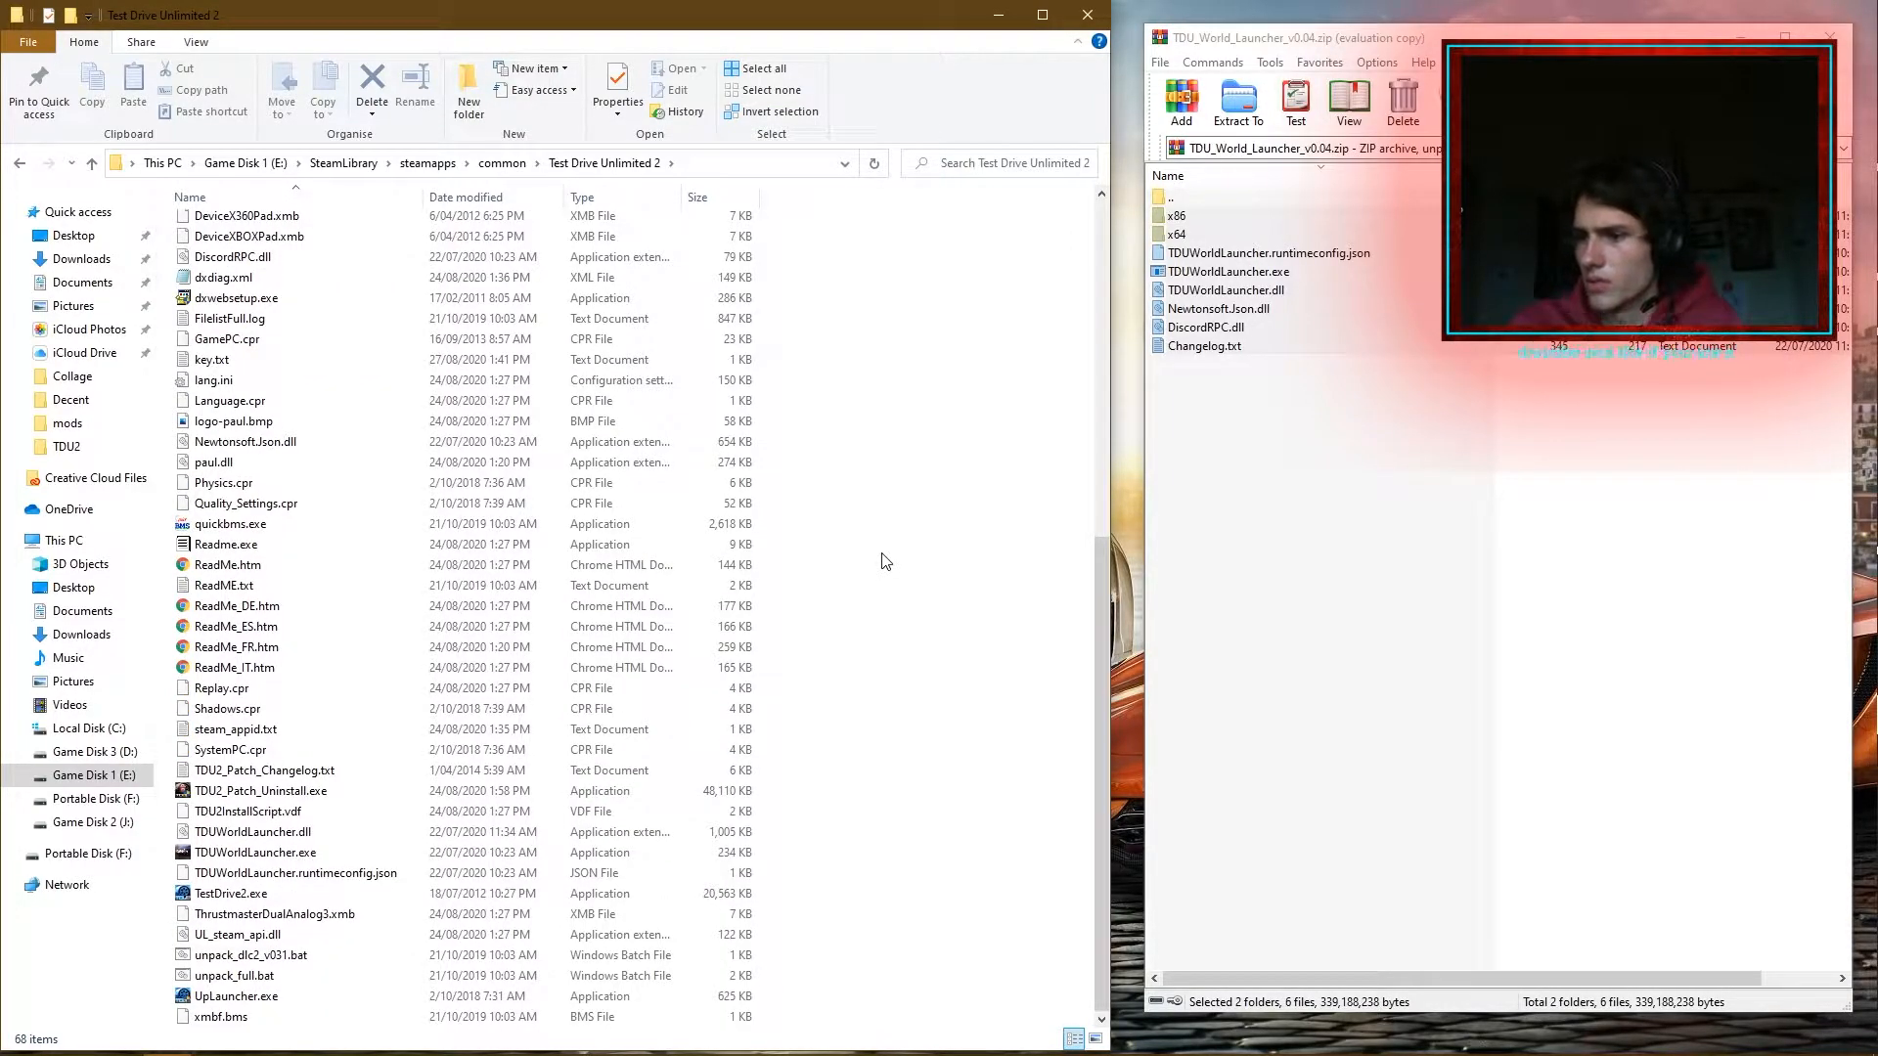
{"action": "left_click", "coordinate": [263, 770]}
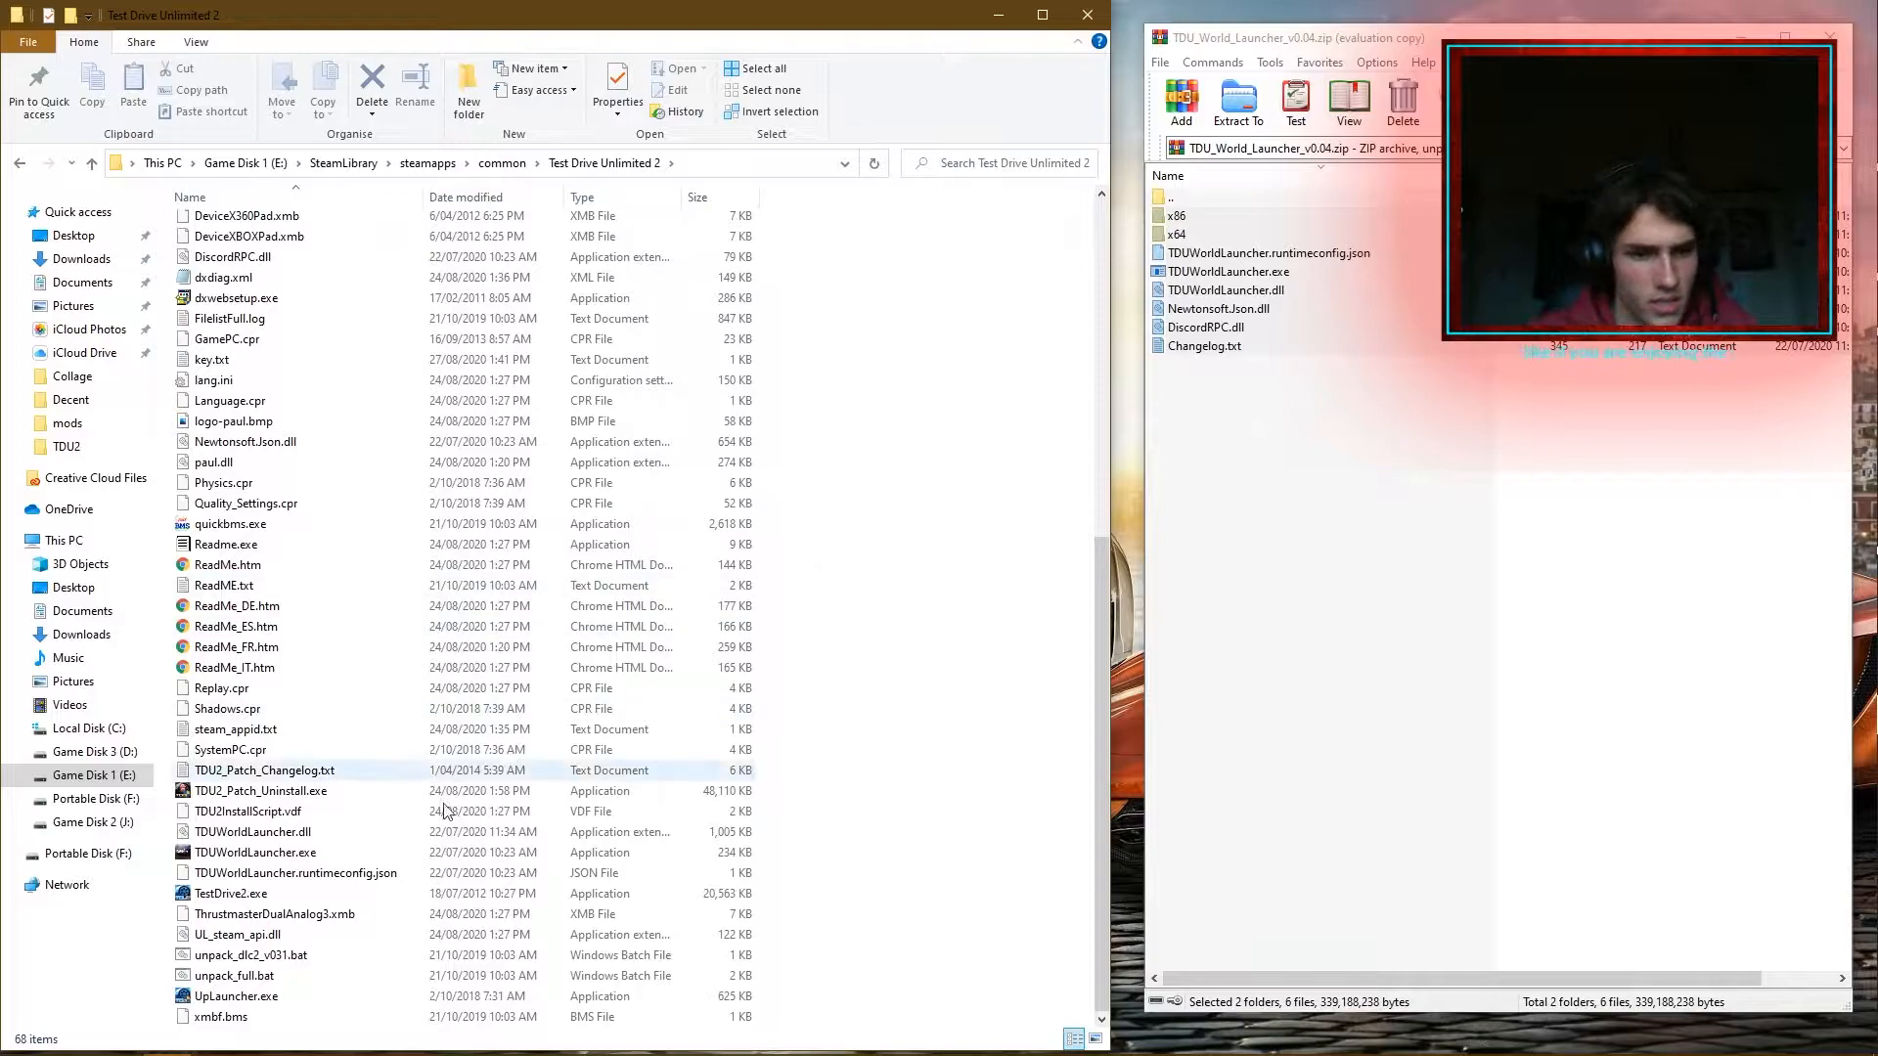
{"action": "left_click", "coordinate": [256, 853]}
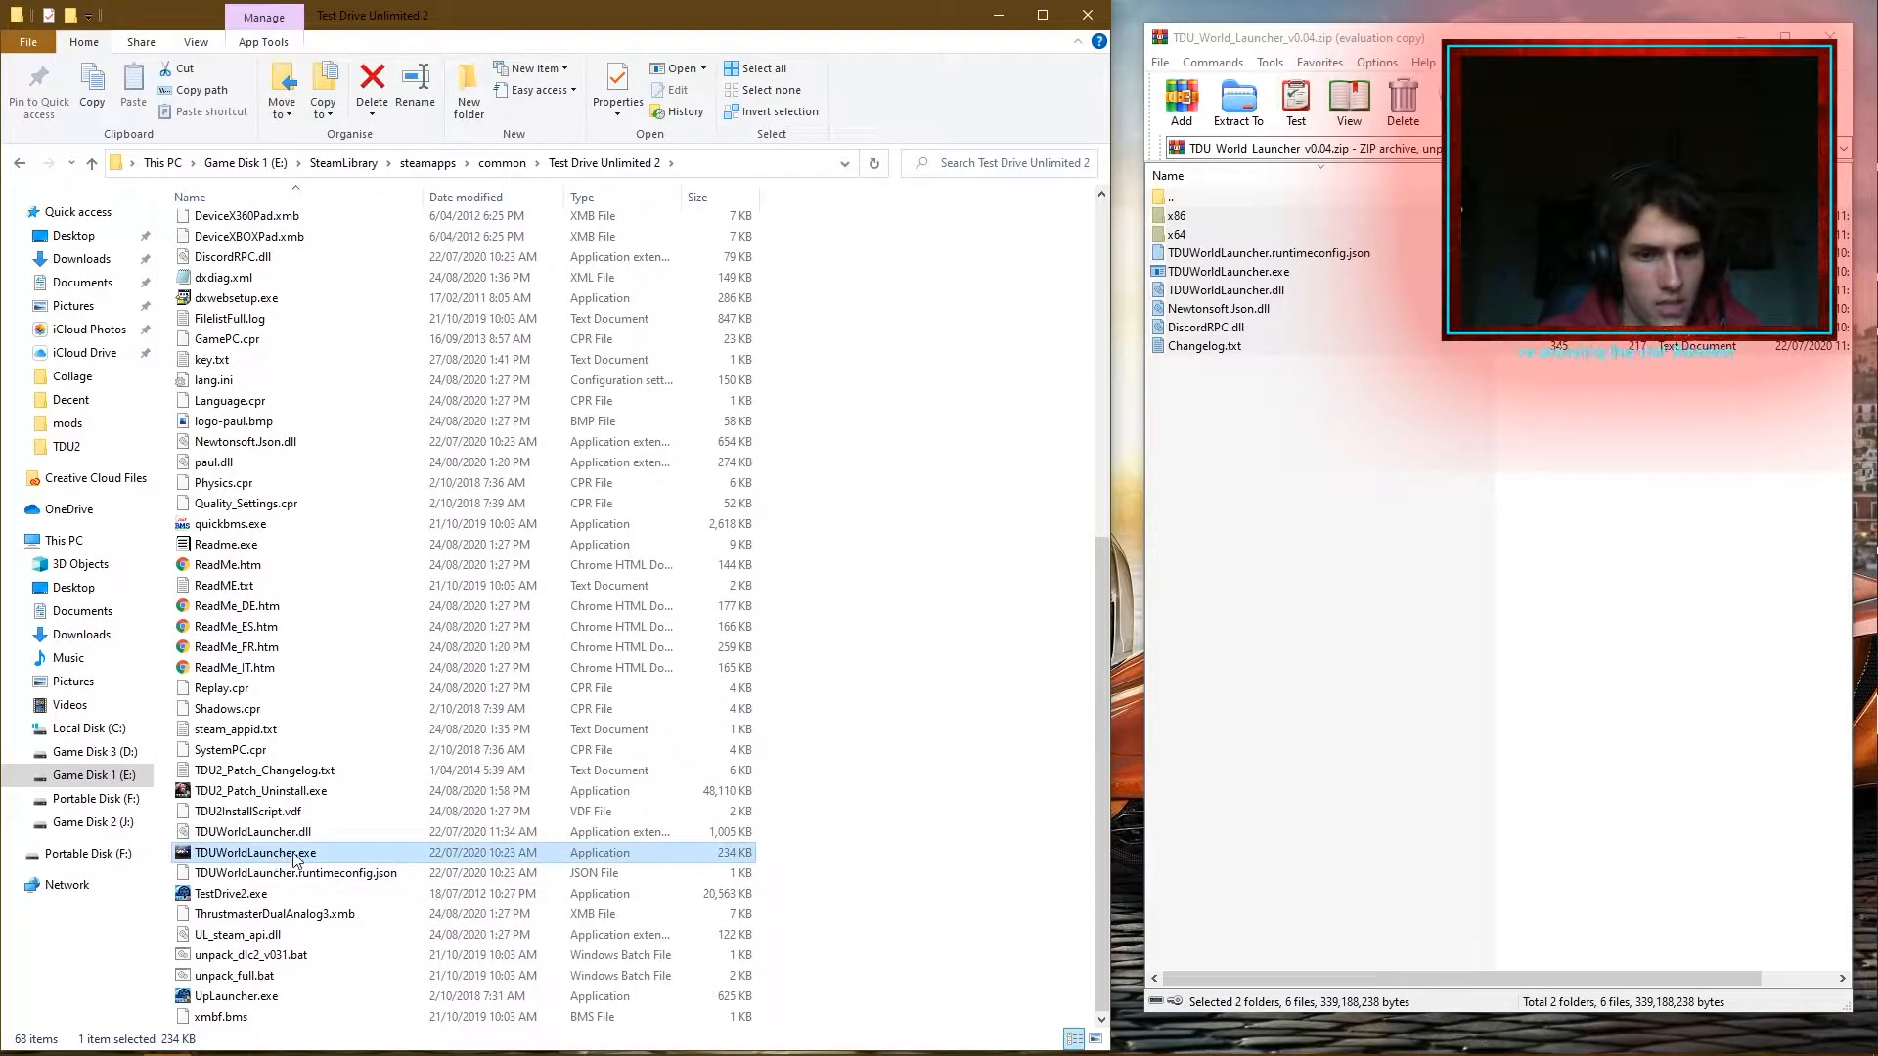
{"action": "left_click", "coordinate": [235, 995]}
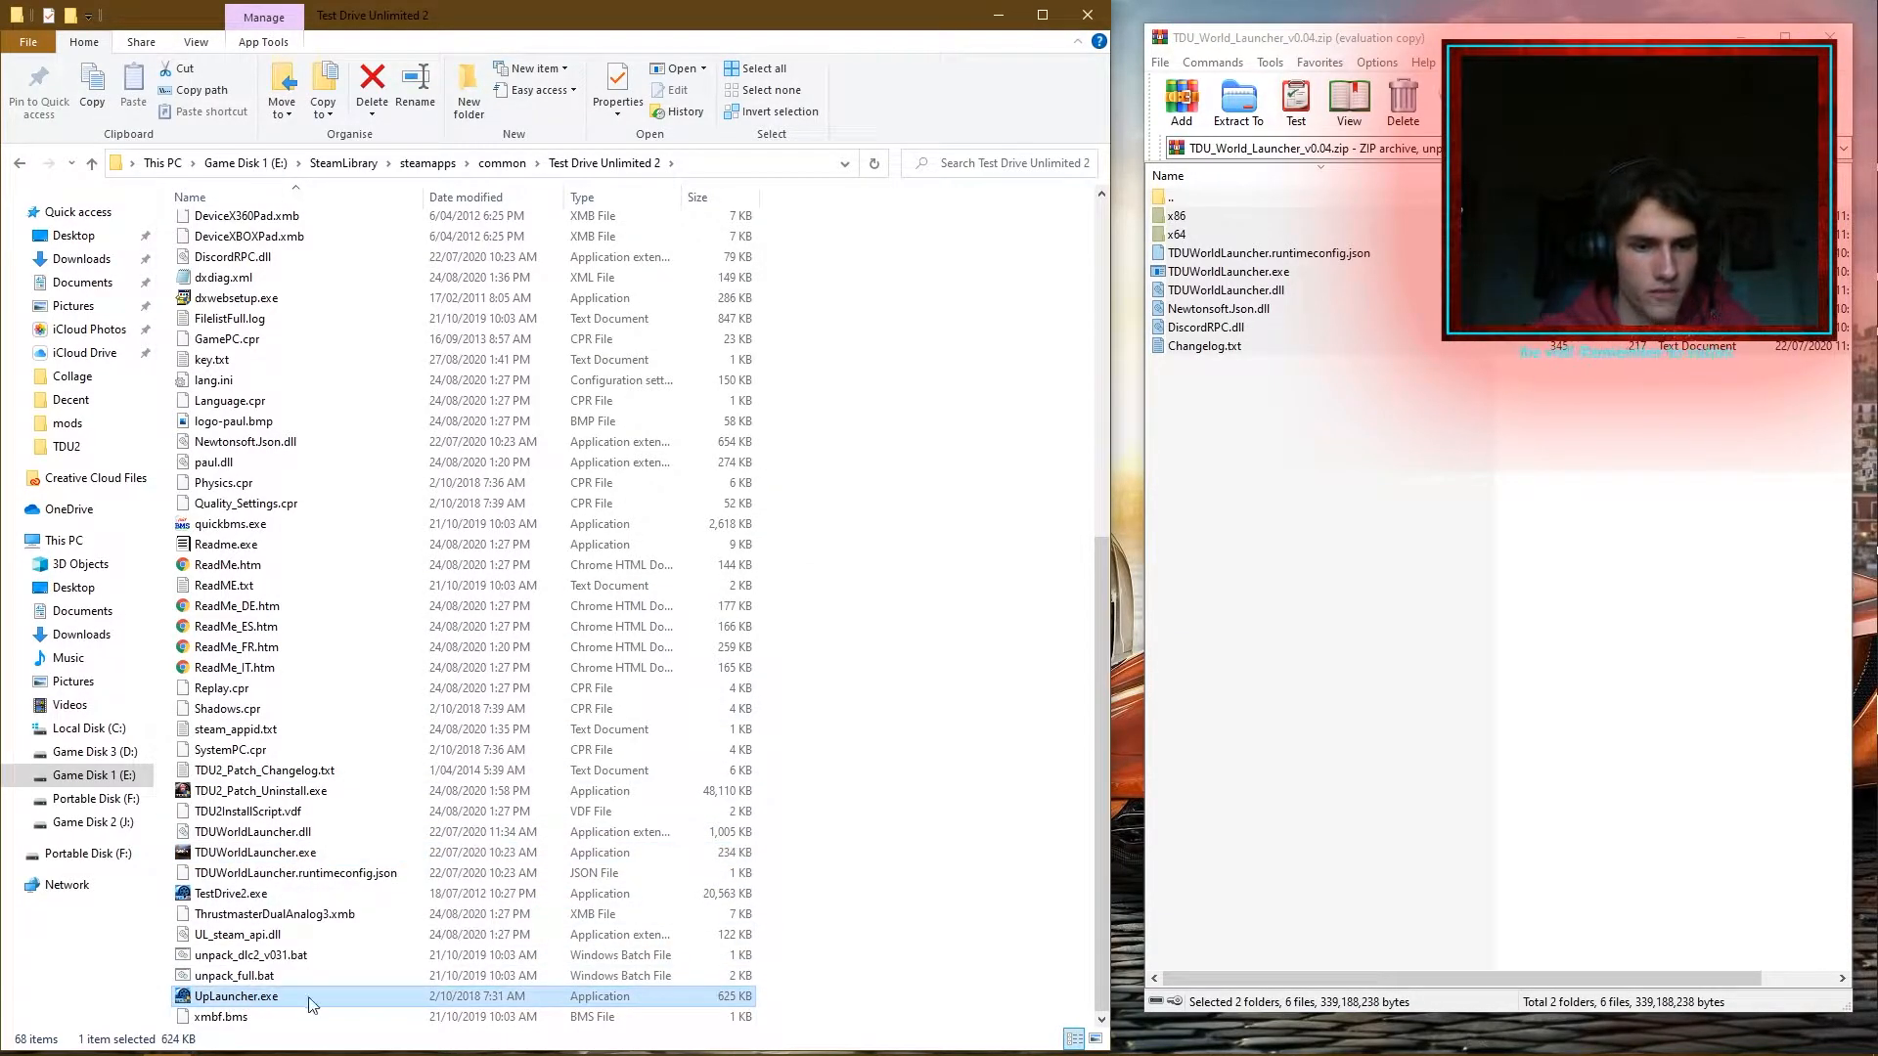
{"action": "mouse_move", "coordinate": [913, 900]}
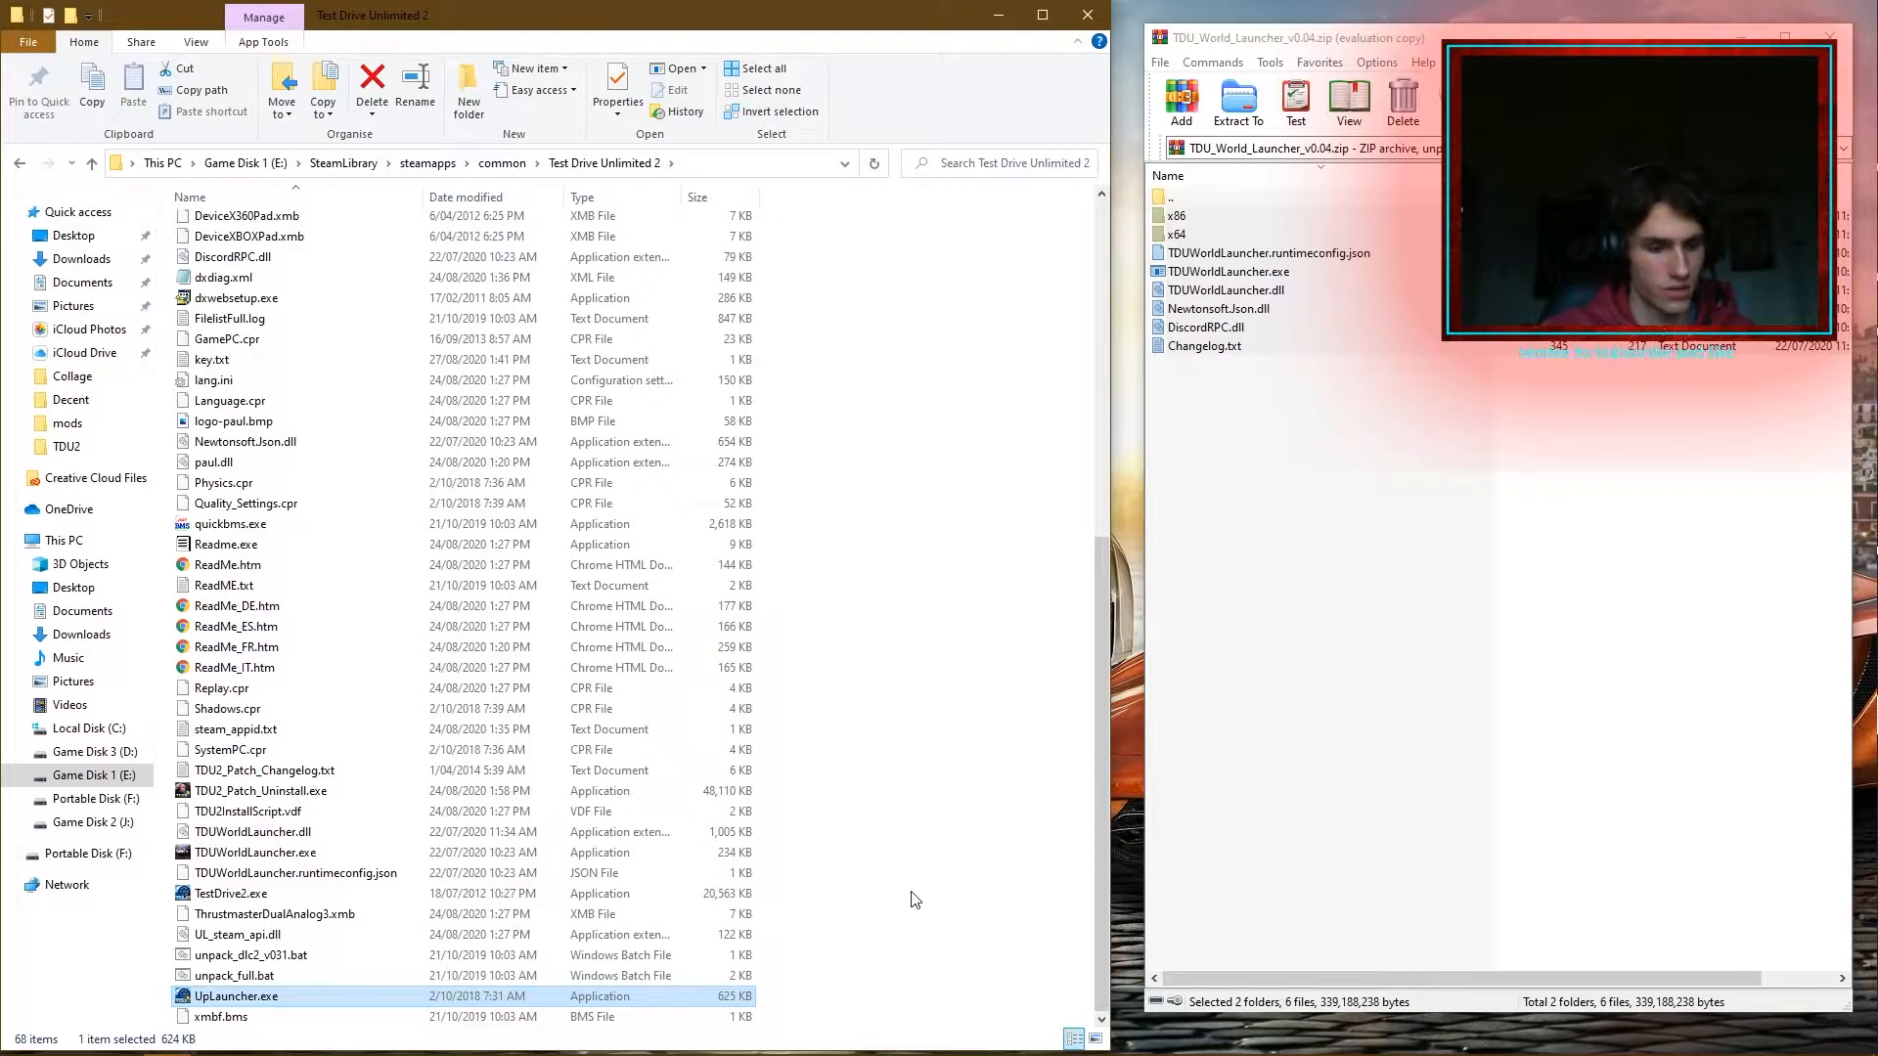
{"action": "mouse_move", "coordinate": [802, 26]}
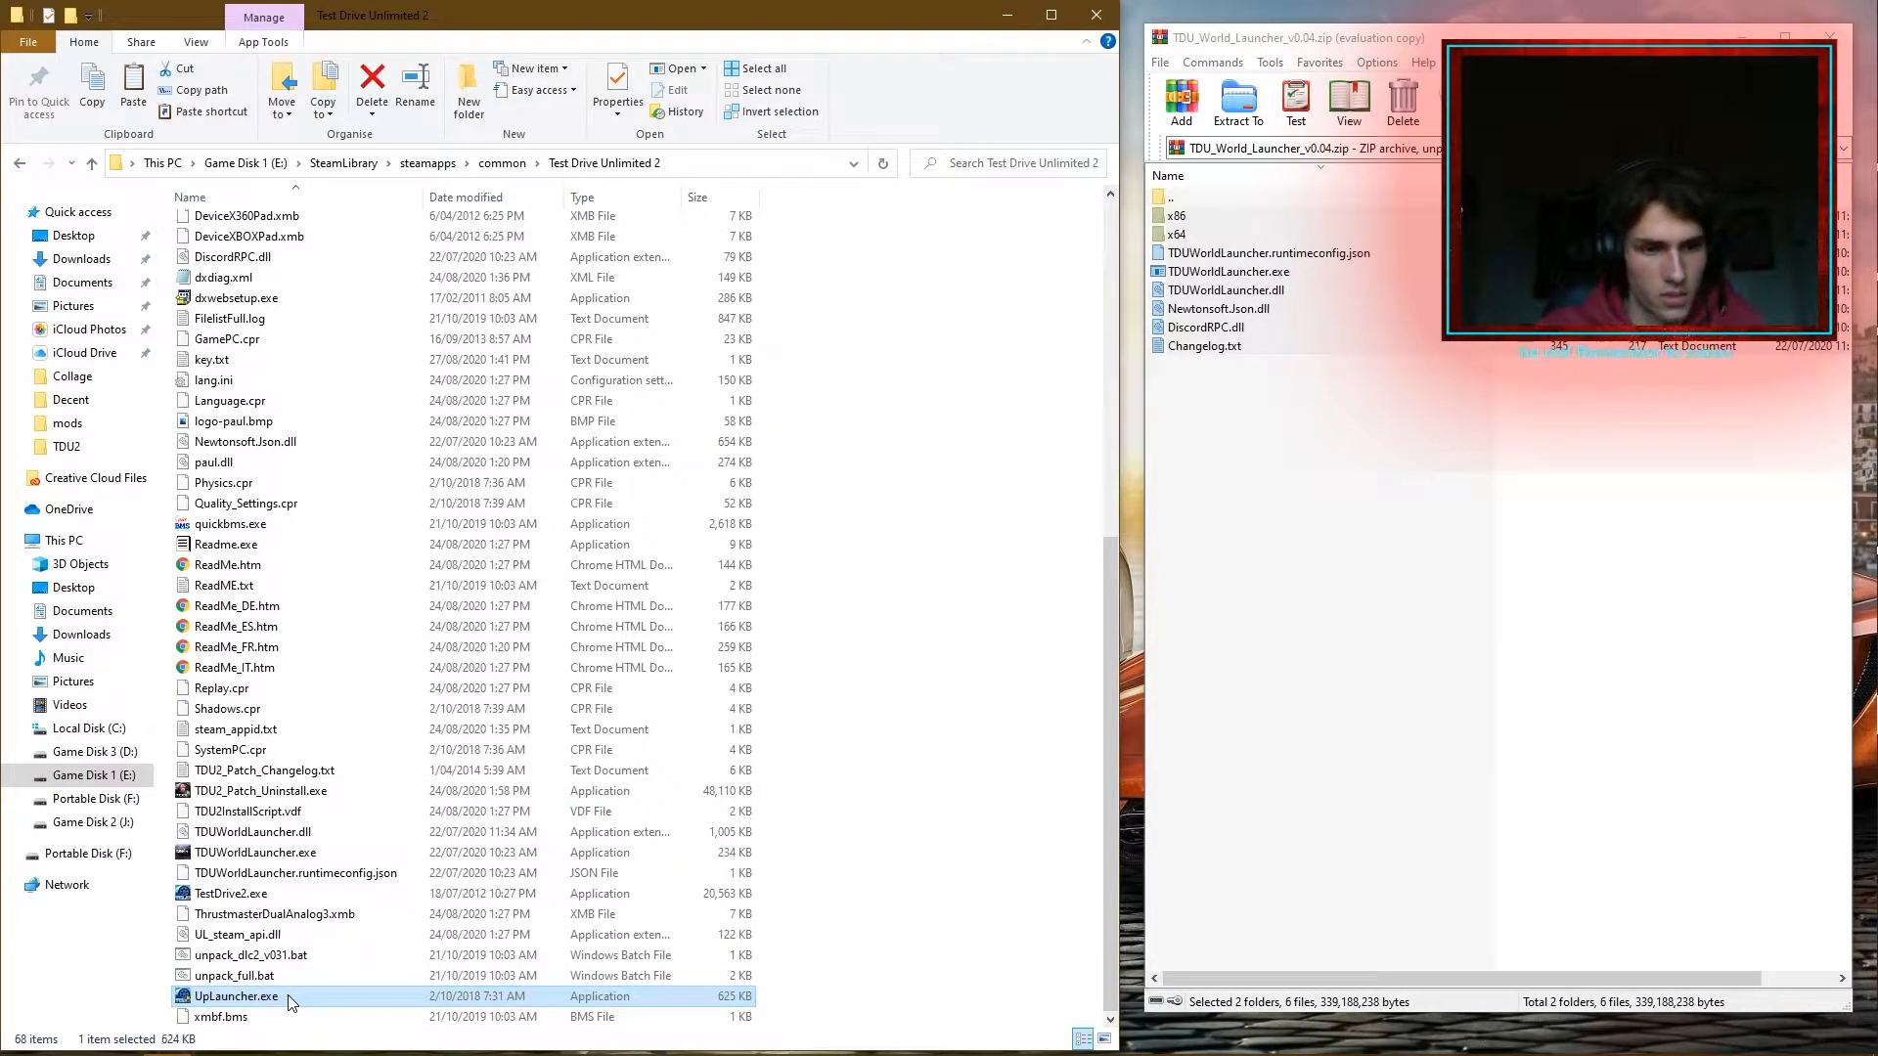
Rename TDUWorldLauncher.exe to UpLauncher.exe.
{"action": "right_click", "coordinate": [252, 873]}
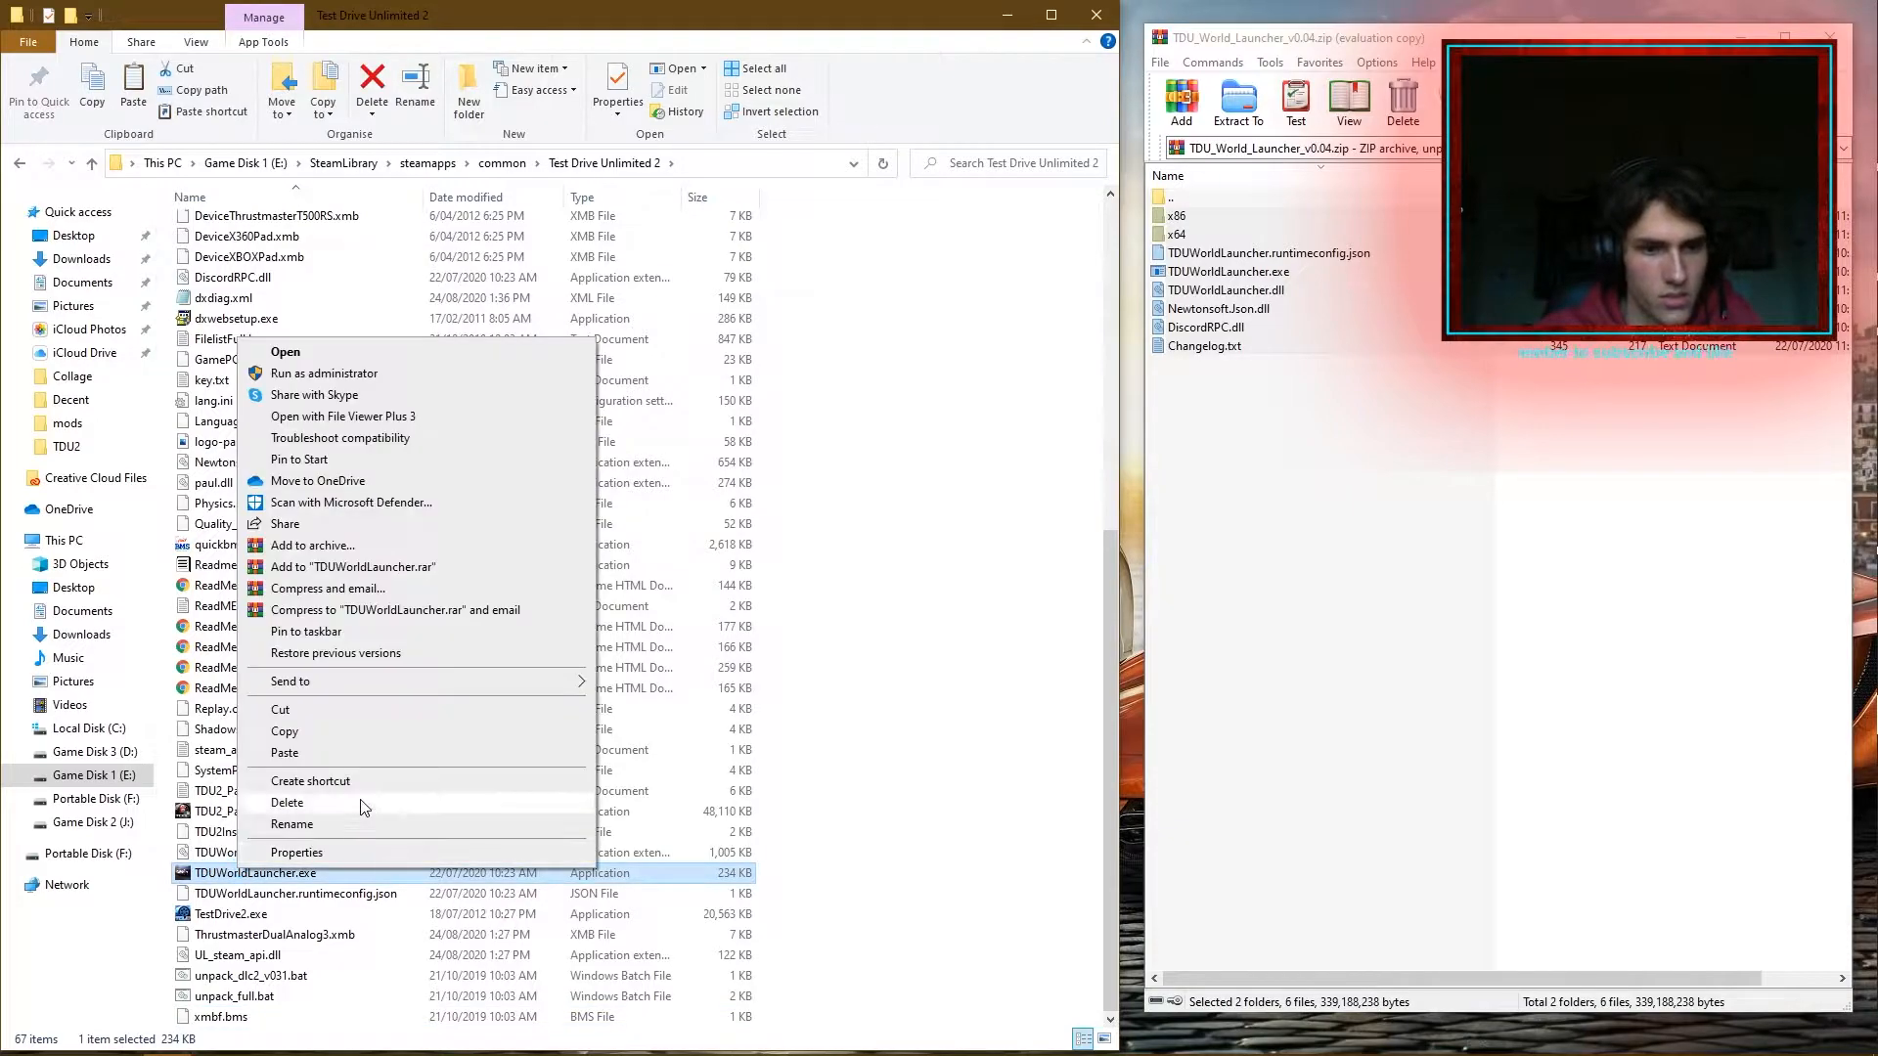
{"action": "left_click", "coordinate": [292, 824]}
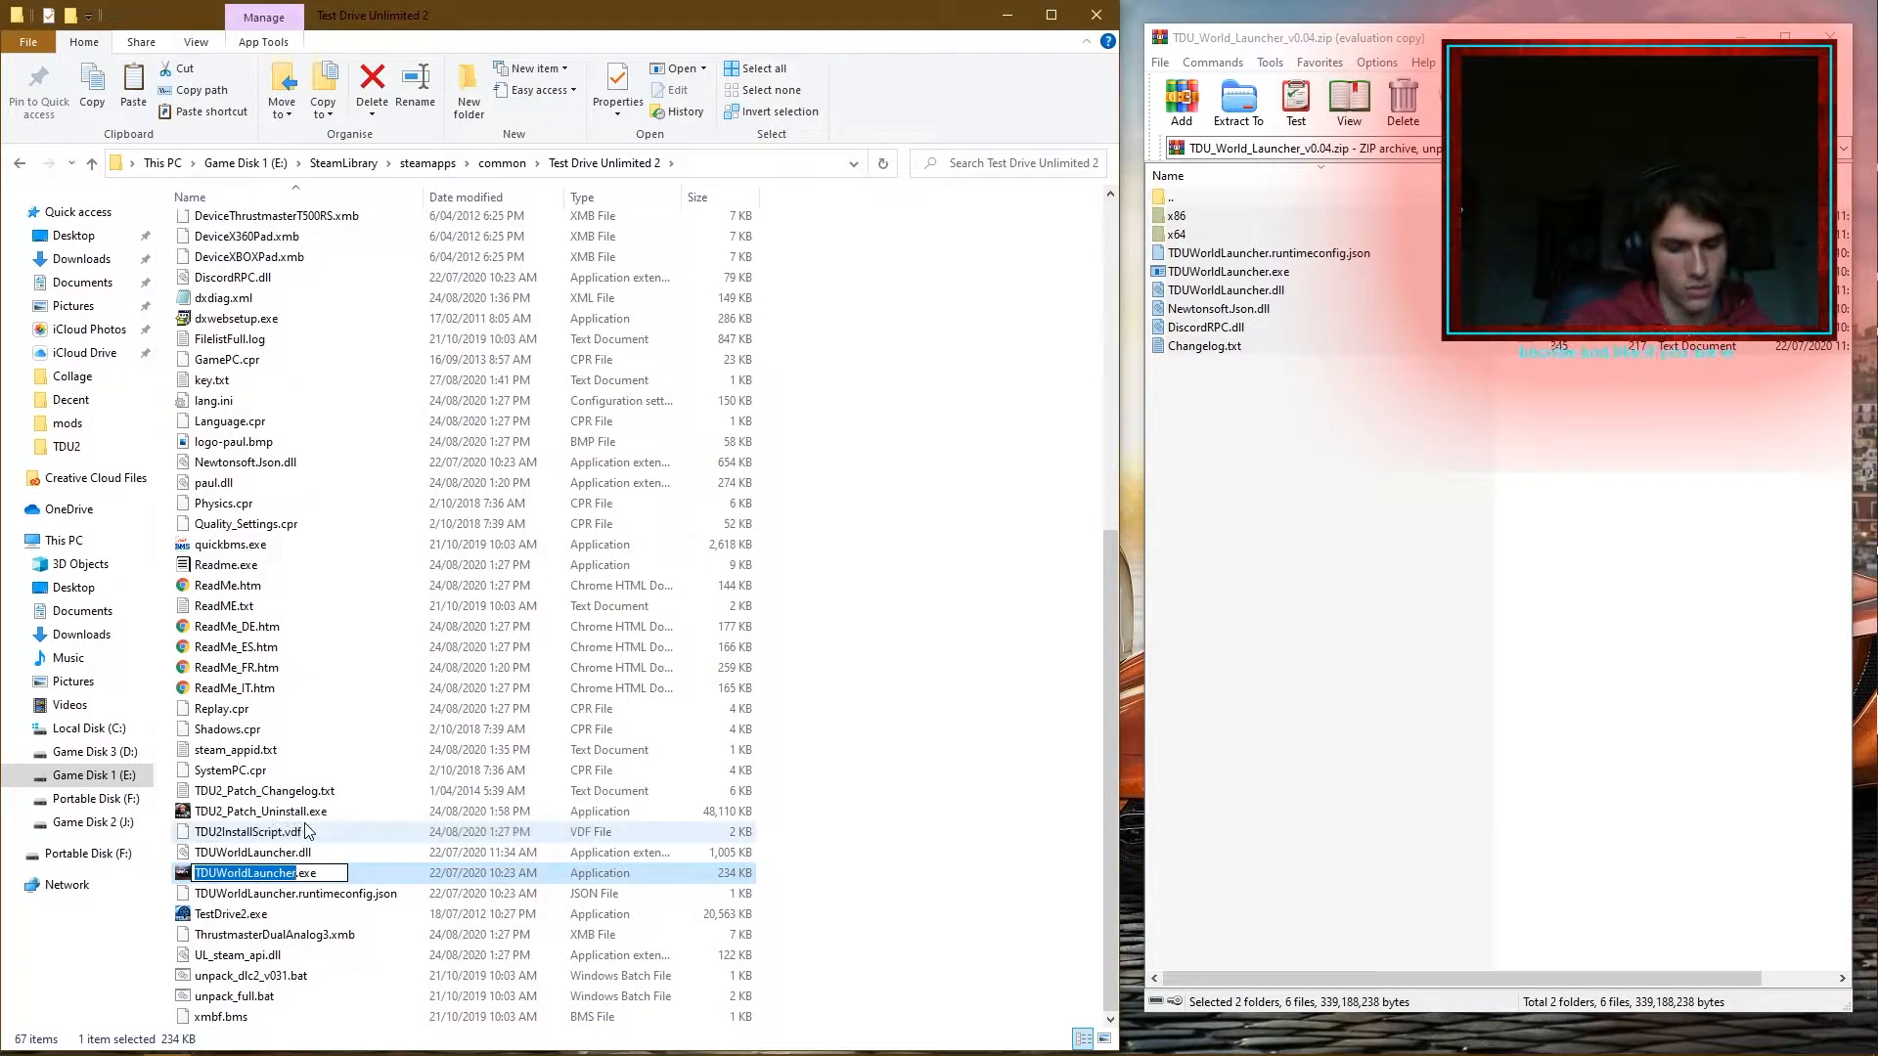
{"action": "type", "text": "Up.exe"}
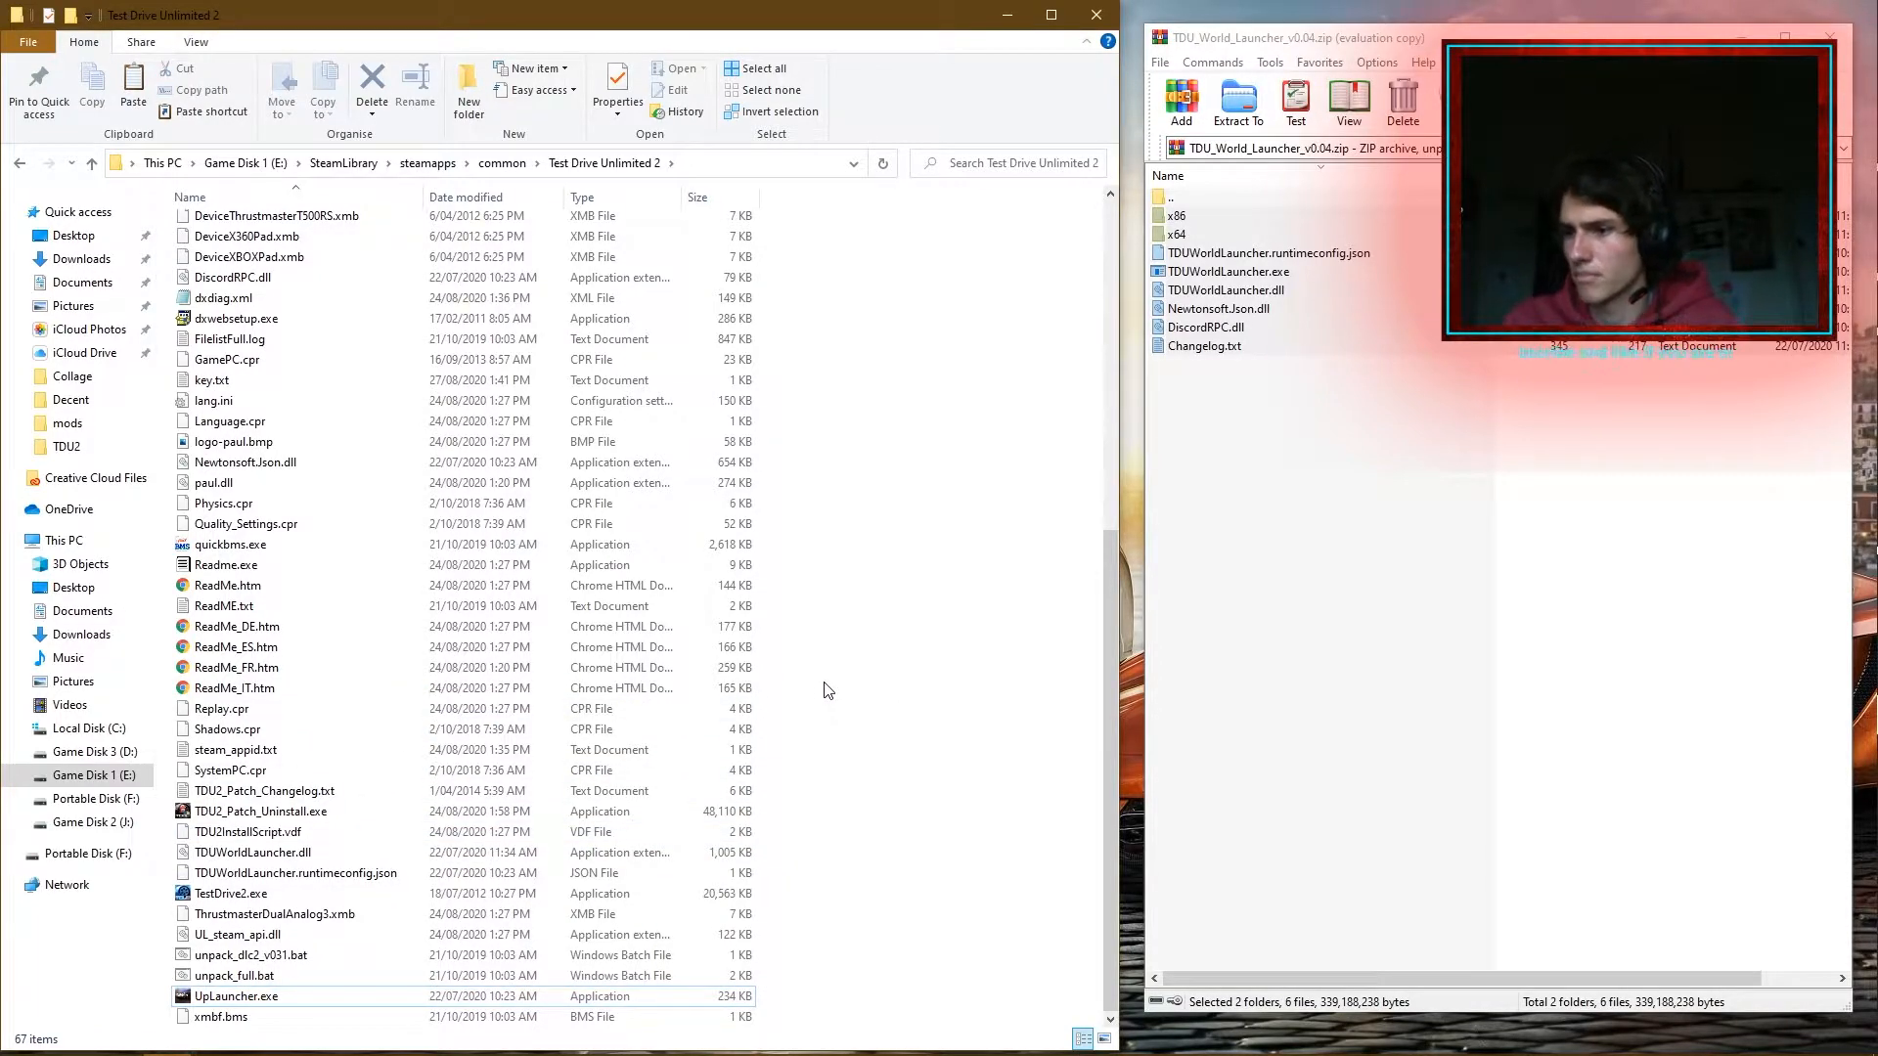
{"action": "mouse_move", "coordinate": [801, 622]}
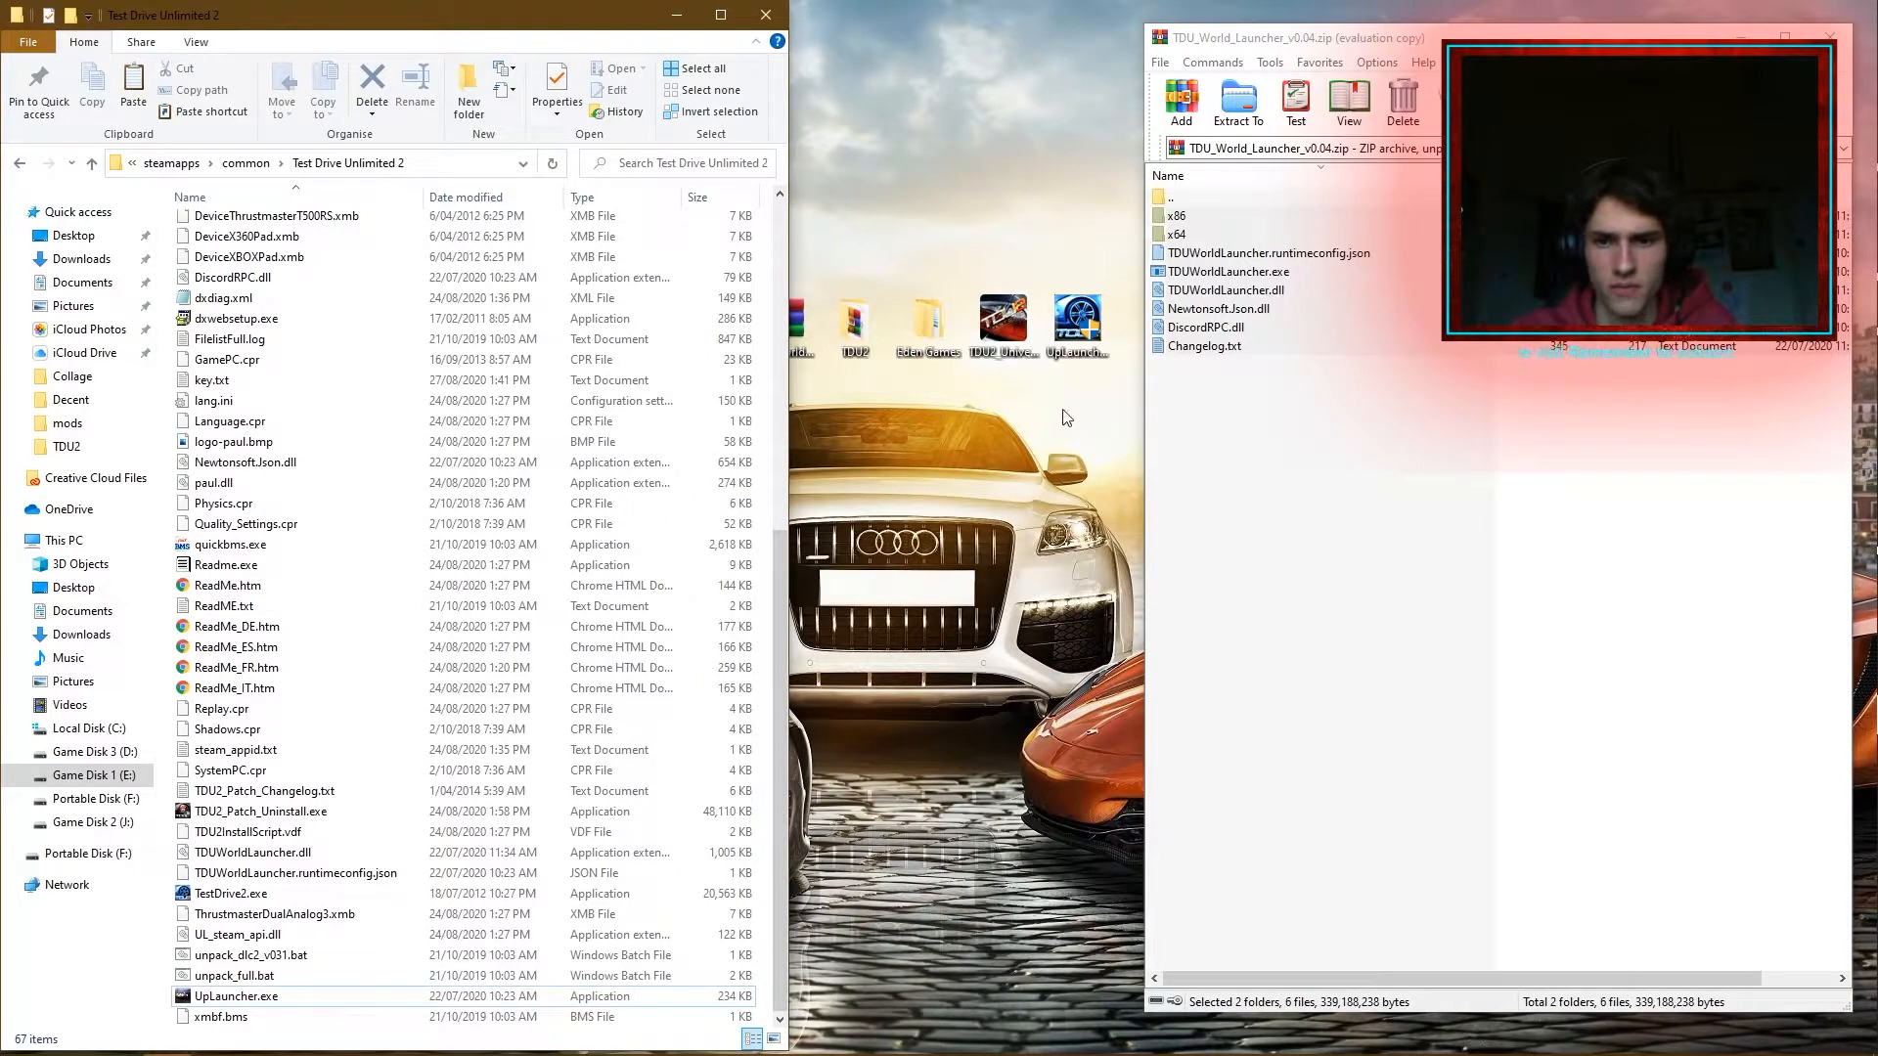
Launch Steam from its desktop shortcut to reach the game library.
{"action": "double_click", "coordinate": [236, 995]}
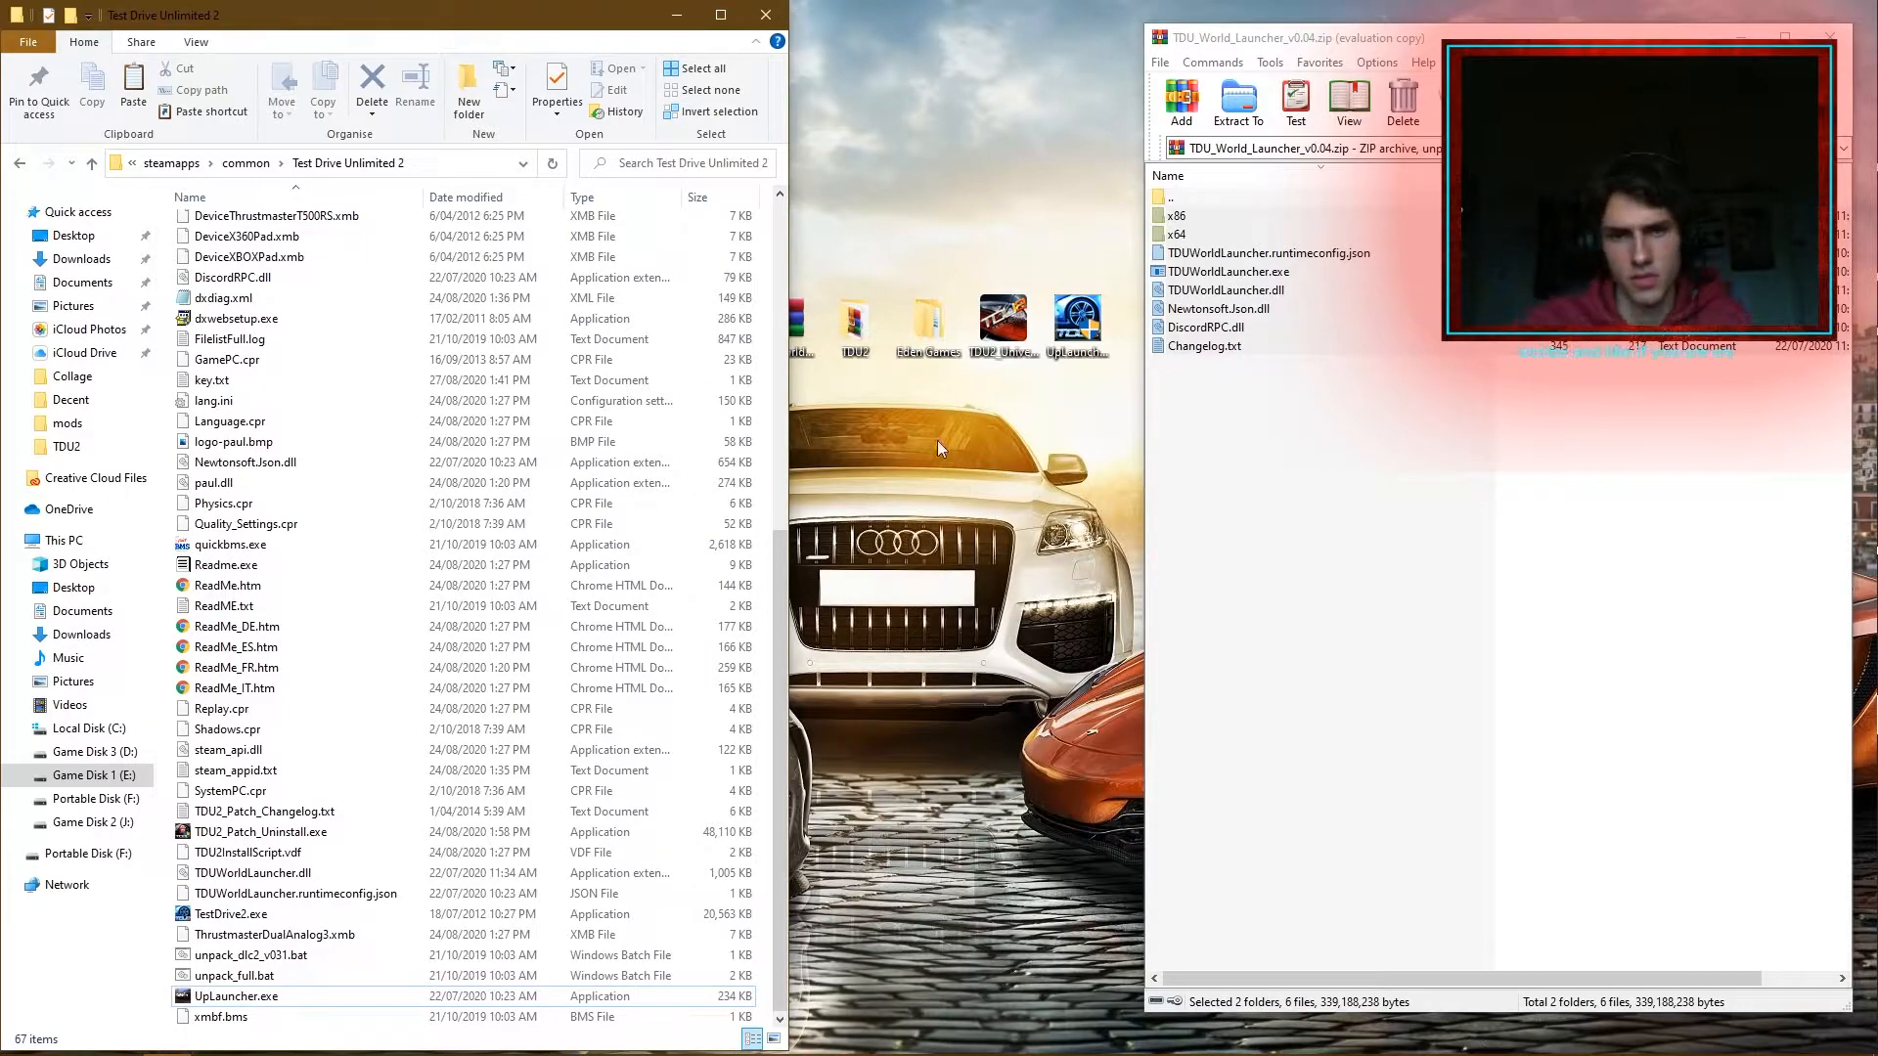
{"action": "scroll", "scroll_direction": "up", "scroll_amount": 3}
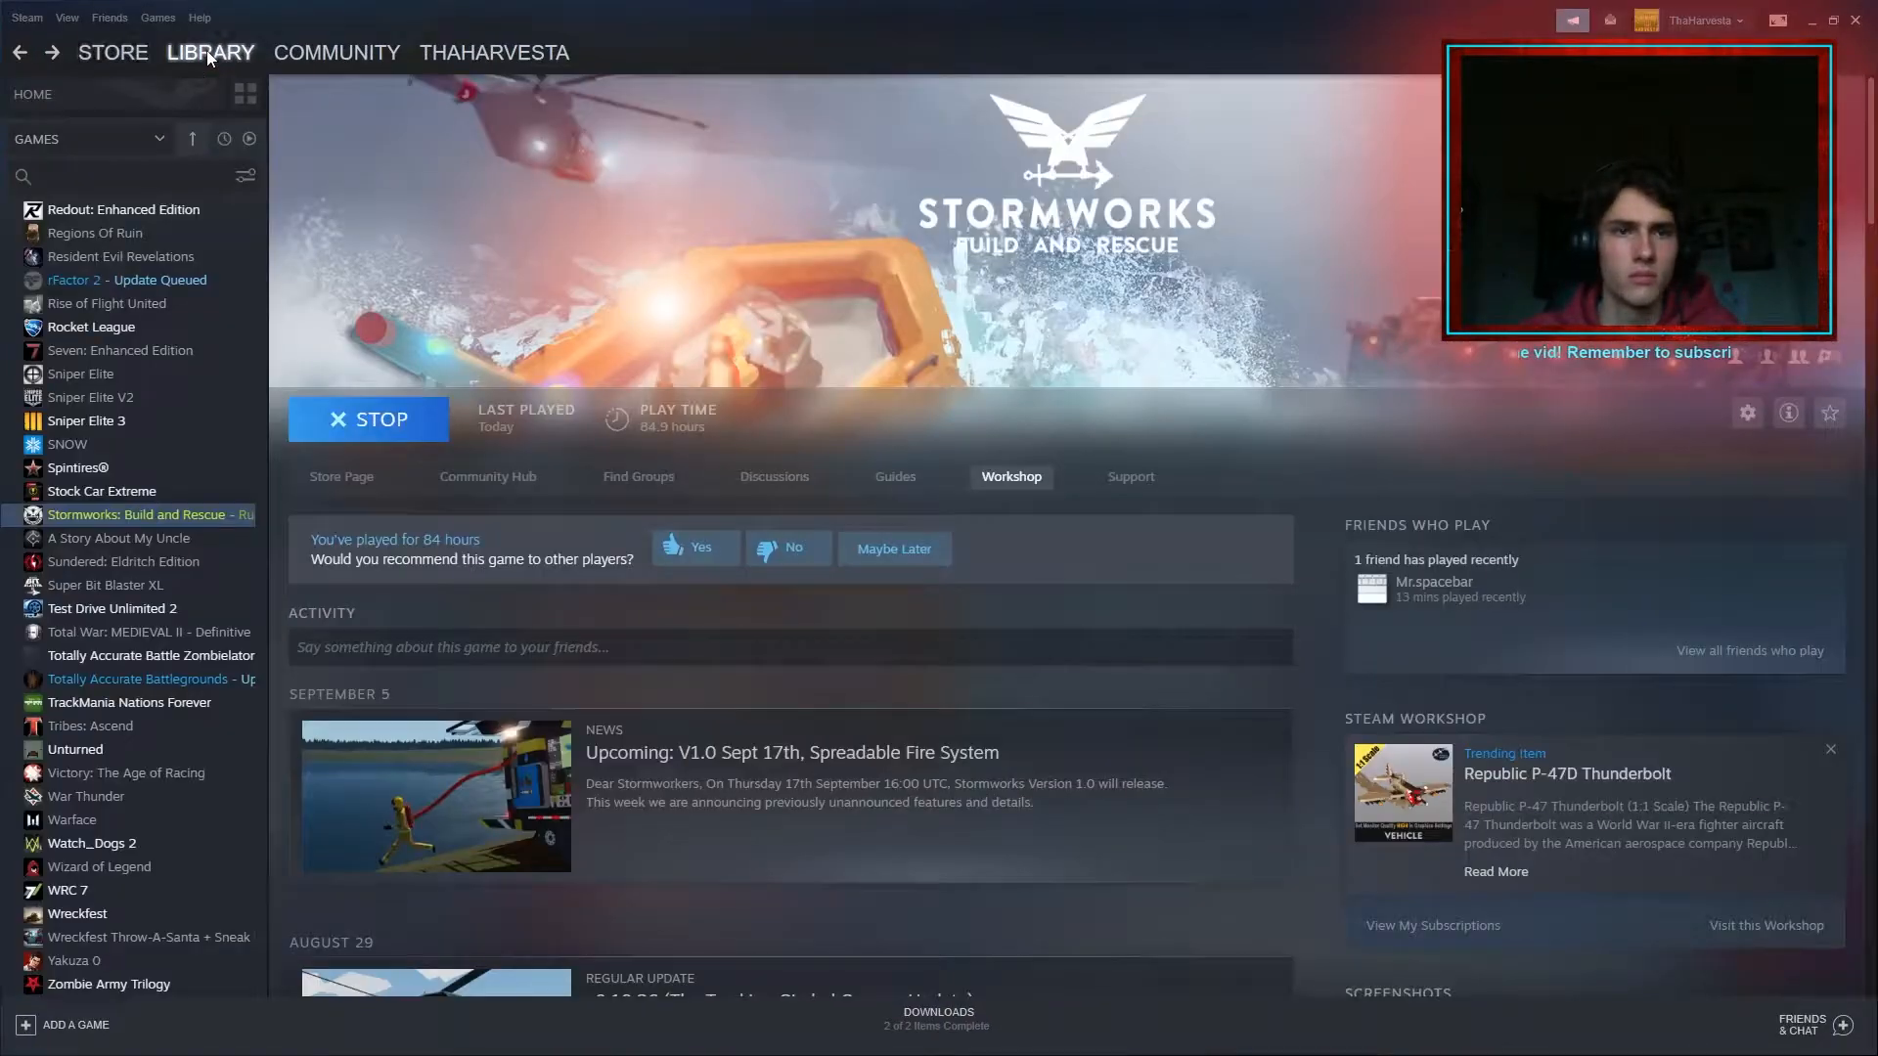
Play Test Drive Unlimited 2 from the Steam library, then minimize Steam.
{"action": "scroll", "scroll_direction": "up", "scroll_amount": 3}
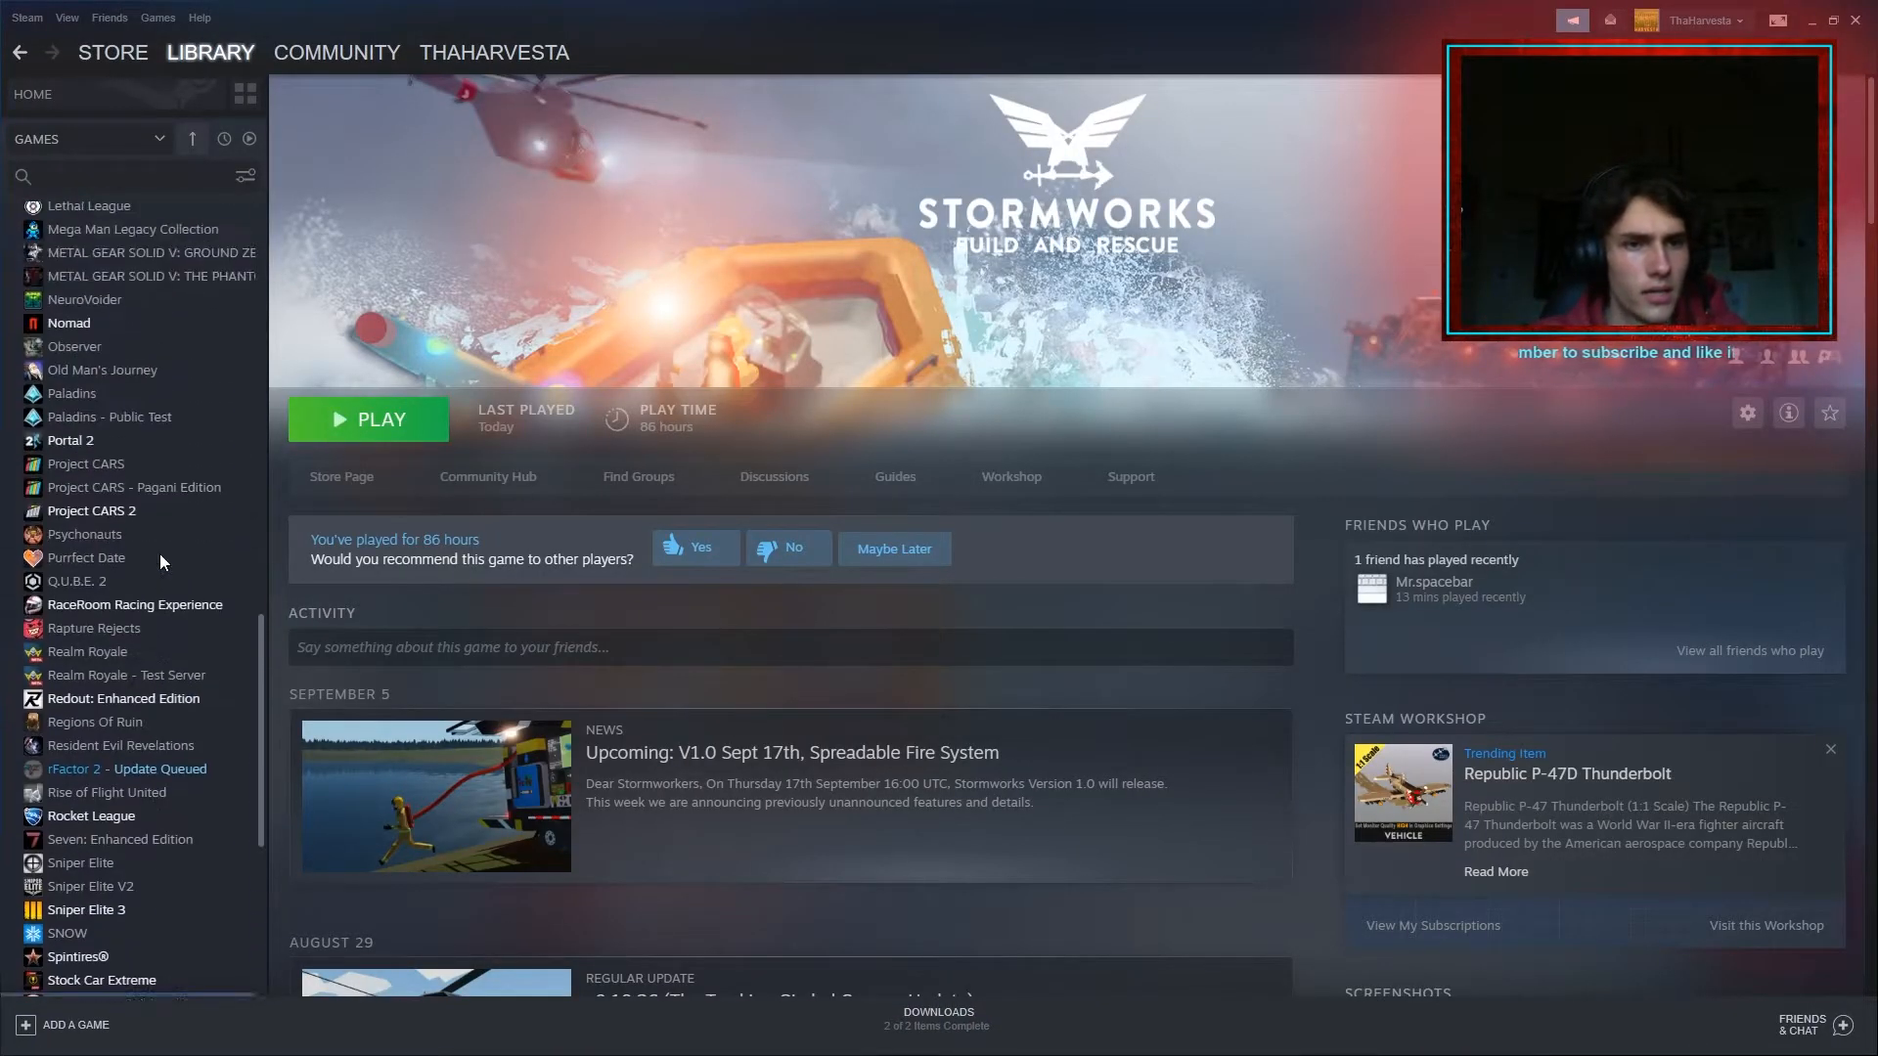
{"action": "scroll", "scroll_direction": "down", "scroll_amount": 3}
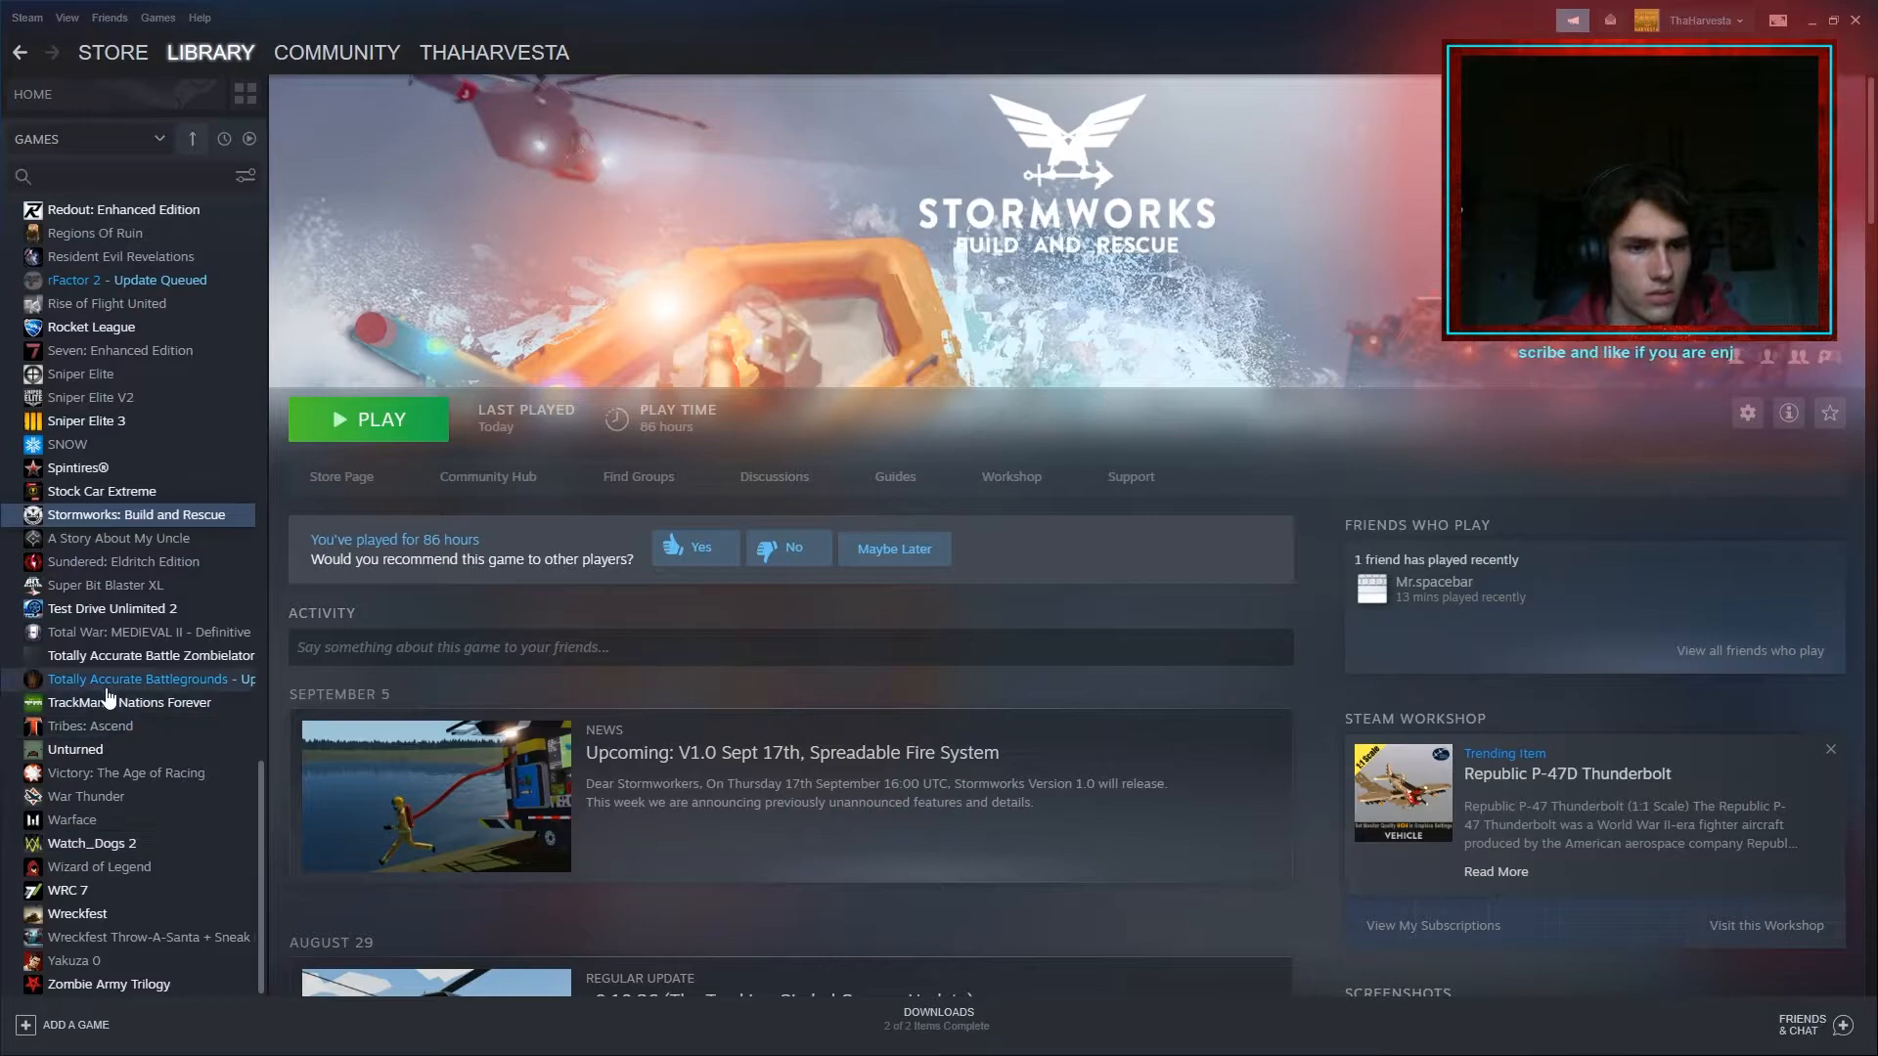
{"action": "left_click", "coordinate": [113, 608]}
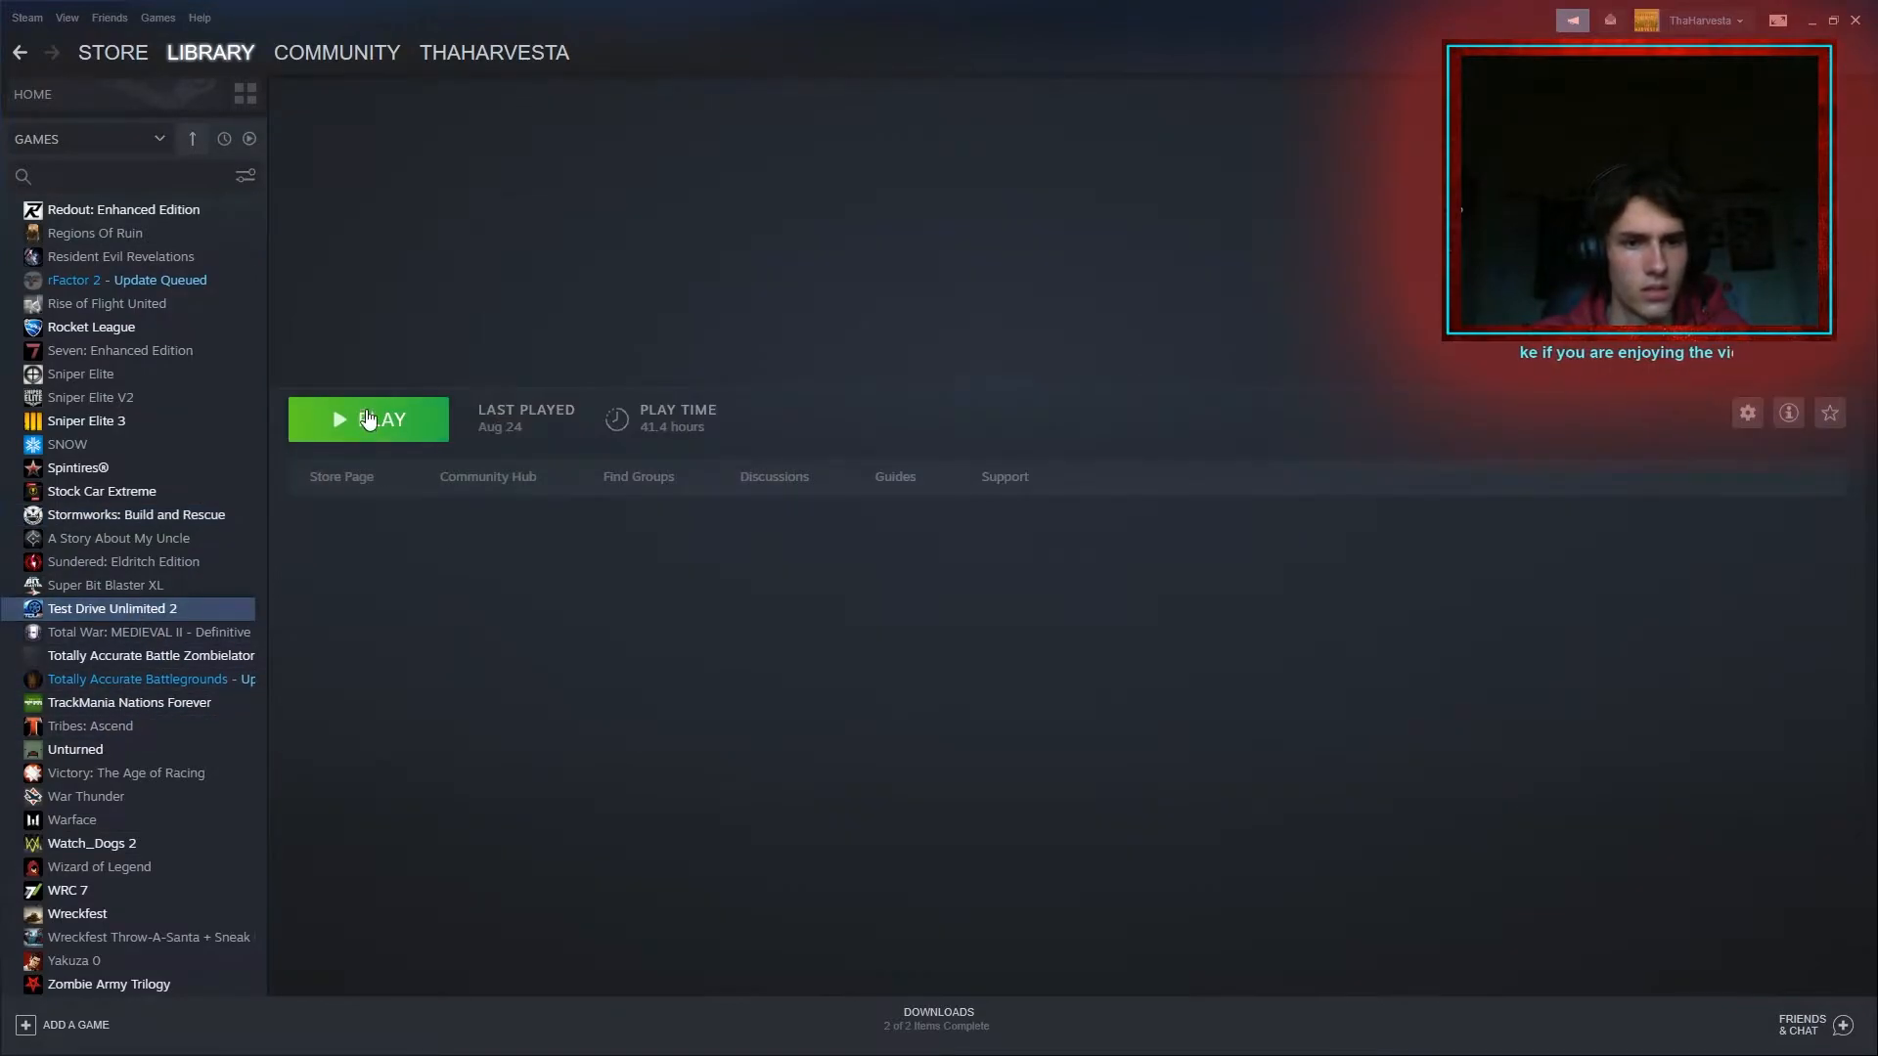
{"action": "left_click", "coordinate": [367, 420]}
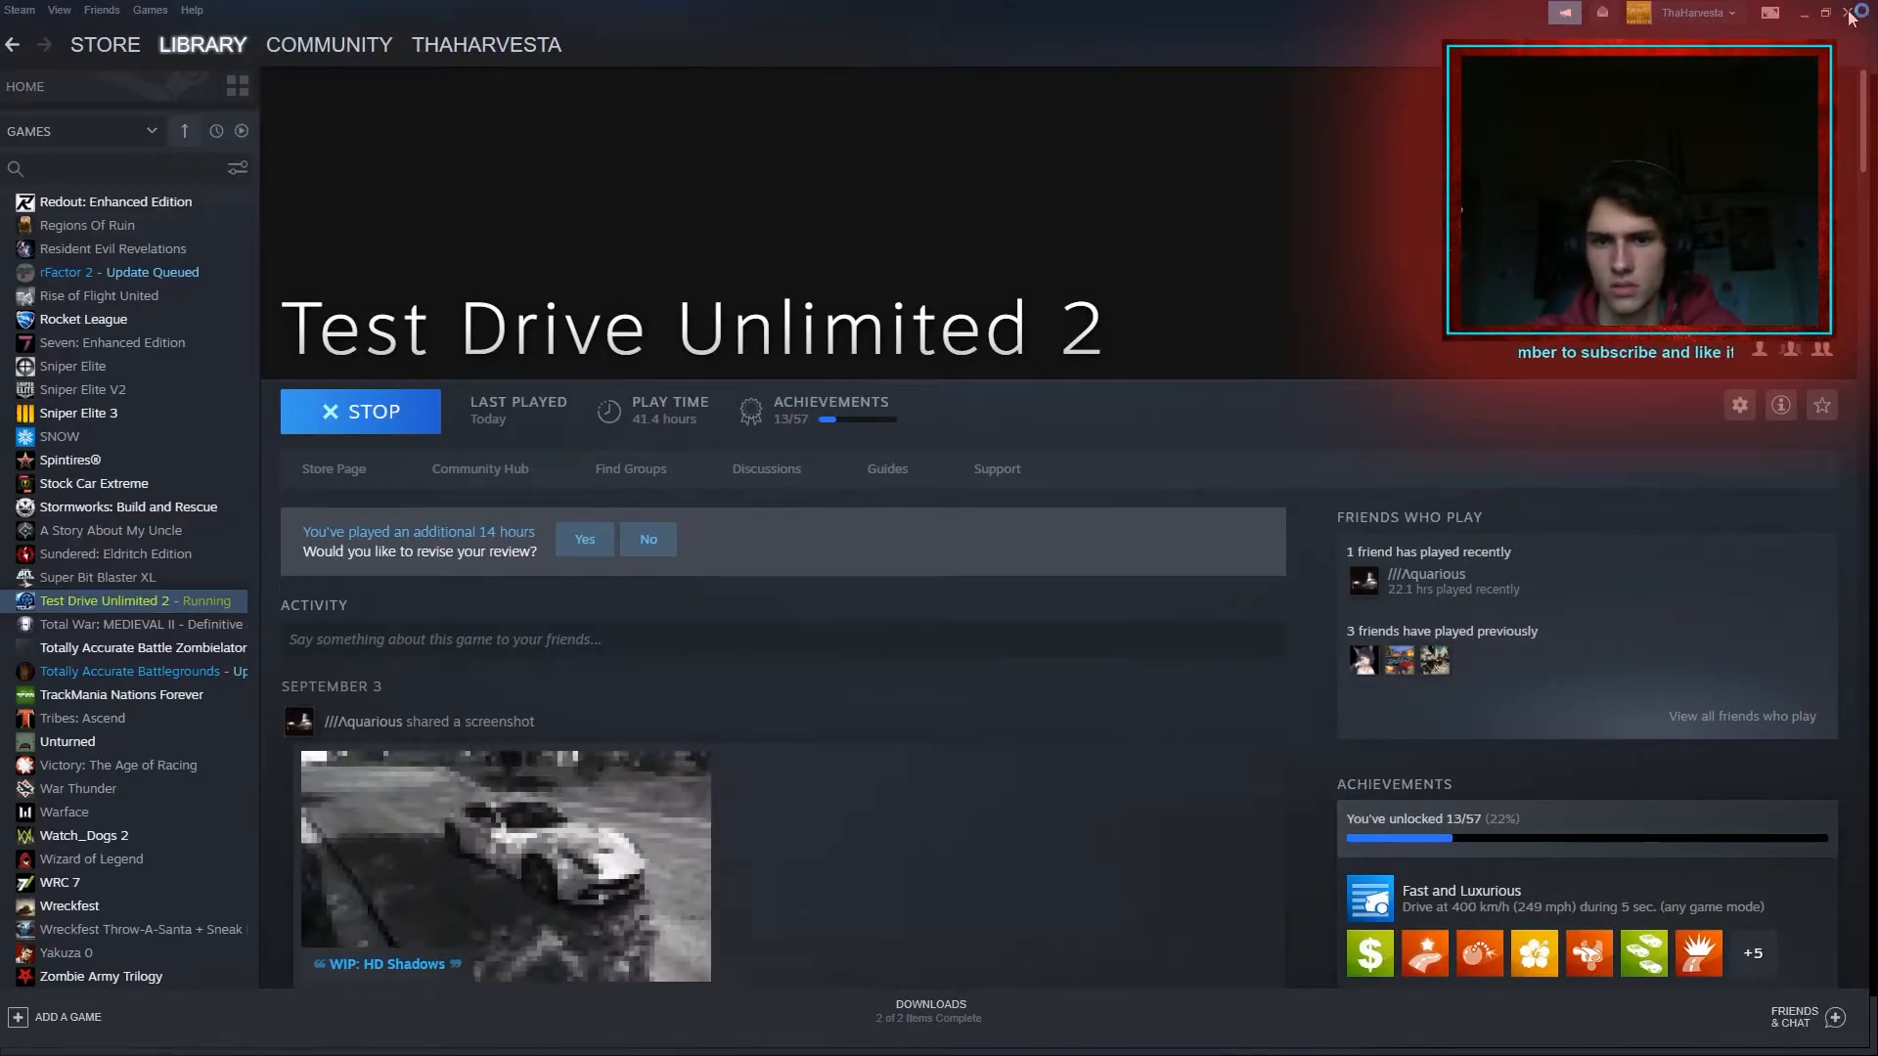
{"action": "left_click", "coordinate": [1841, 12]}
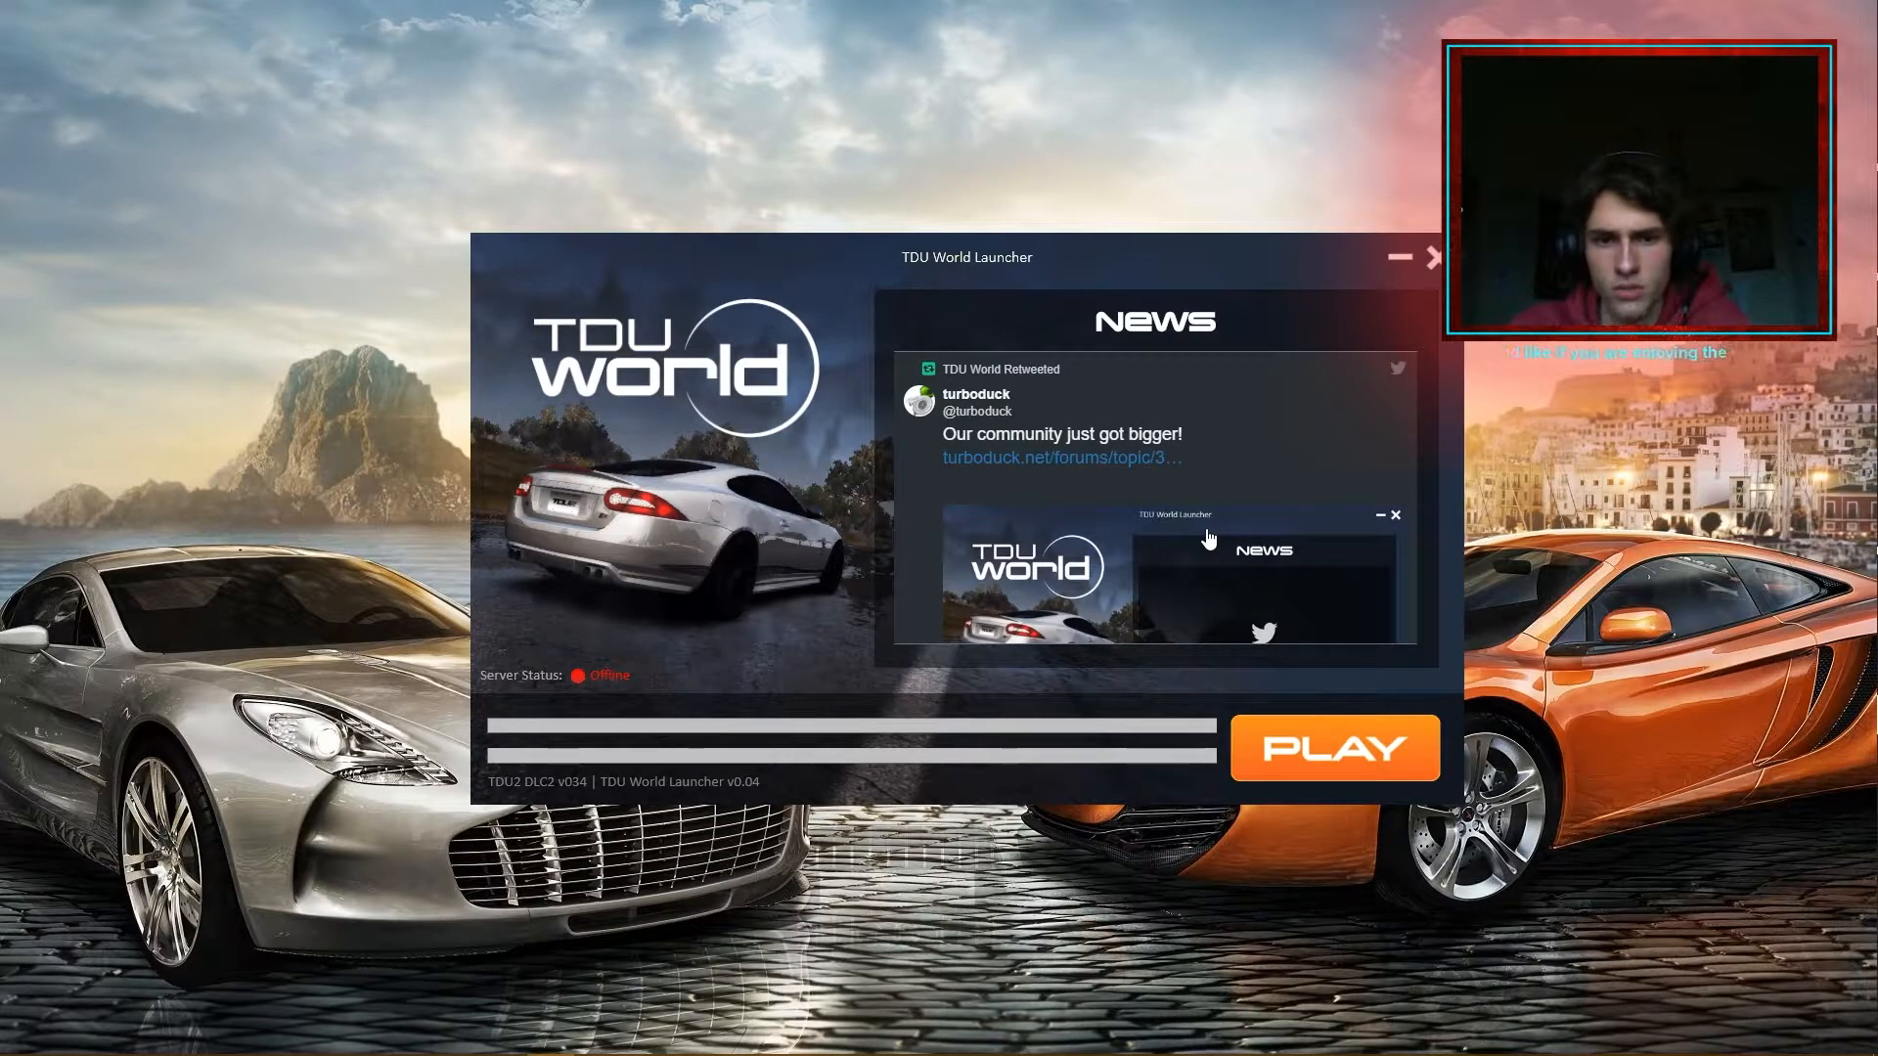
{"action": "mouse_move", "coordinate": [1065, 582]}
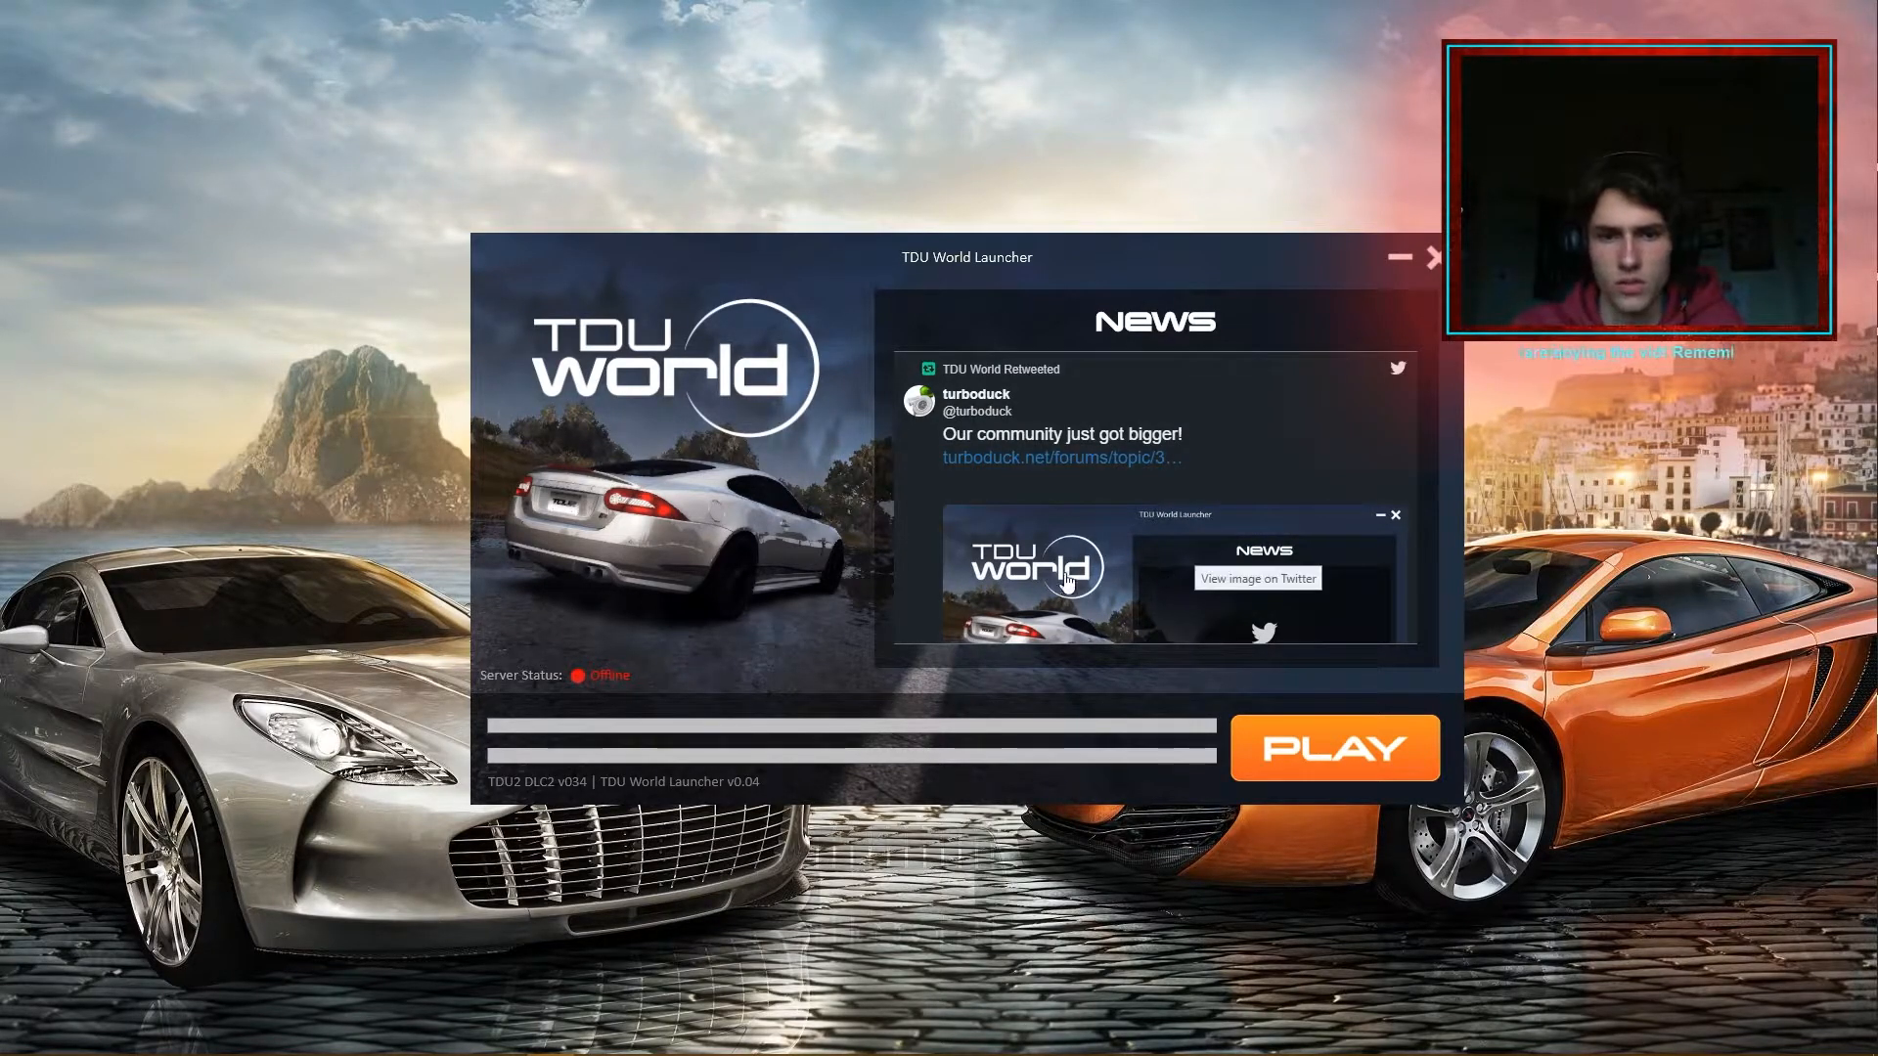
{"action": "mouse_move", "coordinate": [742, 679]}
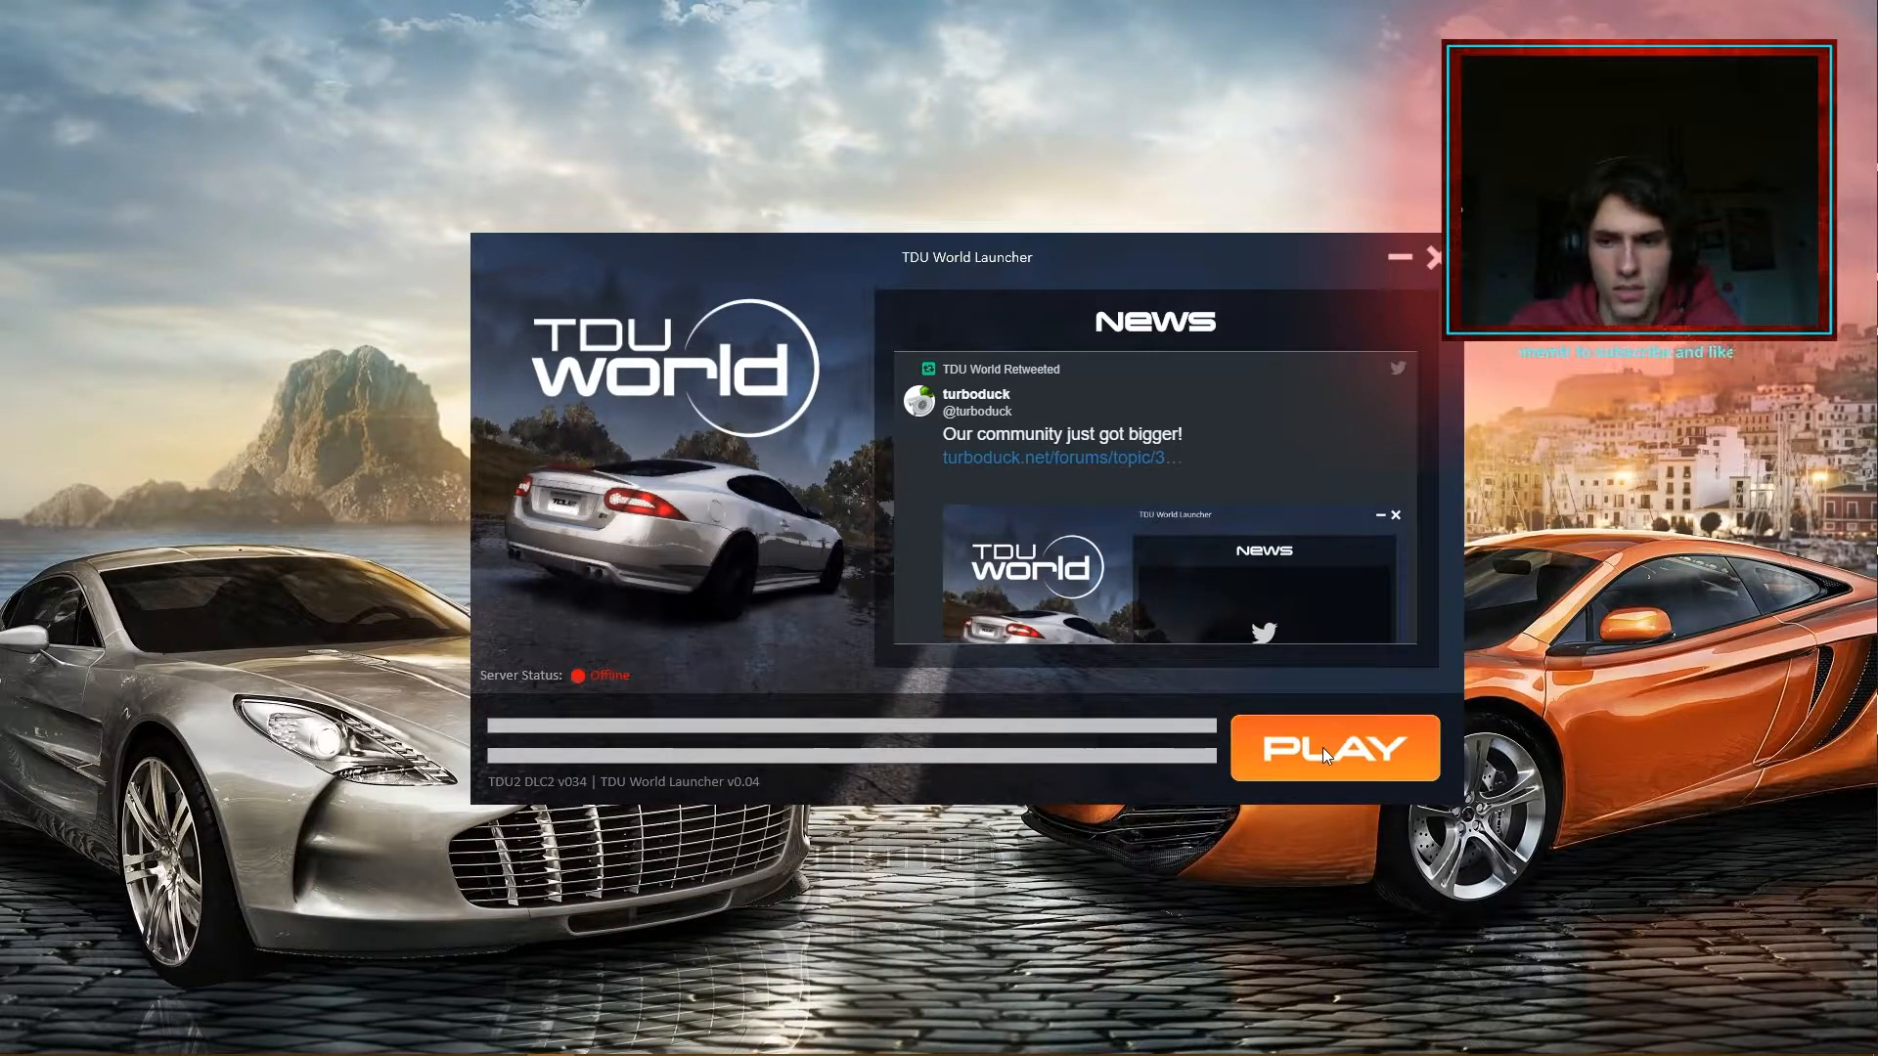
Press PLAY in the TDU World Launcher to start Test Drive Unlimited 2.
{"action": "left_click", "coordinate": [1333, 747]}
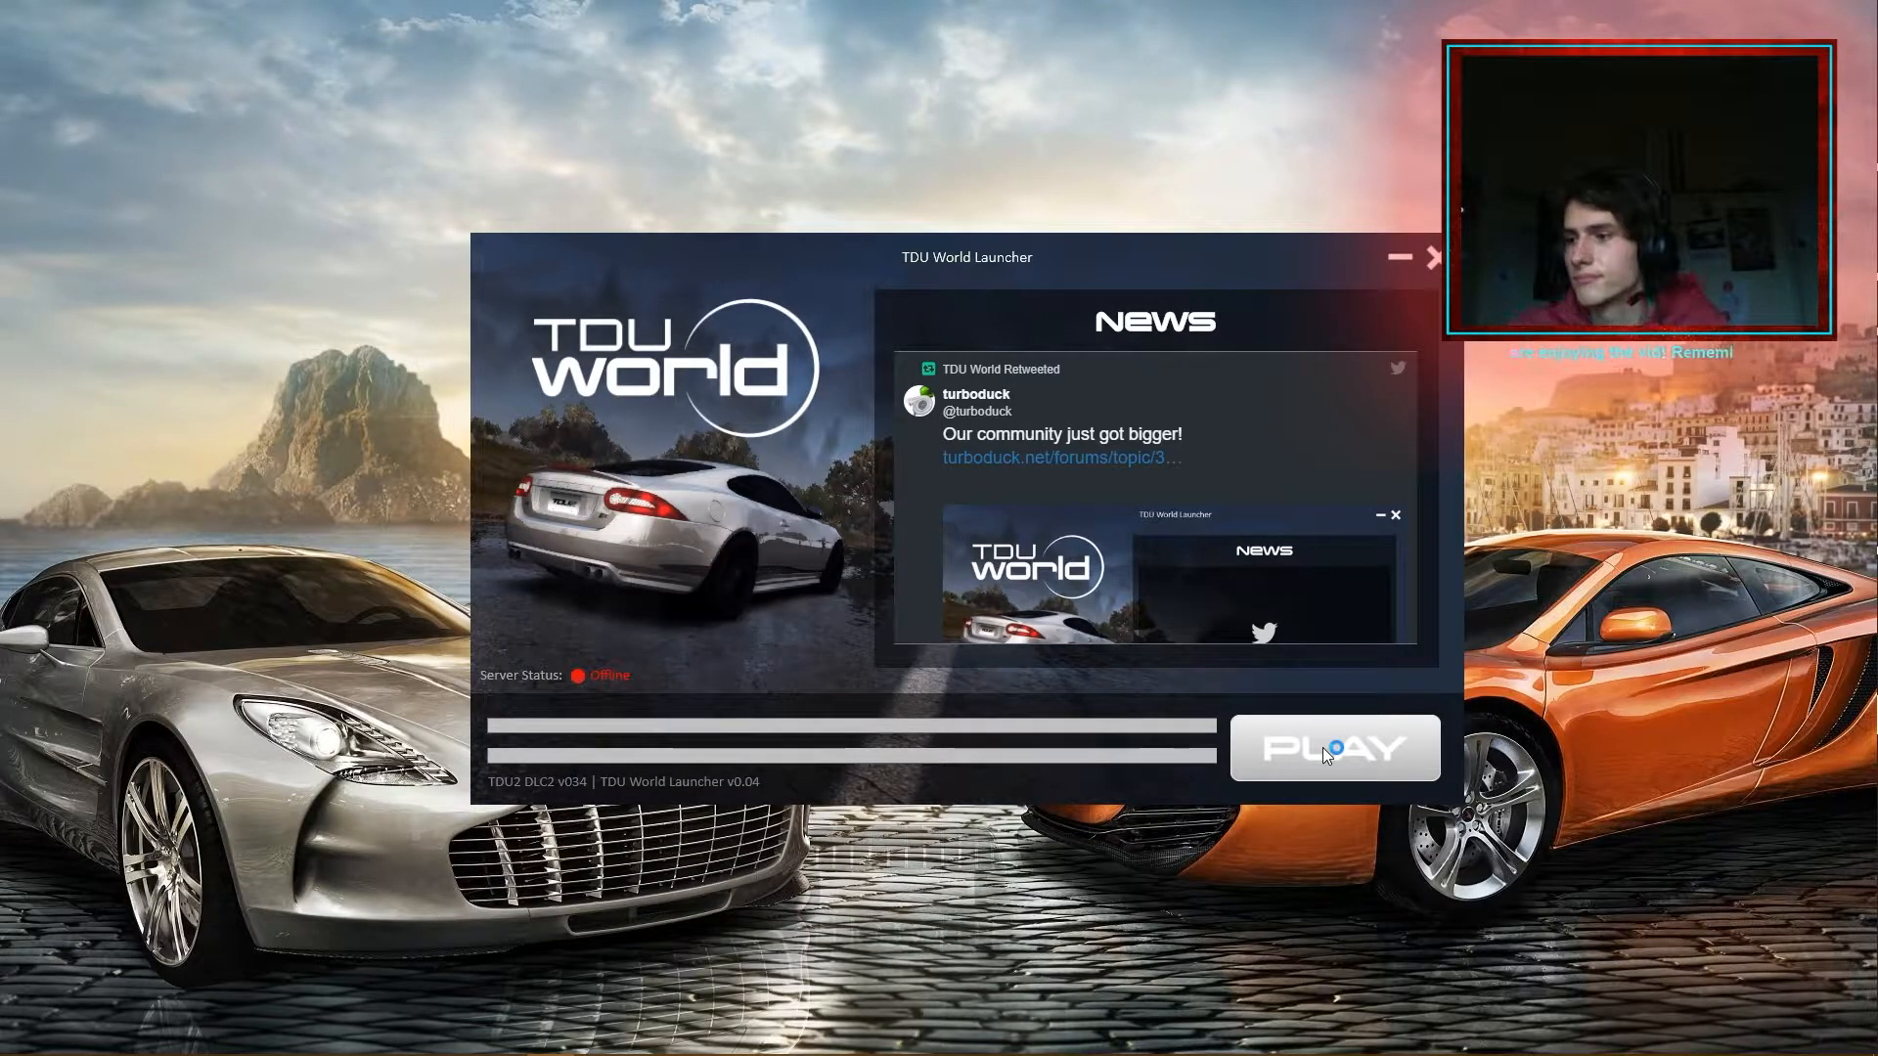
{"action": "left_click", "coordinate": [1333, 747]}
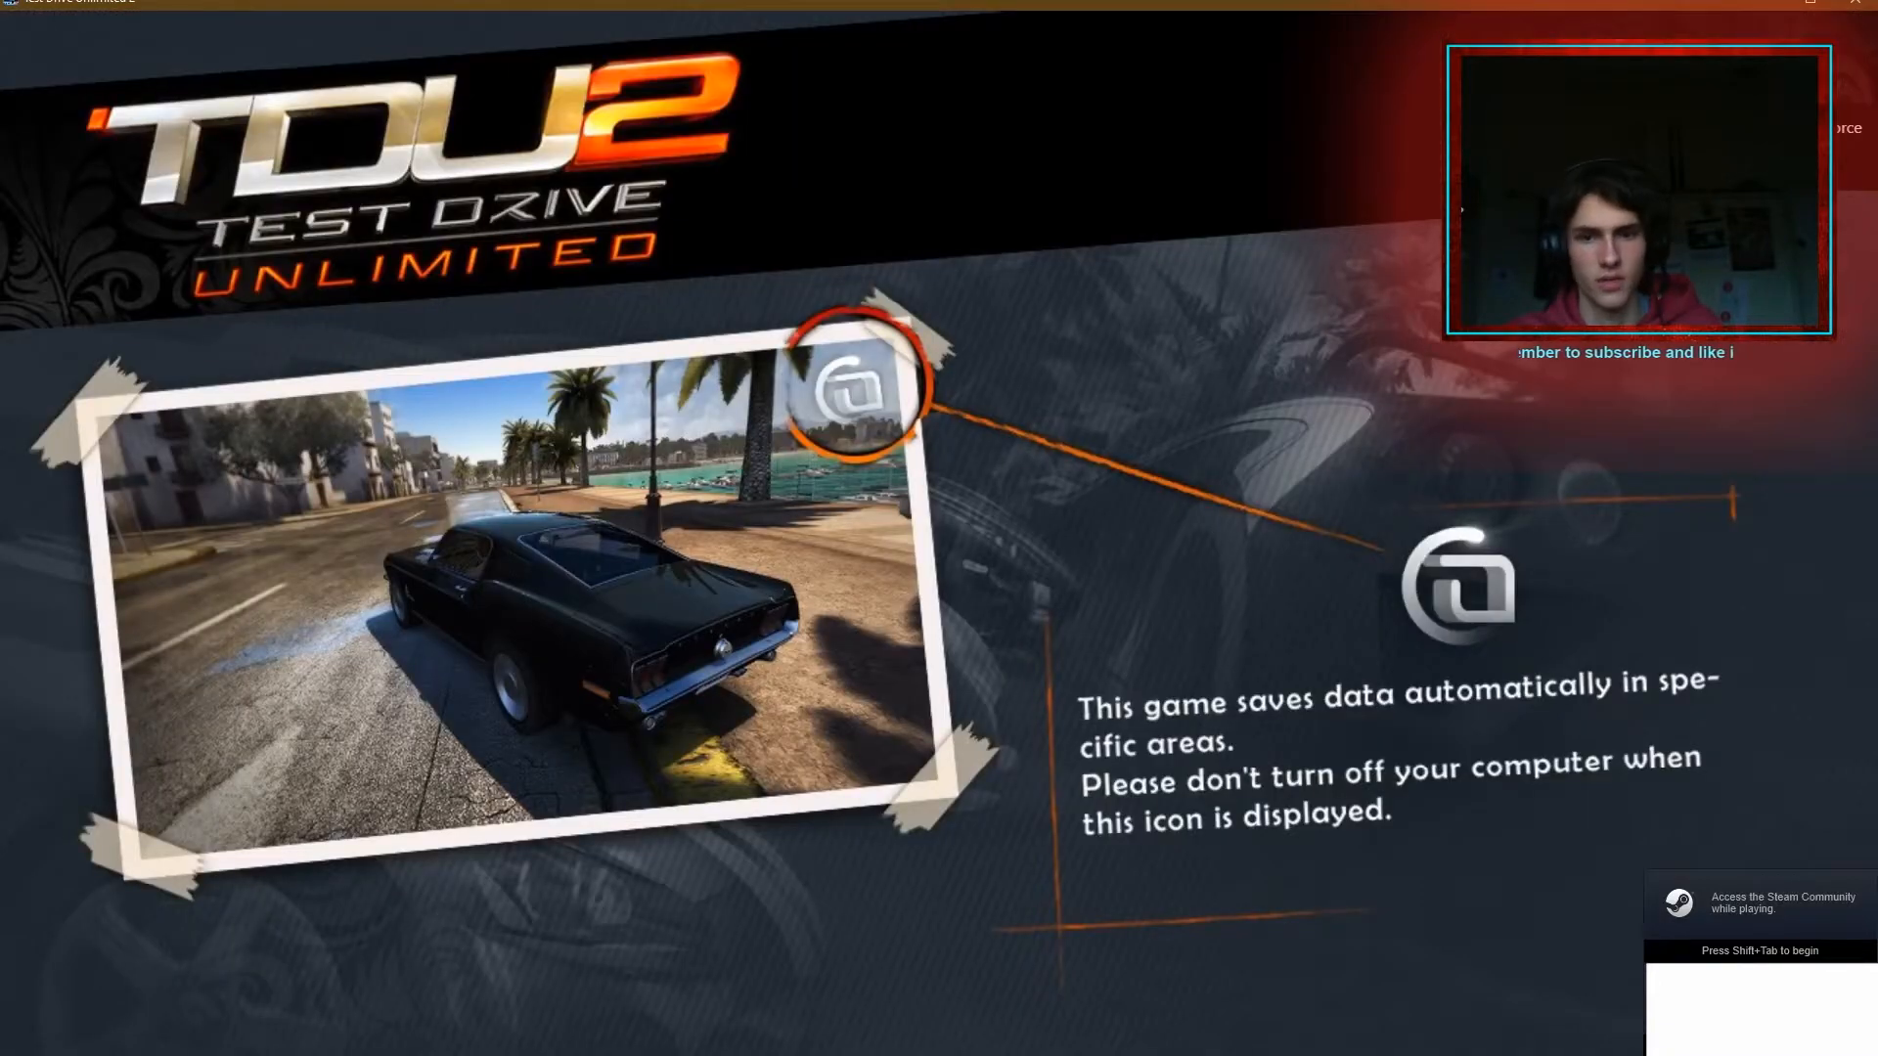
Bring up the Steam overlay with Shift+Tab, close the CD key notice, and resume the game.
{"action": "key", "text": "shift+tab"}
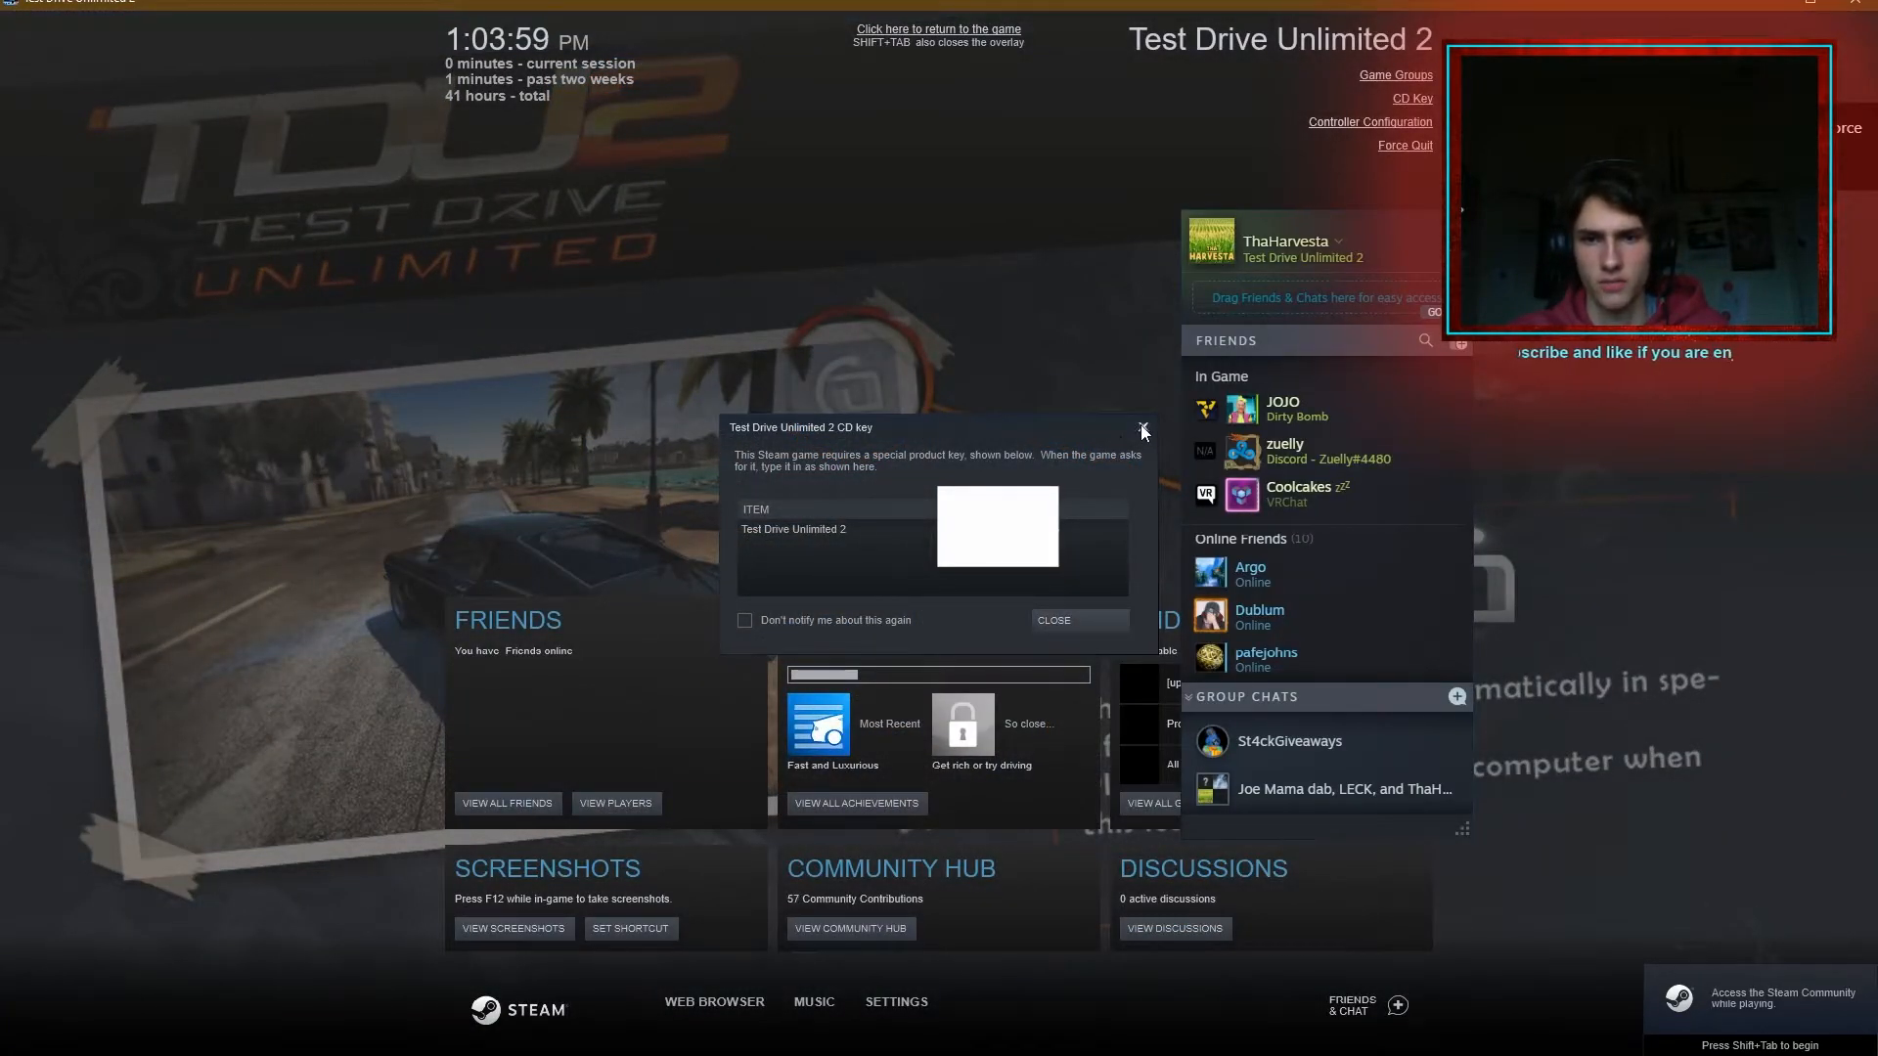
{"action": "left_click", "coordinate": [1141, 430]}
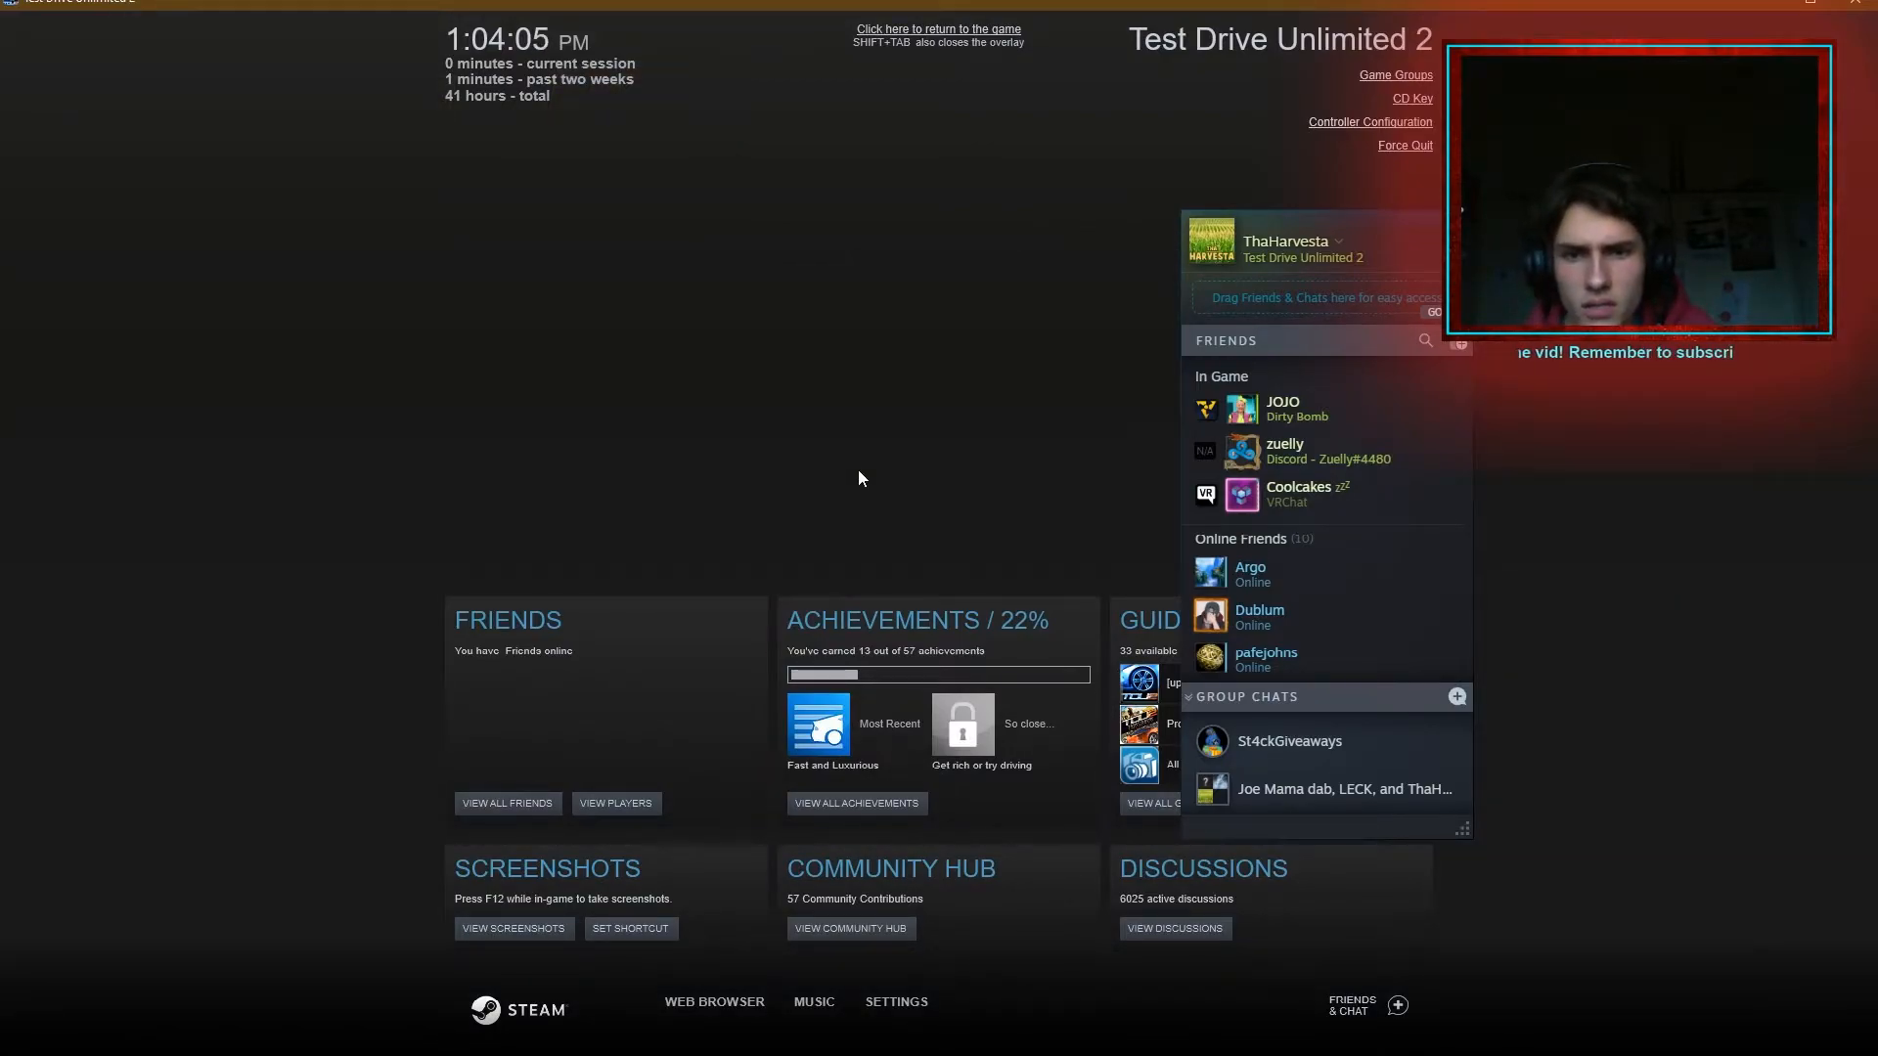
{"action": "left_click", "coordinate": [937, 29]}
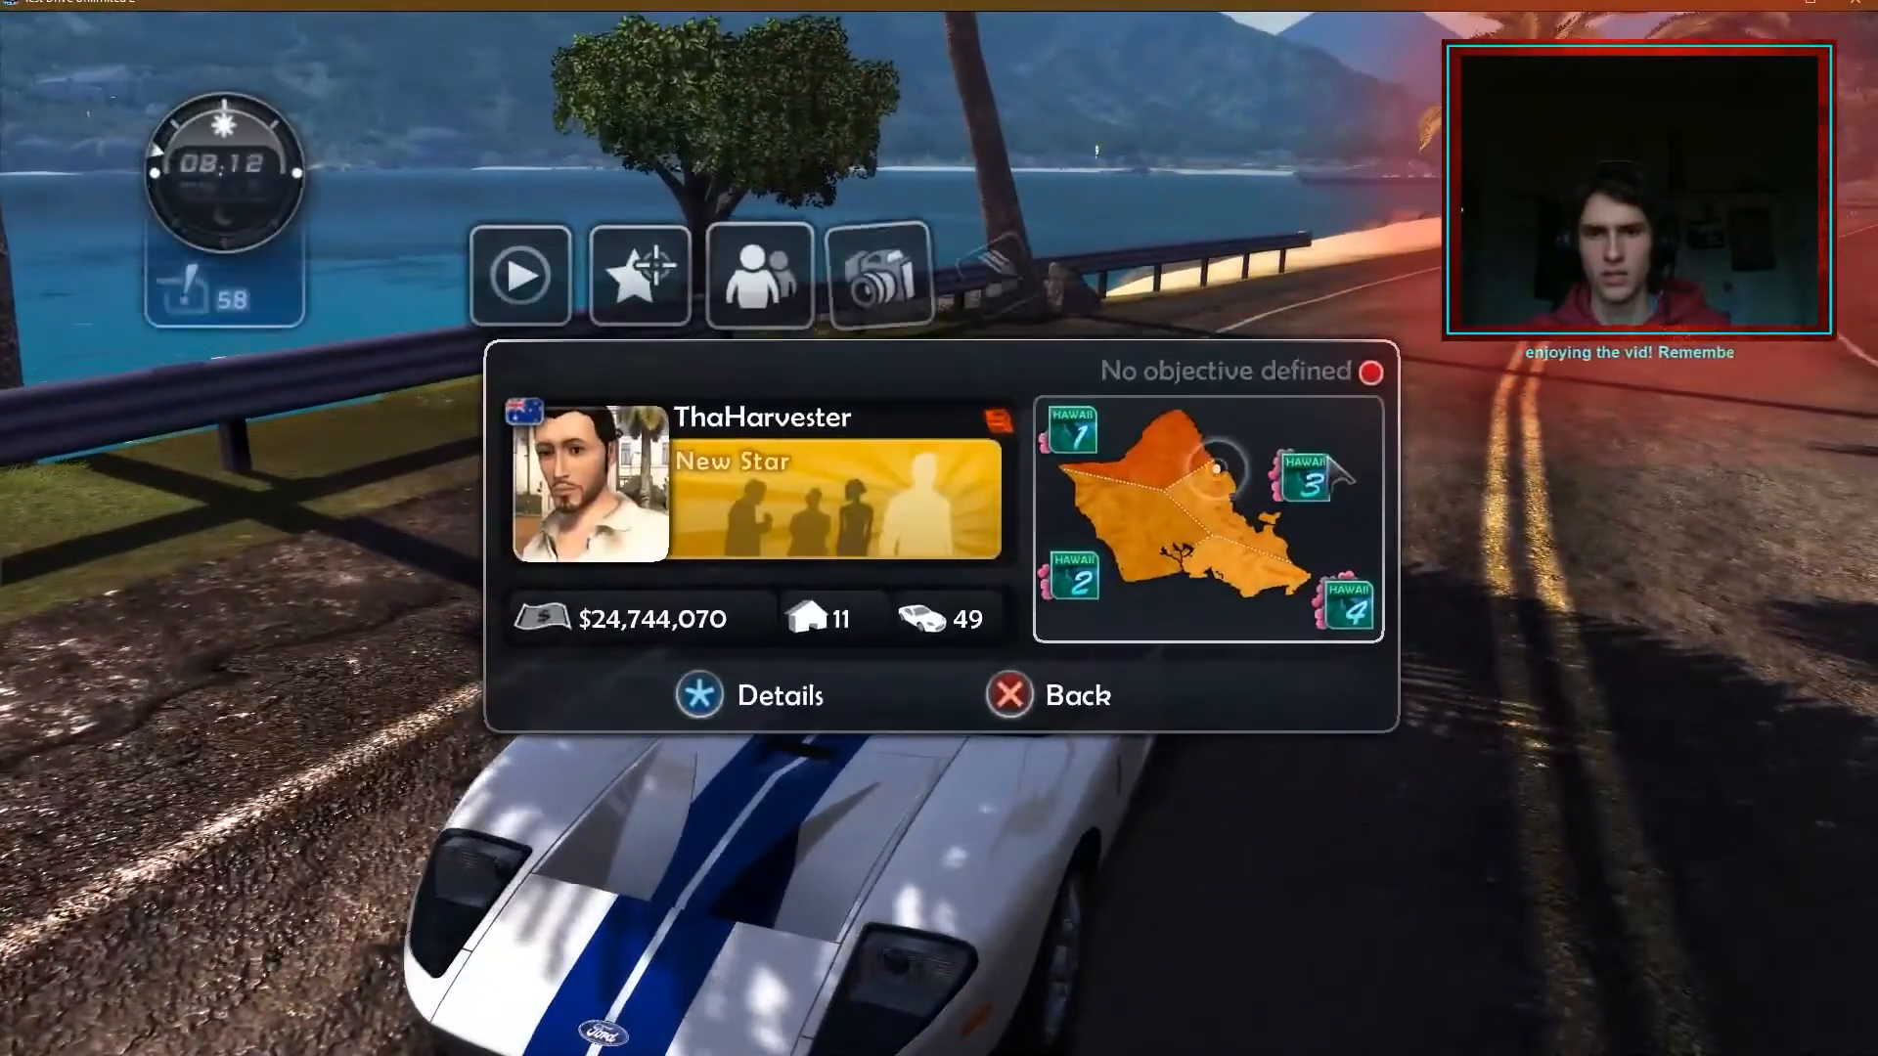
Quit Test Drive Unlimited 2 through the pause menu's Exit Game option.
{"action": "left_click", "coordinate": [520, 272]}
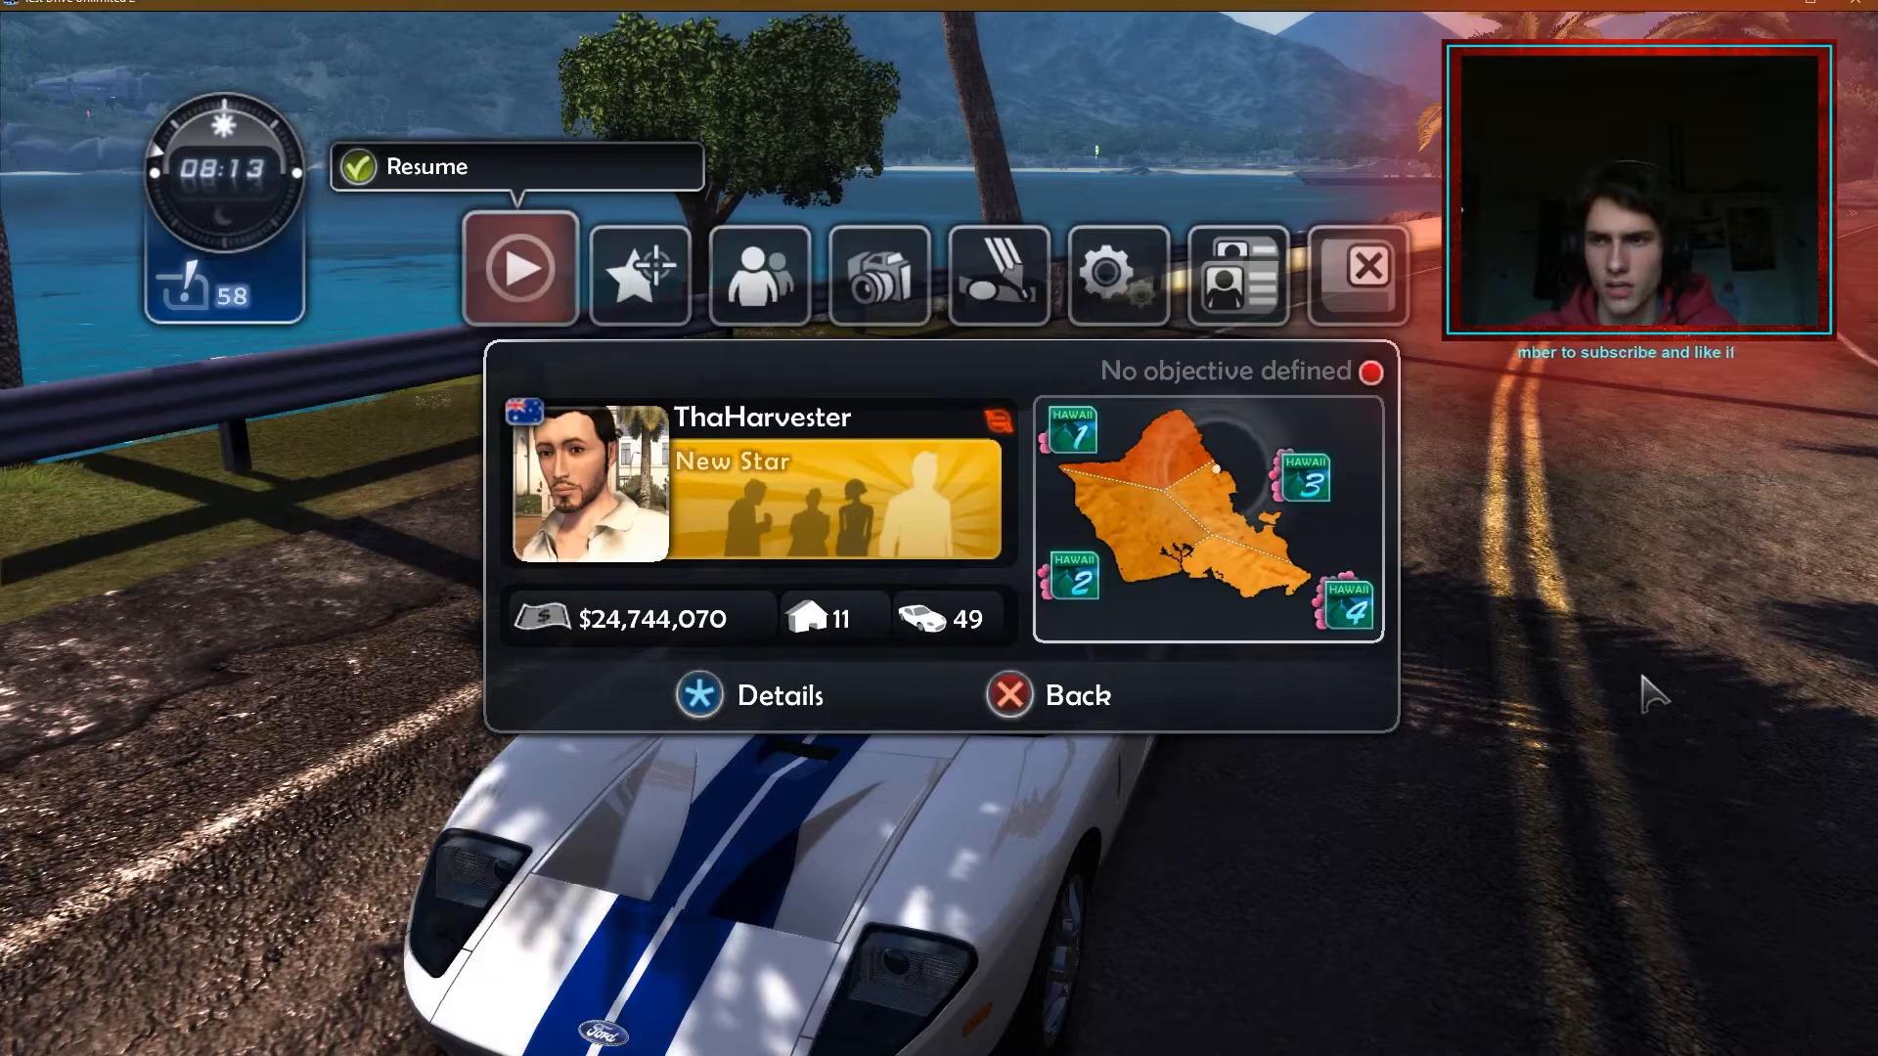
{"action": "mouse_move", "coordinate": [1355, 268]}
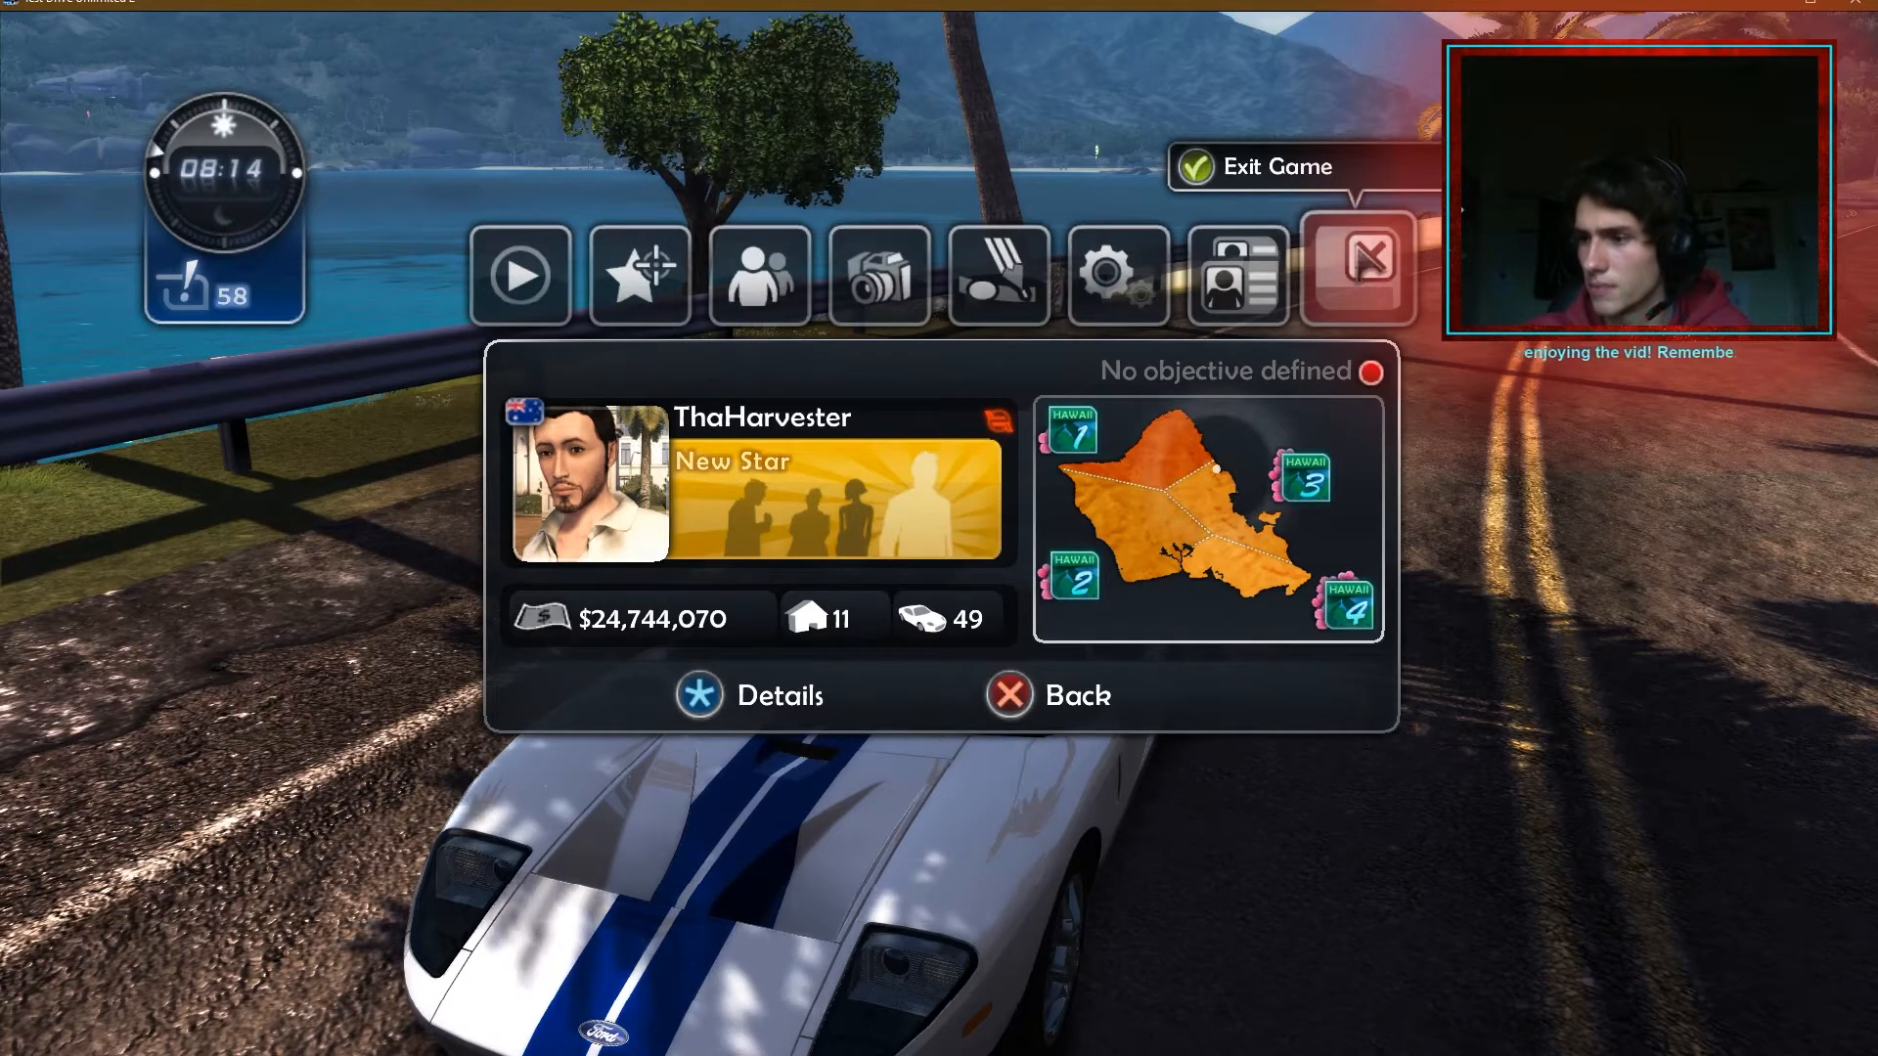
{"action": "left_click", "coordinate": [1046, 695]}
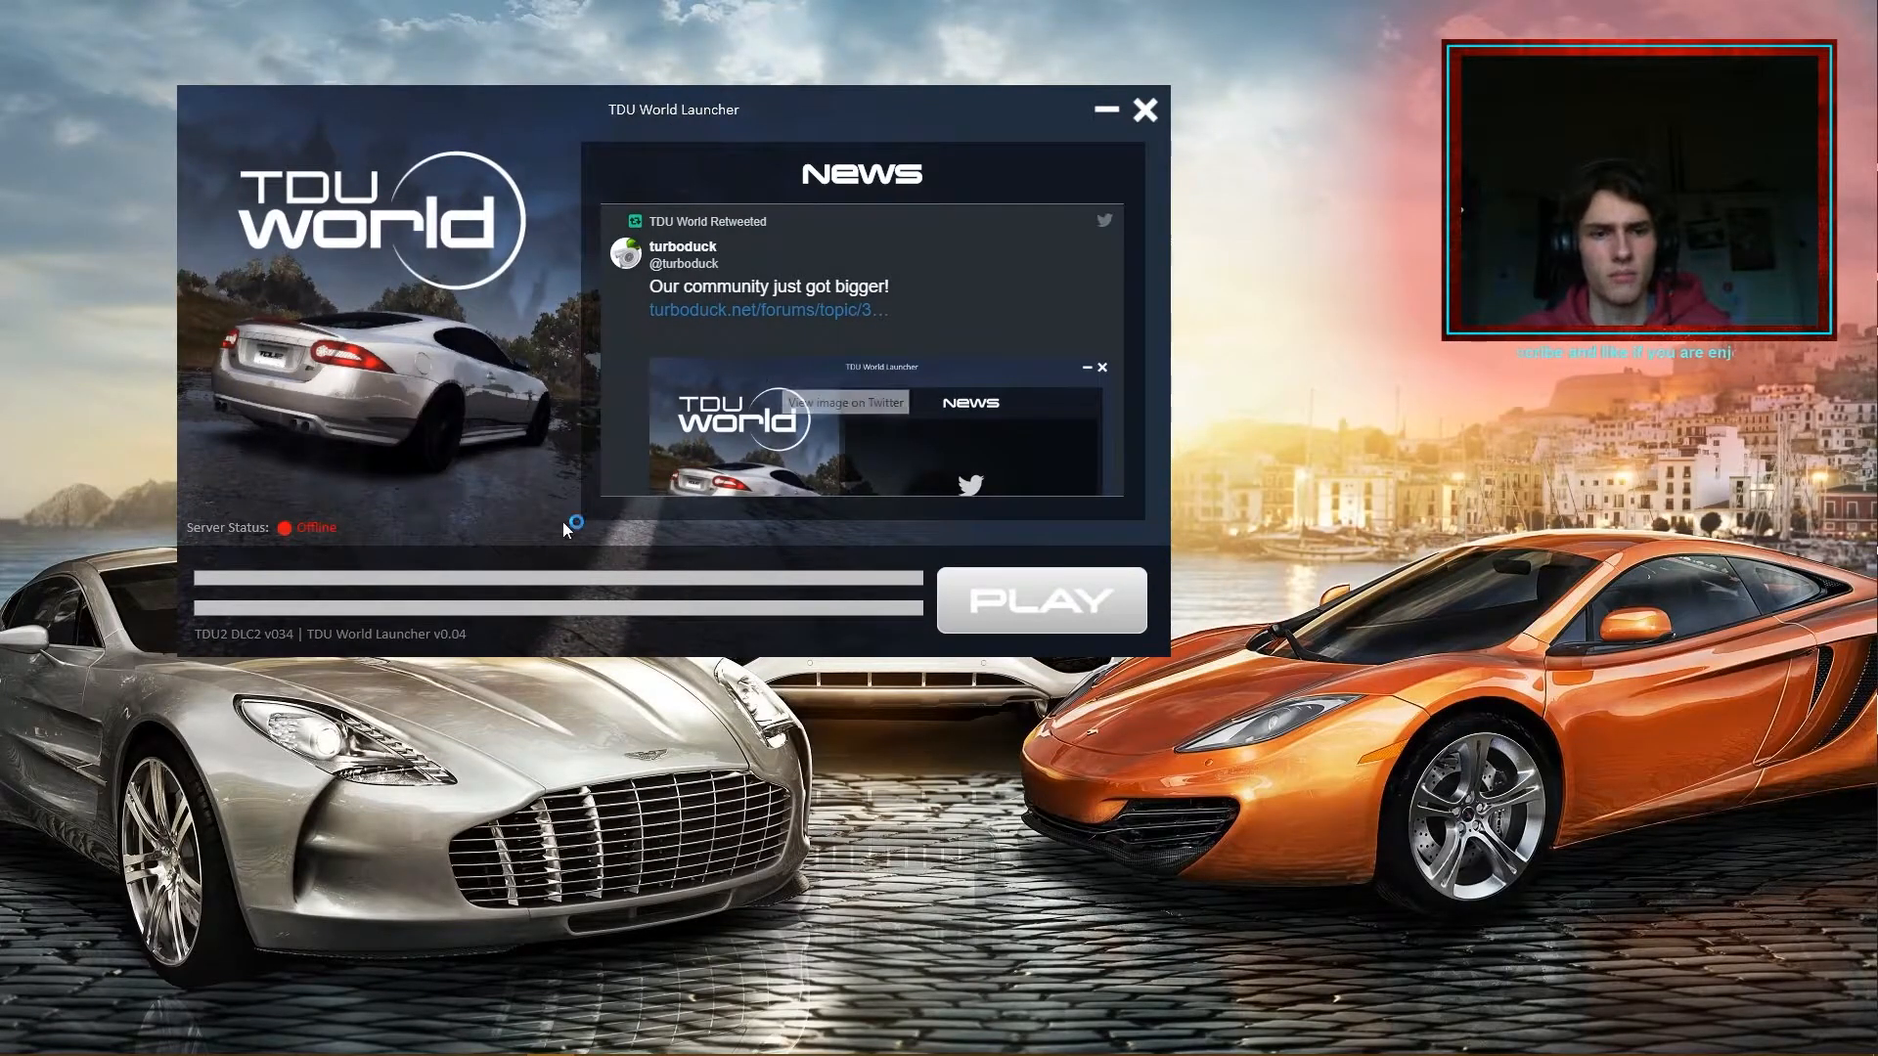
{"action": "mouse_move", "coordinate": [439, 623]}
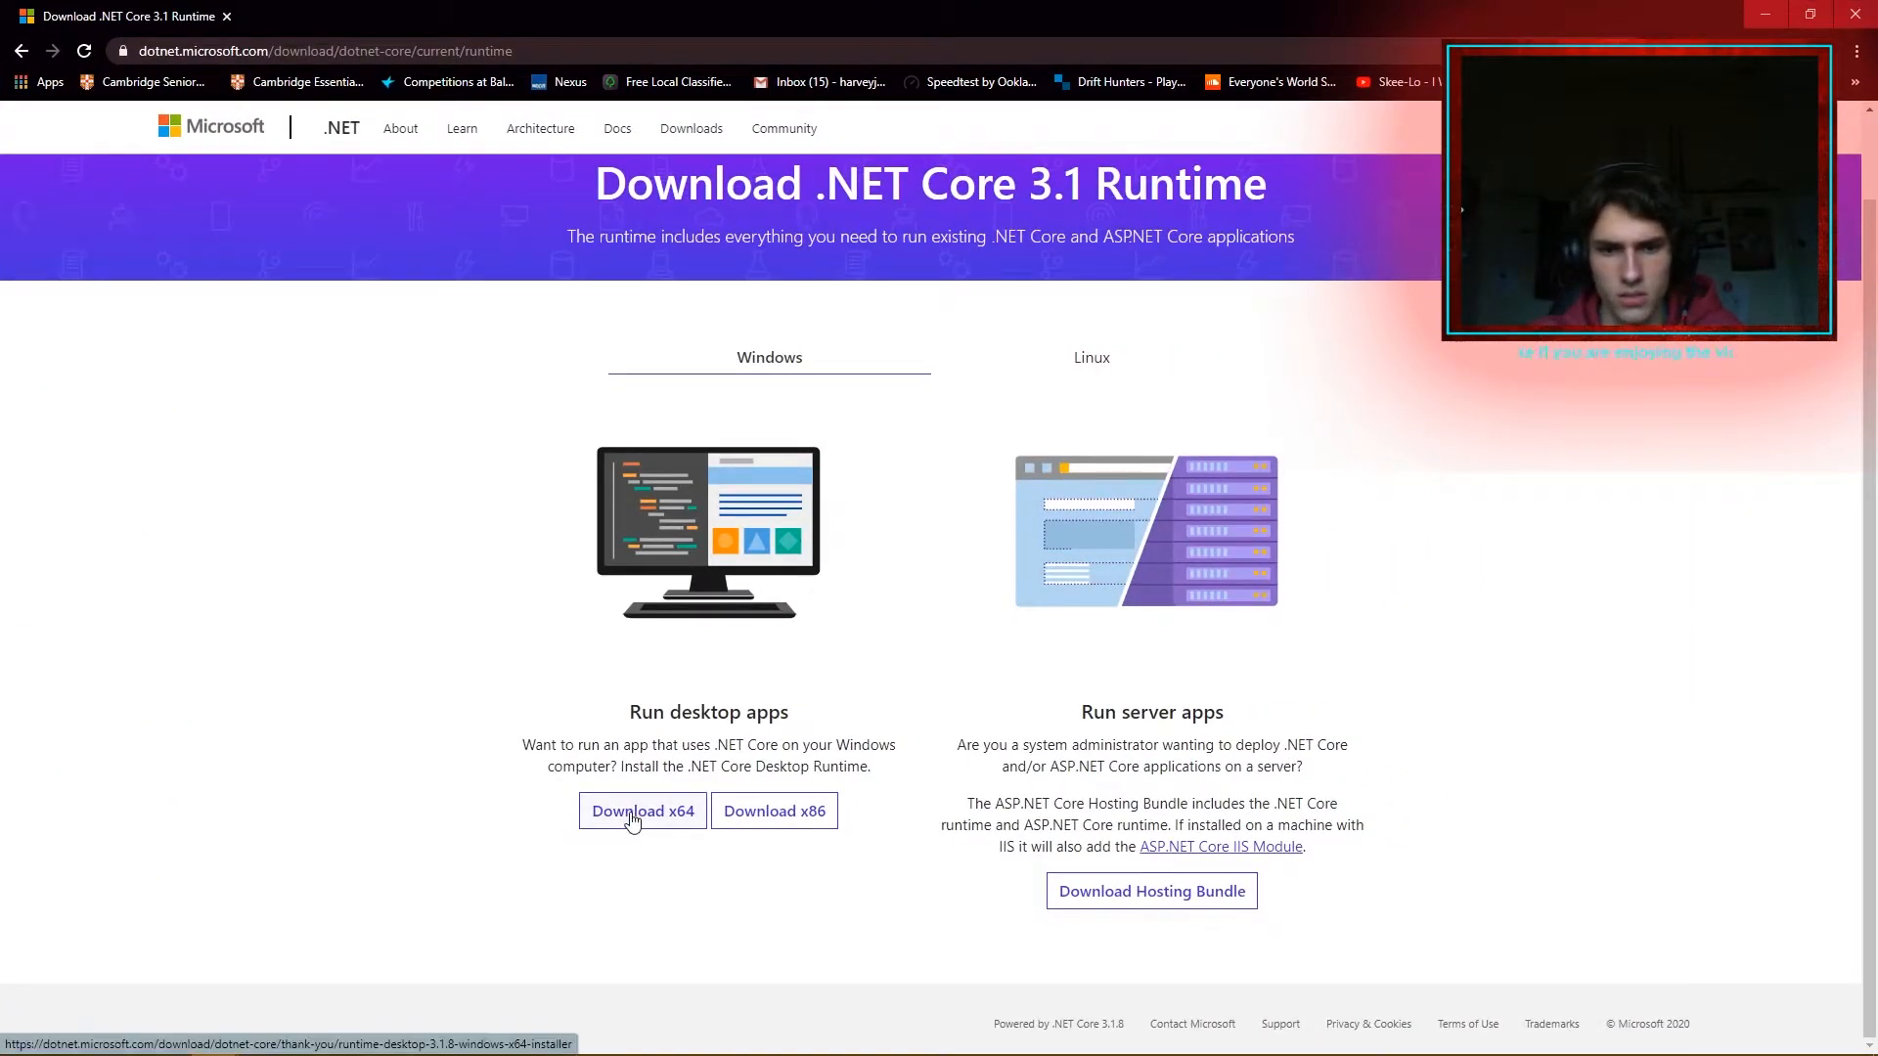
Download and install the .NET Core 3.1 Desktop Runtime x64, then close the installer.
{"action": "left_click", "coordinate": [642, 811]}
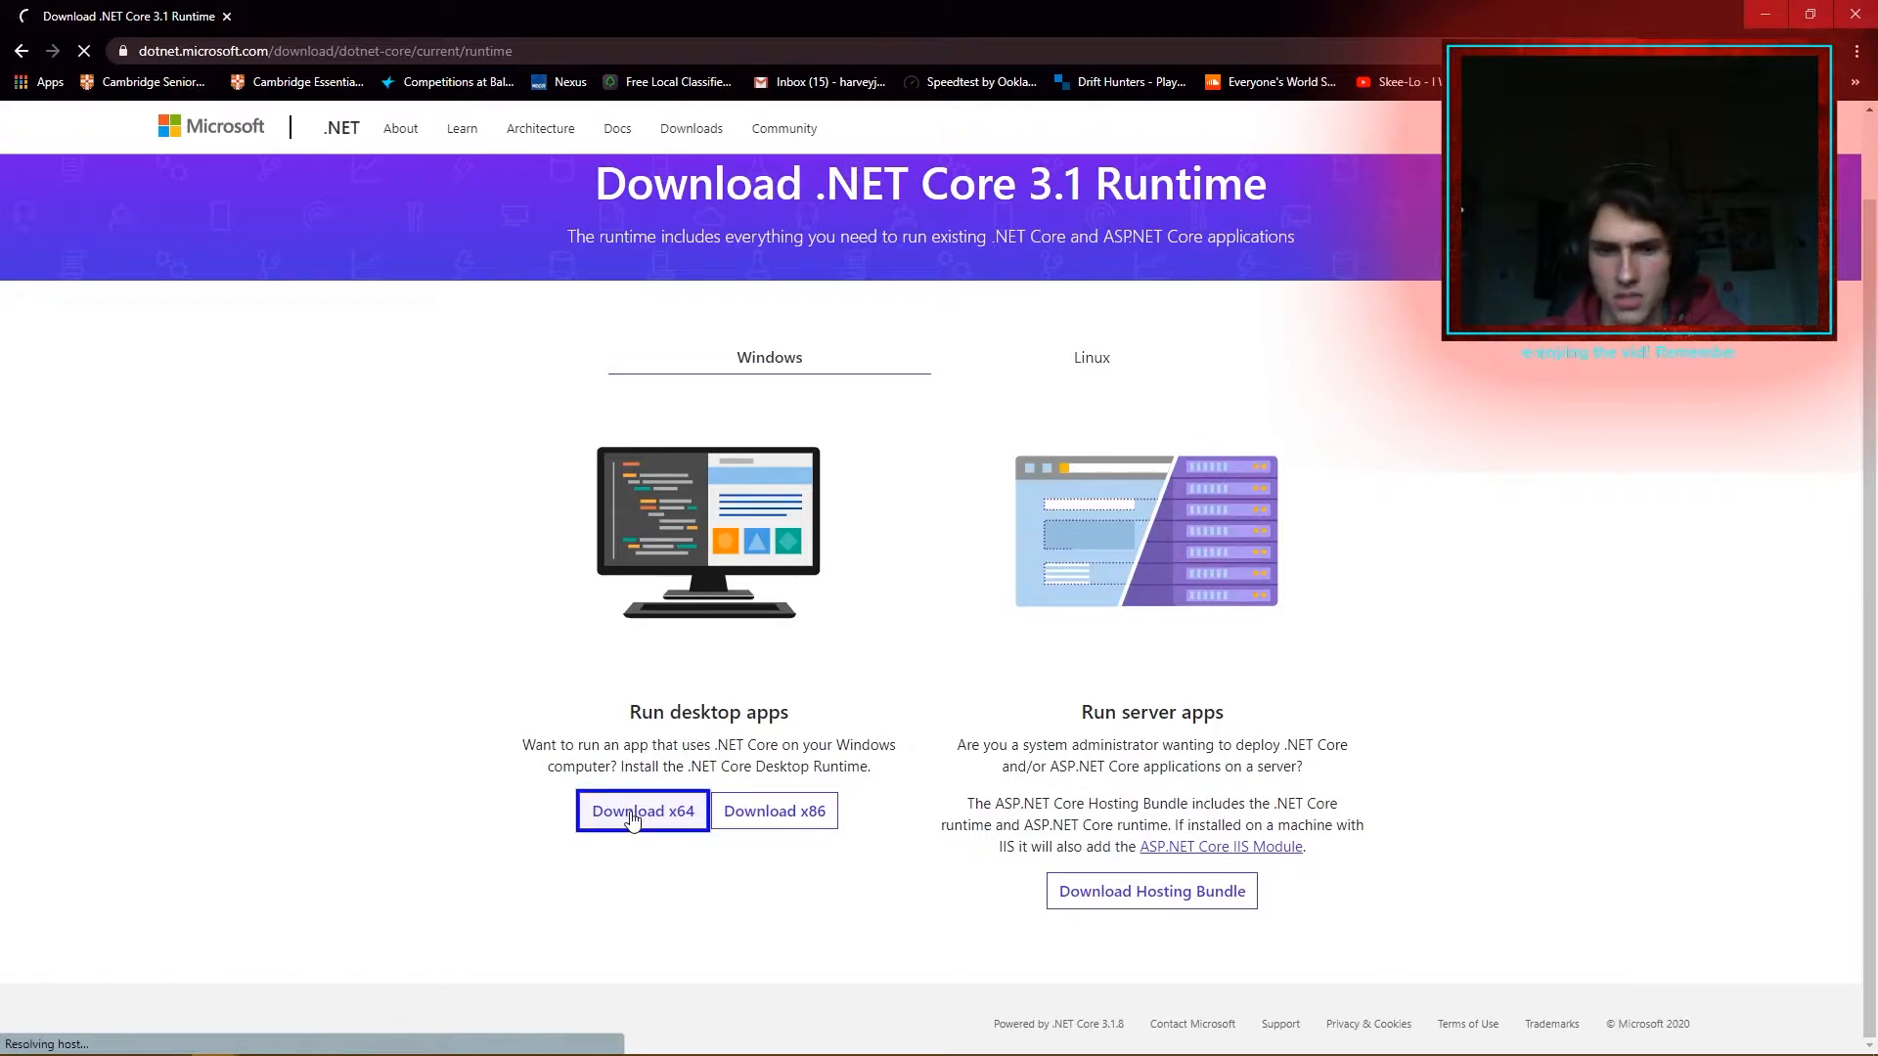
{"action": "left_click", "coordinate": [644, 811]}
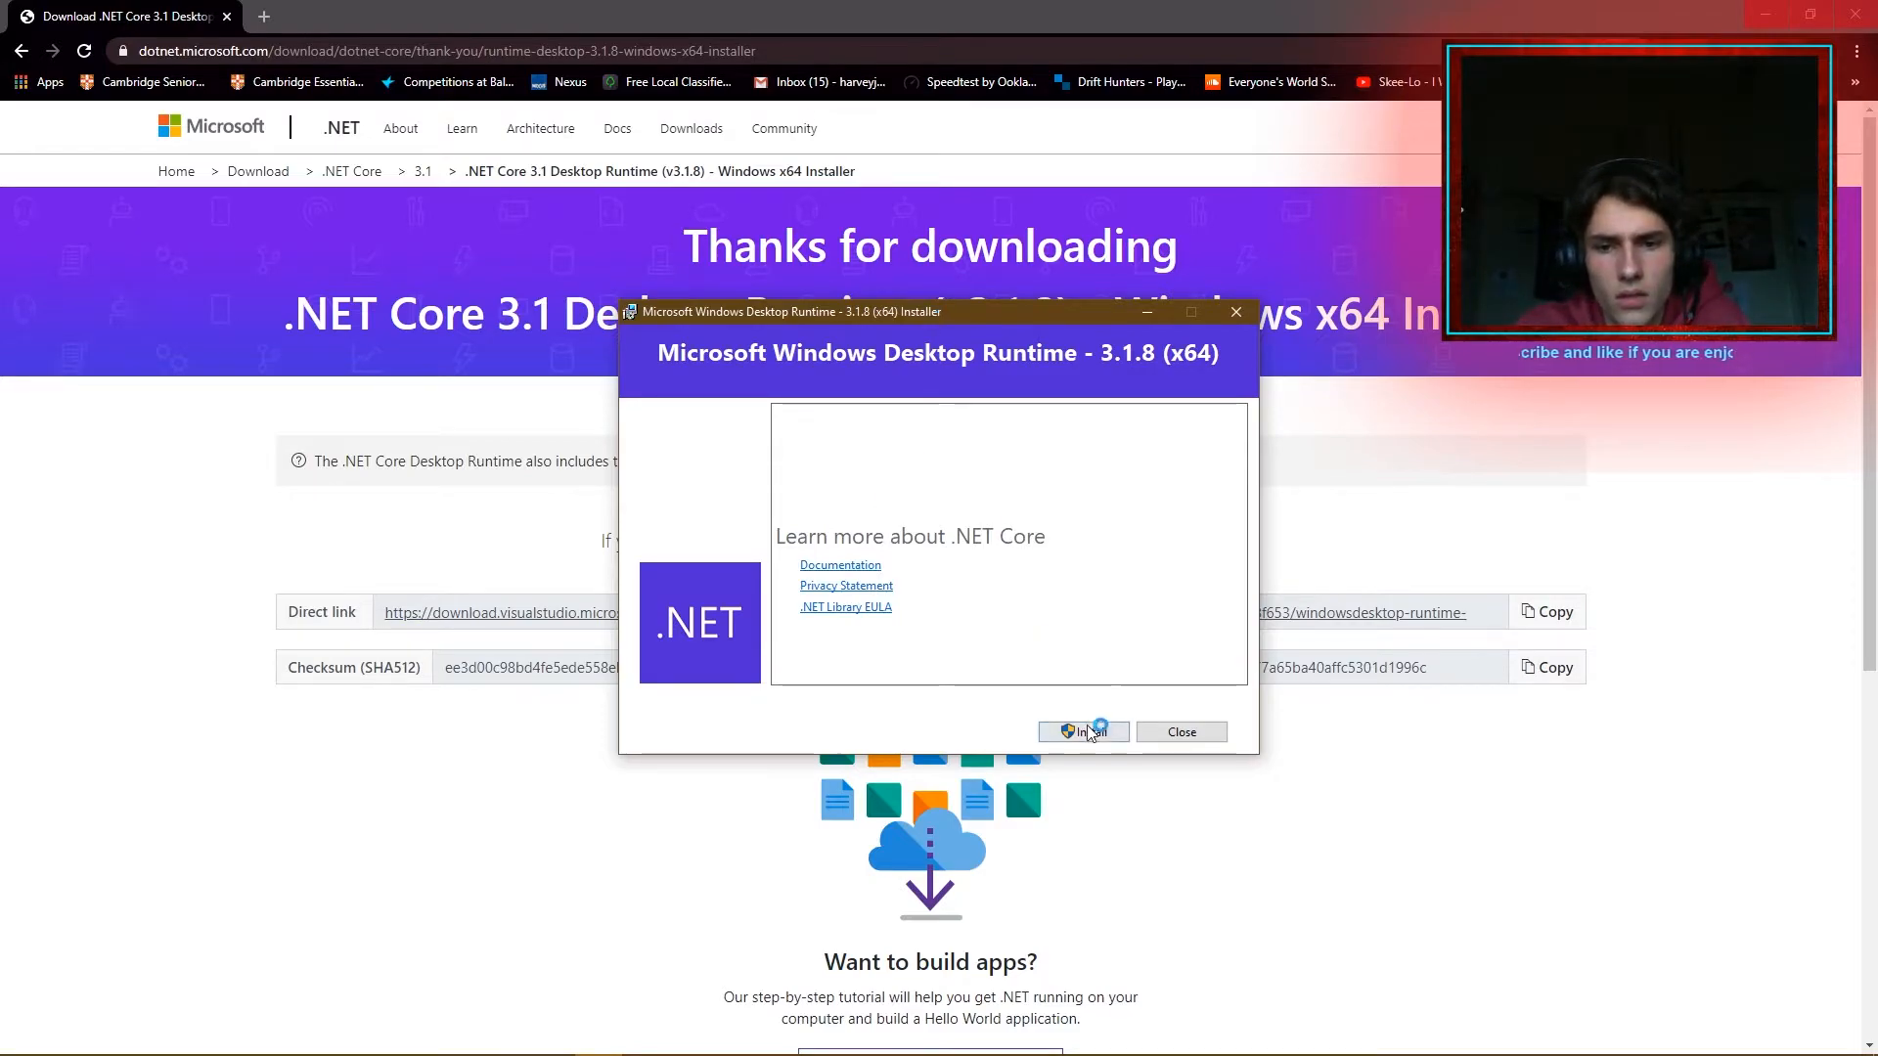
{"action": "left_click", "coordinate": [1082, 731]}
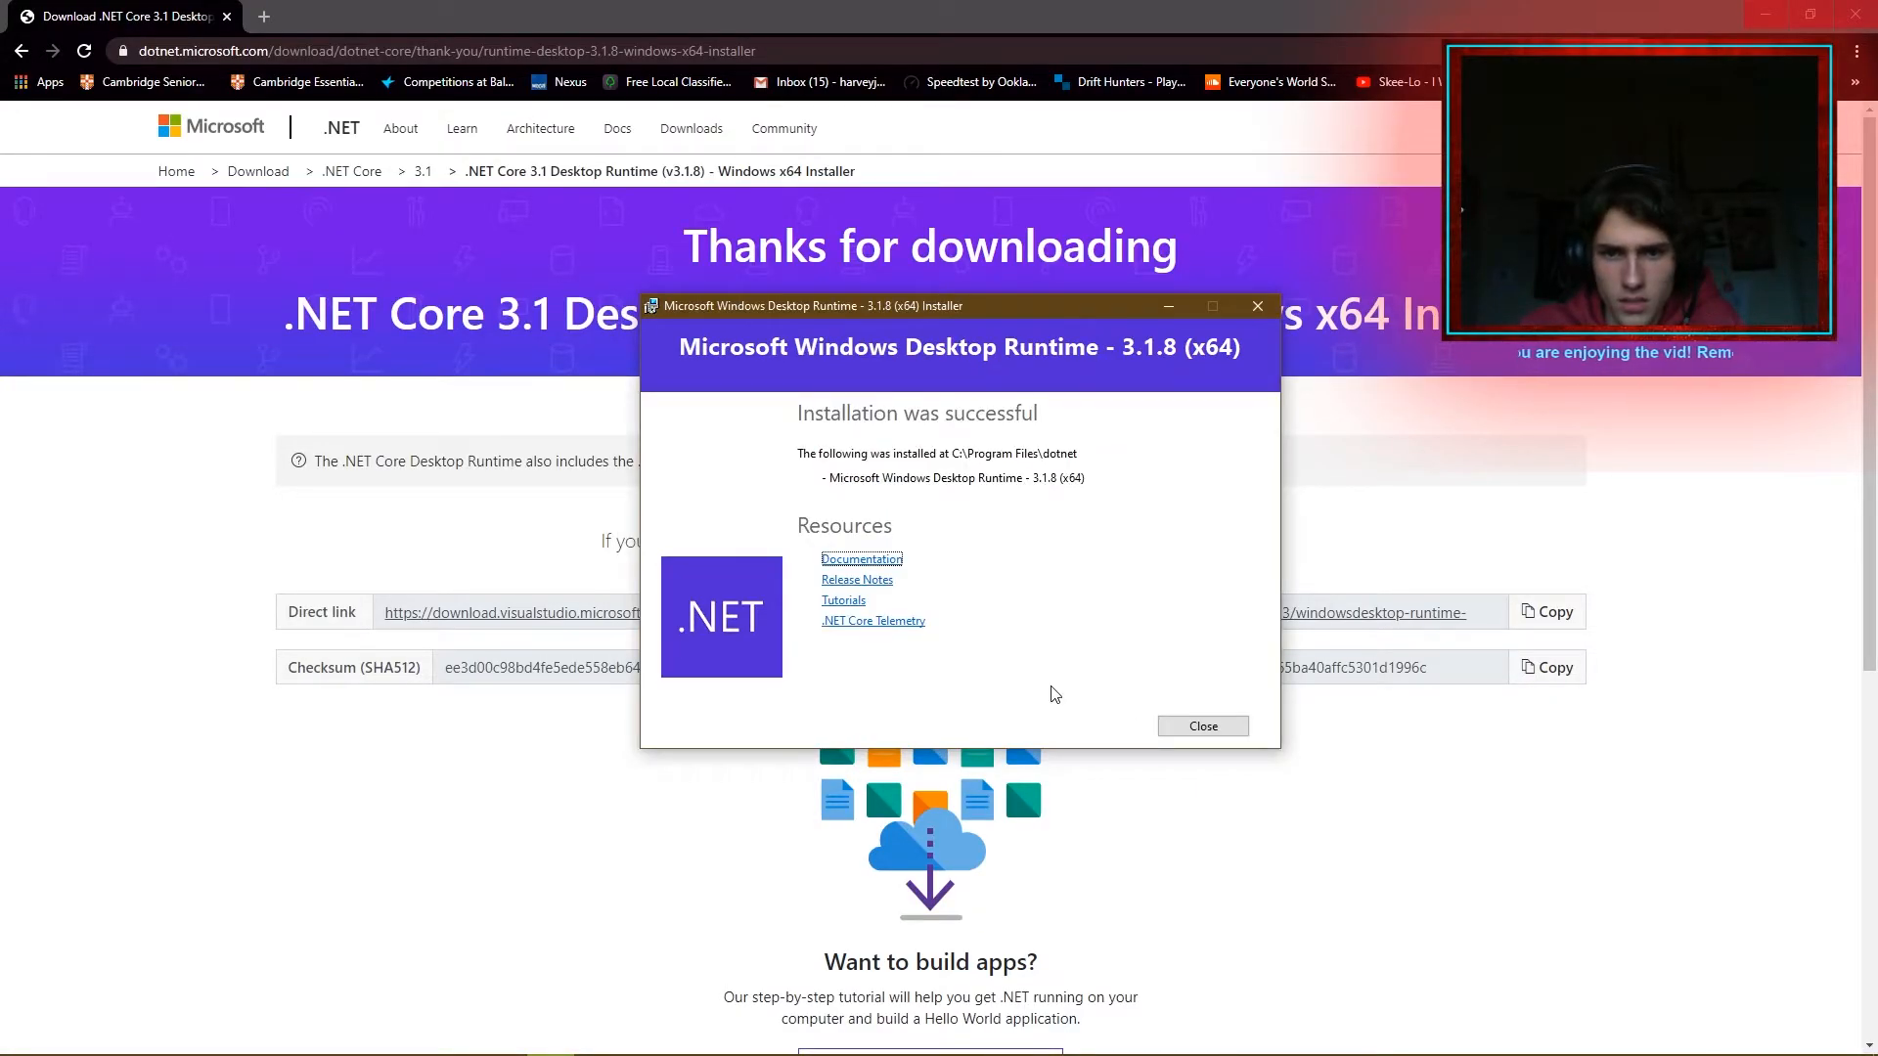
{"action": "mouse_move", "coordinate": [1201, 727]}
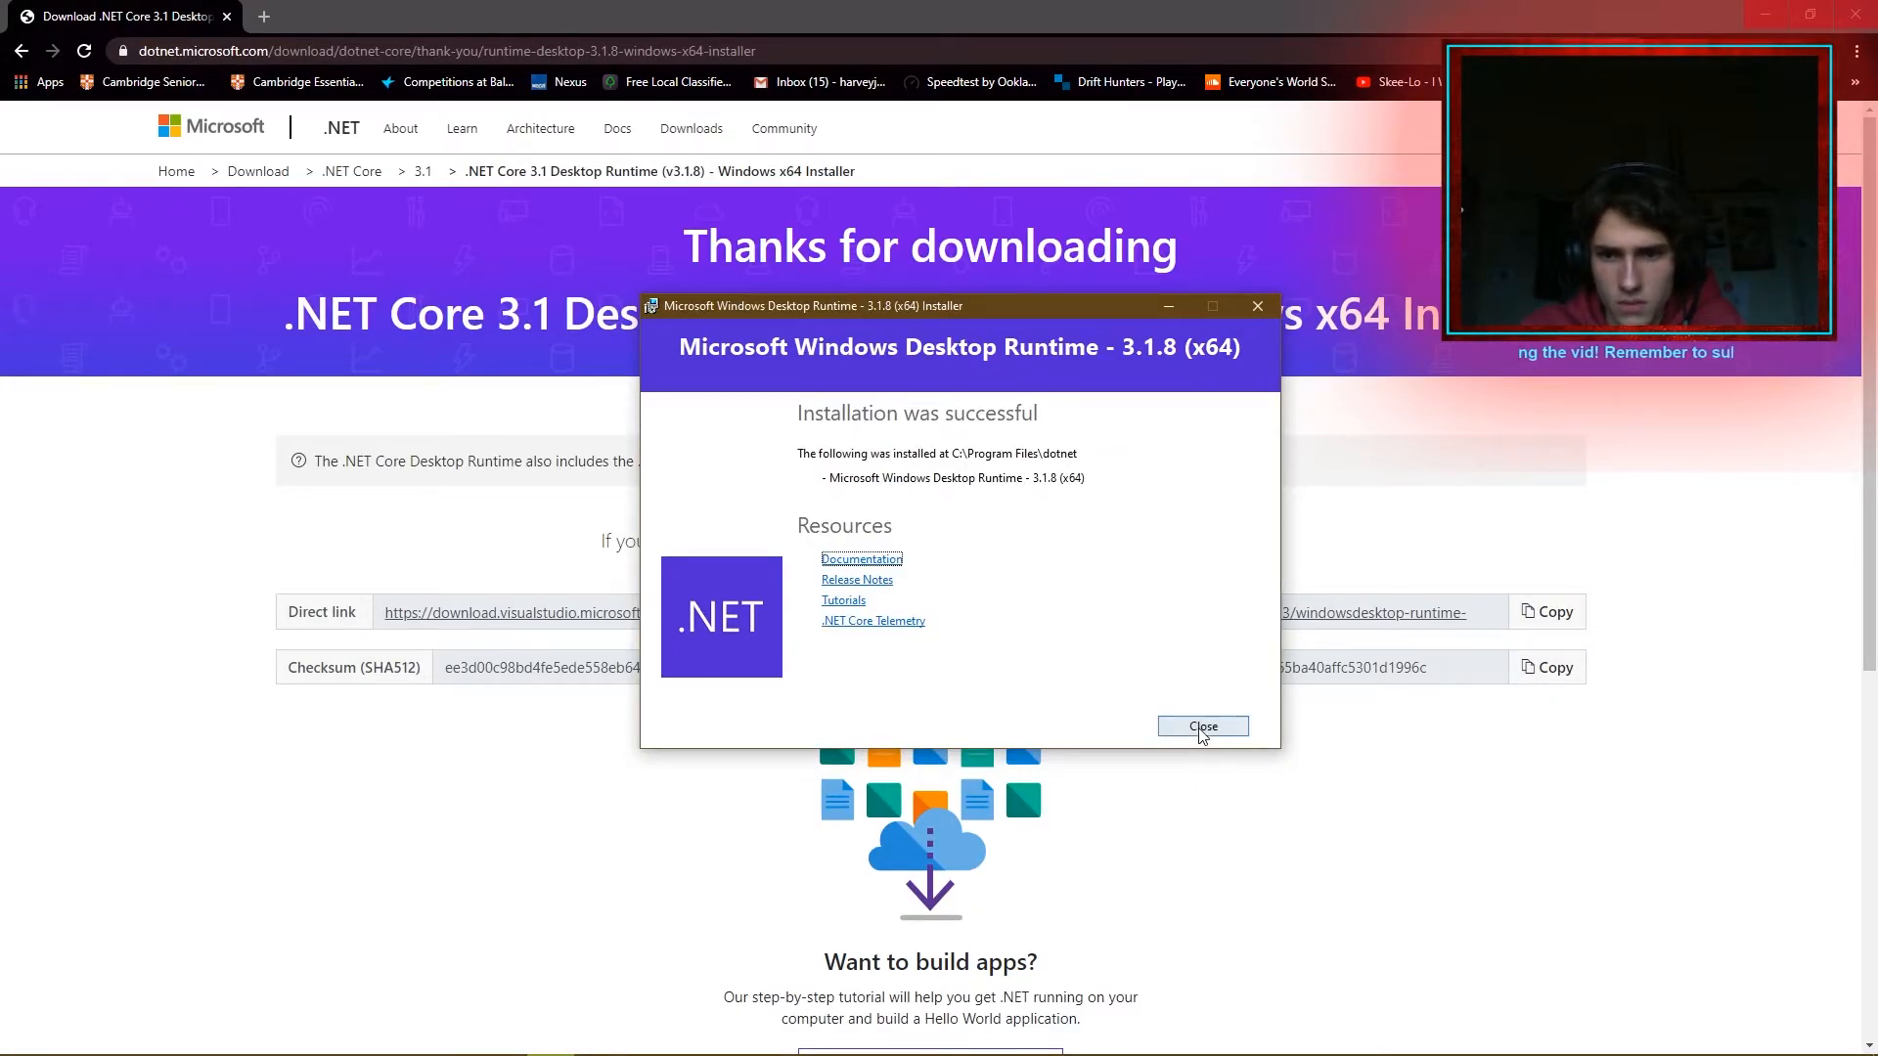
{"action": "left_click", "coordinate": [1201, 726]}
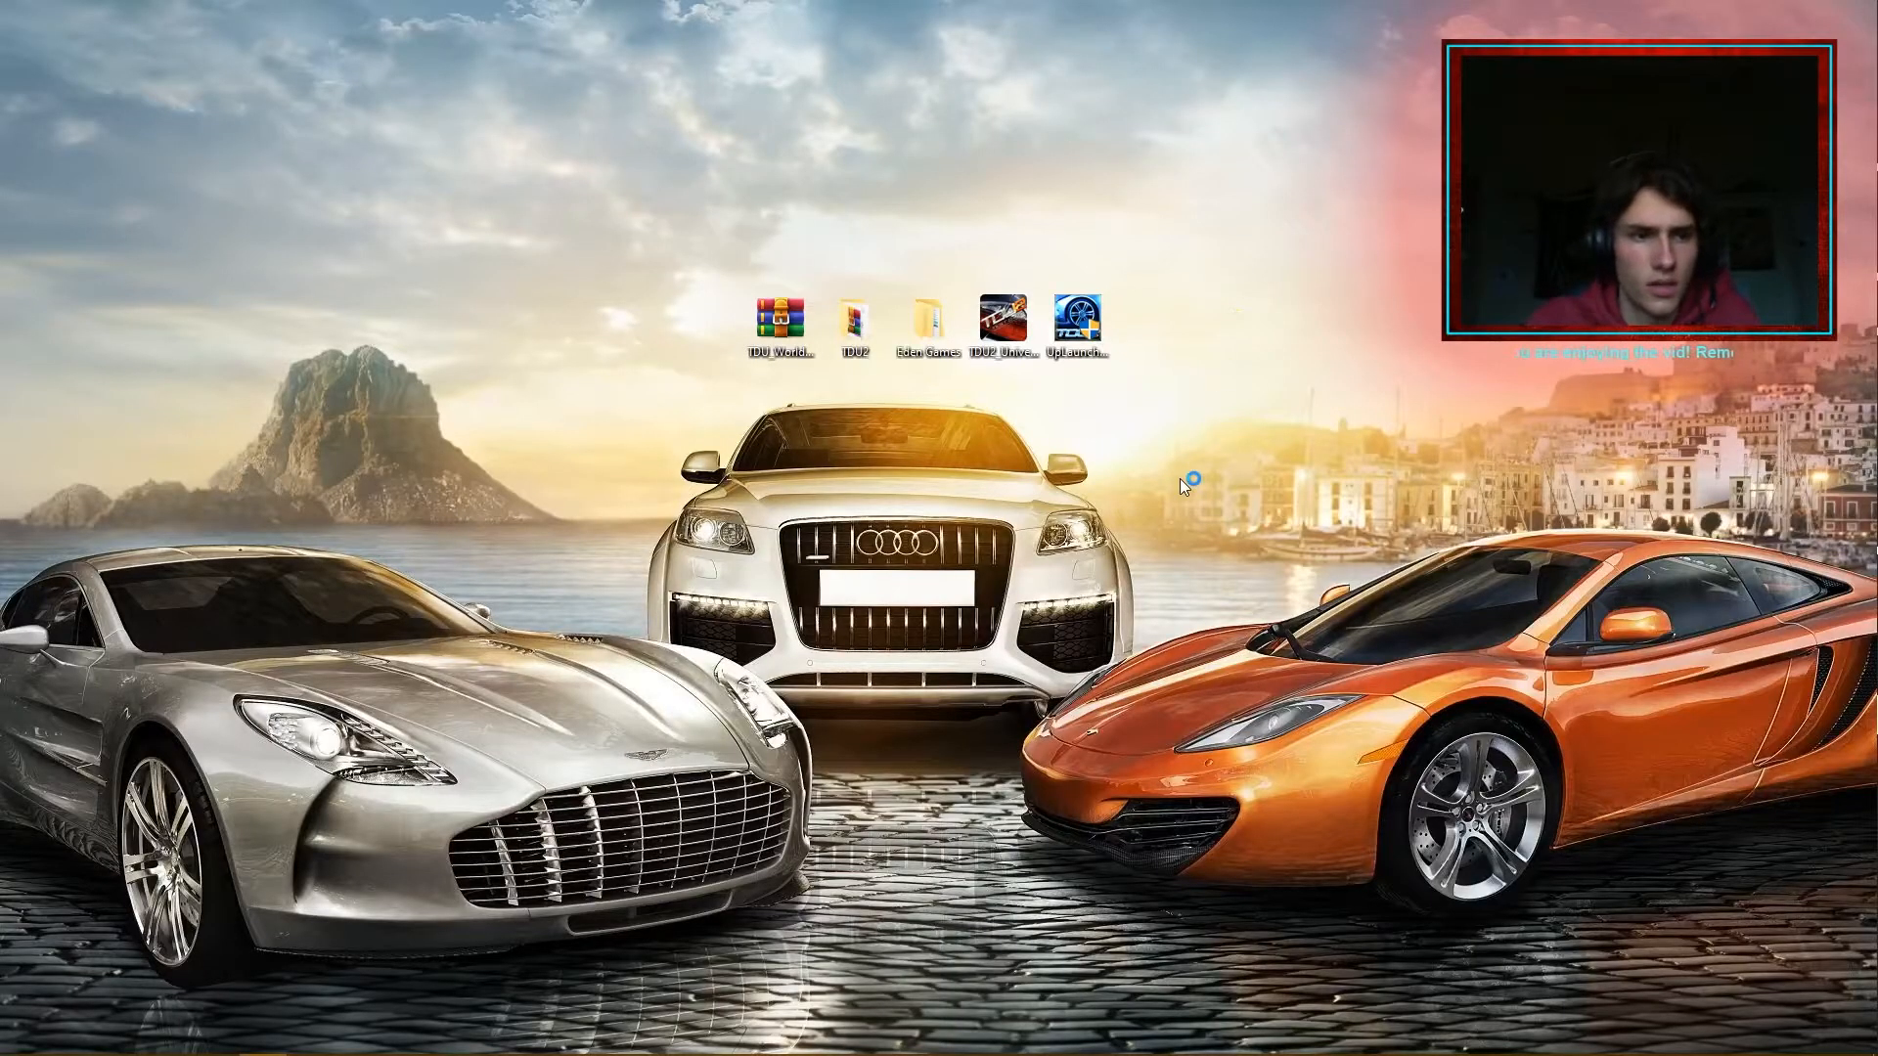
Reopen TDU World Launcher from the desktop shortcut, press PLAY, then close it.
{"action": "double_click", "coordinate": [780, 321]}
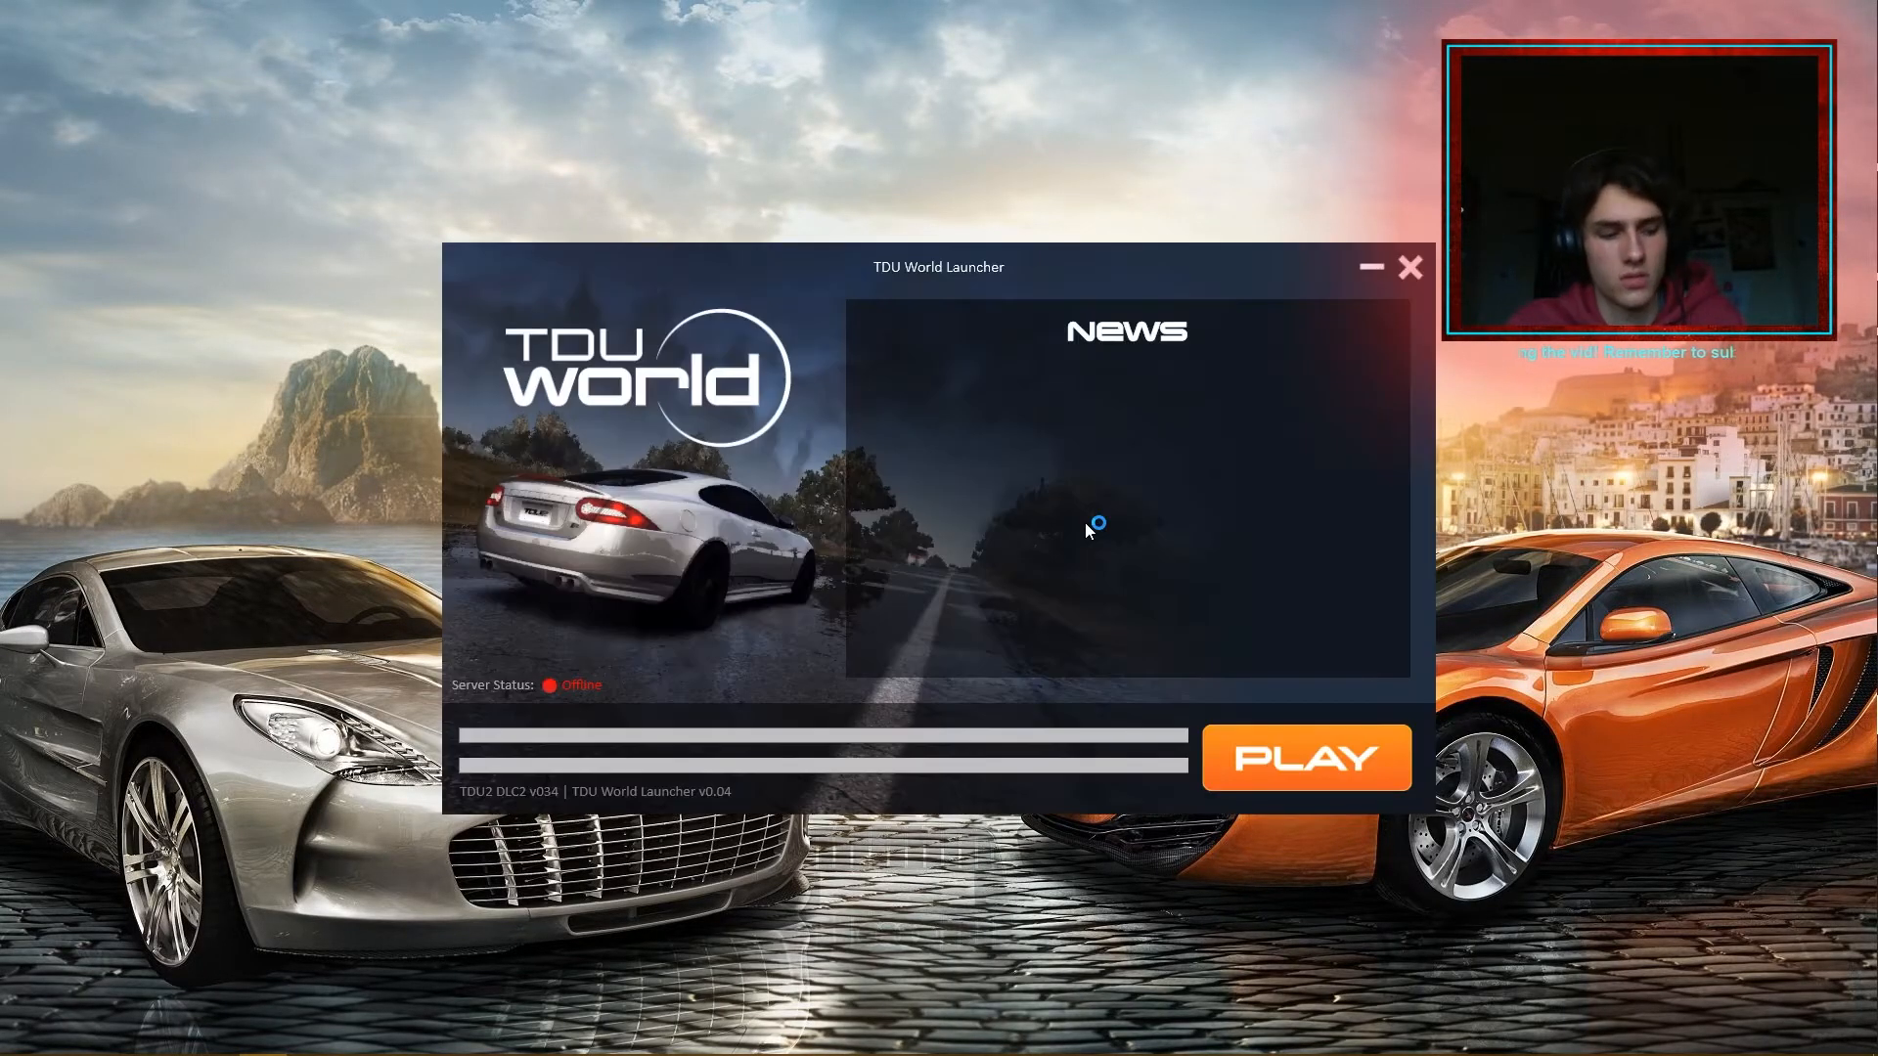
{"action": "mouse_move", "coordinate": [783, 533]}
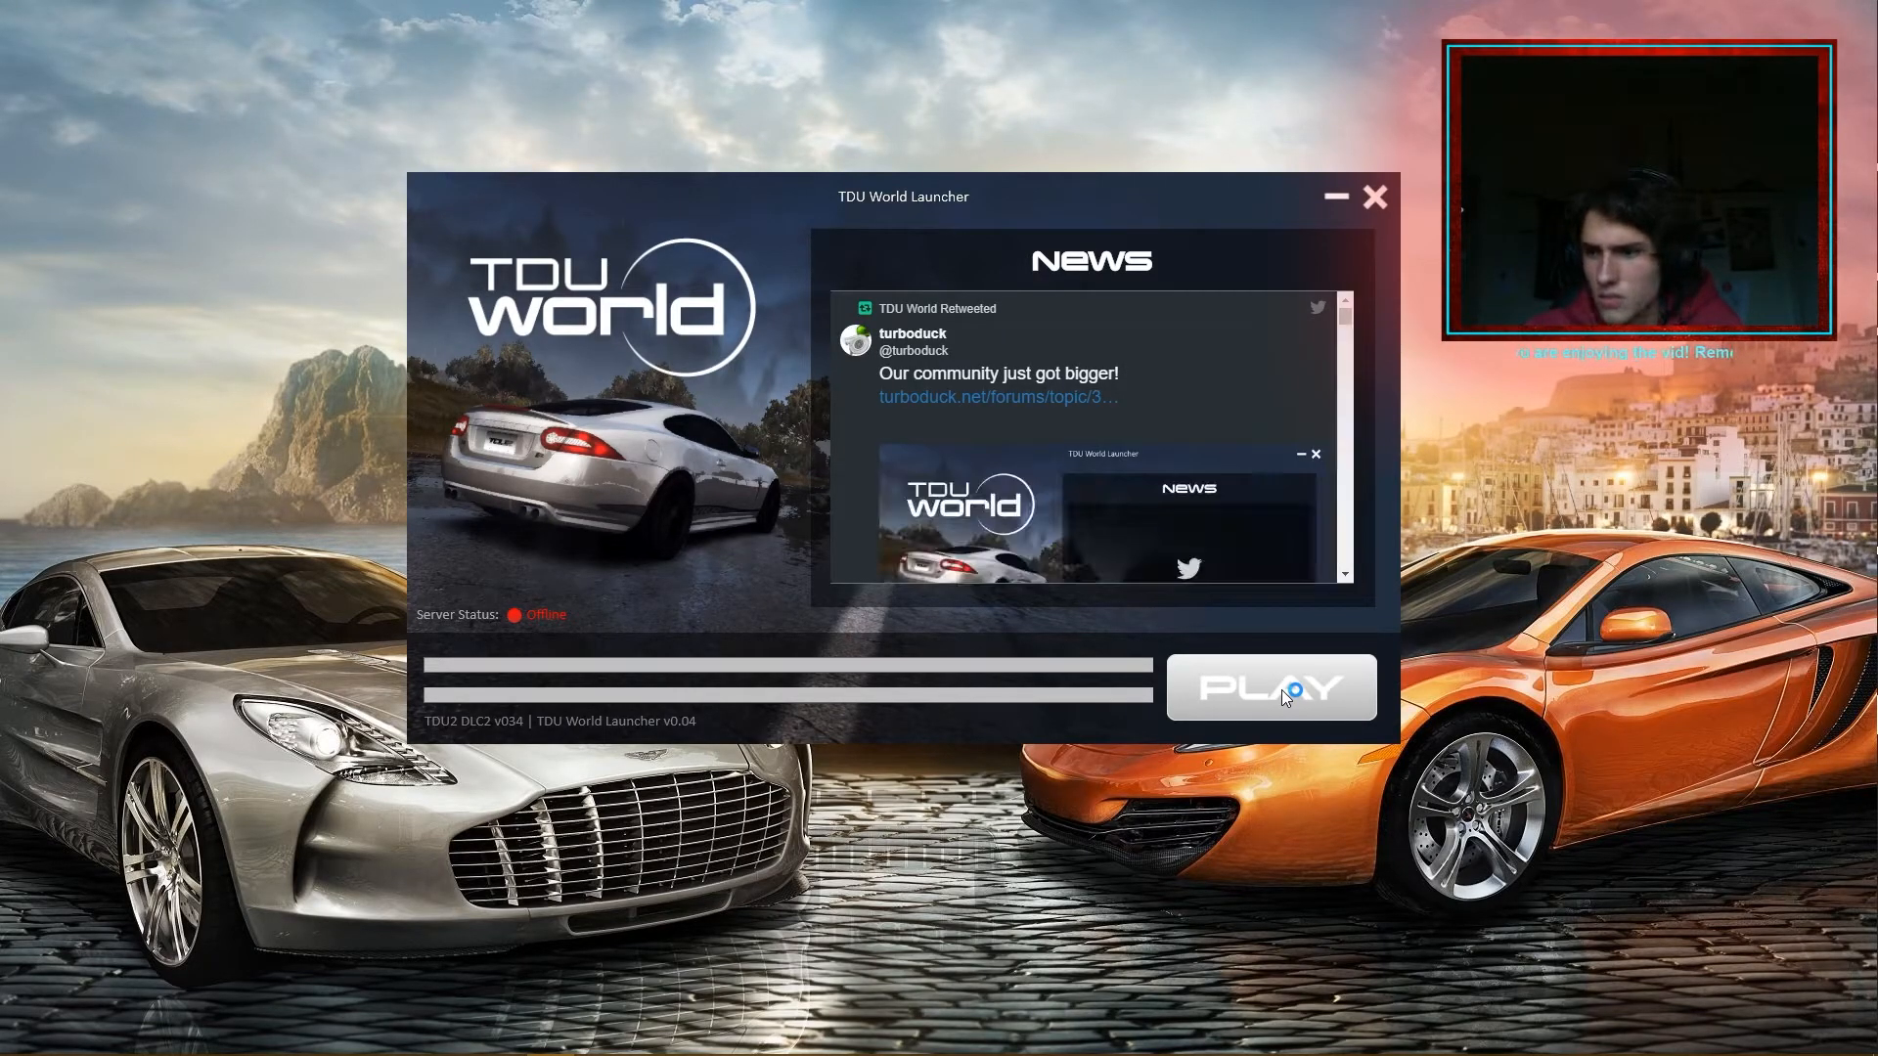
{"action": "left_click", "coordinate": [1270, 688]}
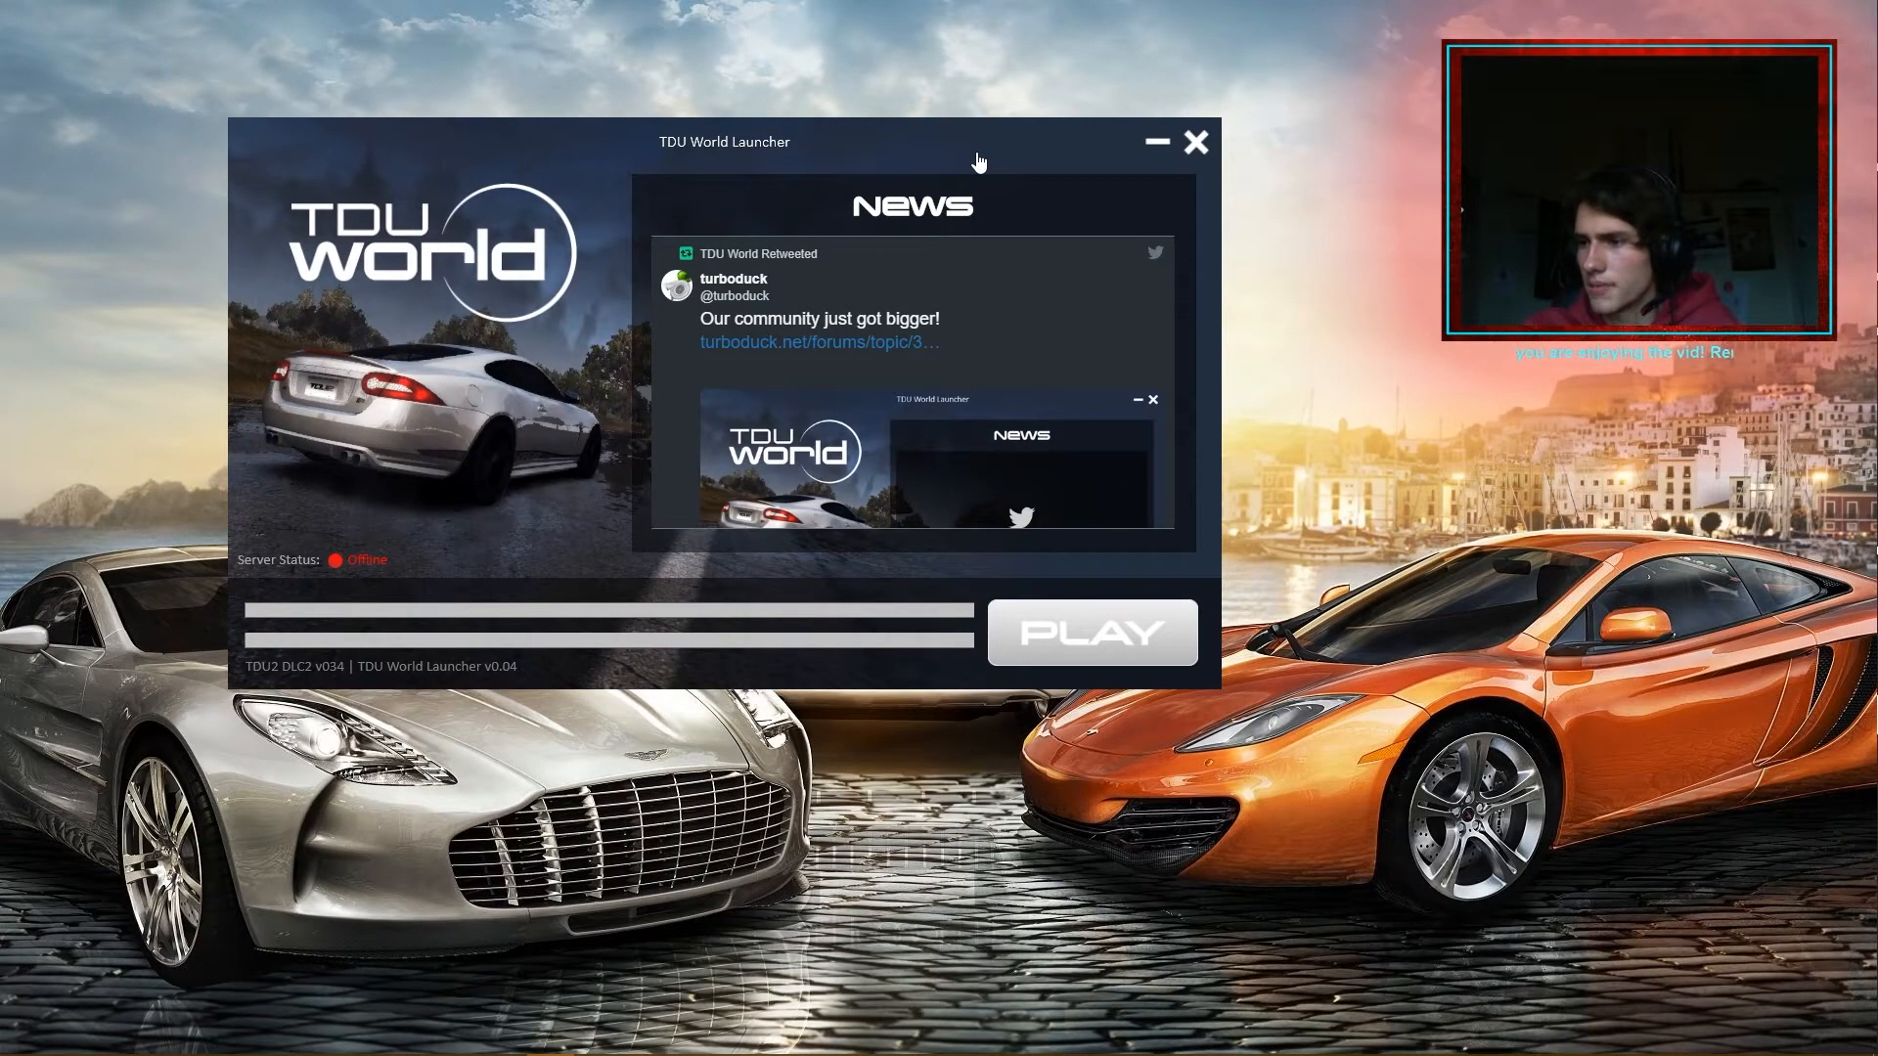
{"action": "left_click", "coordinate": [1196, 141]}
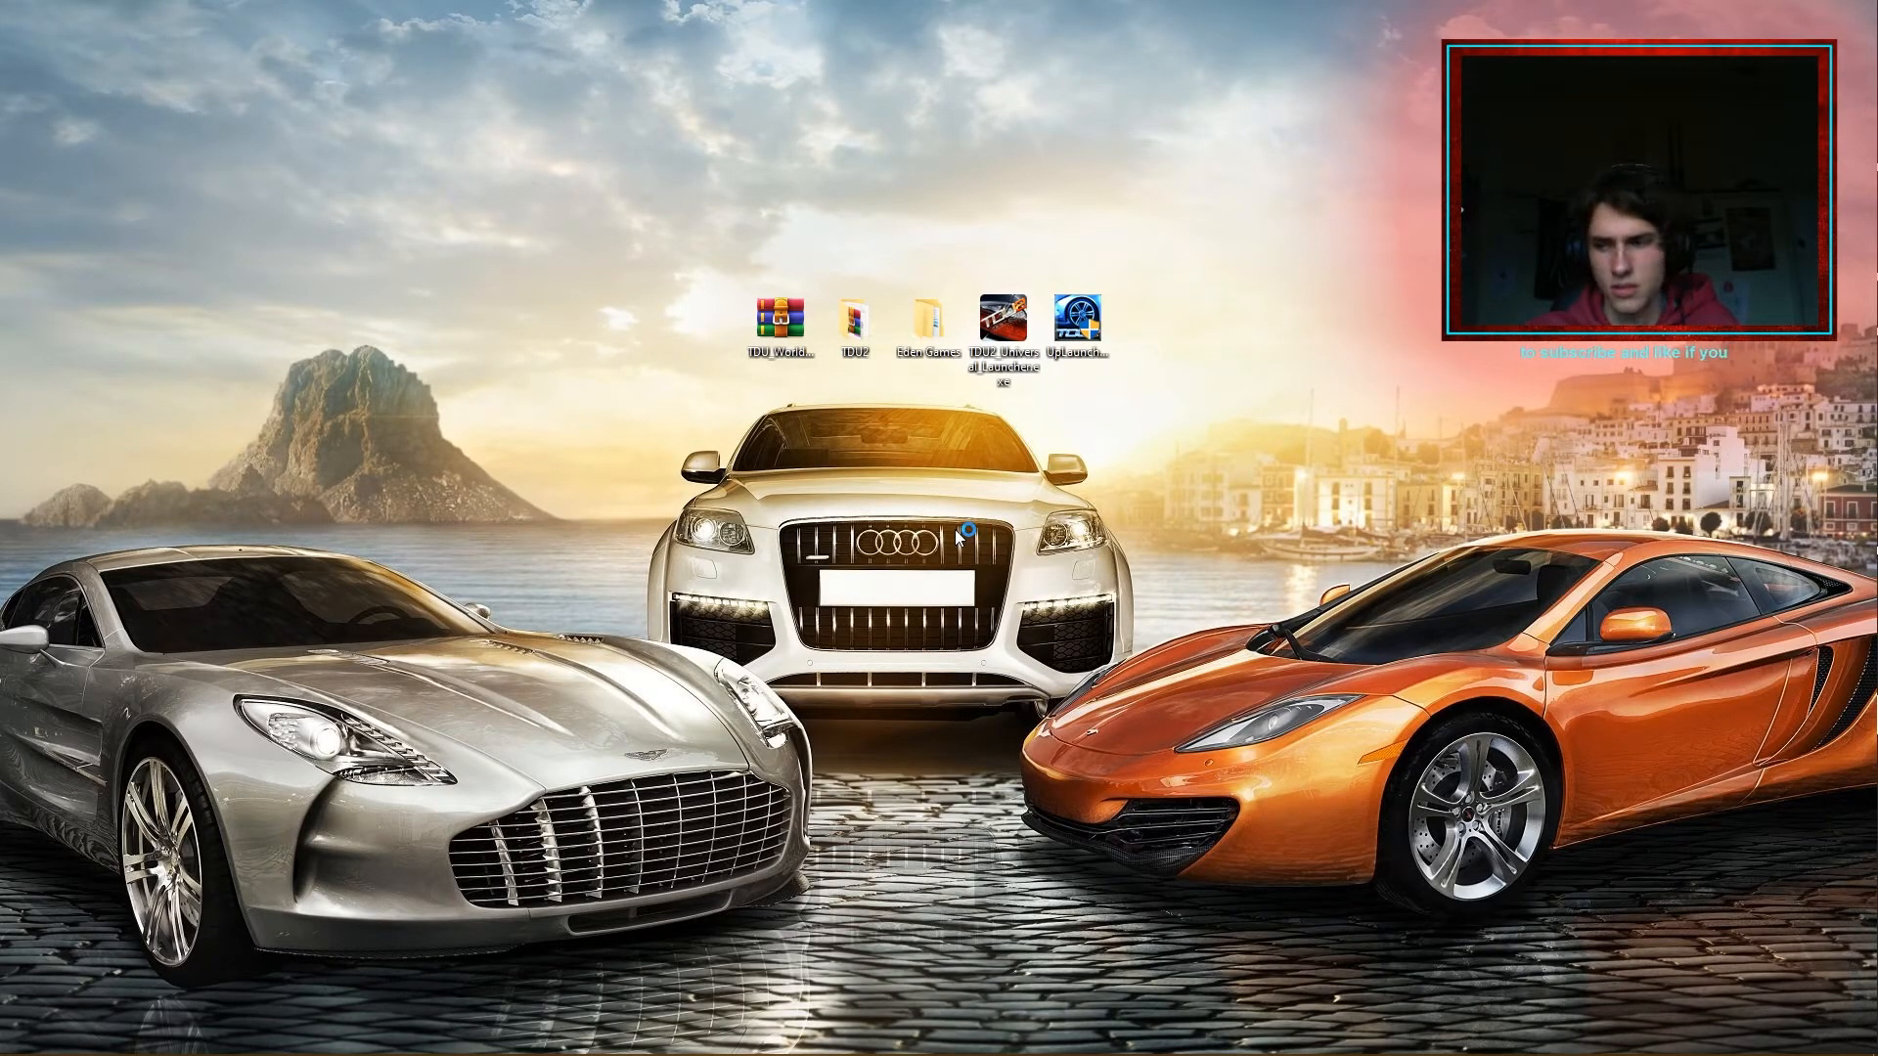
{"action": "mouse_move", "coordinate": [824, 508]}
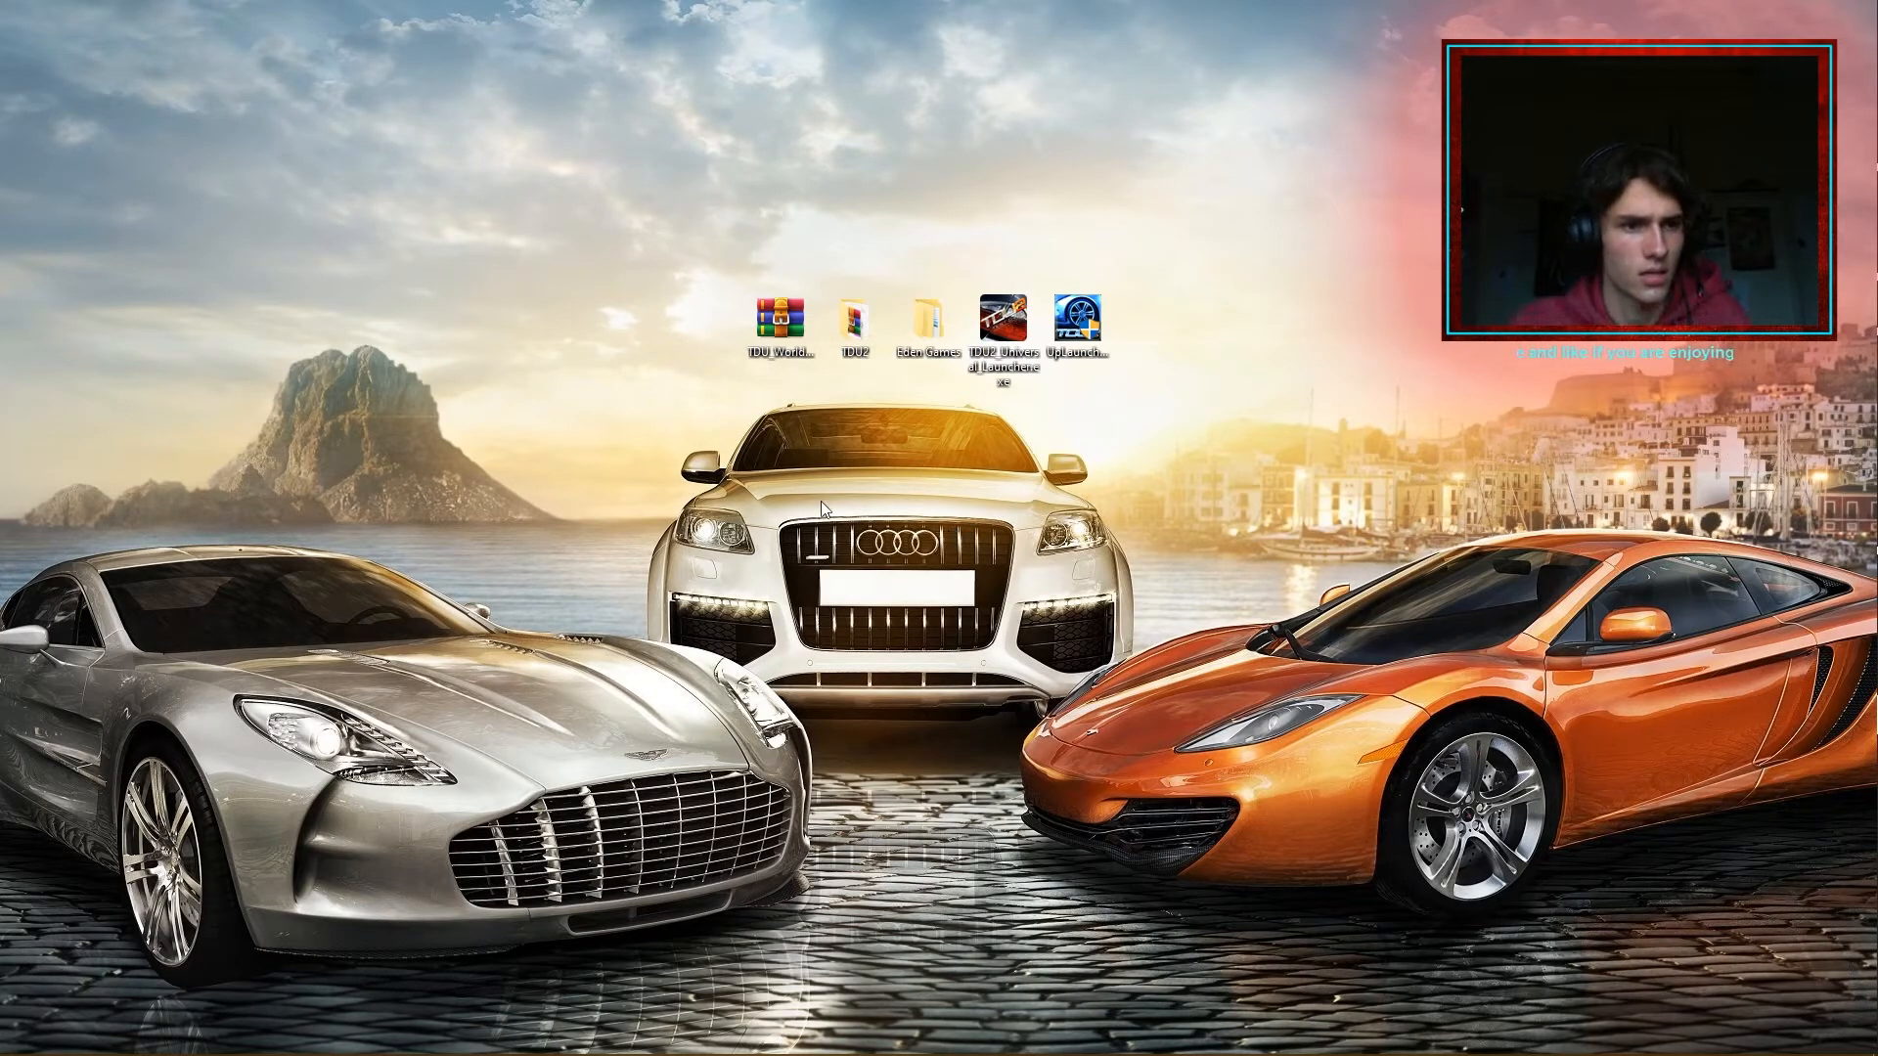
{"action": "mouse_move", "coordinate": [603, 521]}
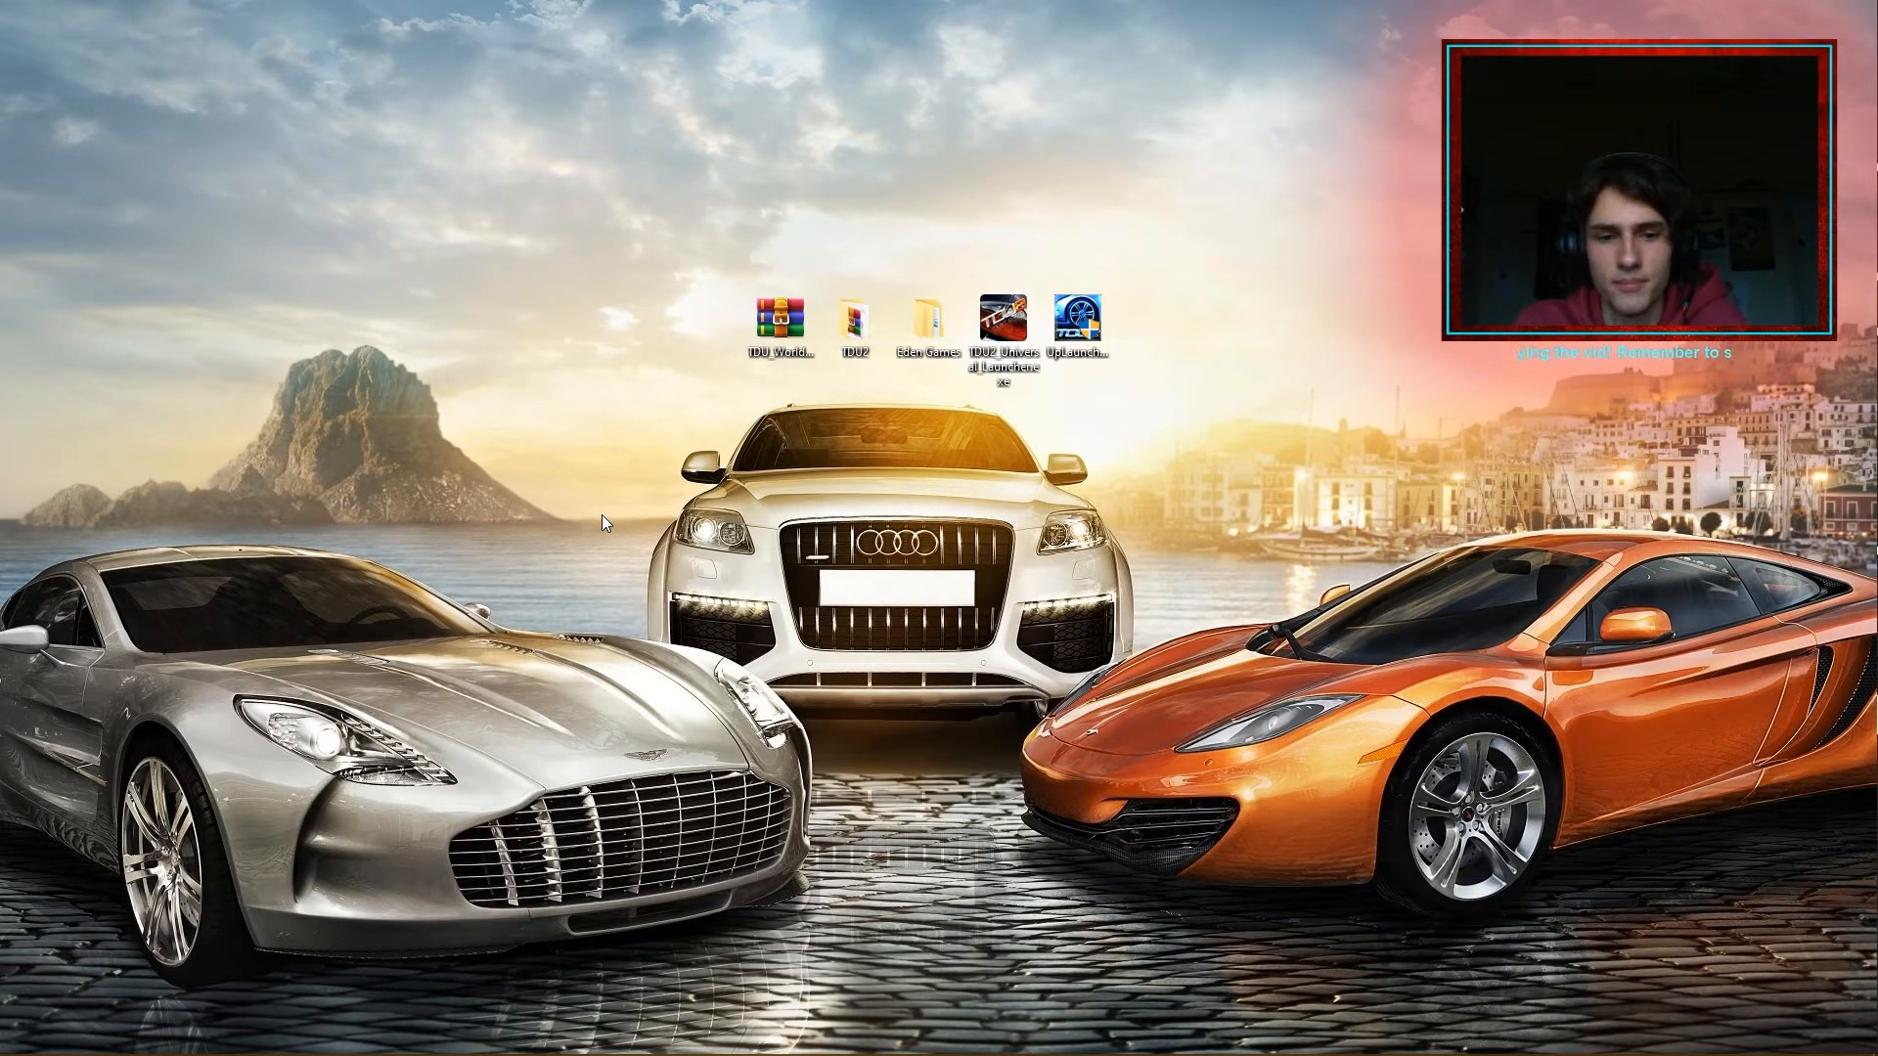
{"action": "mouse_move", "coordinate": [597, 522]}
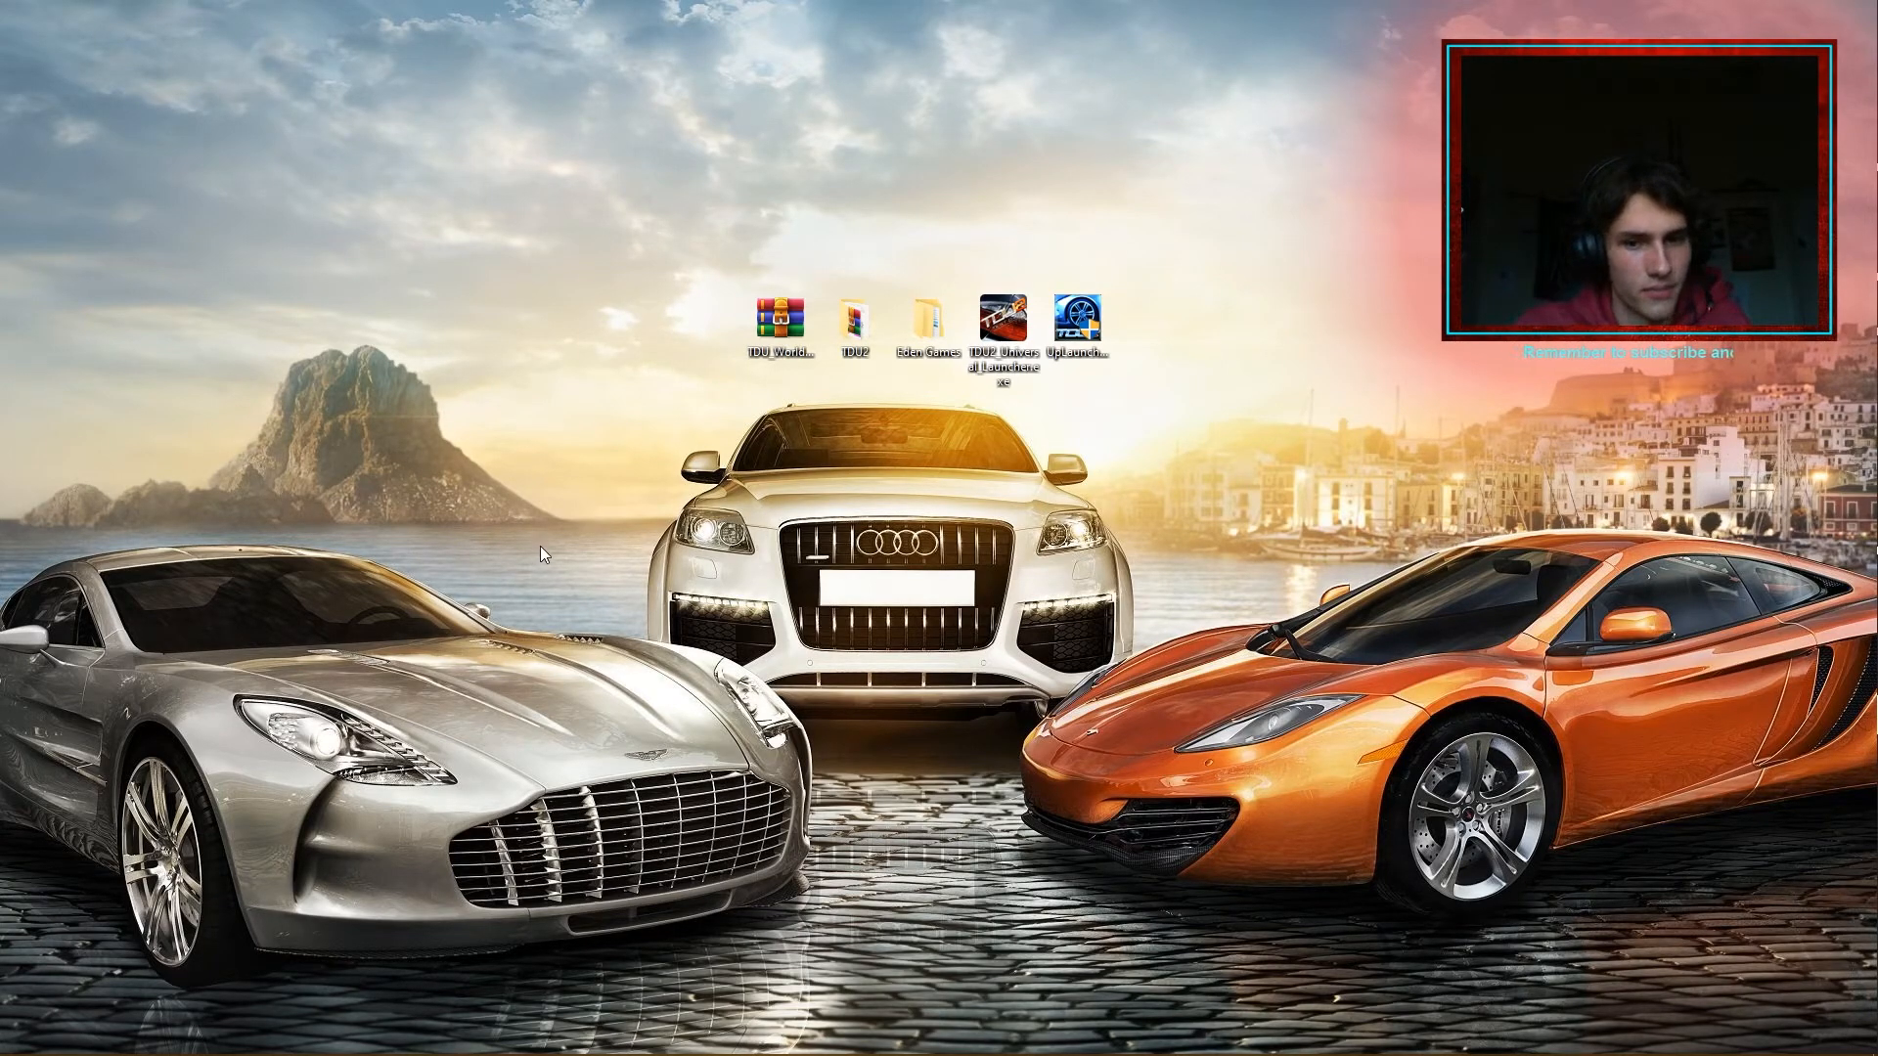
{"action": "mouse_move", "coordinate": [524, 623]}
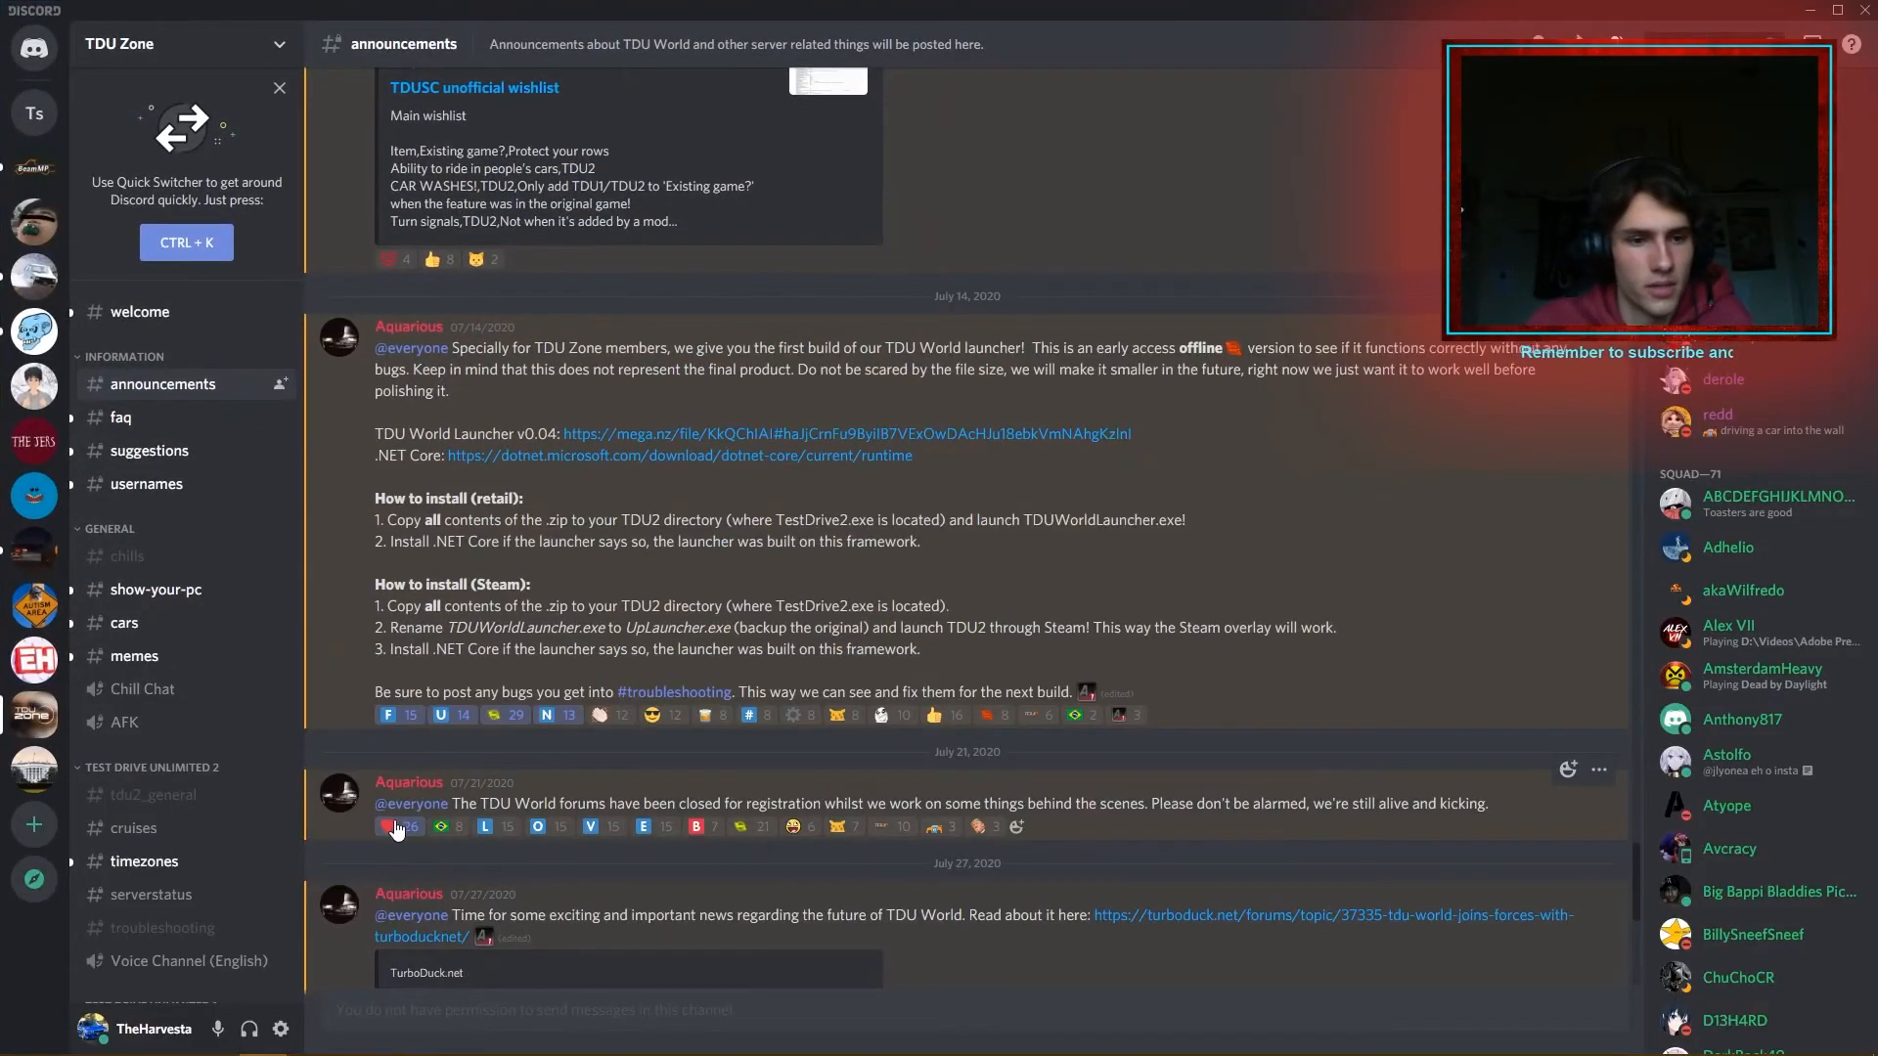
Switch to #tdu2_general in TDU Zone and scroll through the recent chat.
{"action": "left_click", "coordinate": [153, 795]}
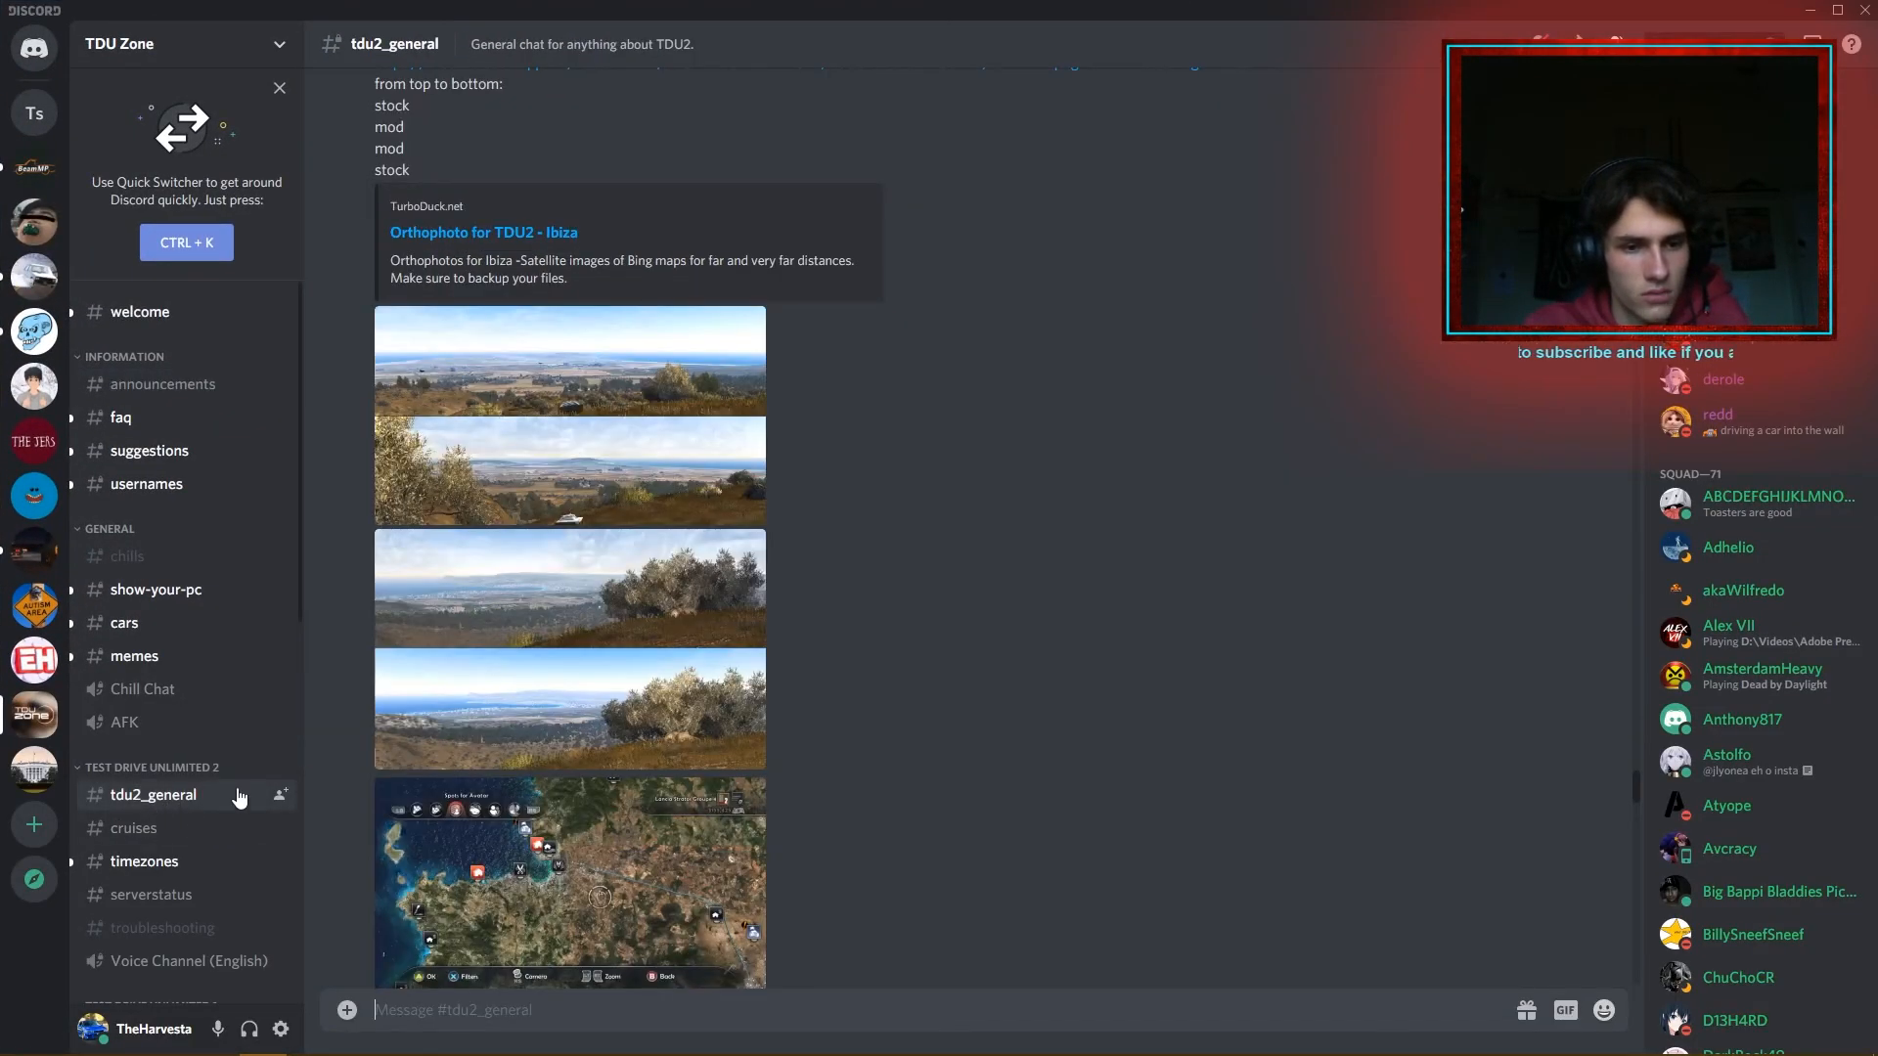
{"action": "scroll", "scroll_direction": "down", "scroll_amount": 3}
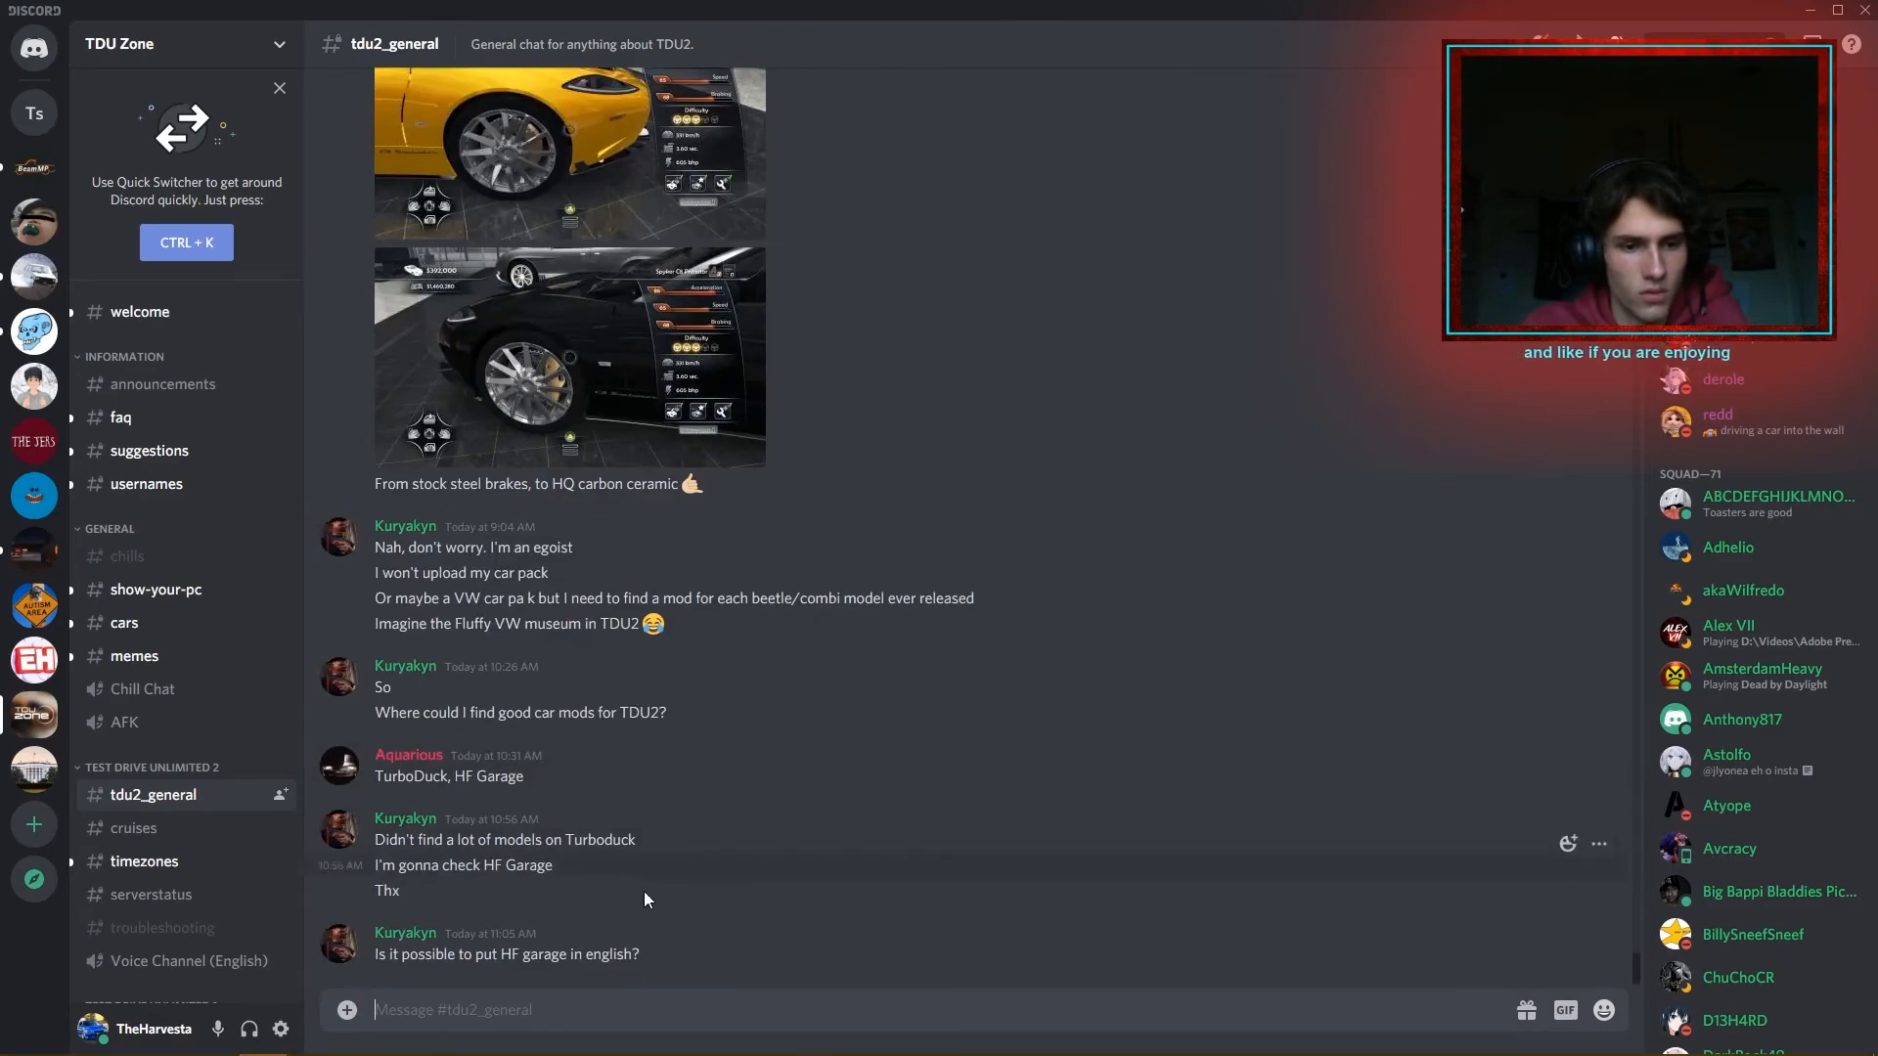
{"action": "left_click", "coordinate": [161, 927]}
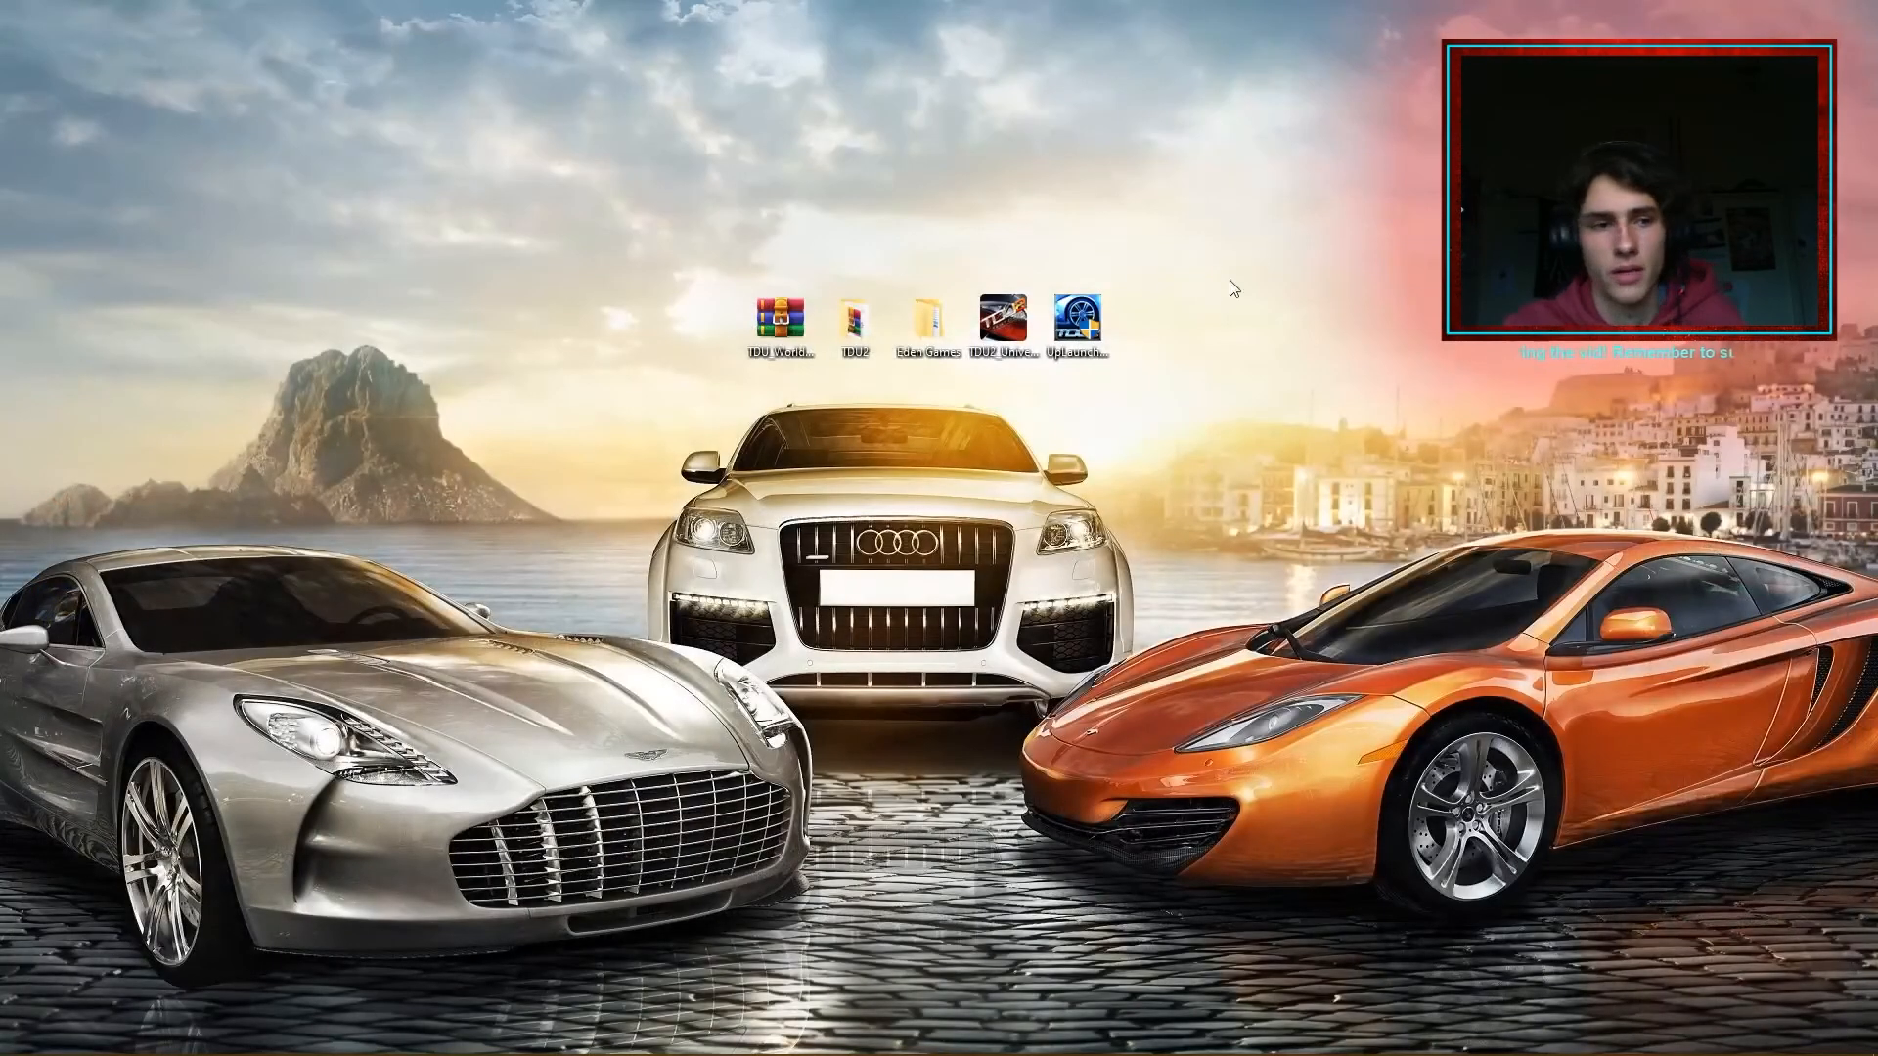
{"action": "mouse_move", "coordinate": [489, 685]}
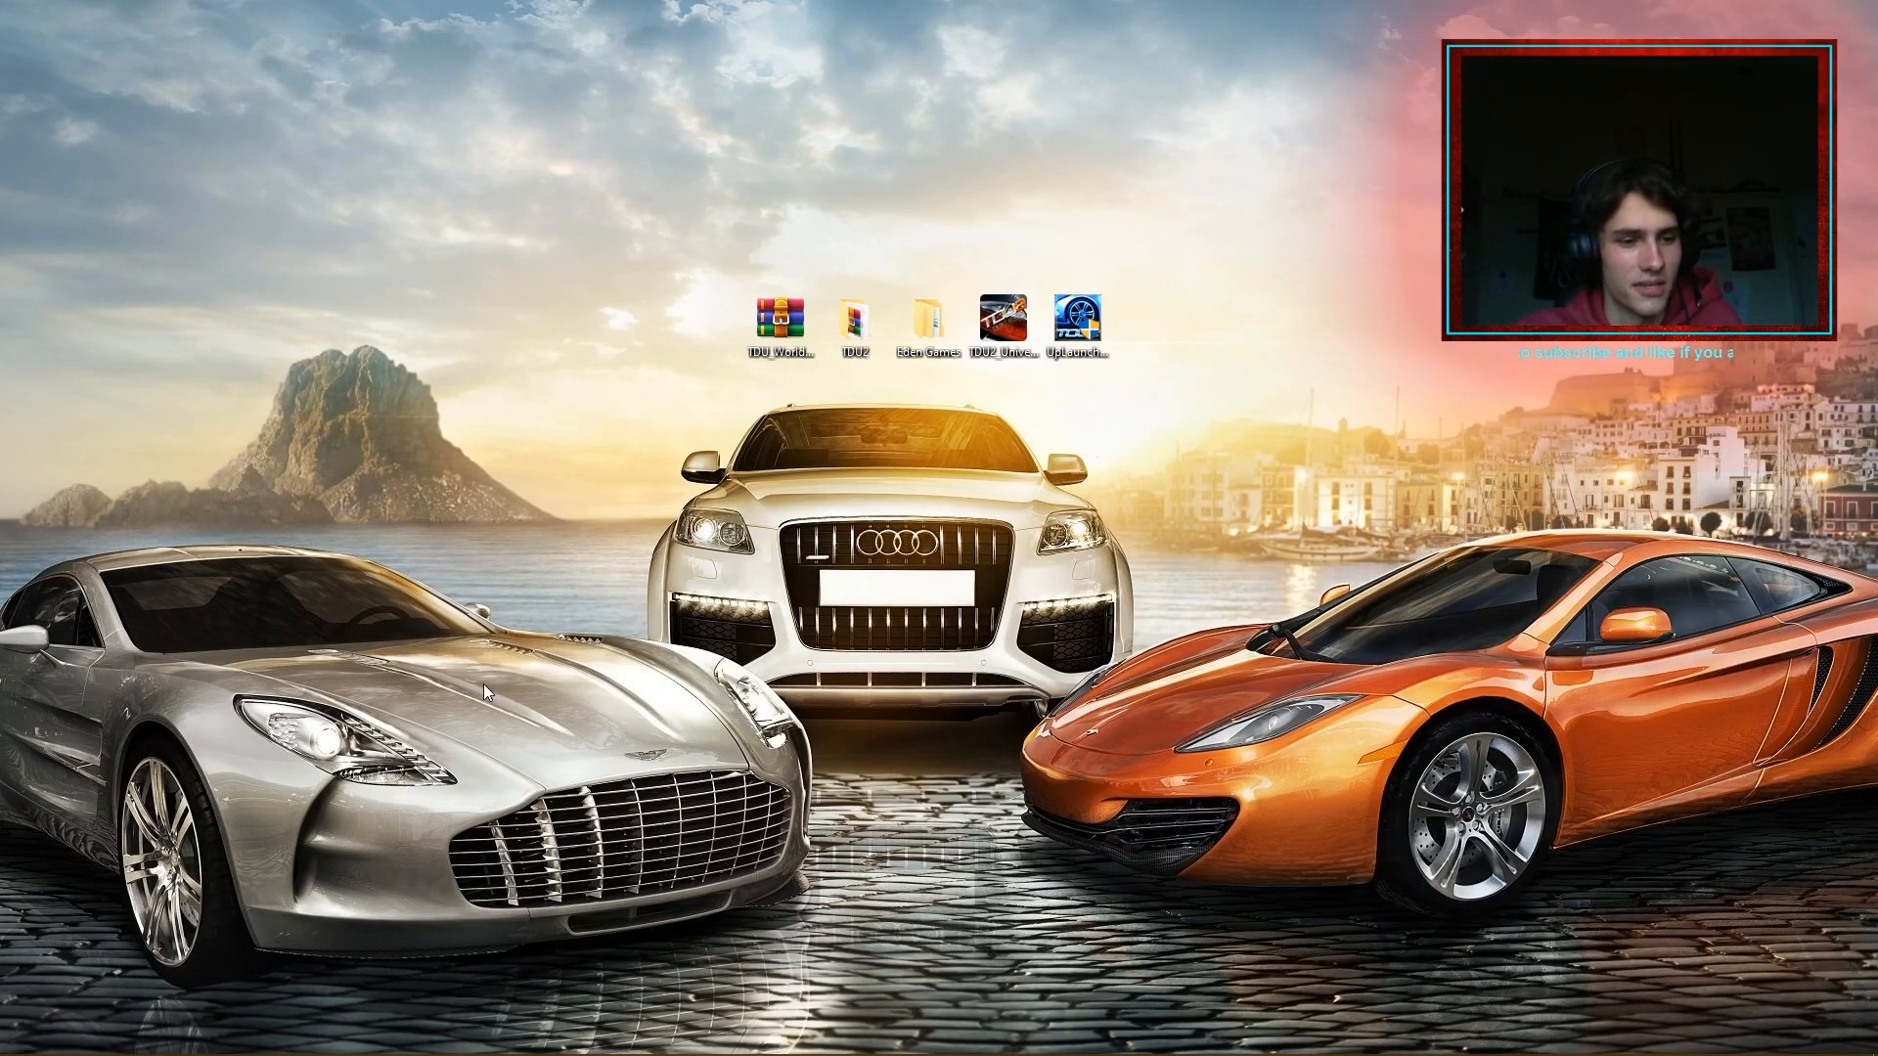
{"action": "mouse_move", "coordinate": [74, 815]}
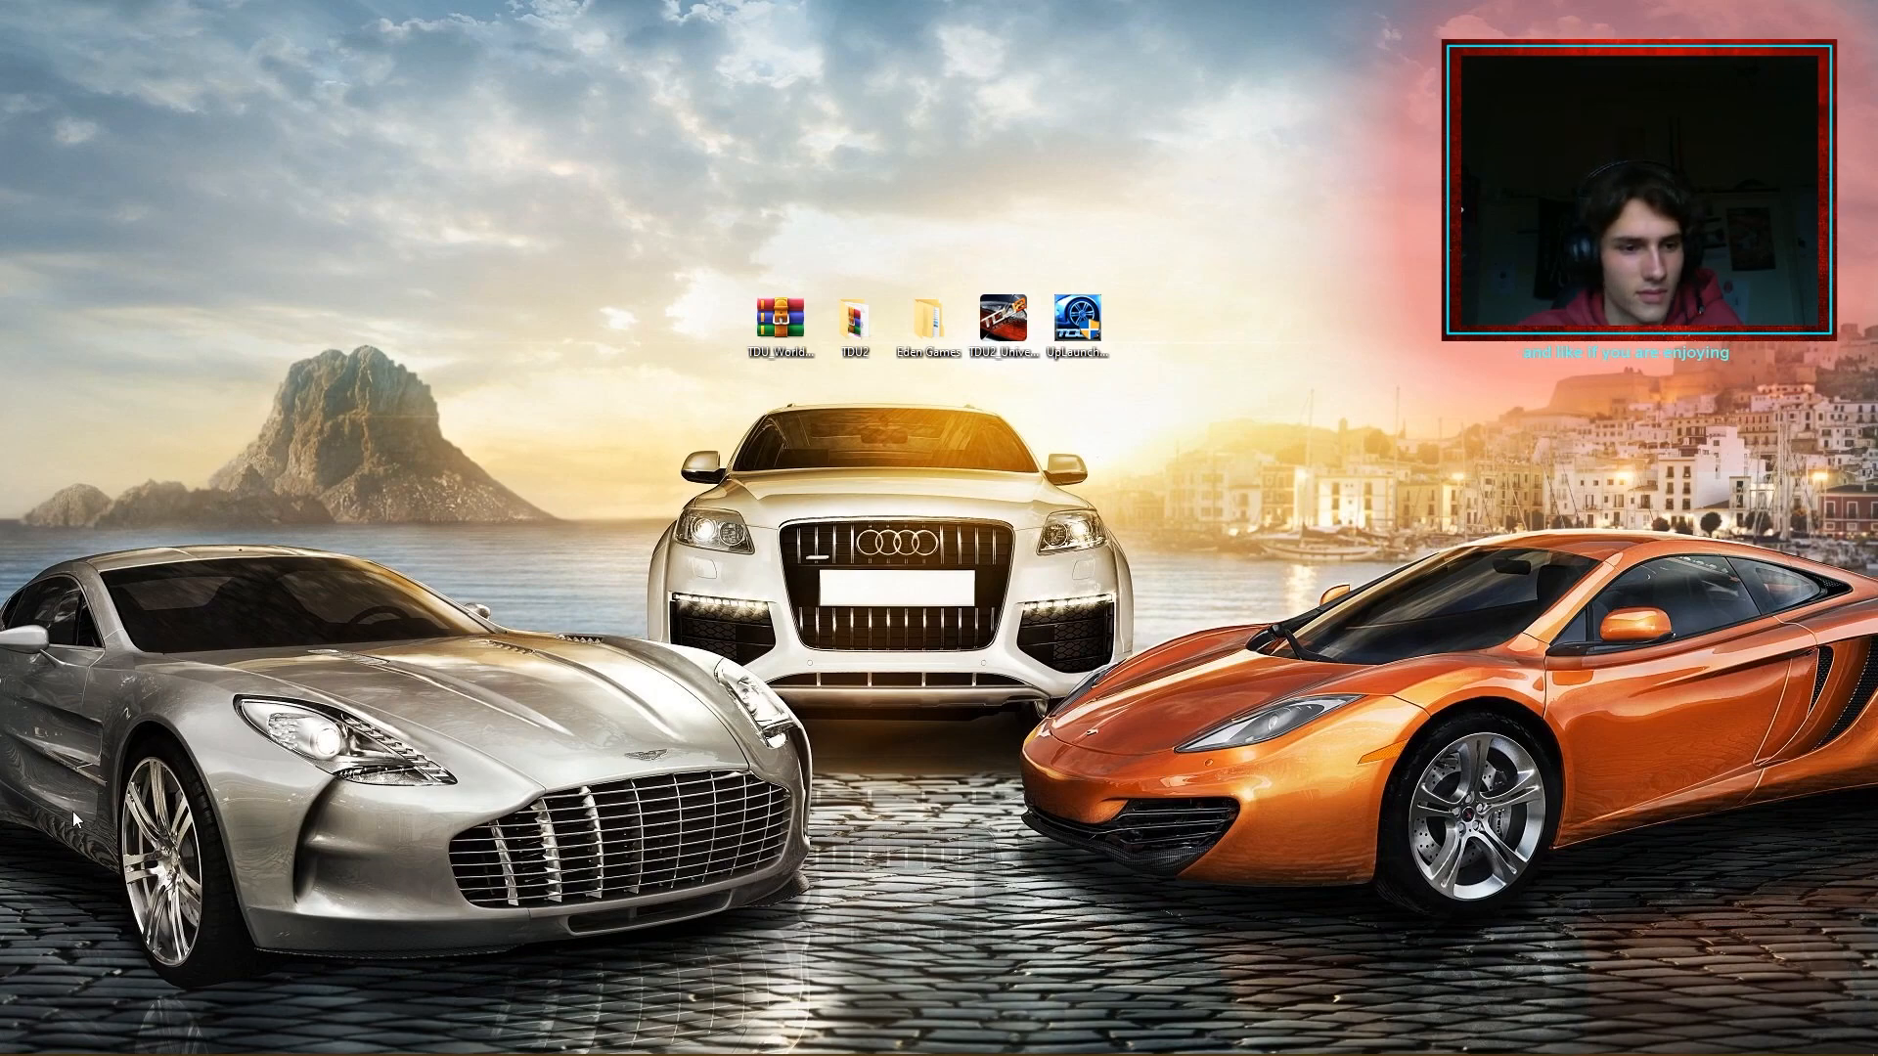